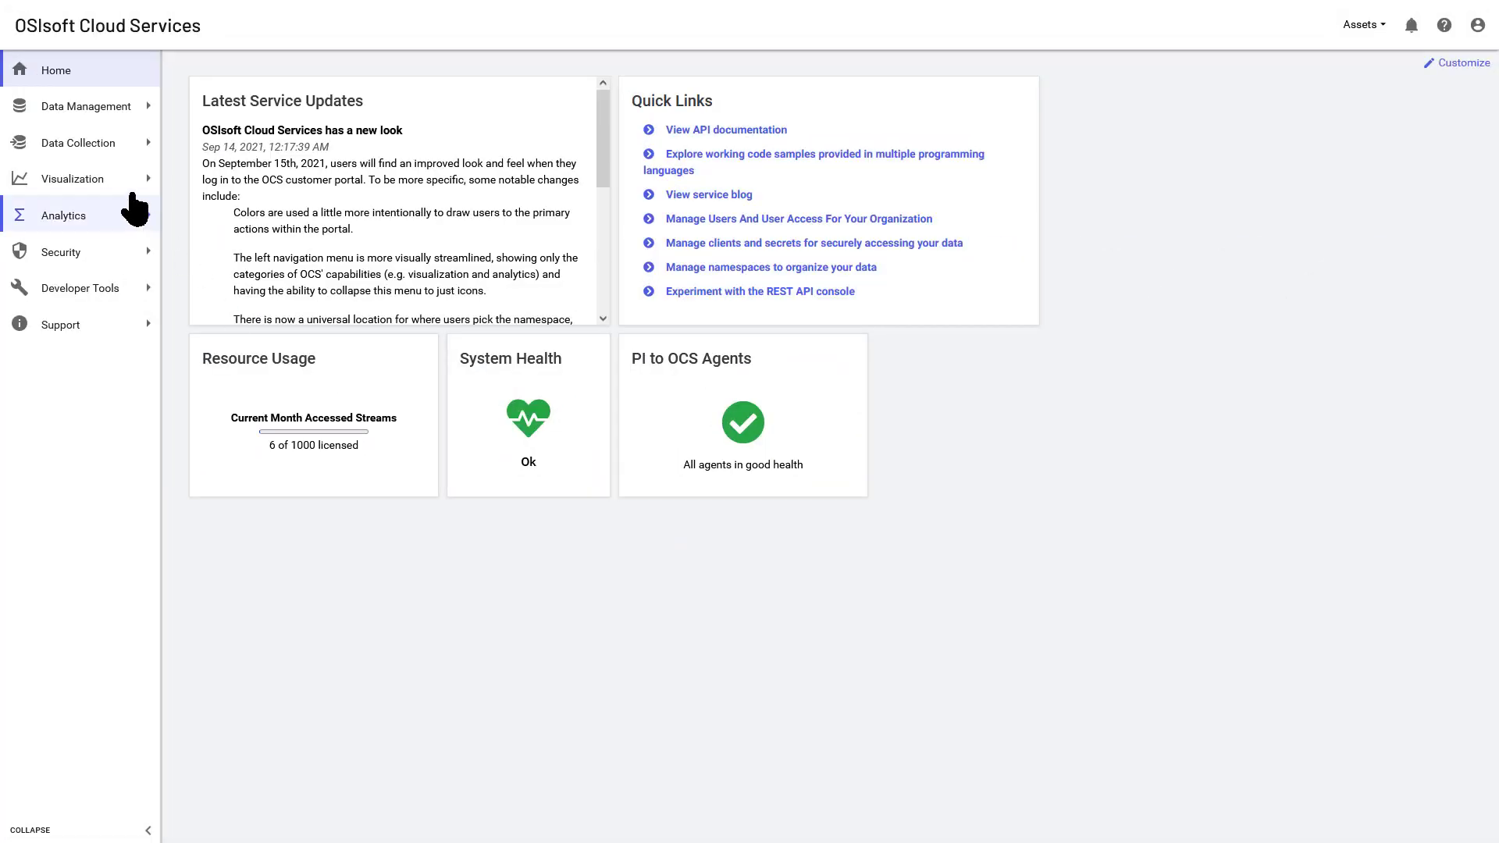
# From Visualization > Asset Explorer, start a new asset with <None> as its asset type.
pyautogui.click(71, 178)
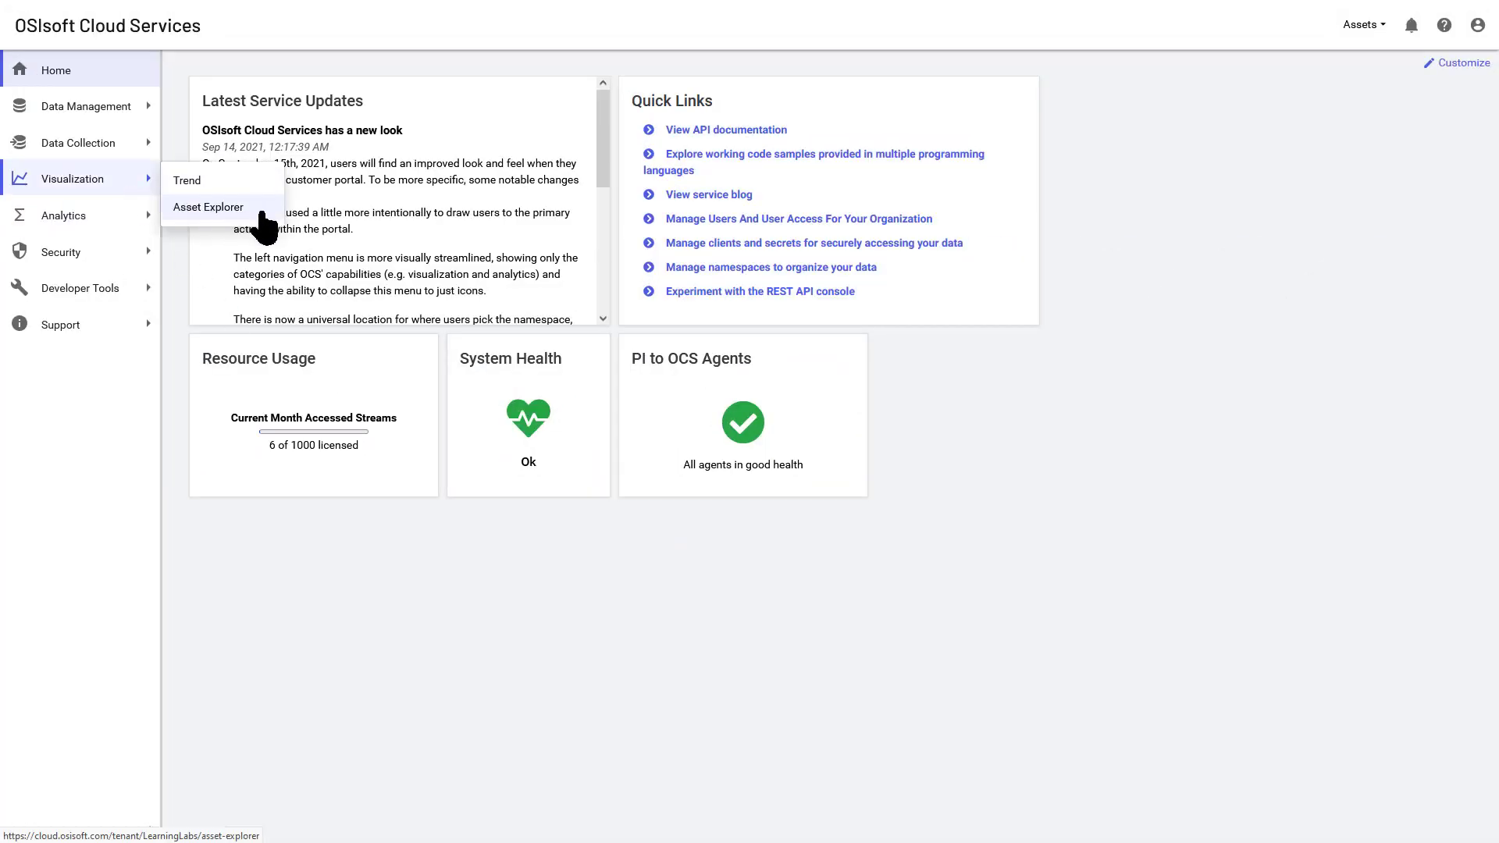
pyautogui.click(208, 206)
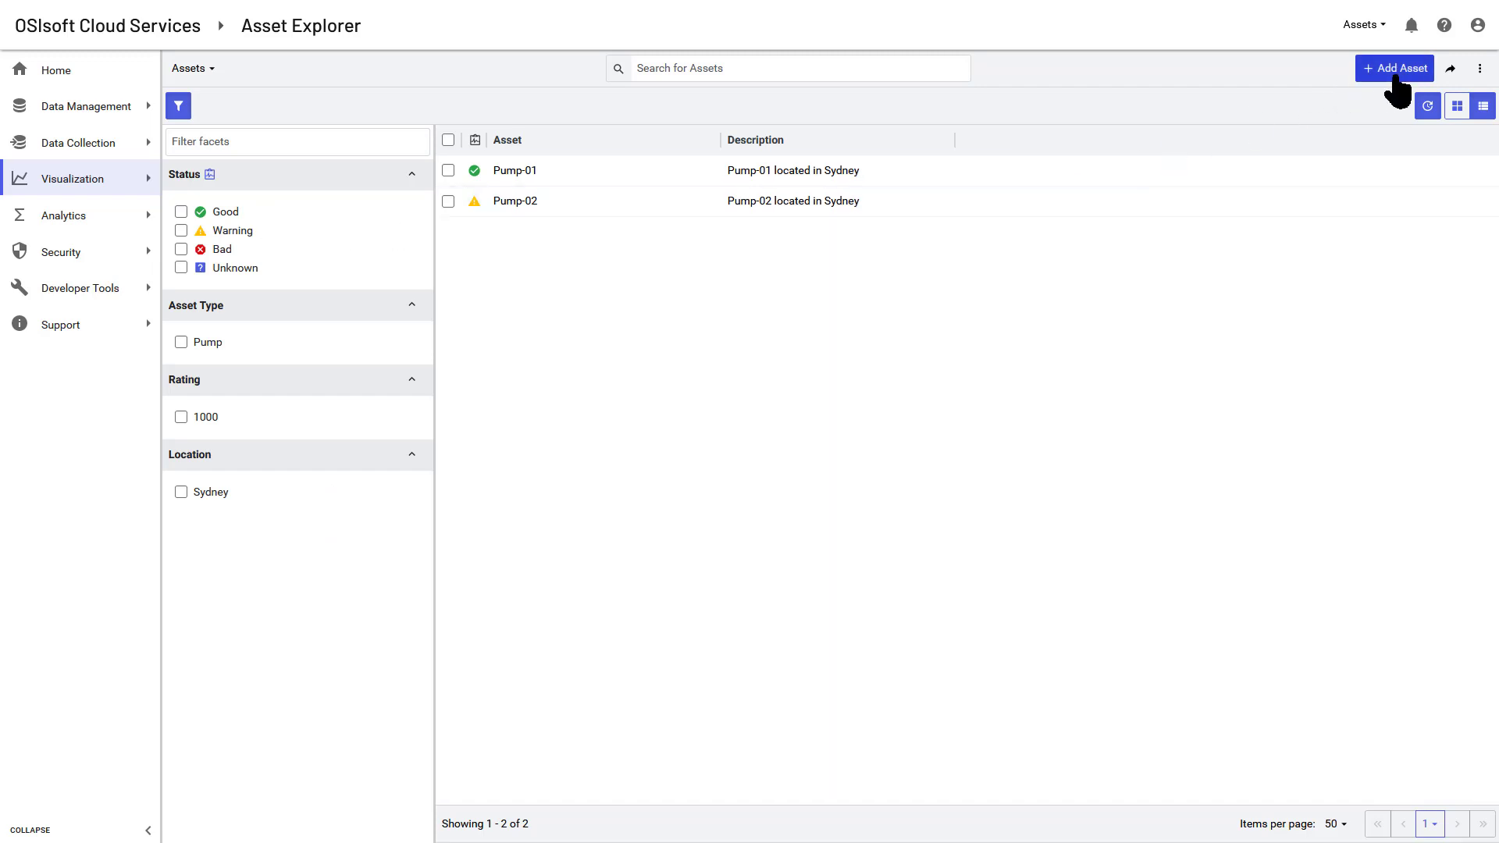
pyautogui.click(1394, 67)
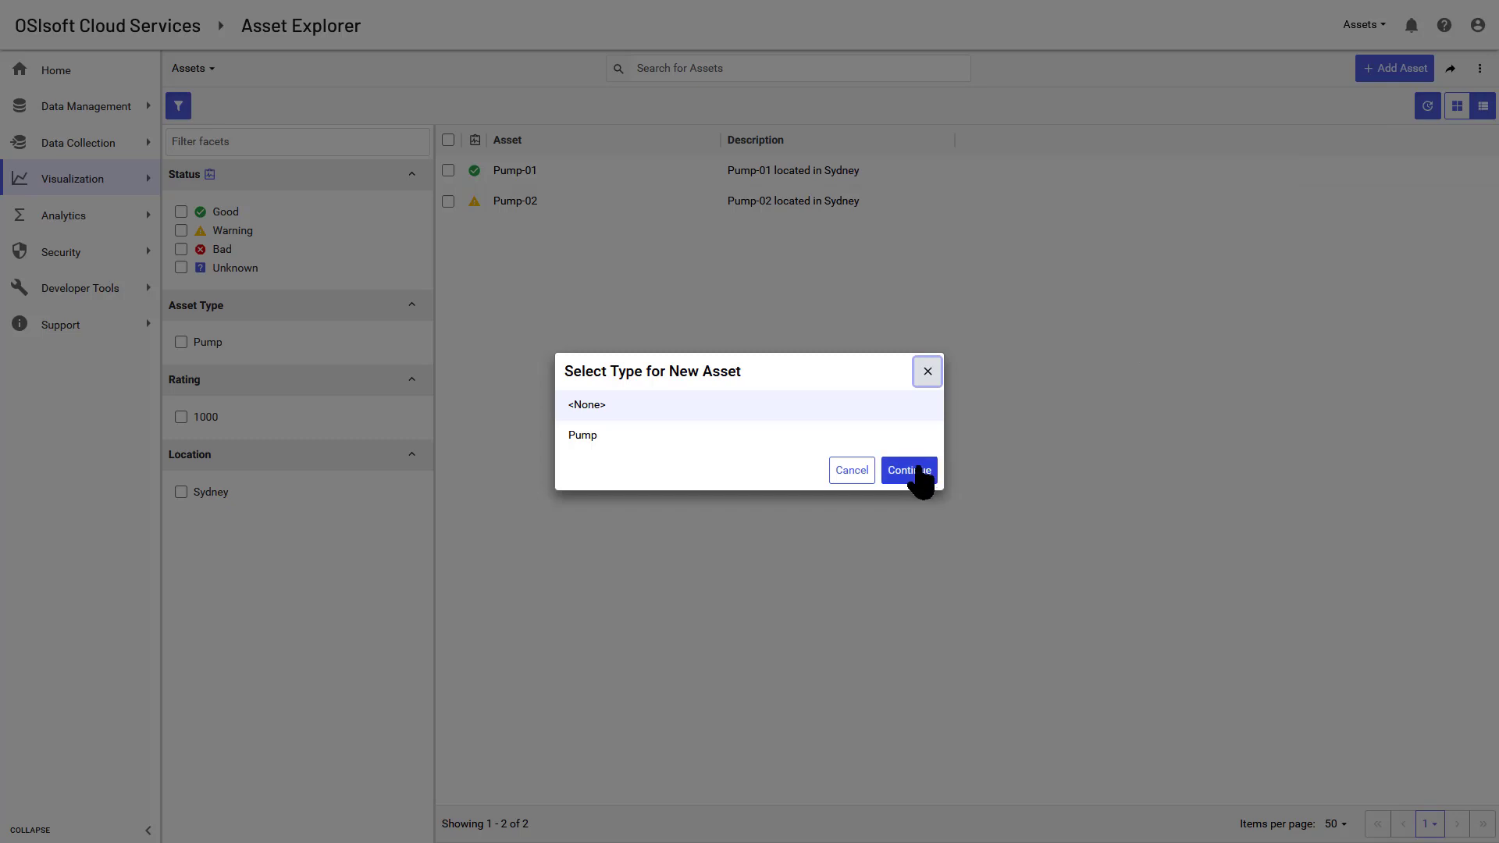
pyautogui.click(905, 470)
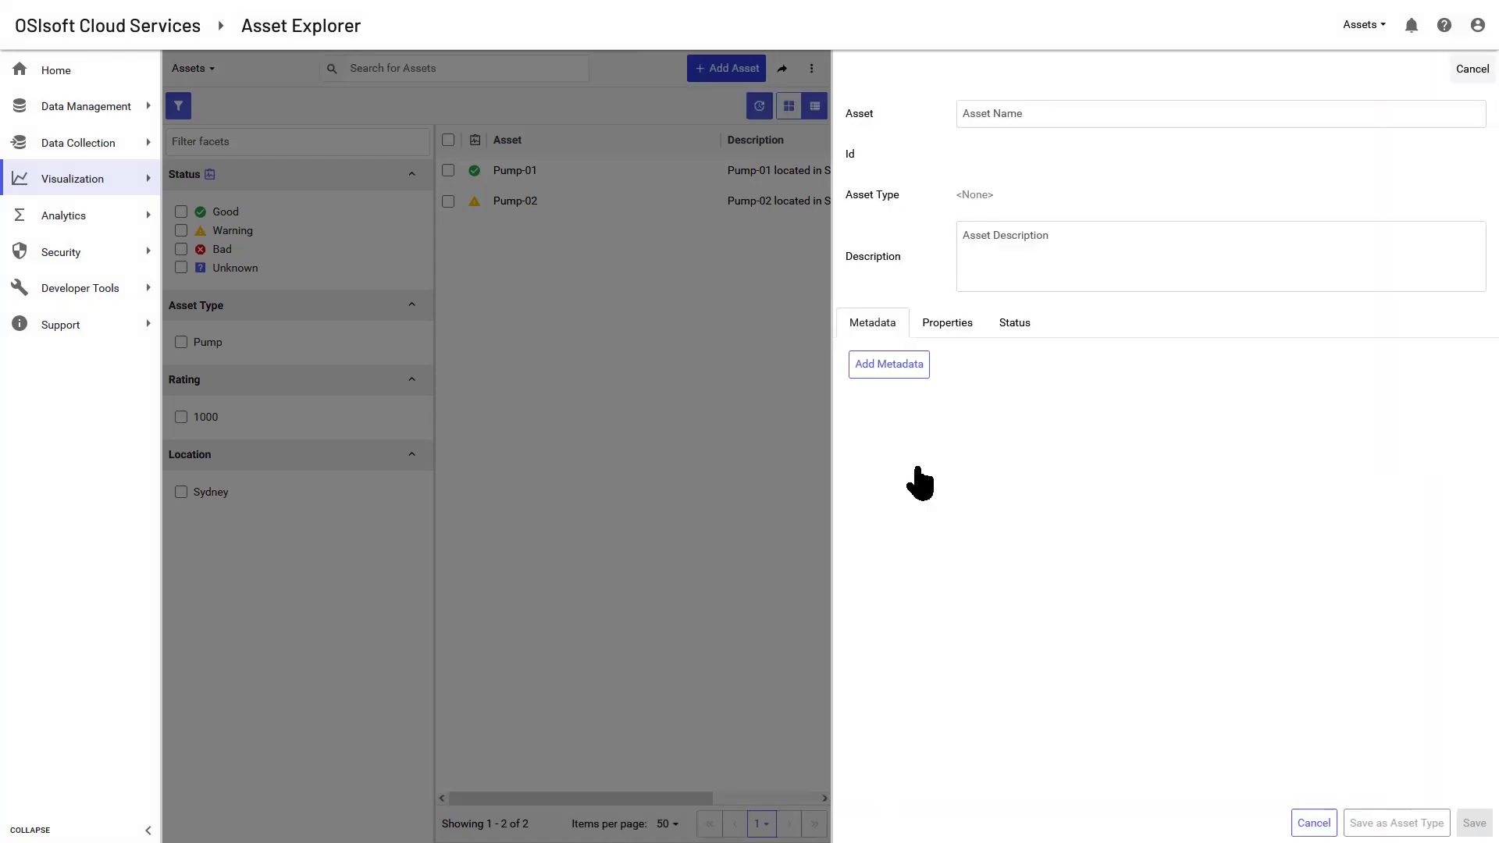
# Name the asset My Syney Pump and add metadata Location = Sydney.
pyautogui.write('My Syney Pump -AK')
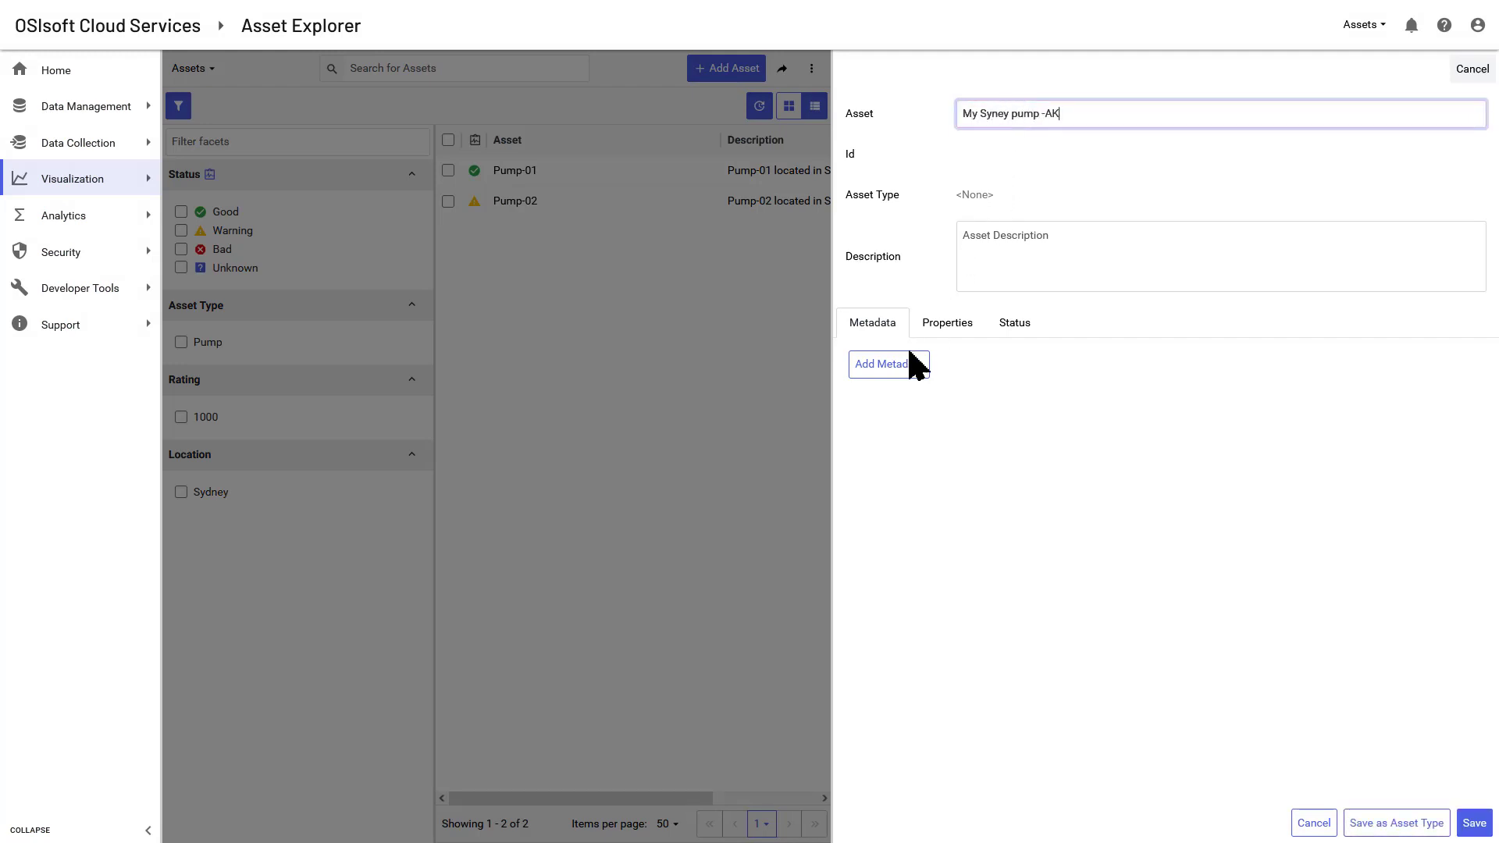
pyautogui.click(889, 364)
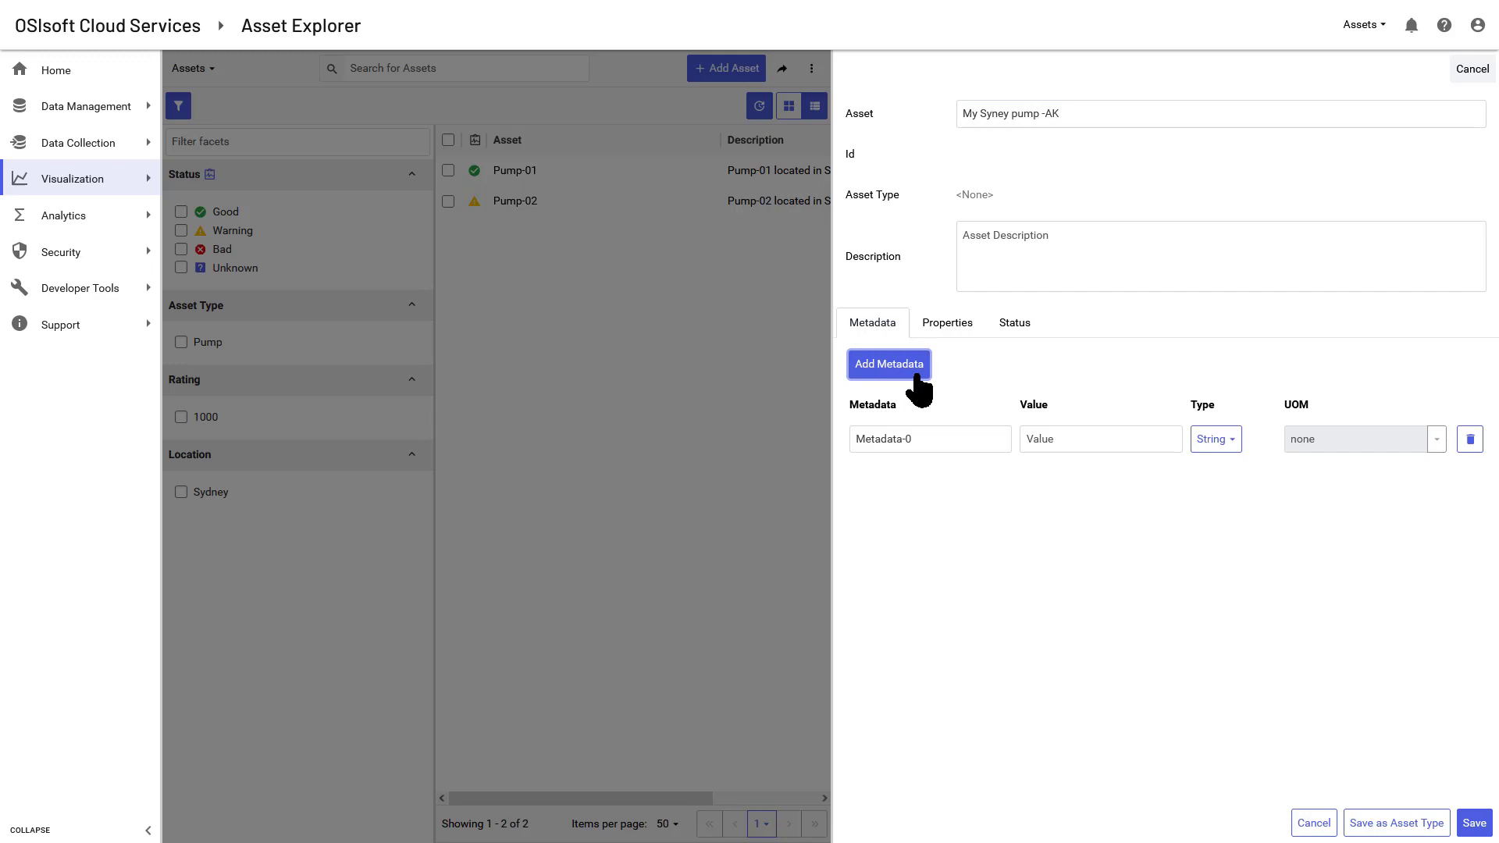
pyautogui.write('Locat')
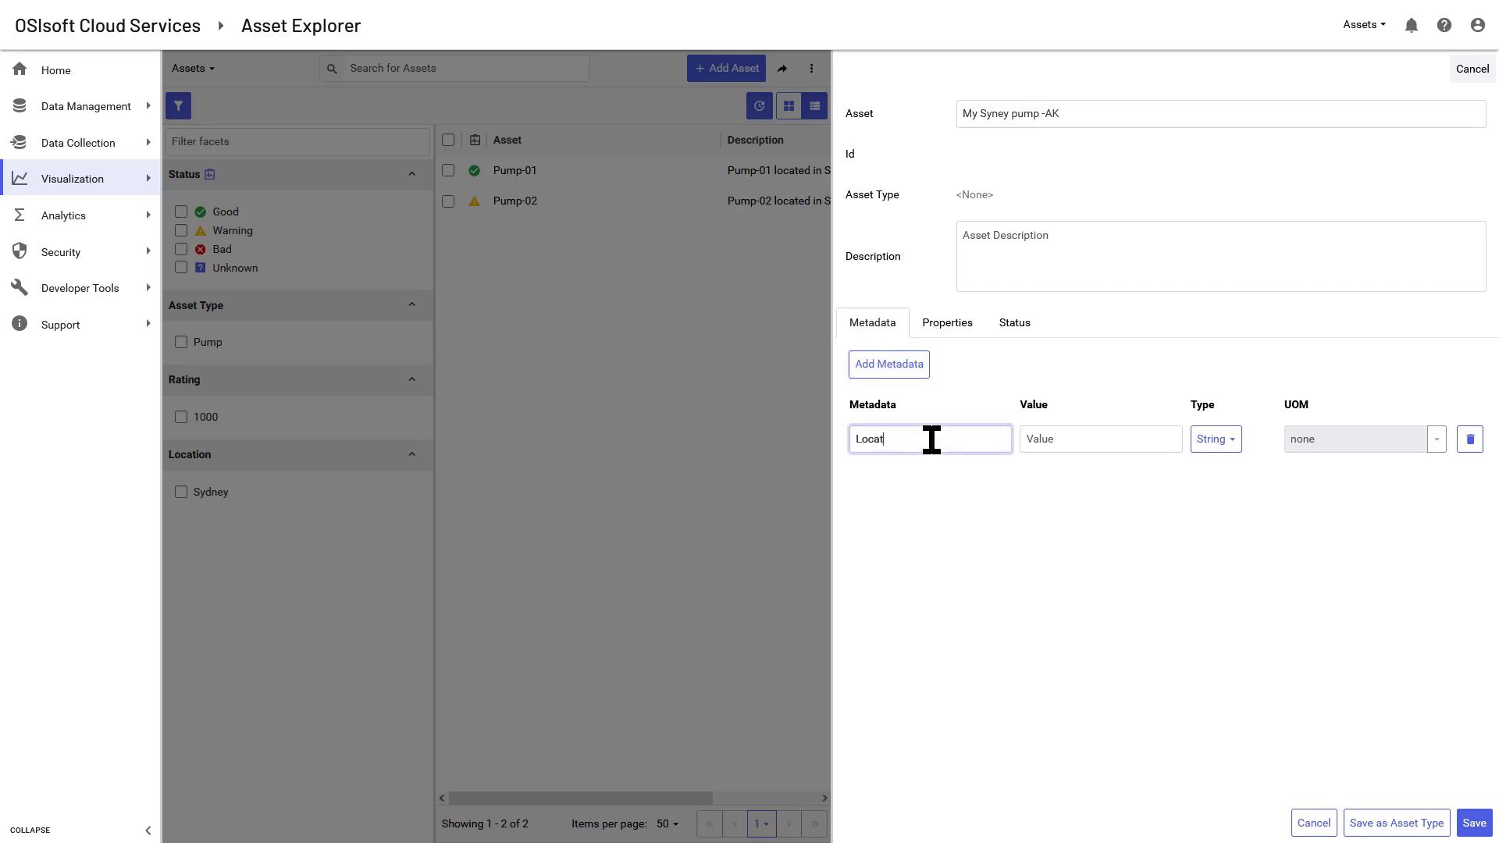
pyautogui.write('Sydney')
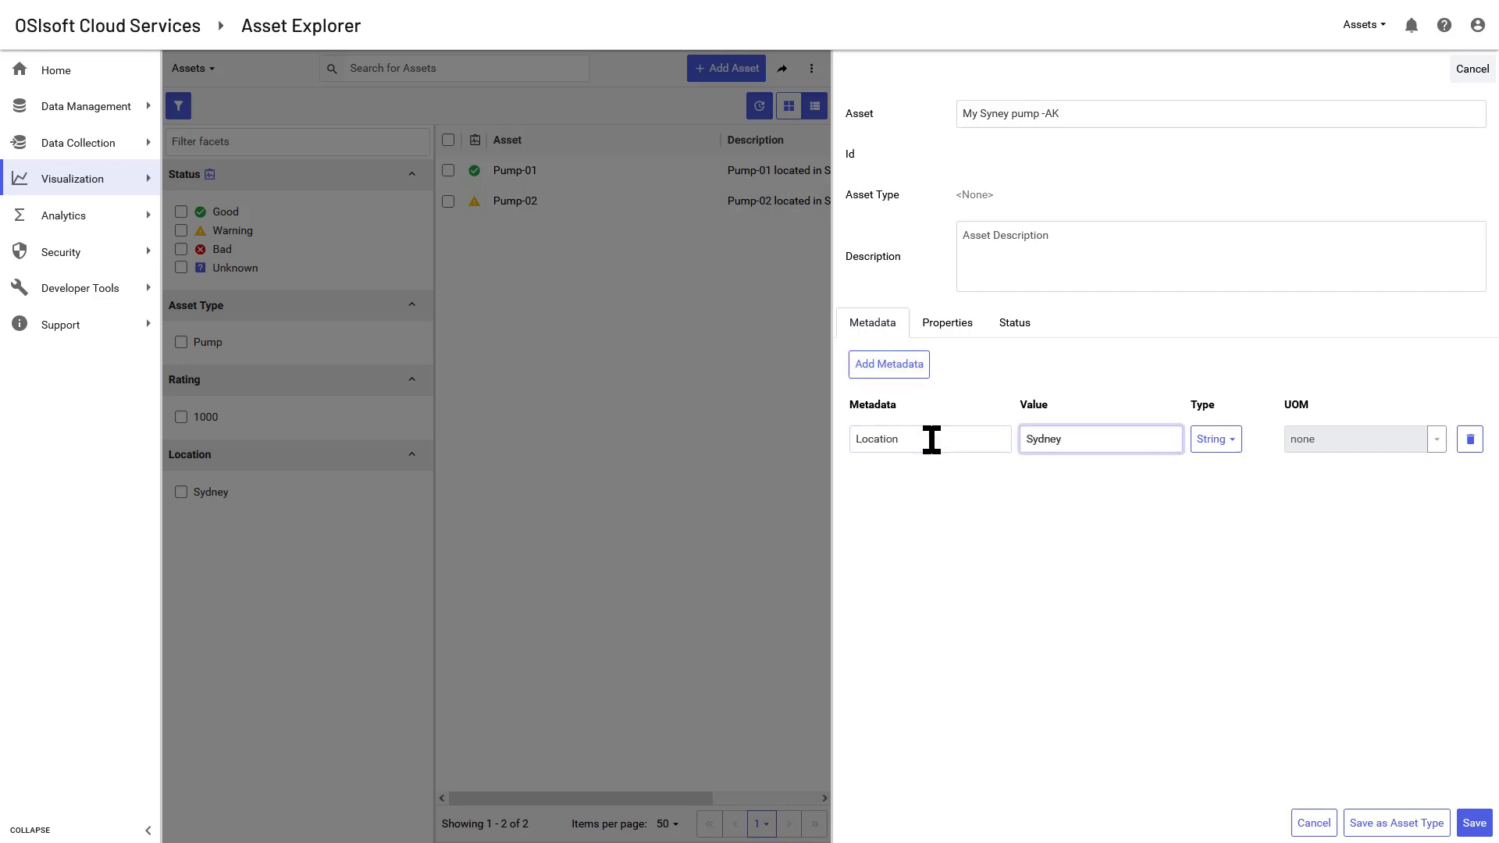
# Add metadata Rating = 2000 with unit revolution per minute (rpm).
pyautogui.click(887, 364)
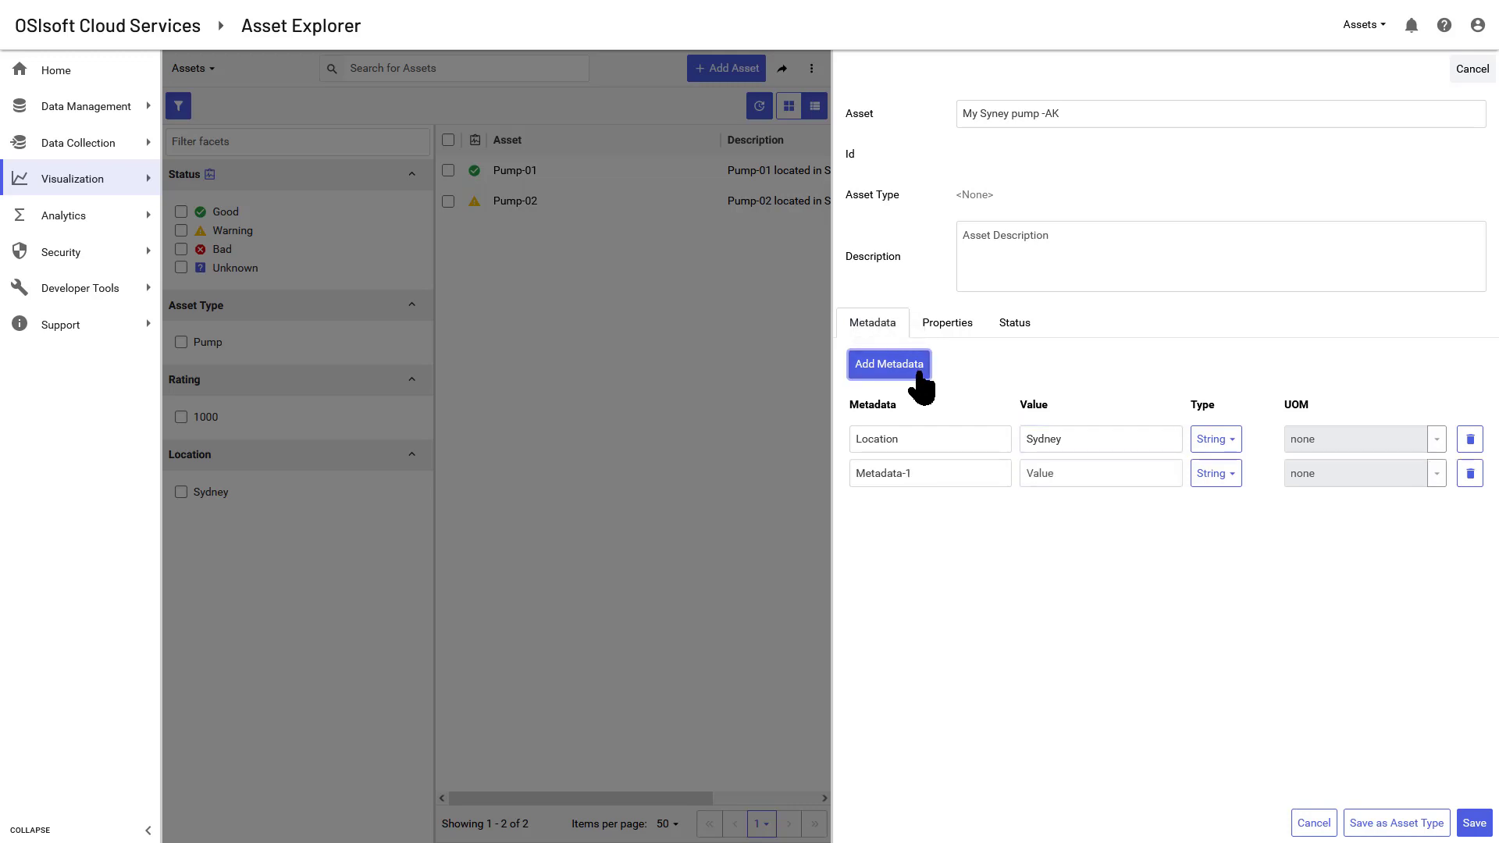
pyautogui.write('Rat')
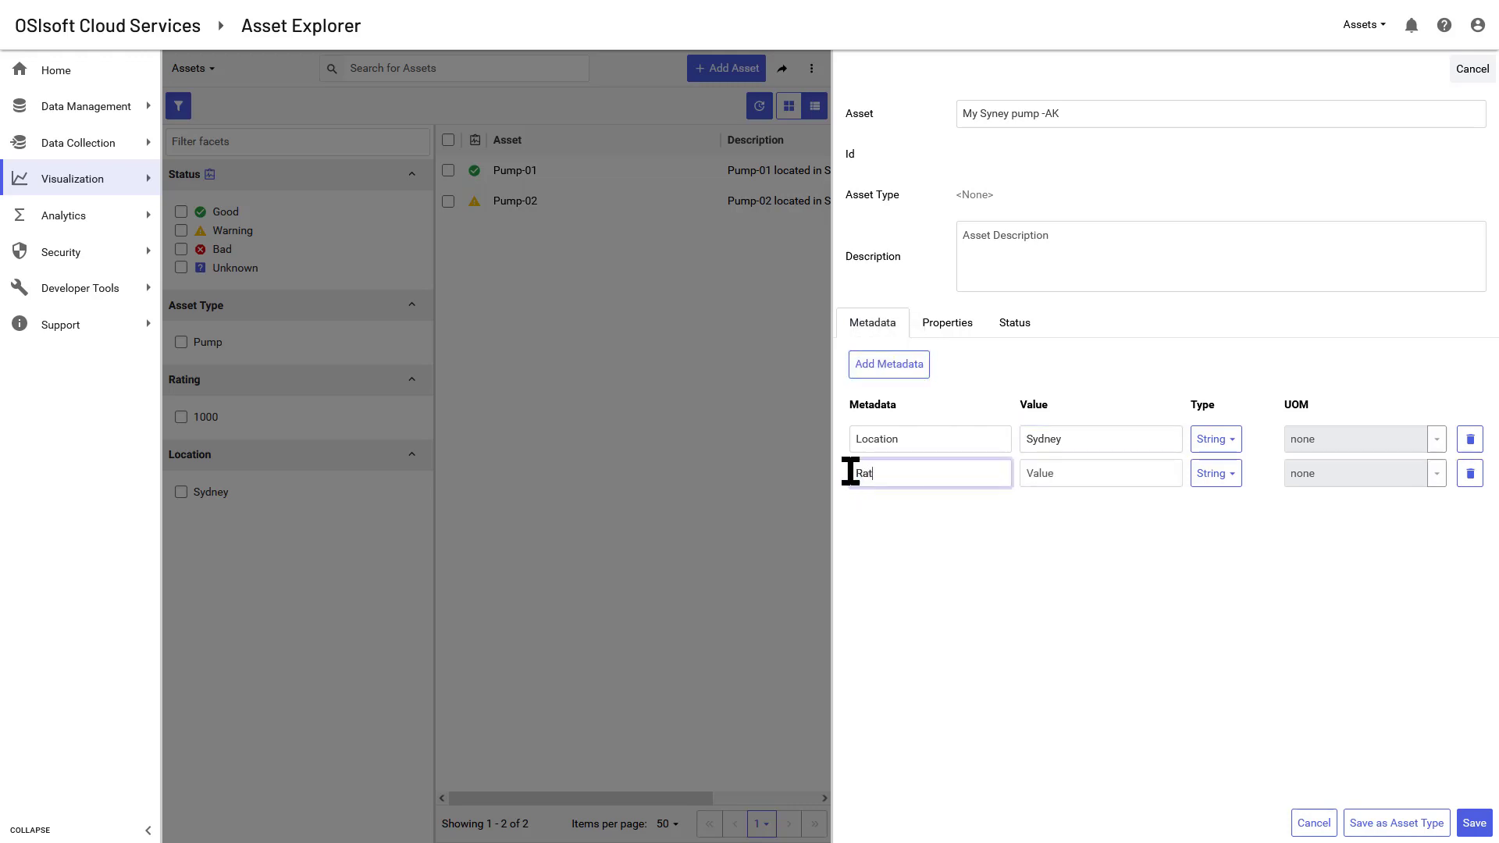
pyautogui.write('2000')
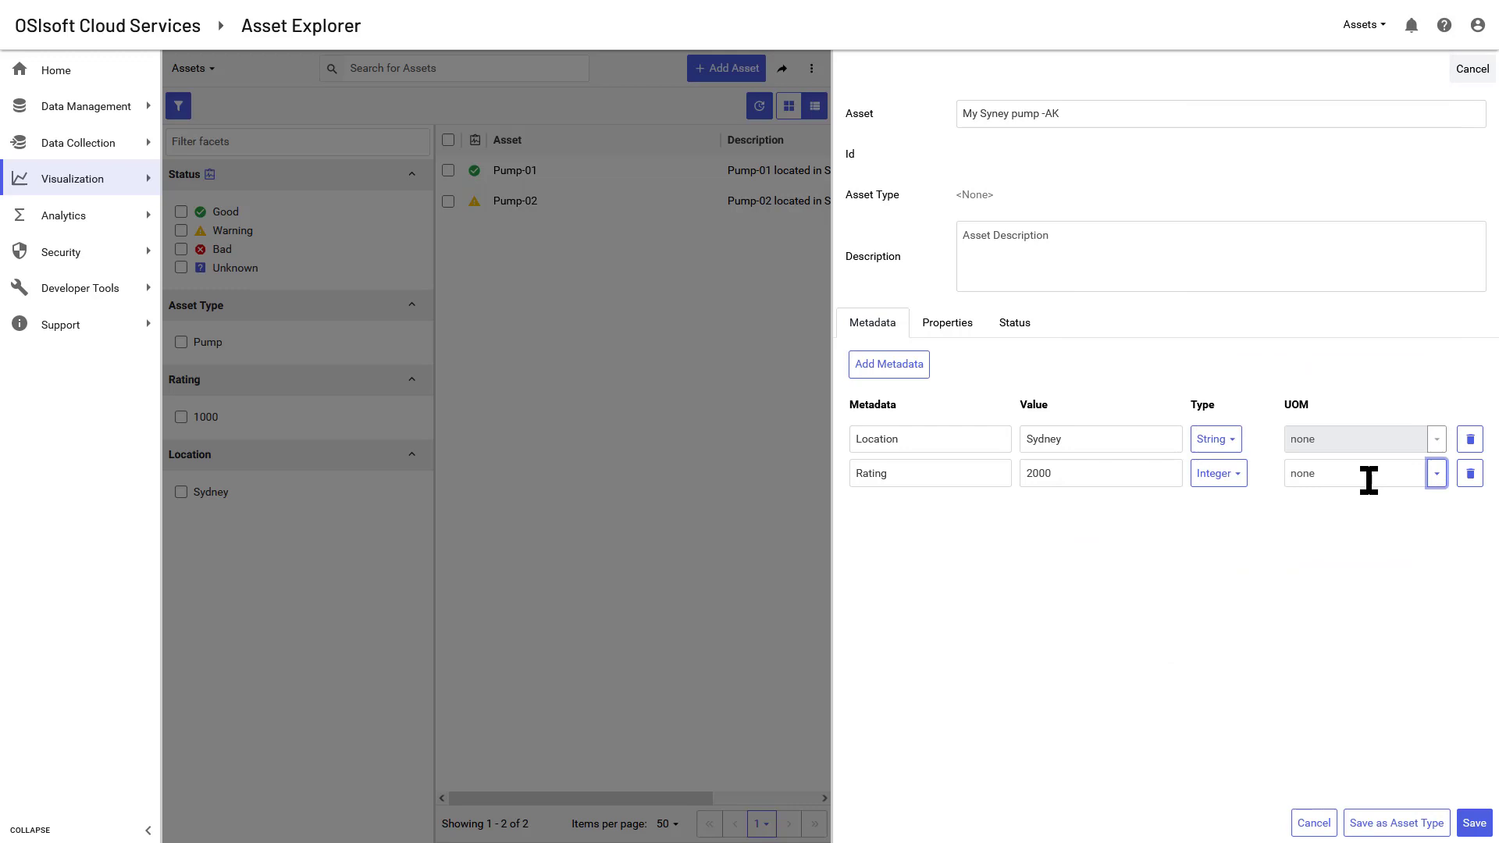
pyautogui.write('rpm')
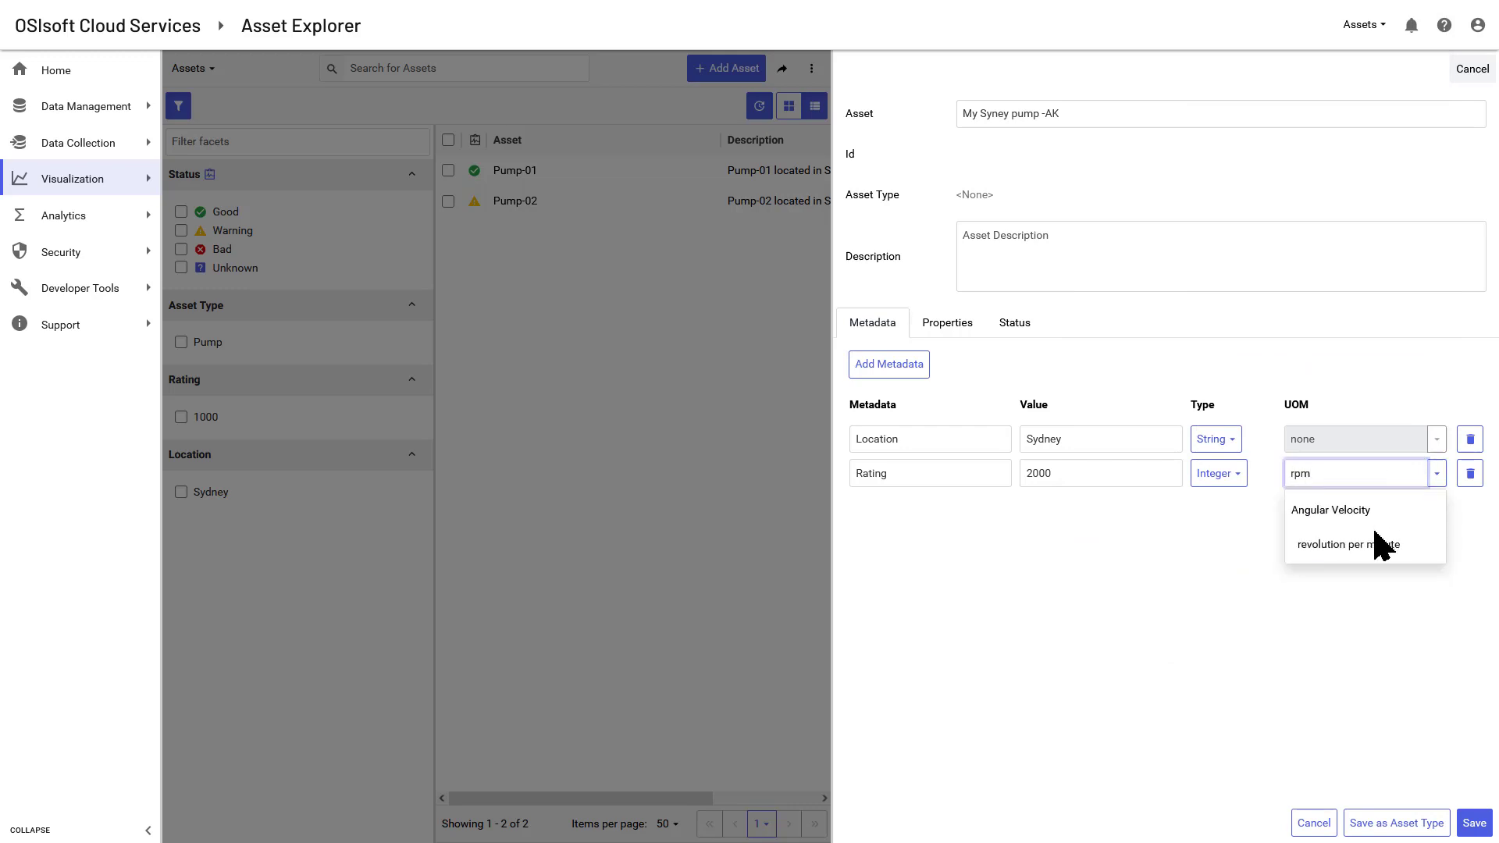
pyautogui.click(1348, 543)
pyautogui.write('Ebara')
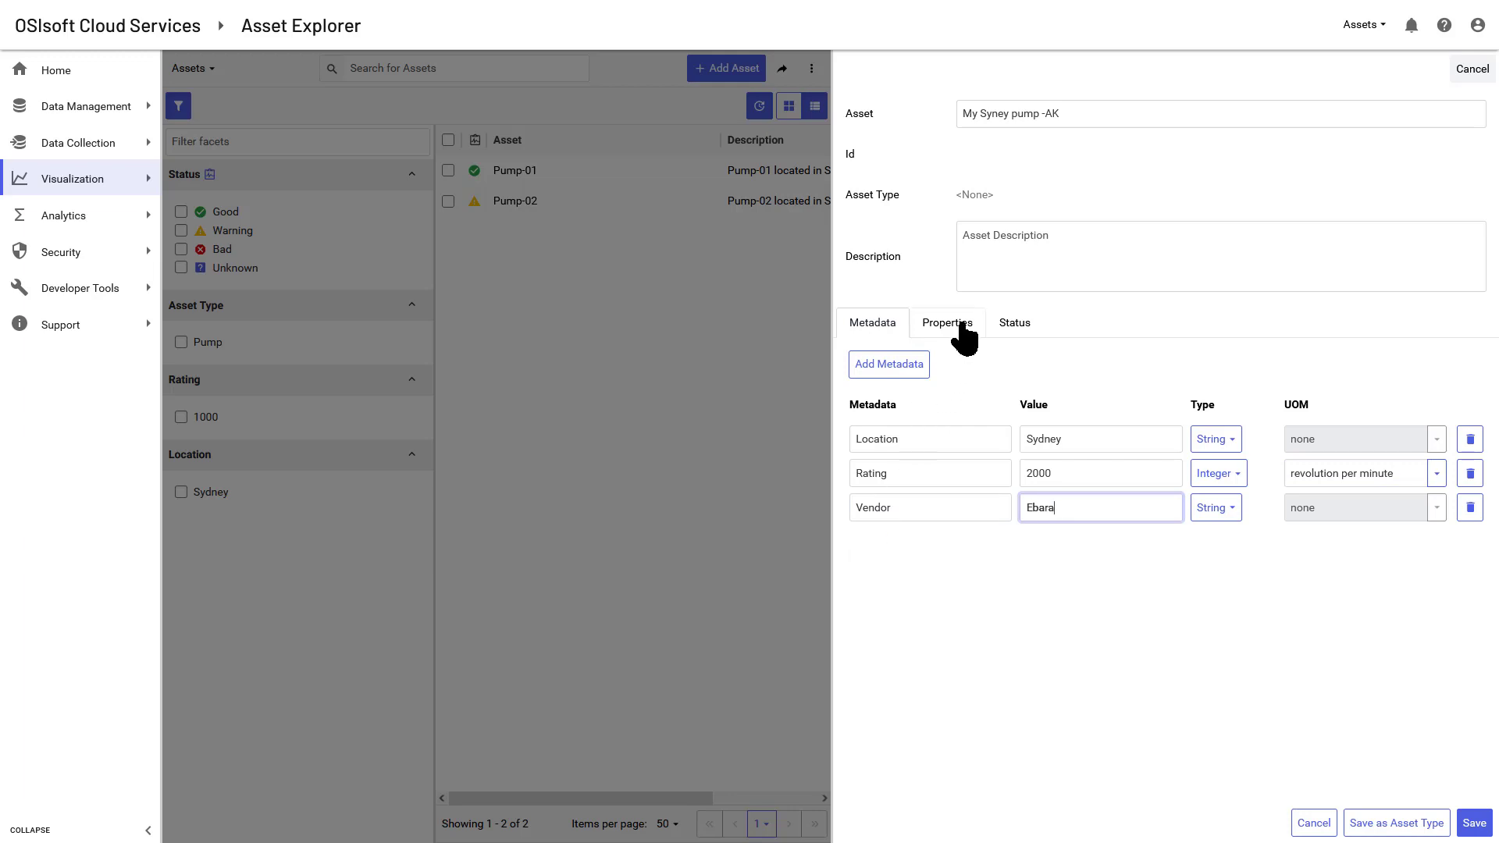
pyautogui.click(946, 322)
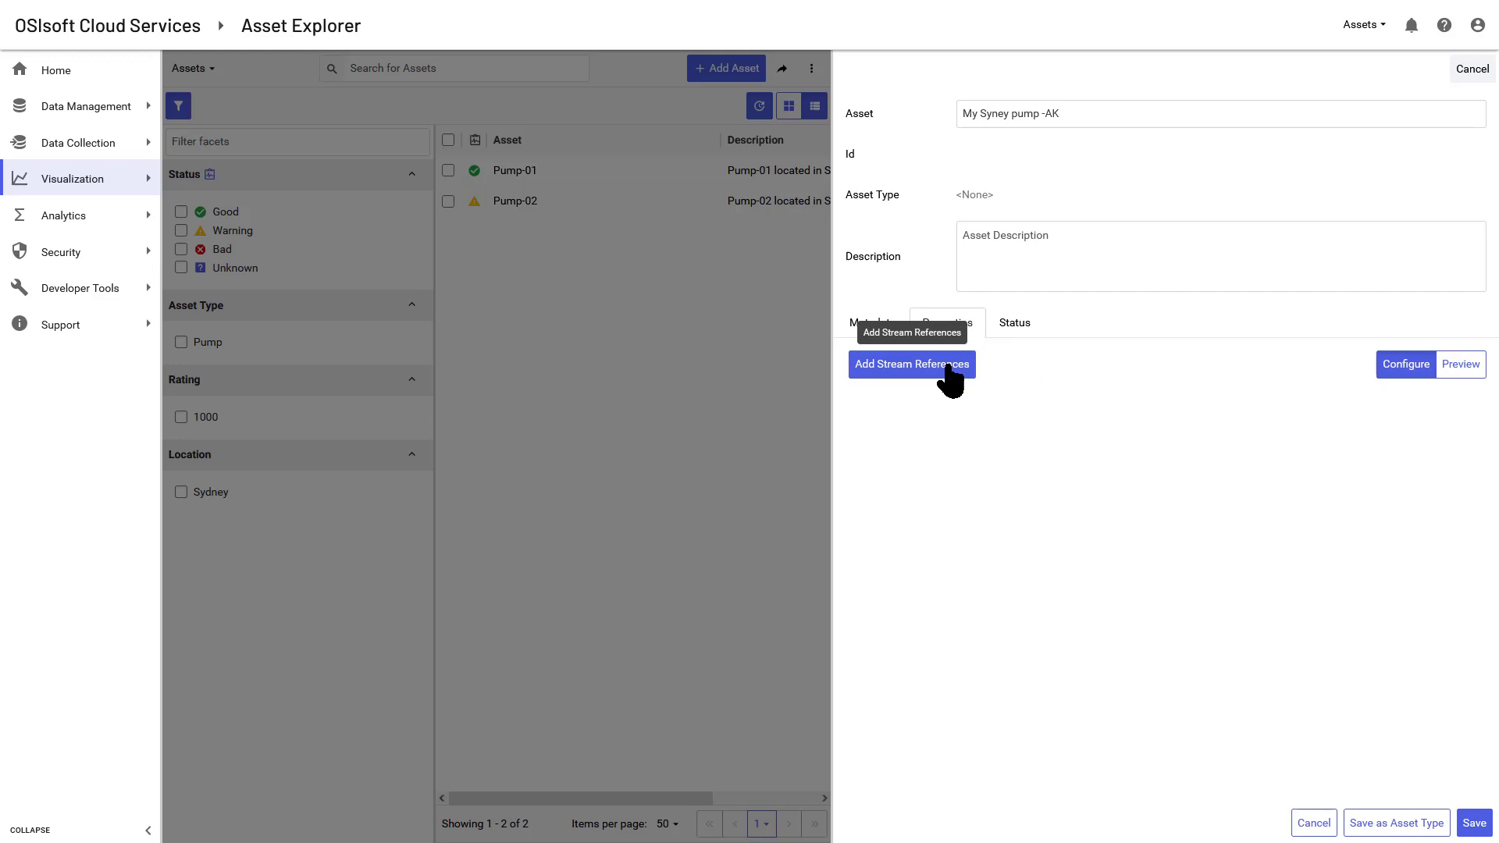
# Add the Prosys.SYDNEY.P-01 FV, PV and ZH streams as the asset's stream references.
pyautogui.click(910, 364)
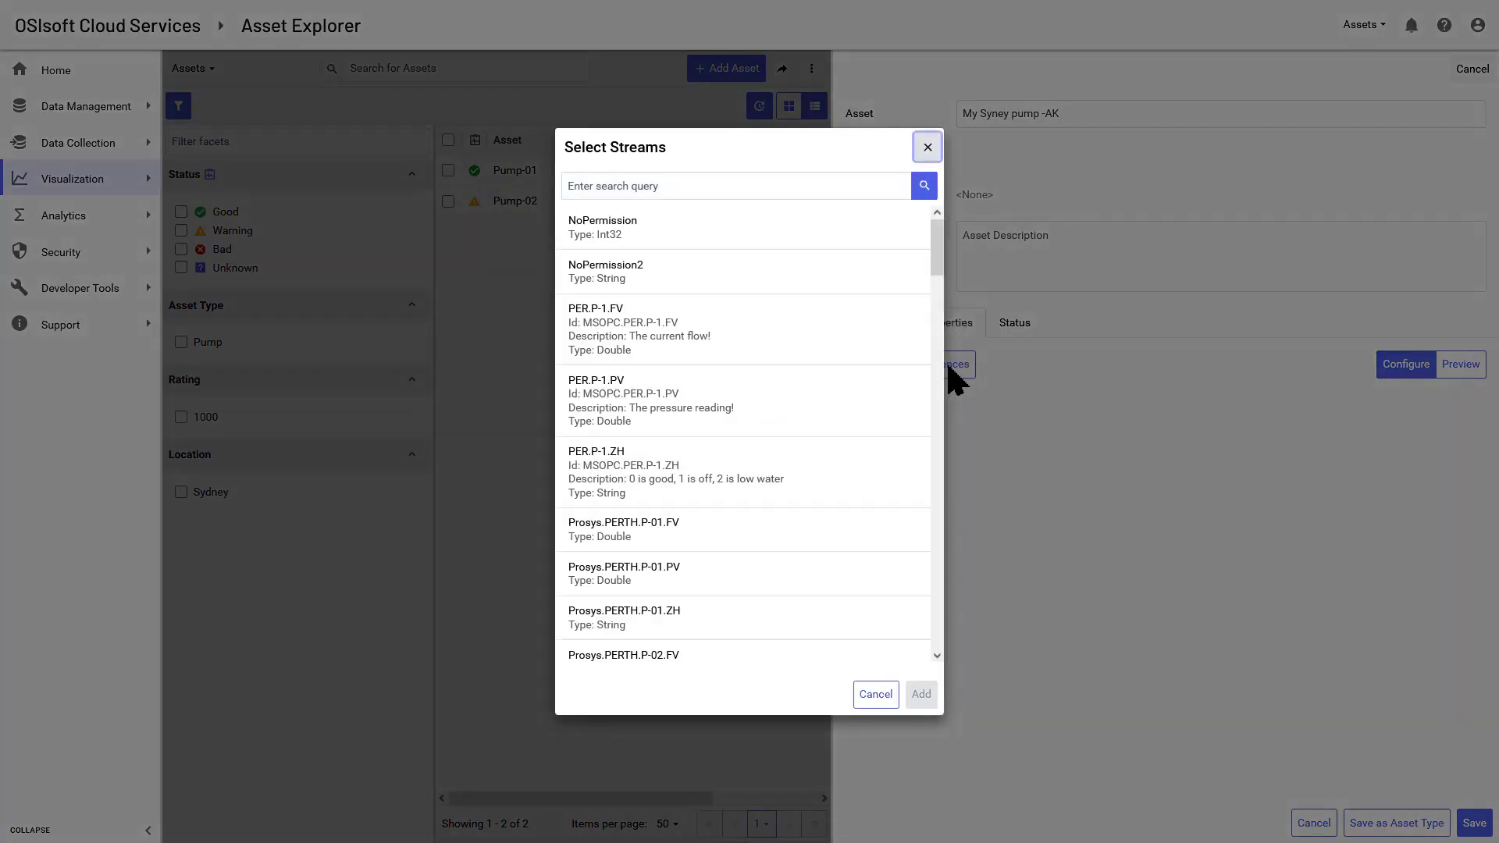
pyautogui.scroll(-3)
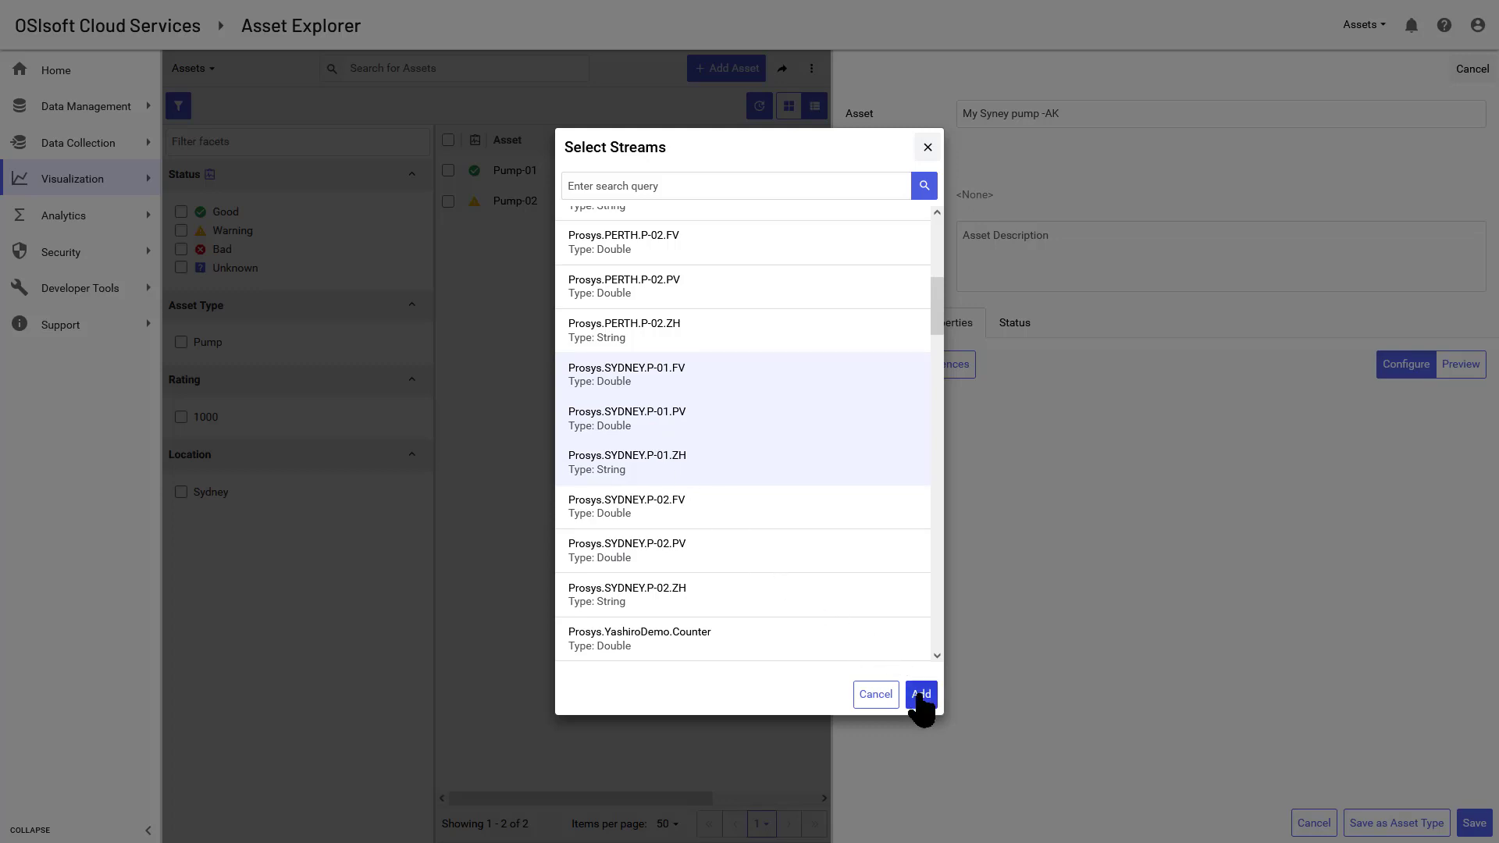
pyautogui.click(920, 693)
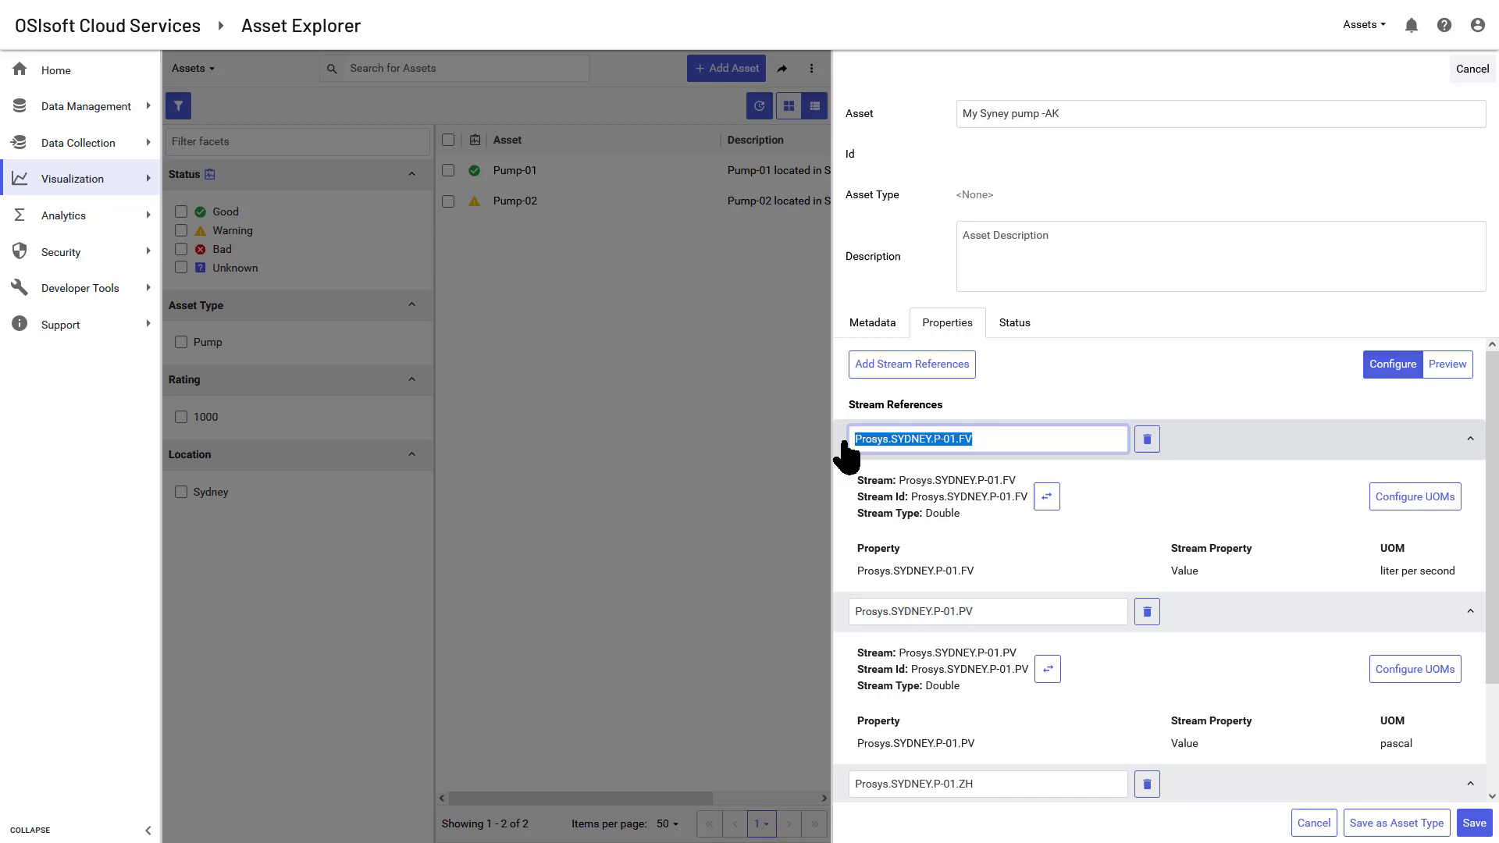
# Rename the three stream references to Flow, Pressure and State.
pyautogui.write('Flow')
pyautogui.click(988, 610)
pyautogui.write('Pressur')
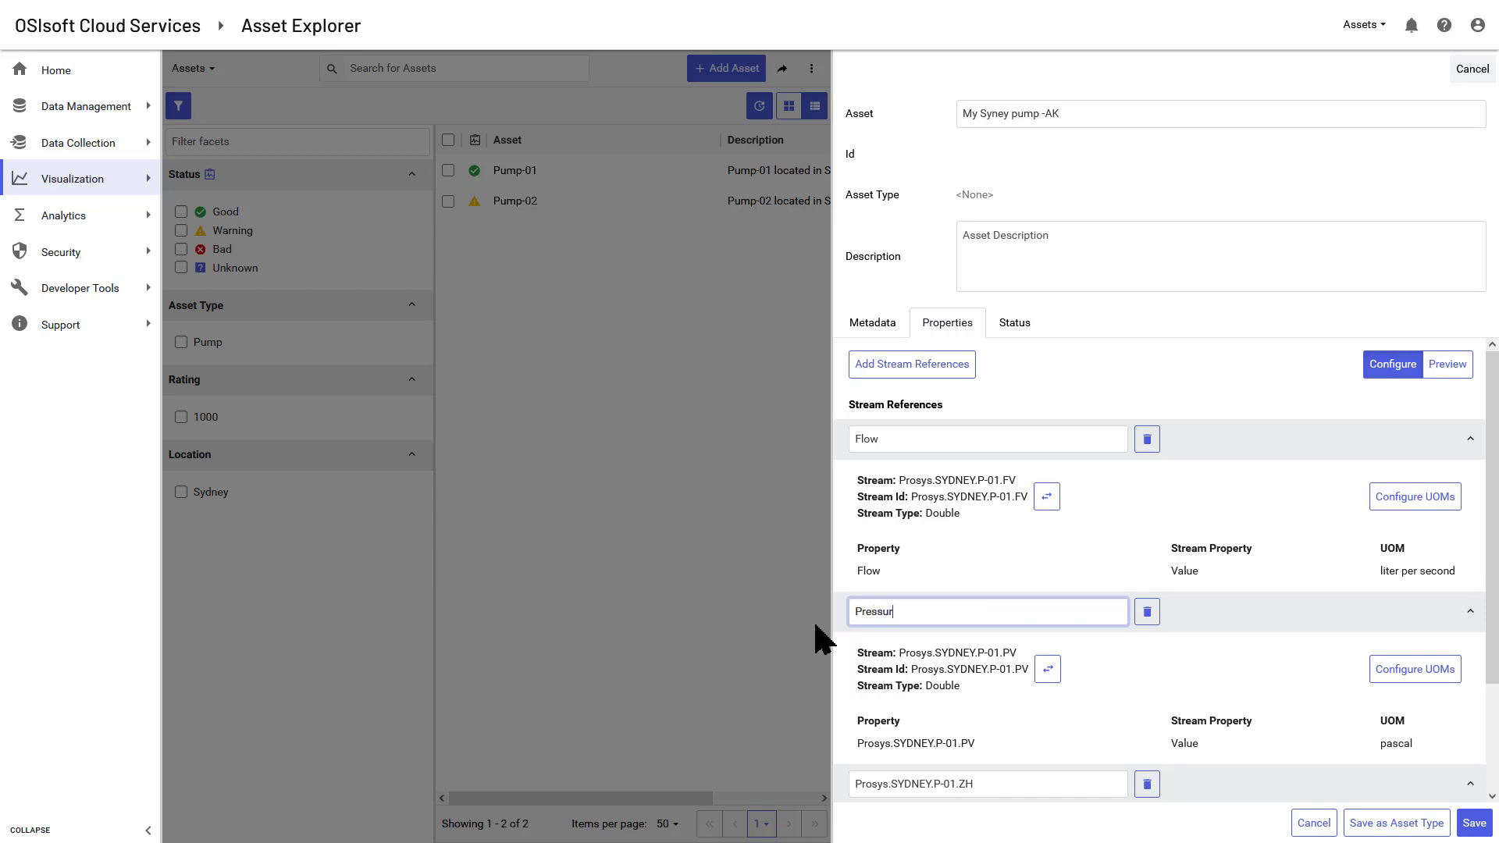
pyautogui.write('e')
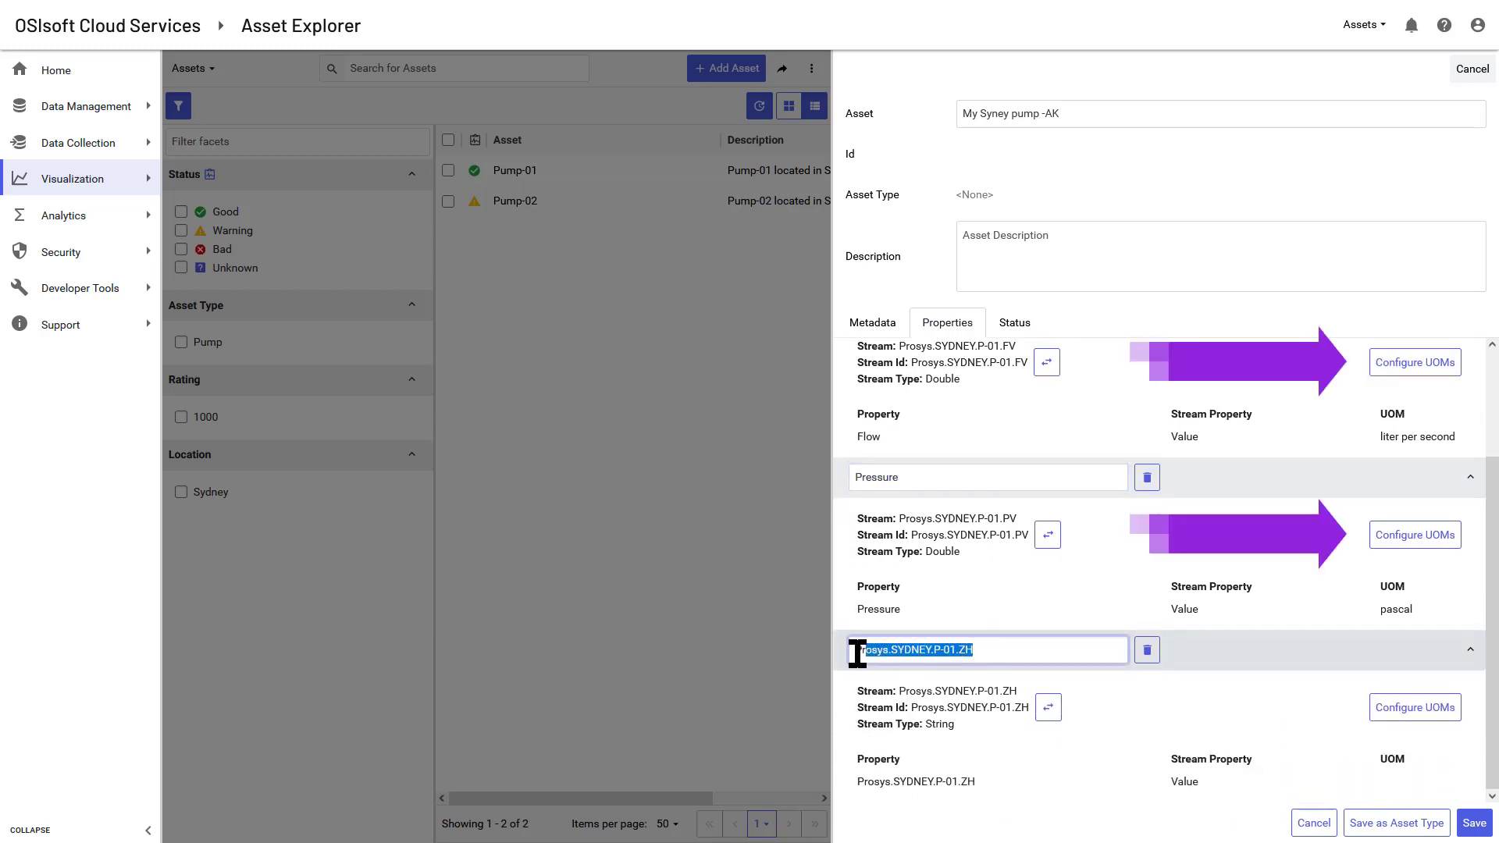
pyautogui.write('State')
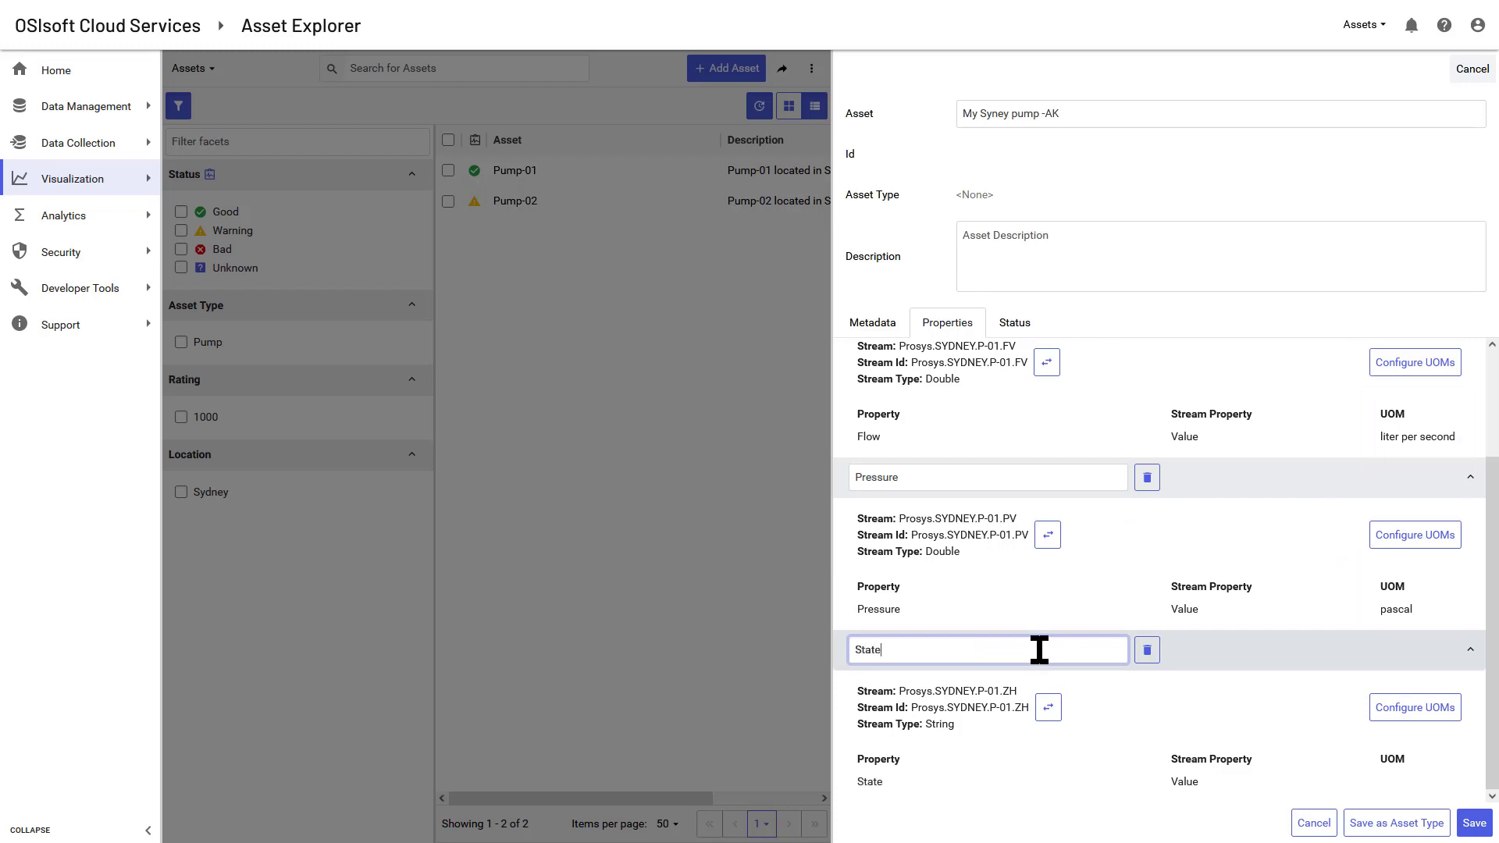
pyautogui.click(1013, 322)
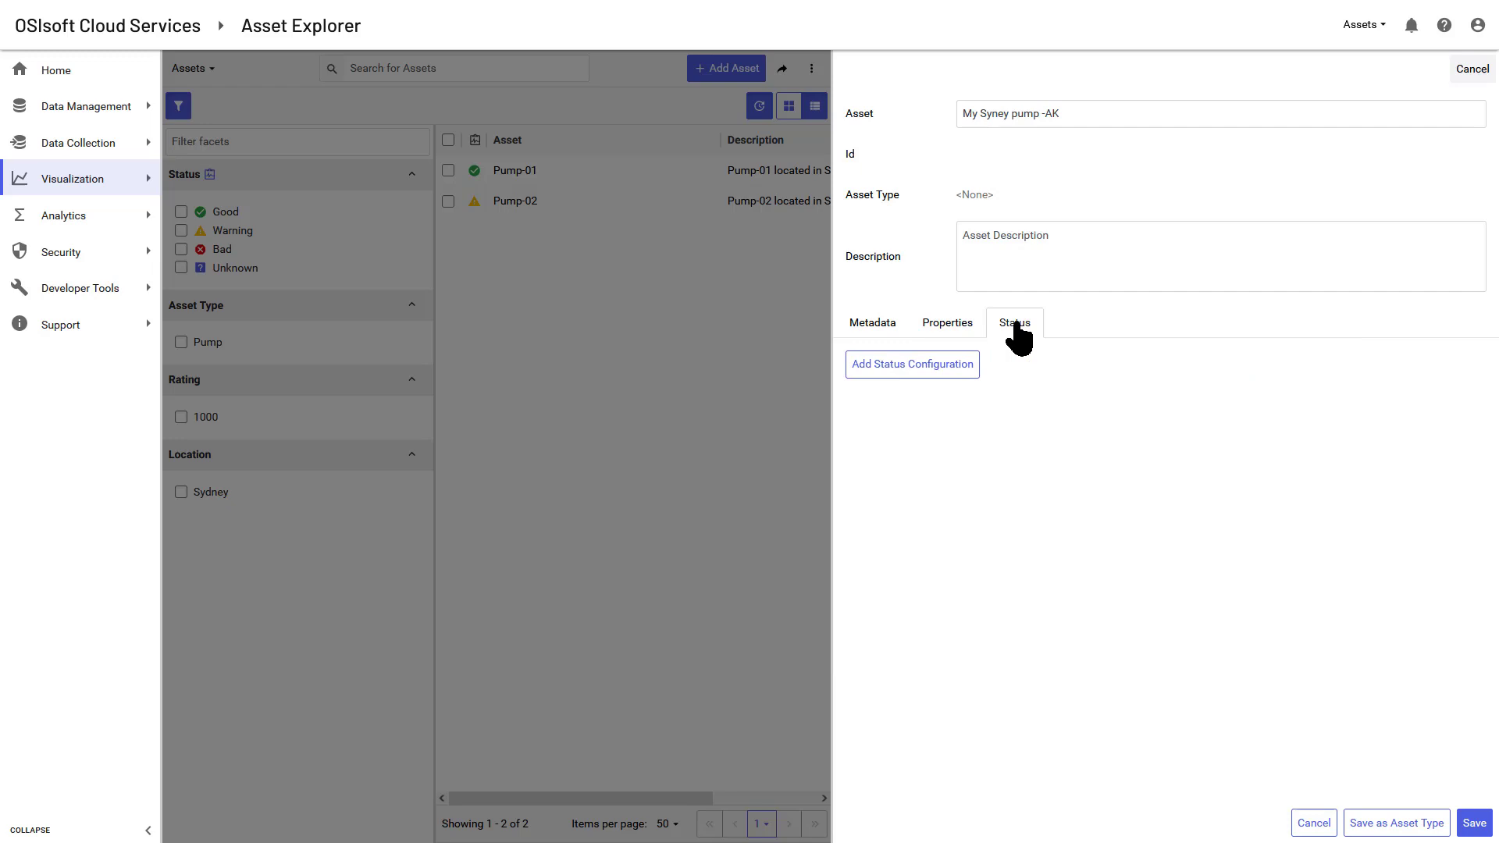
# Add a status configuration driven by the State property.
pyautogui.click(910, 364)
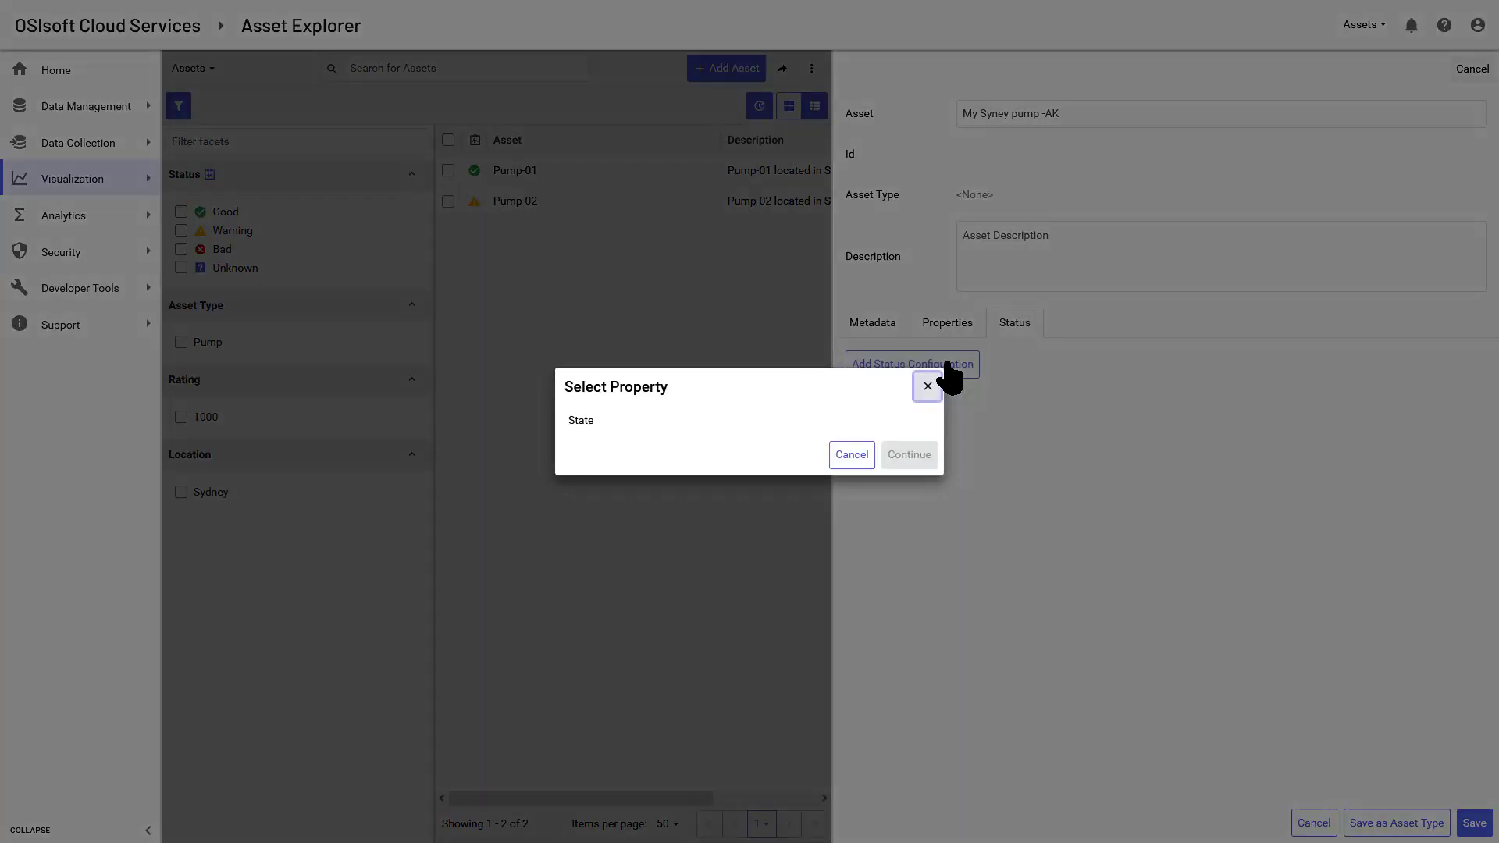
pyautogui.click(670, 421)
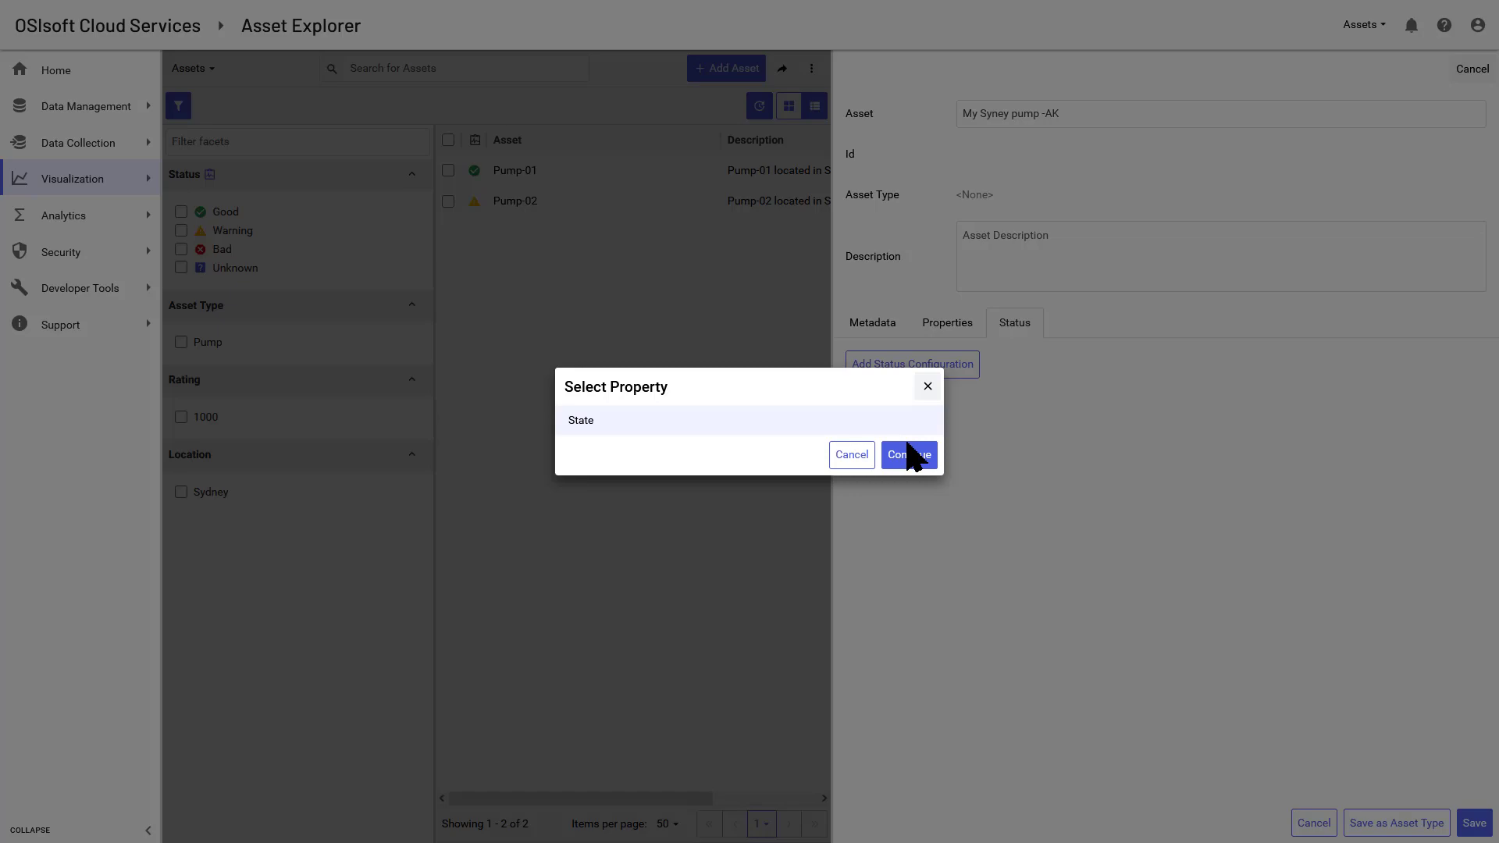
pyautogui.click(906, 454)
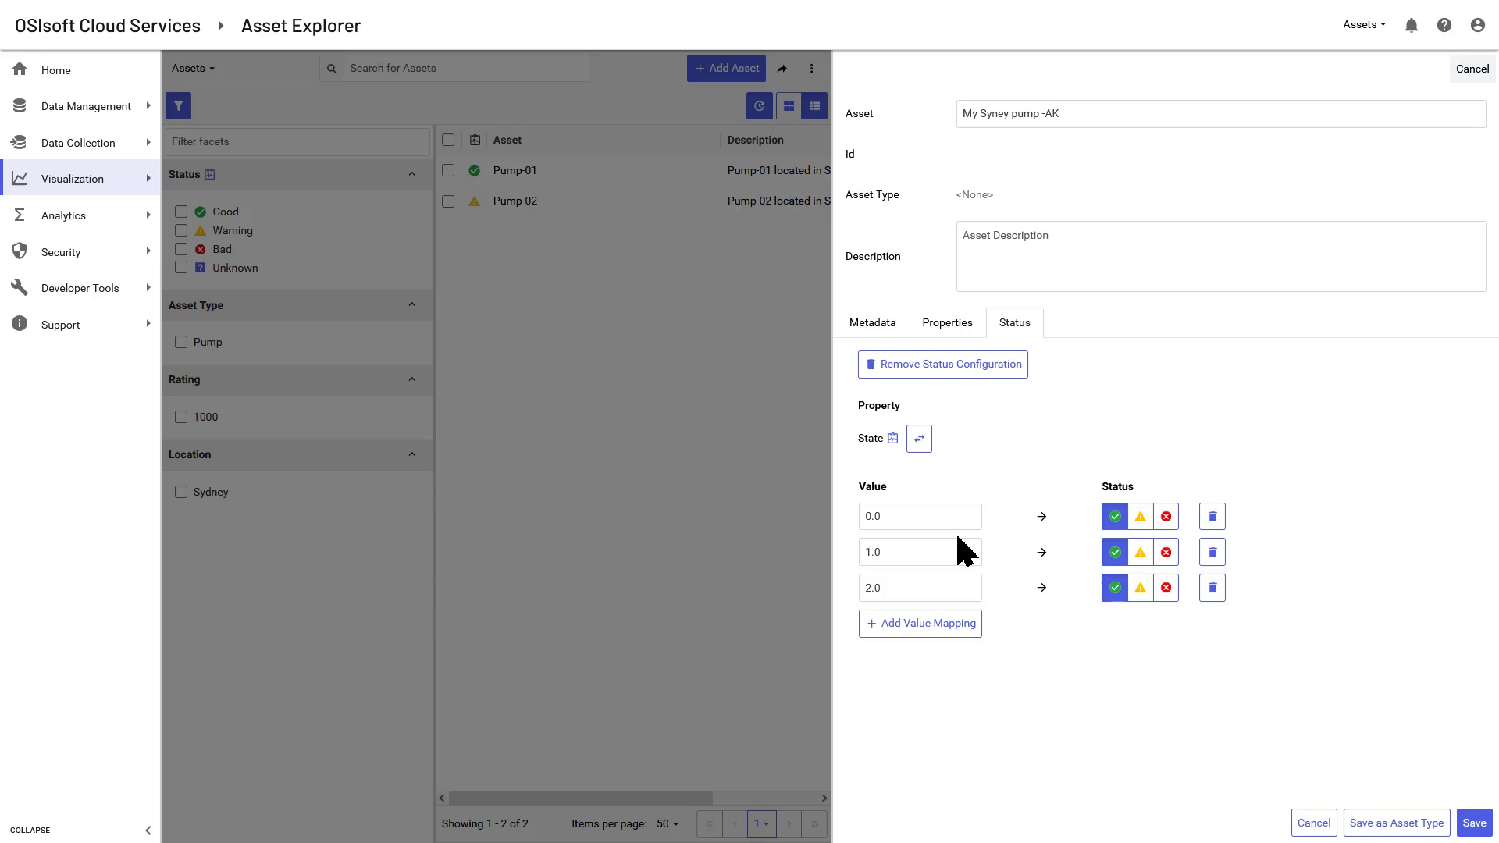
# Map State value 1.0 to warning and 2.0 to bad, then save the asset.
pyautogui.click(1140, 551)
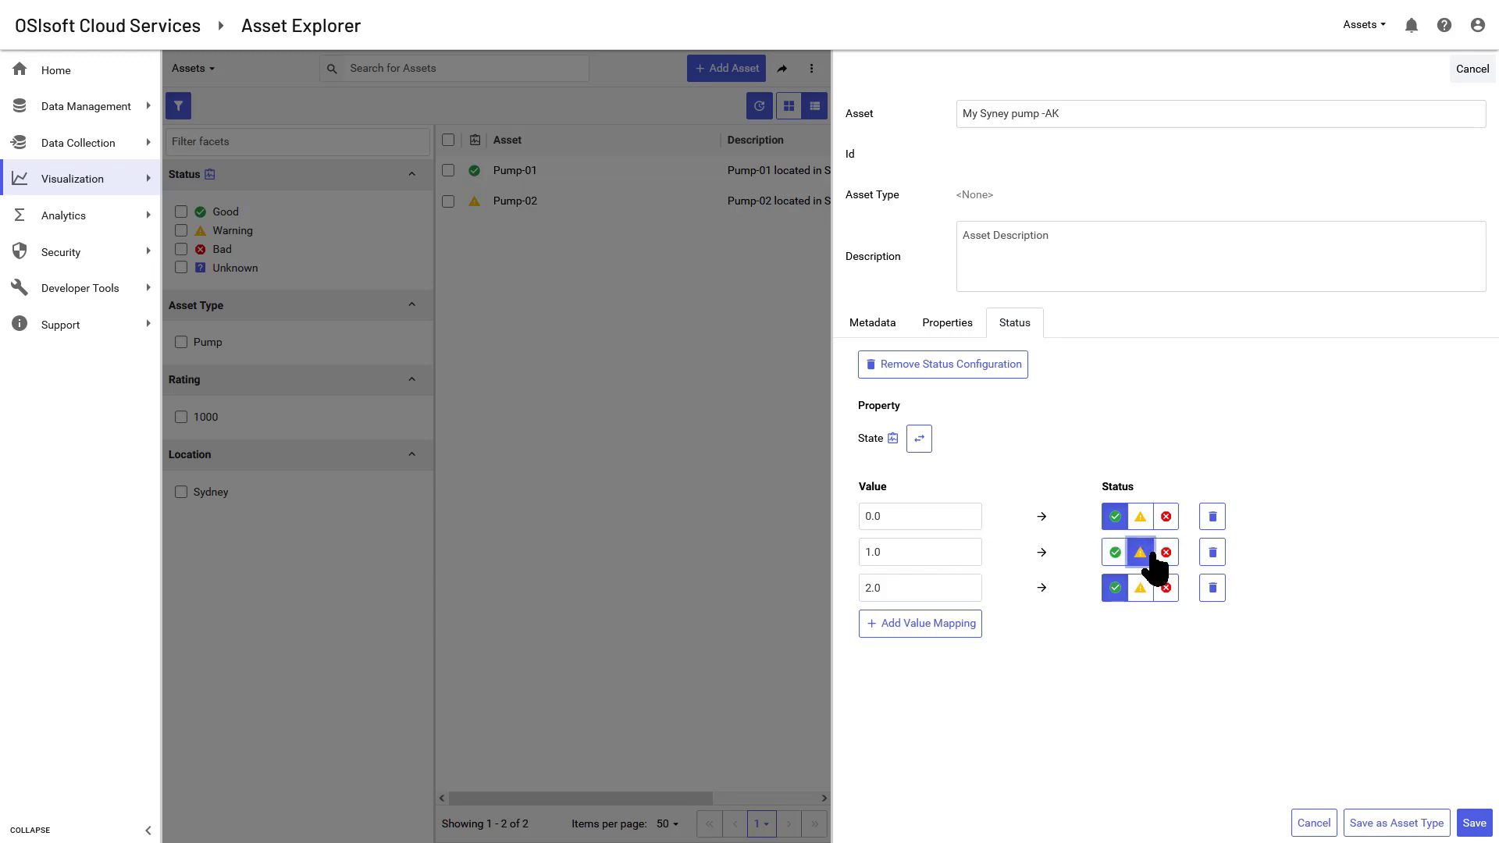
pyautogui.click(1138, 551)
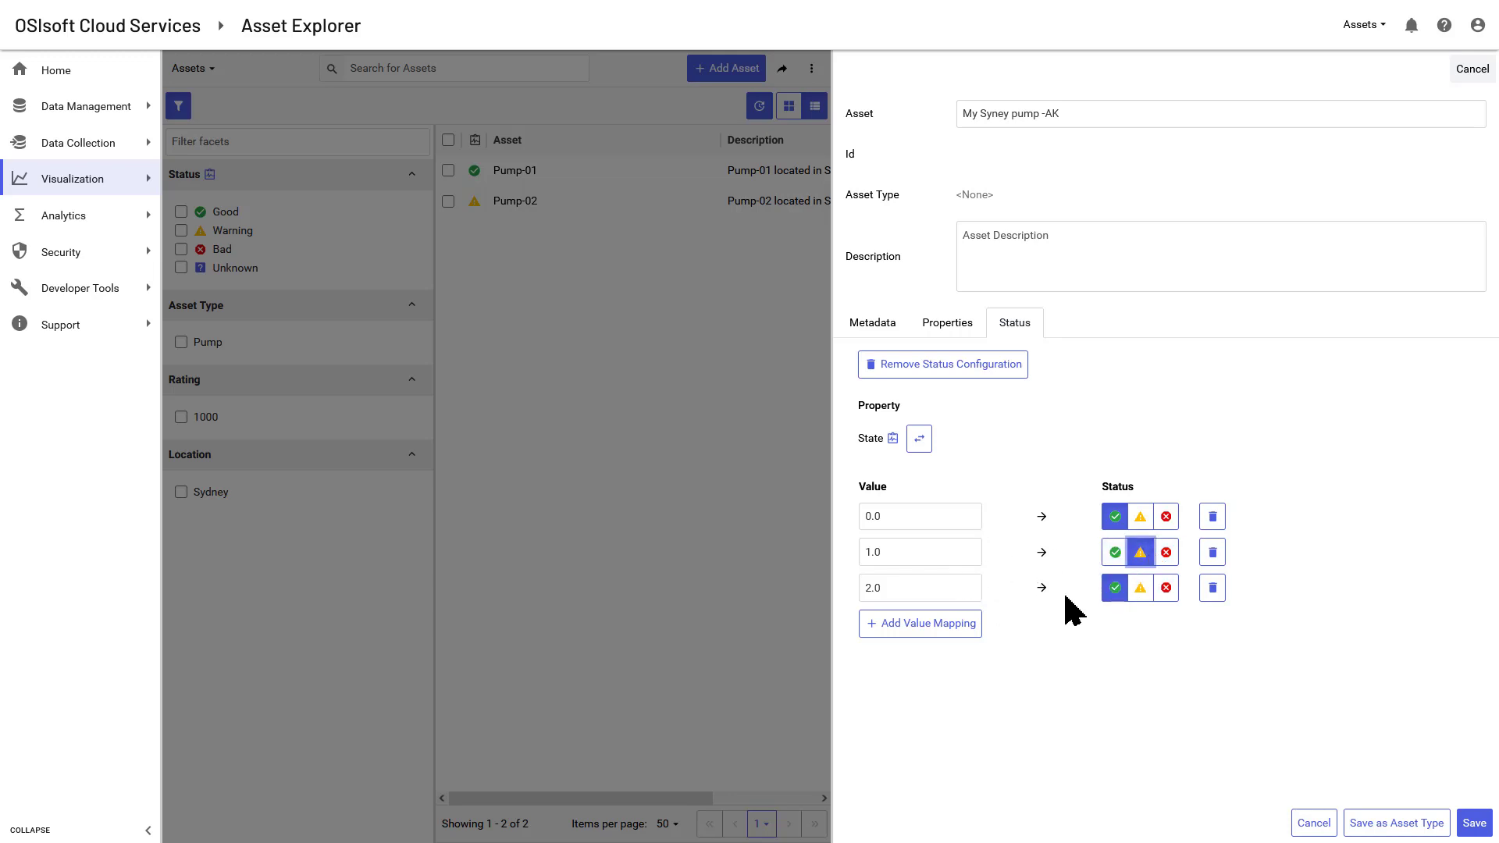
pyautogui.click(1165, 587)
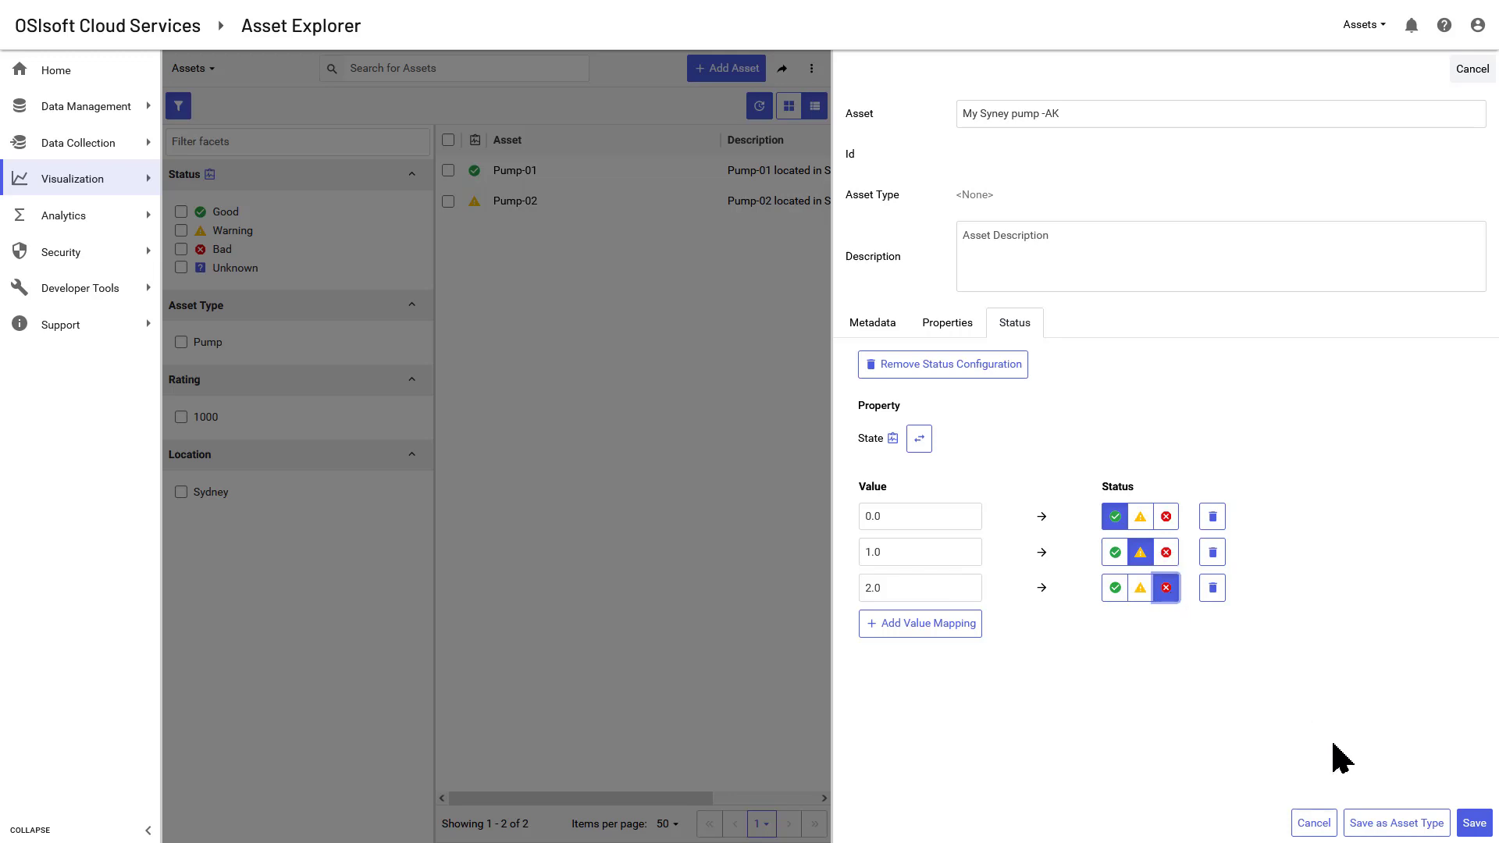
pyautogui.click(1472, 823)
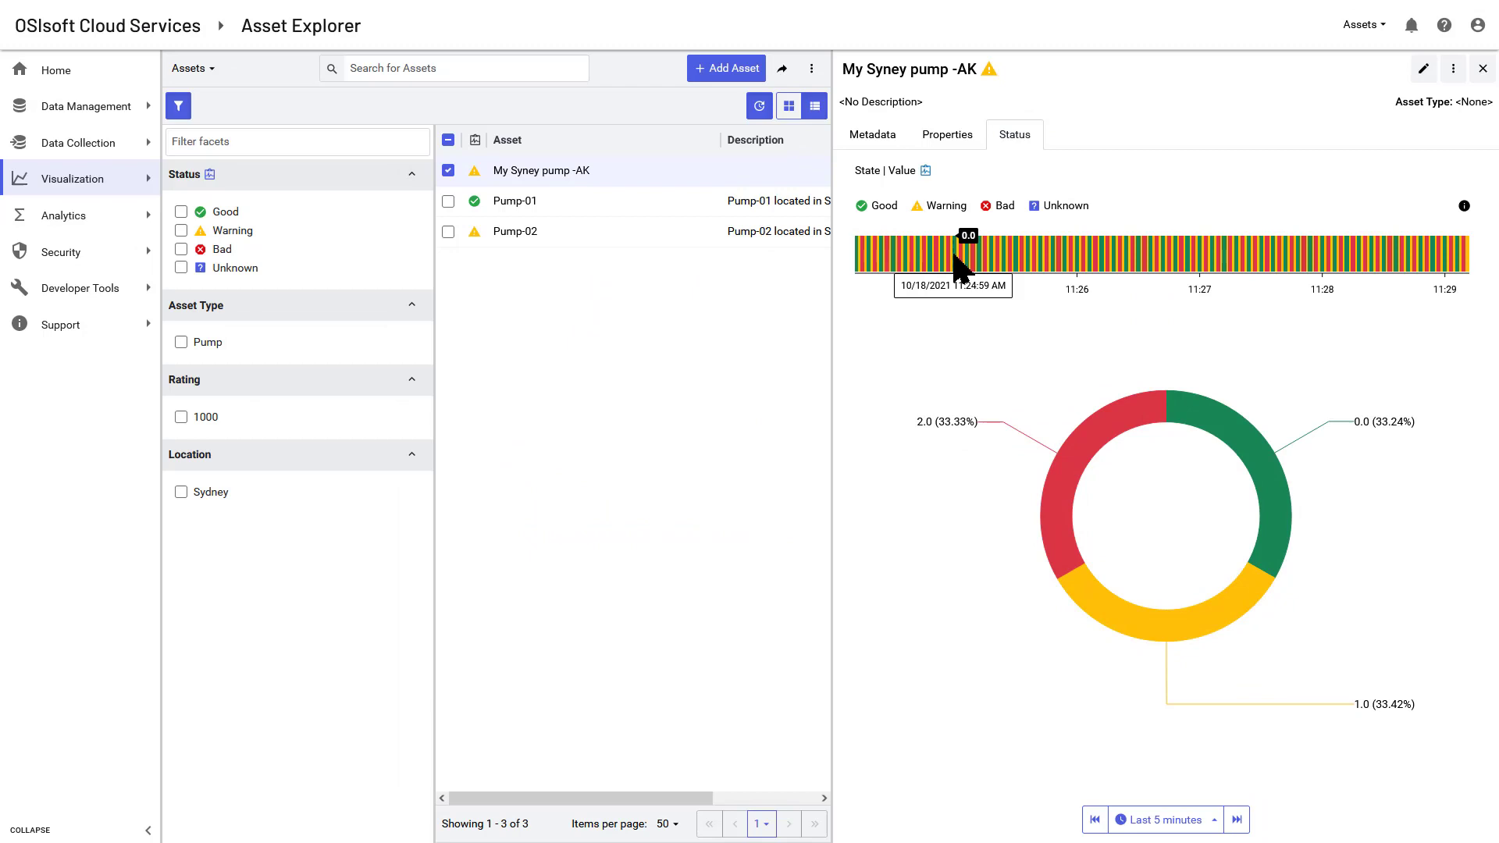
# Show the pump's property values and plot Flow, Pressure and State on its chart.
pyautogui.click(946, 134)
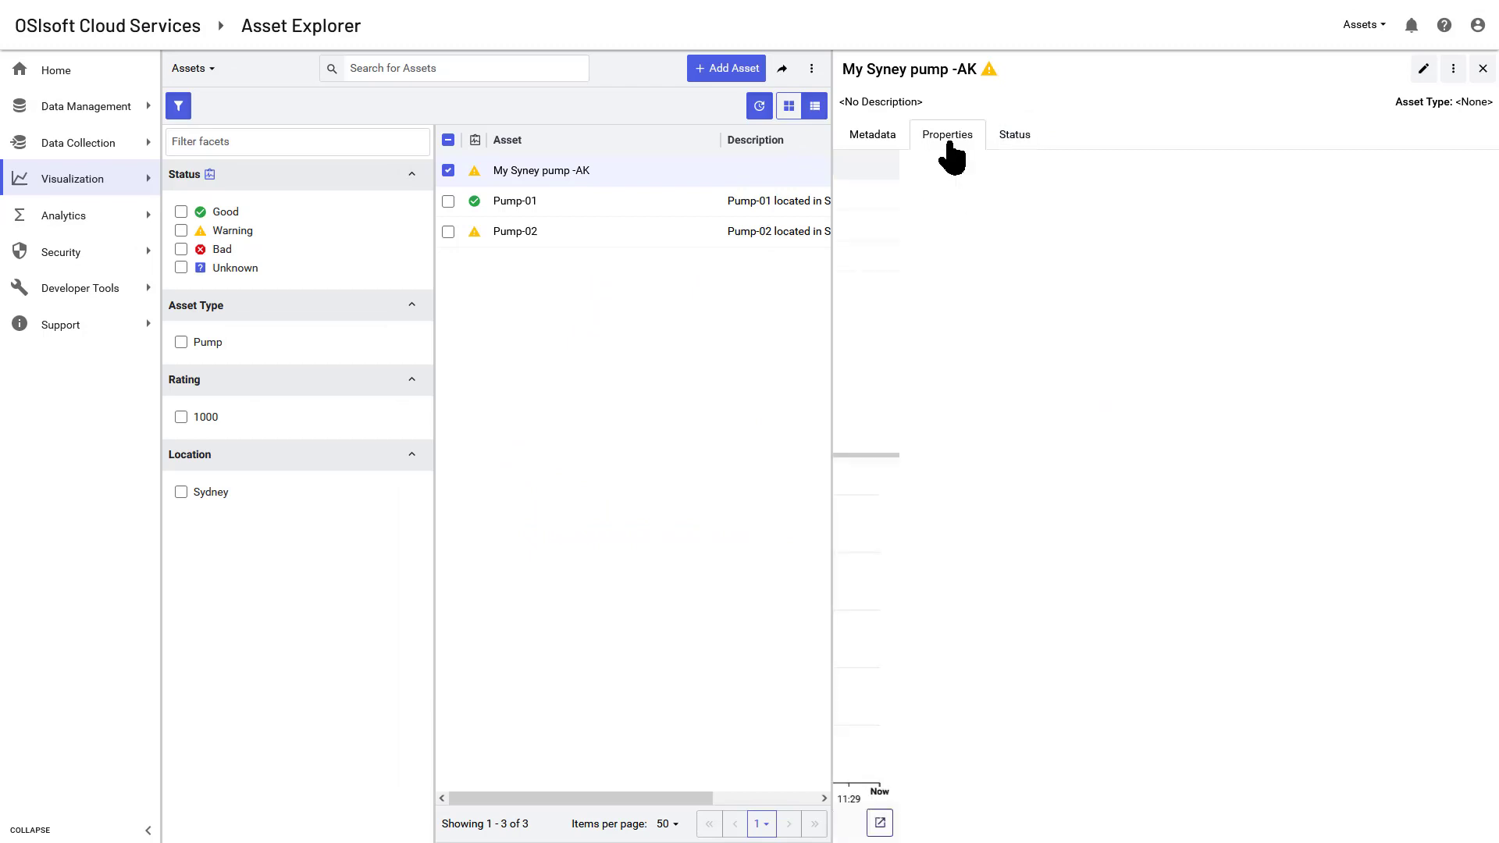
pyautogui.click(947, 134)
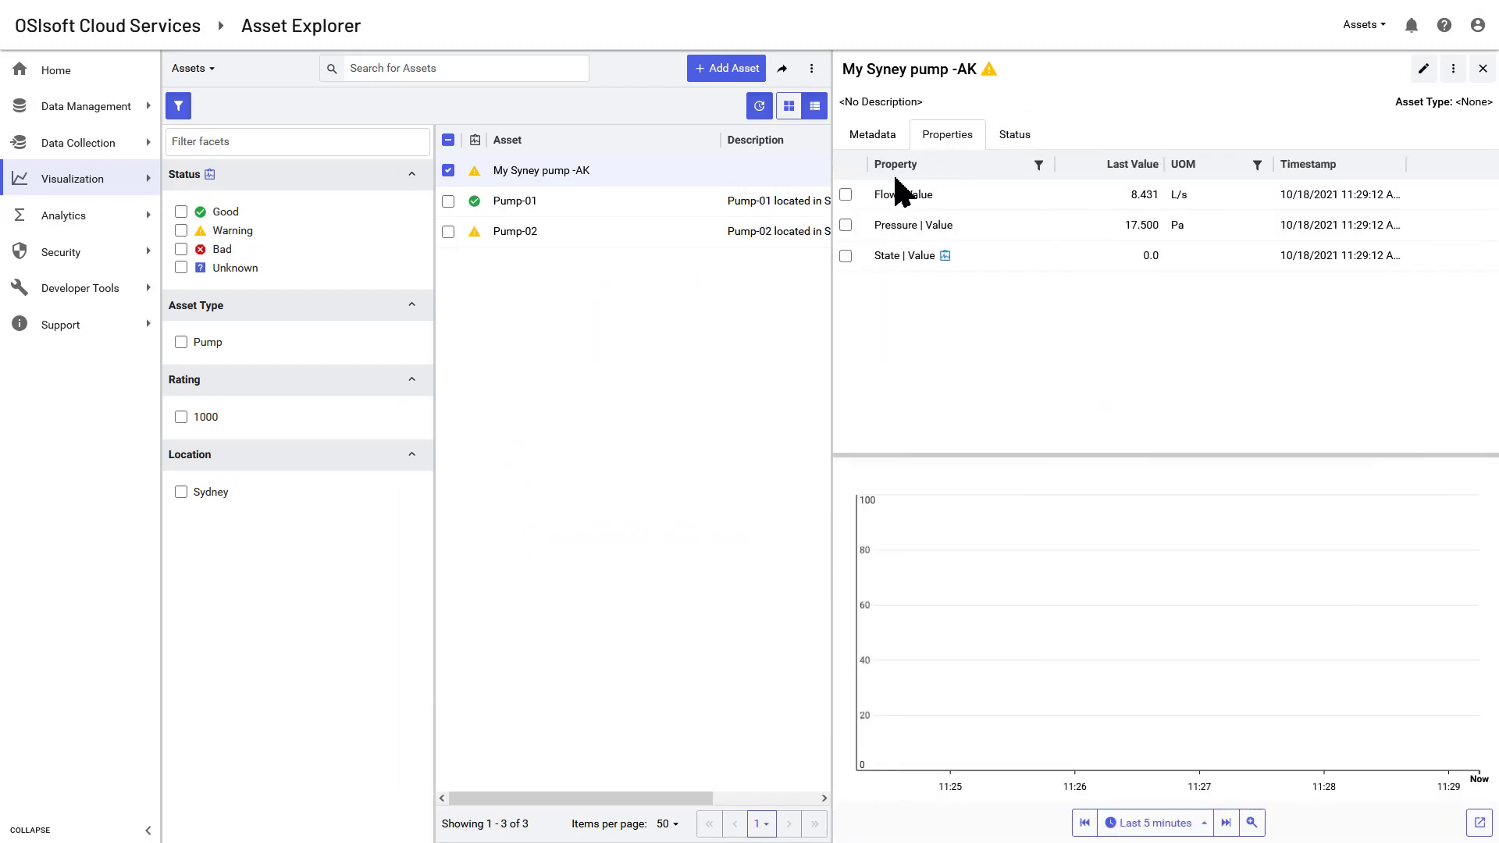
pyautogui.click(844, 193)
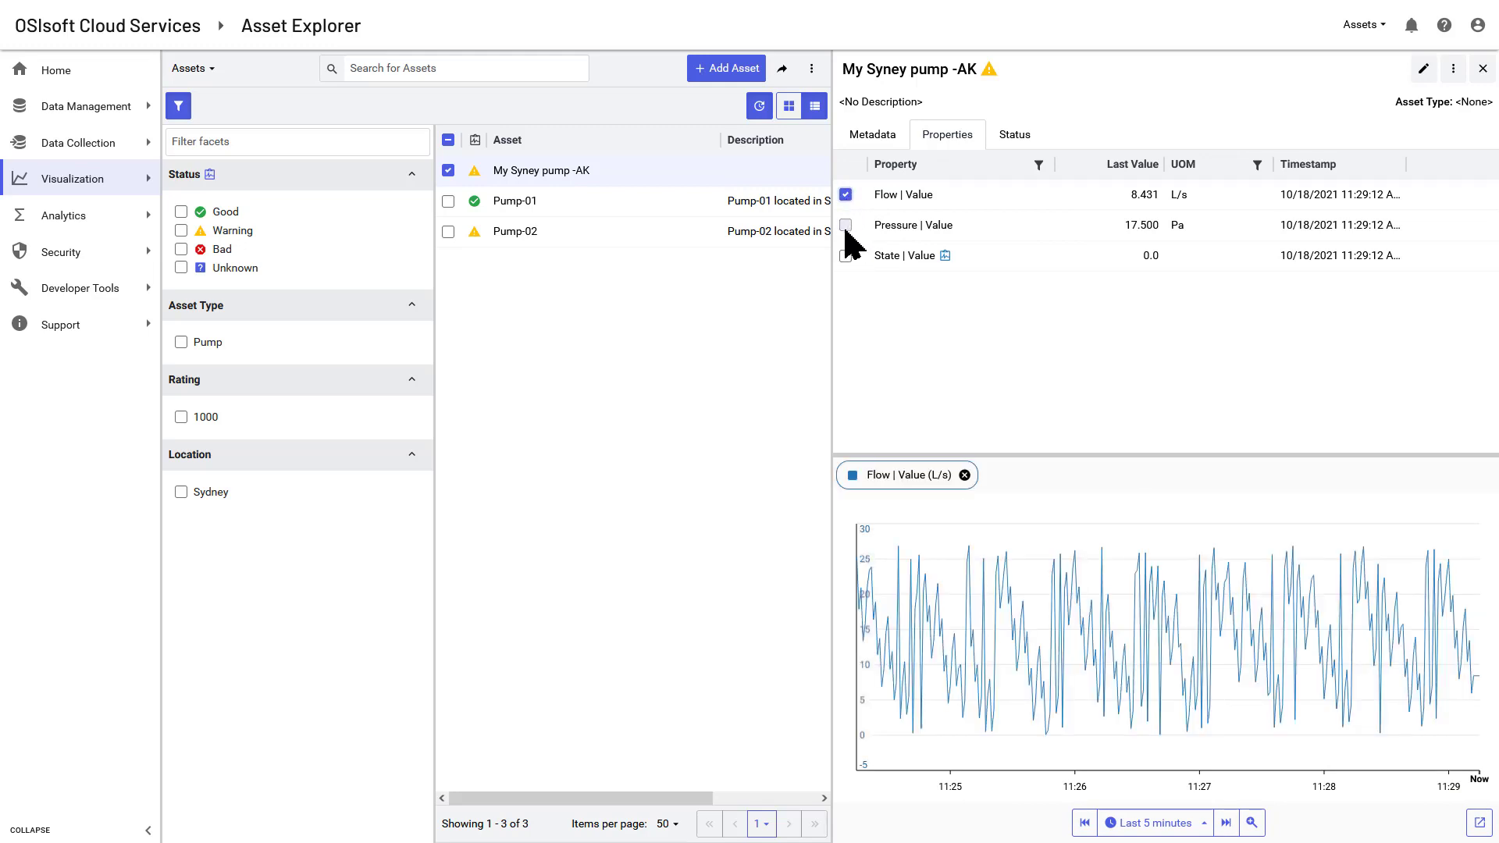
pyautogui.click(845, 225)
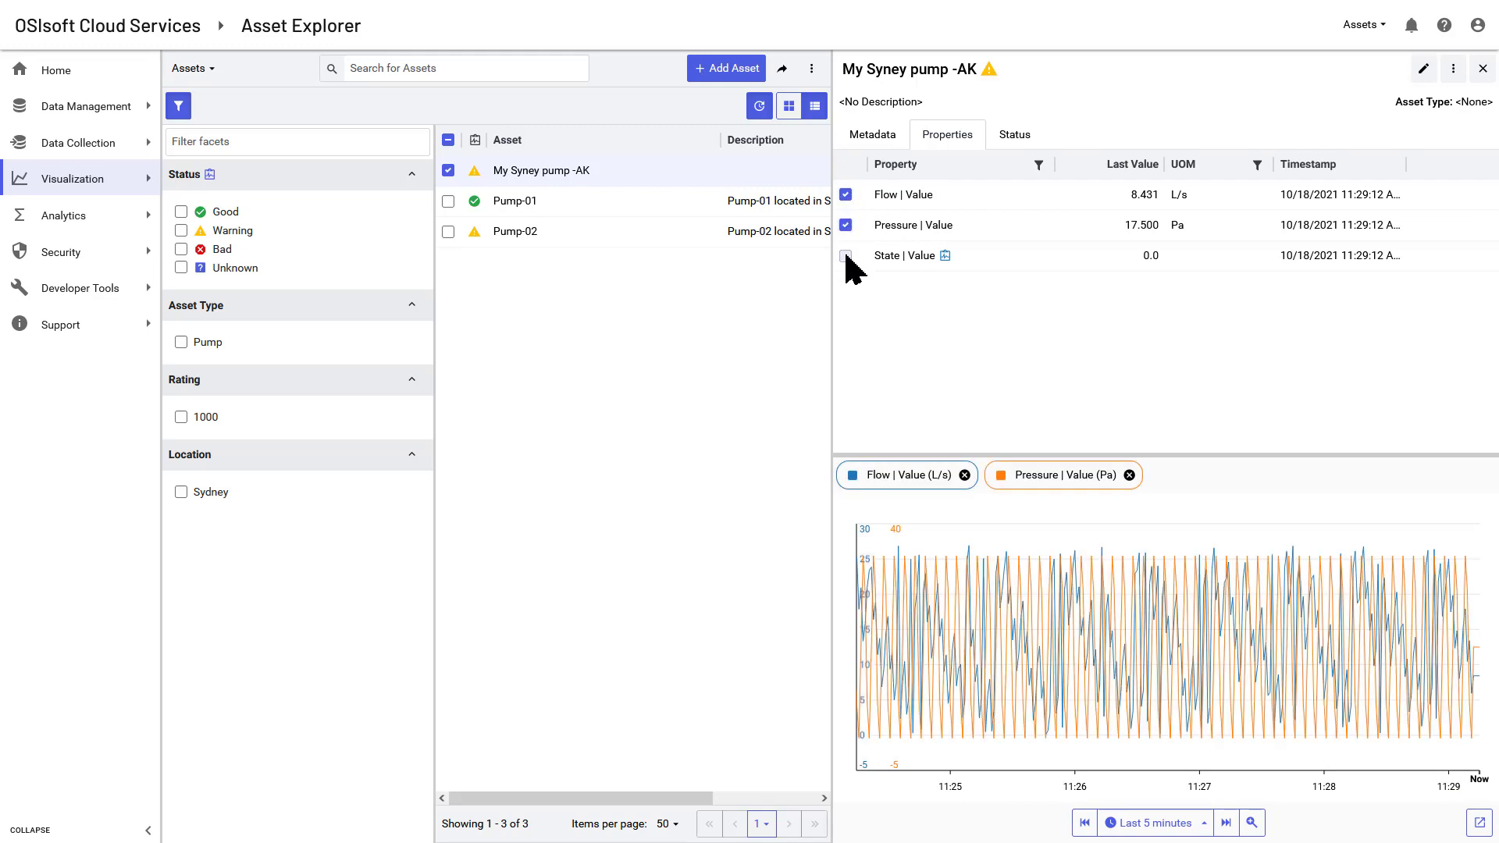
pyautogui.click(845, 254)
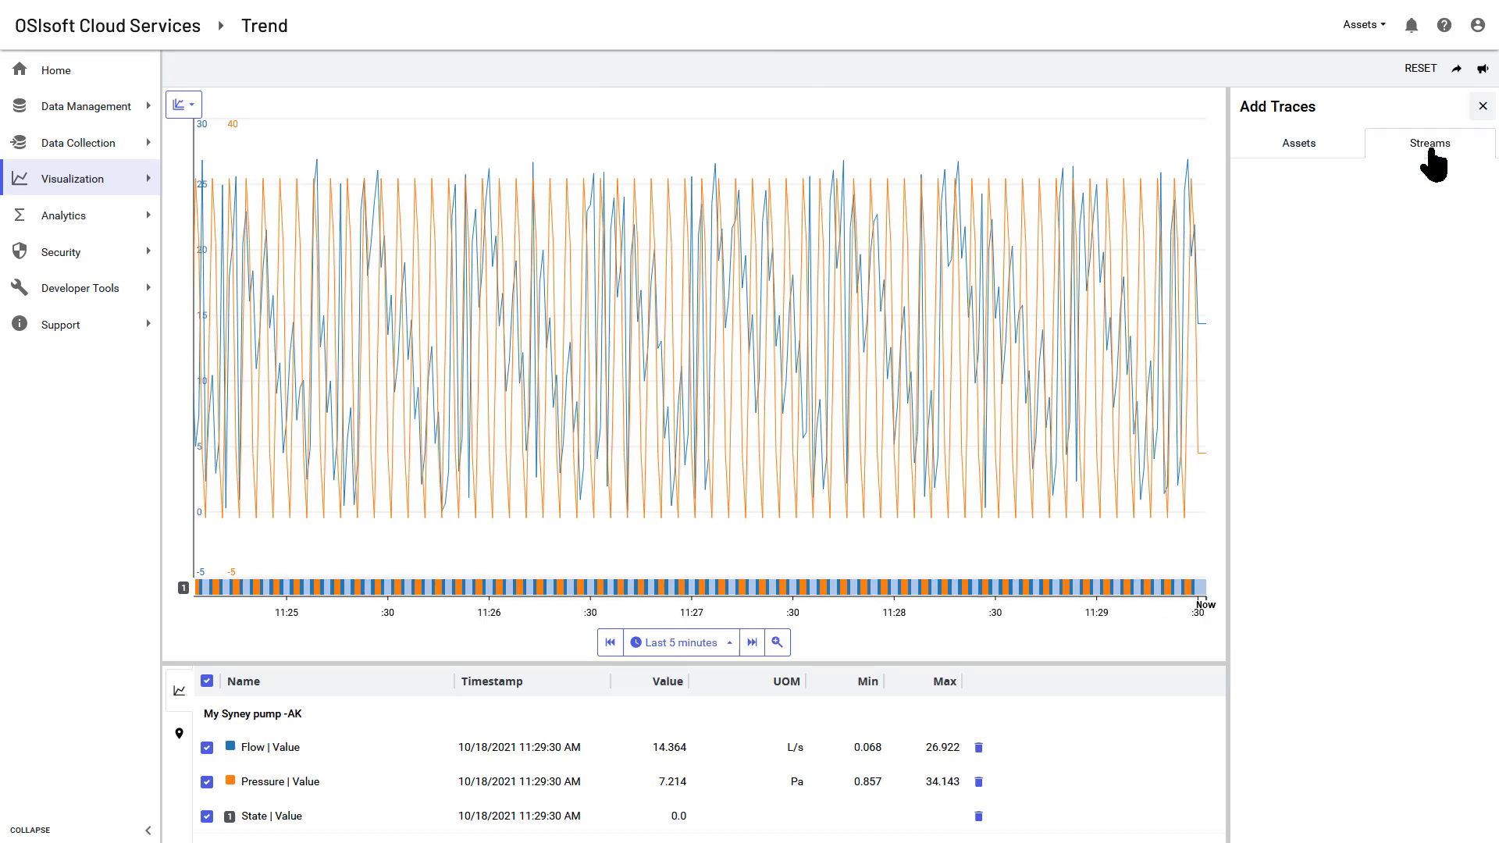
# Browse the Streams tab in Add Traces, place cursors on the stacked trend, and return to Home.
pyautogui.click(1467, 415)
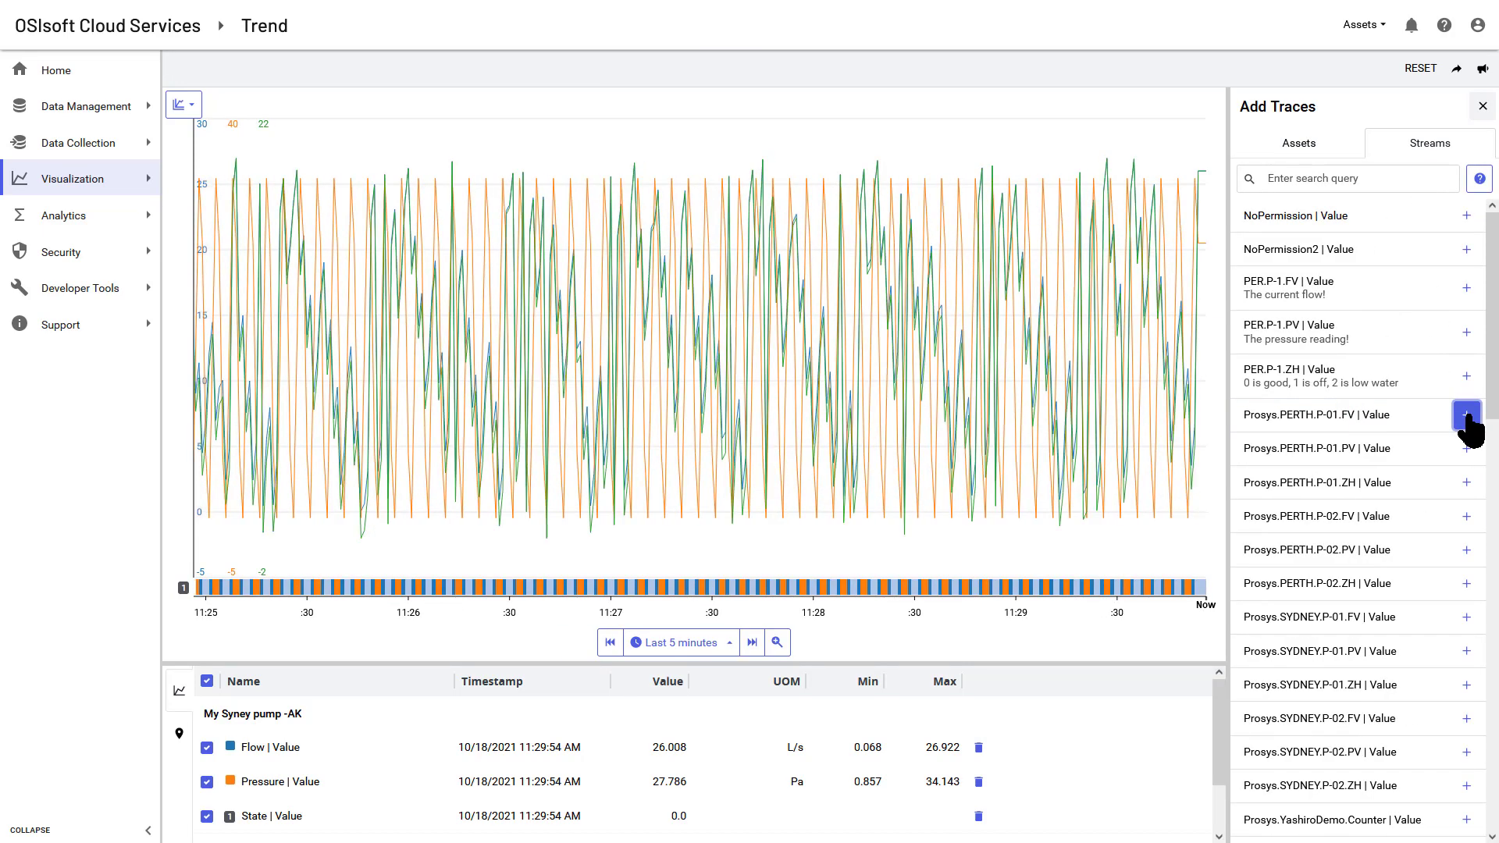
pyautogui.click(182, 103)
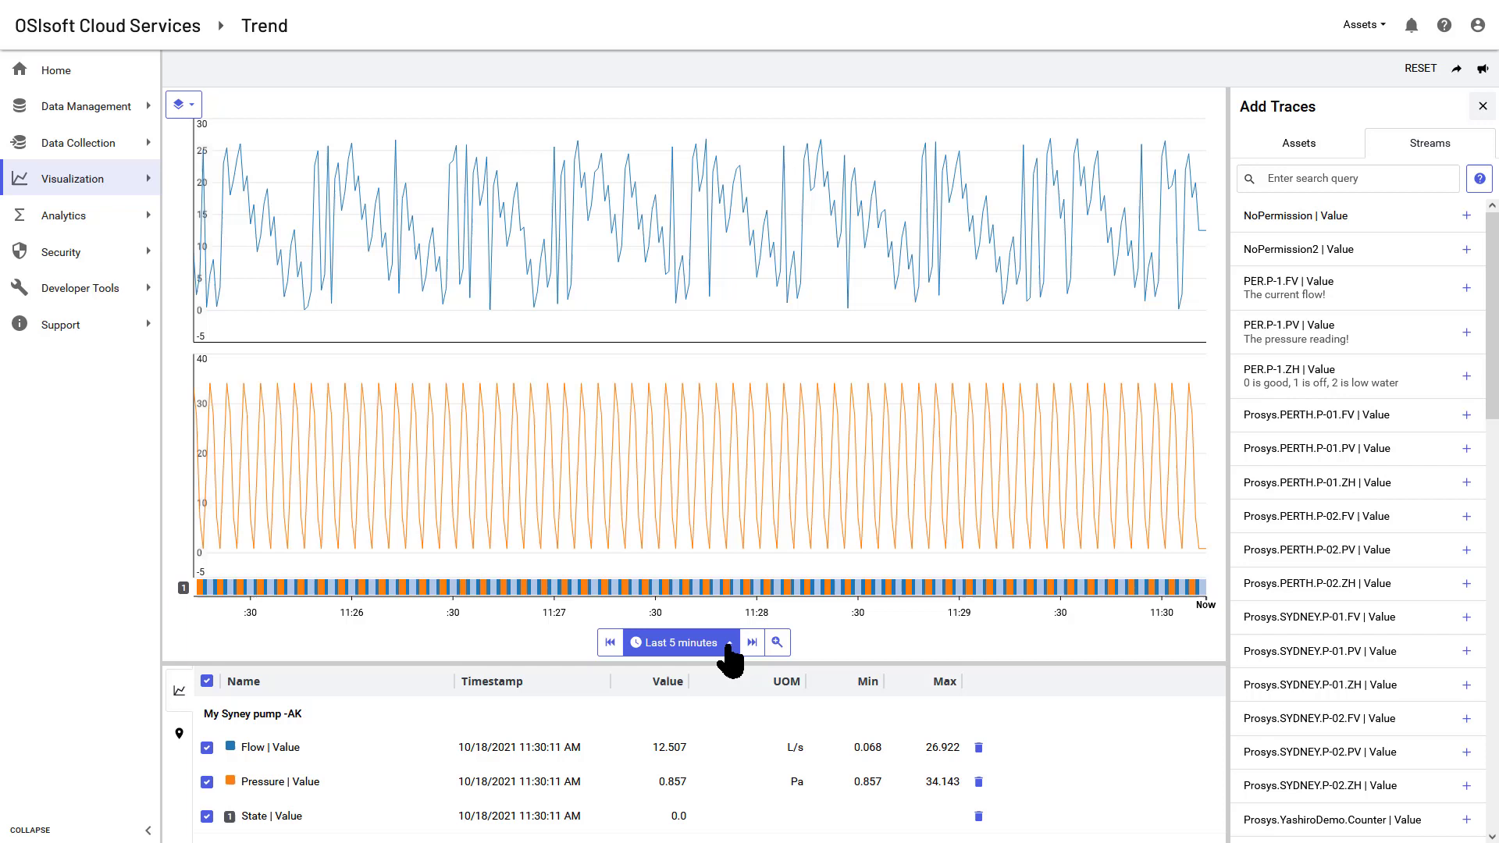
pyautogui.click(675, 642)
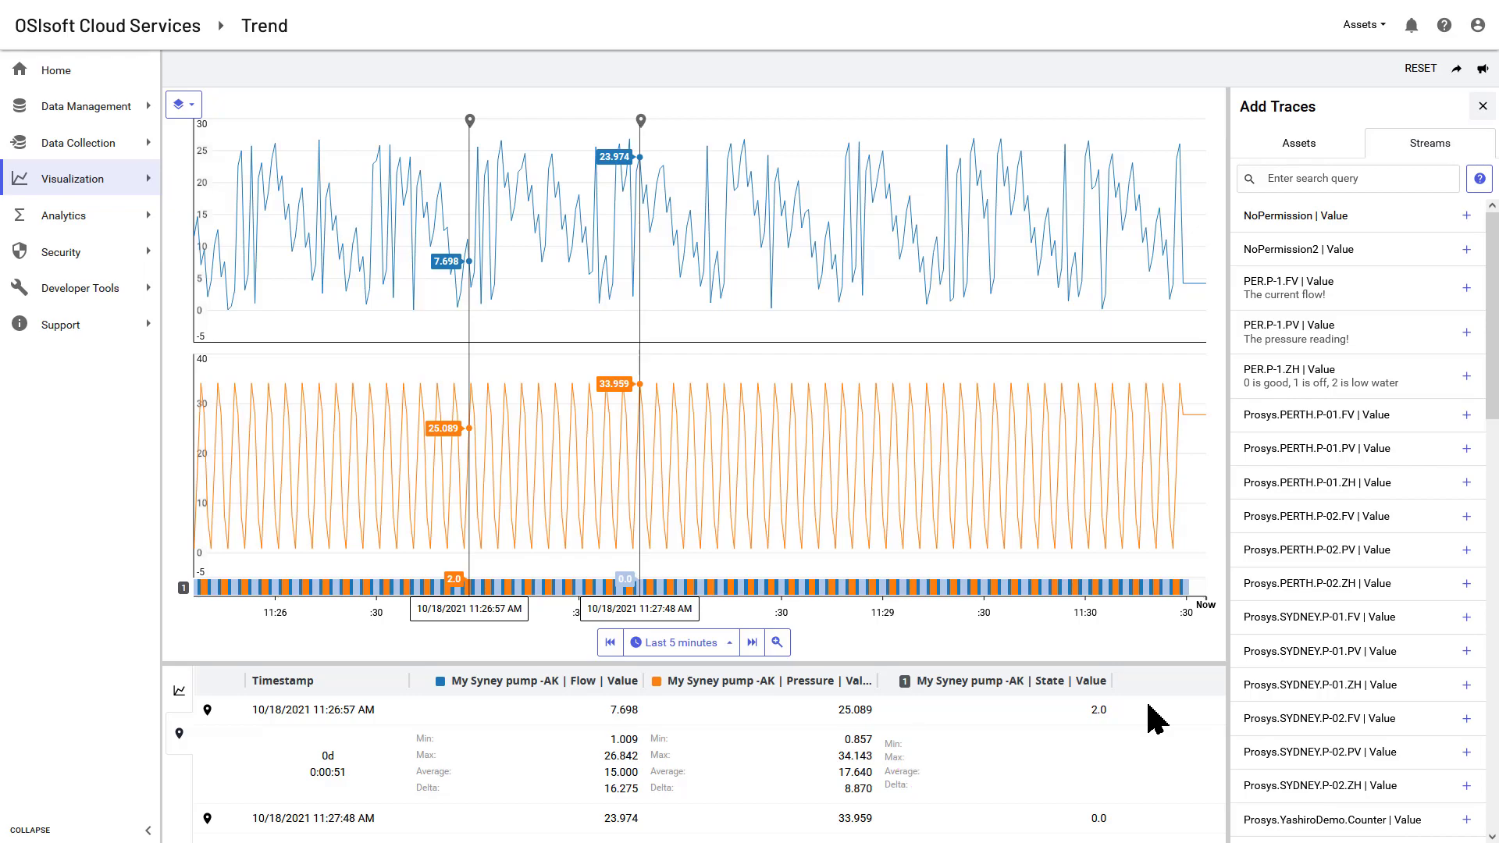
pyautogui.click(56, 68)
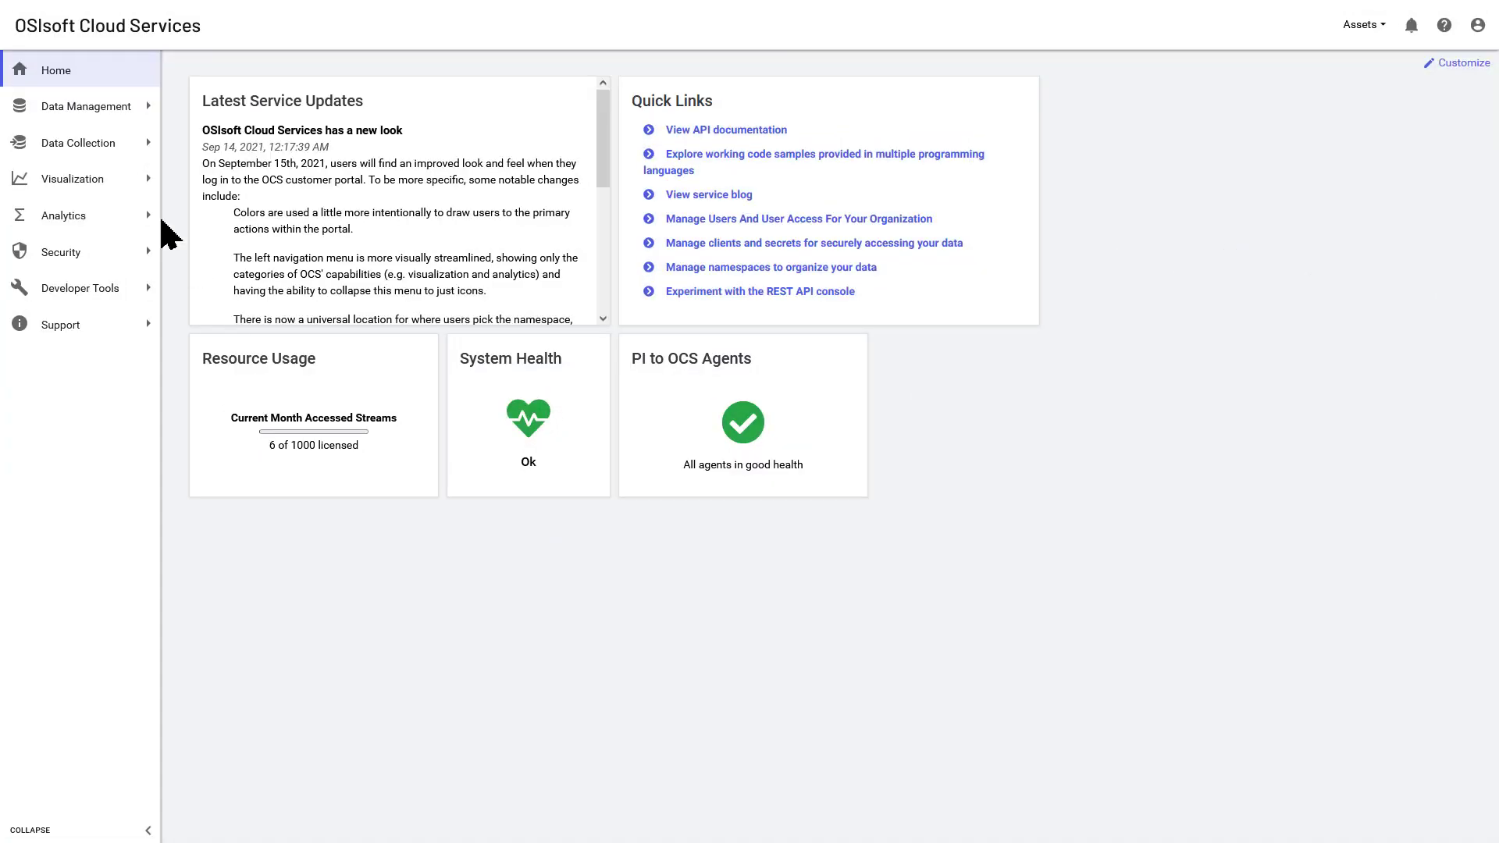
# Reopen Asset Explorer and show My Syney pump -AK's metadata details.
pyautogui.click(70, 178)
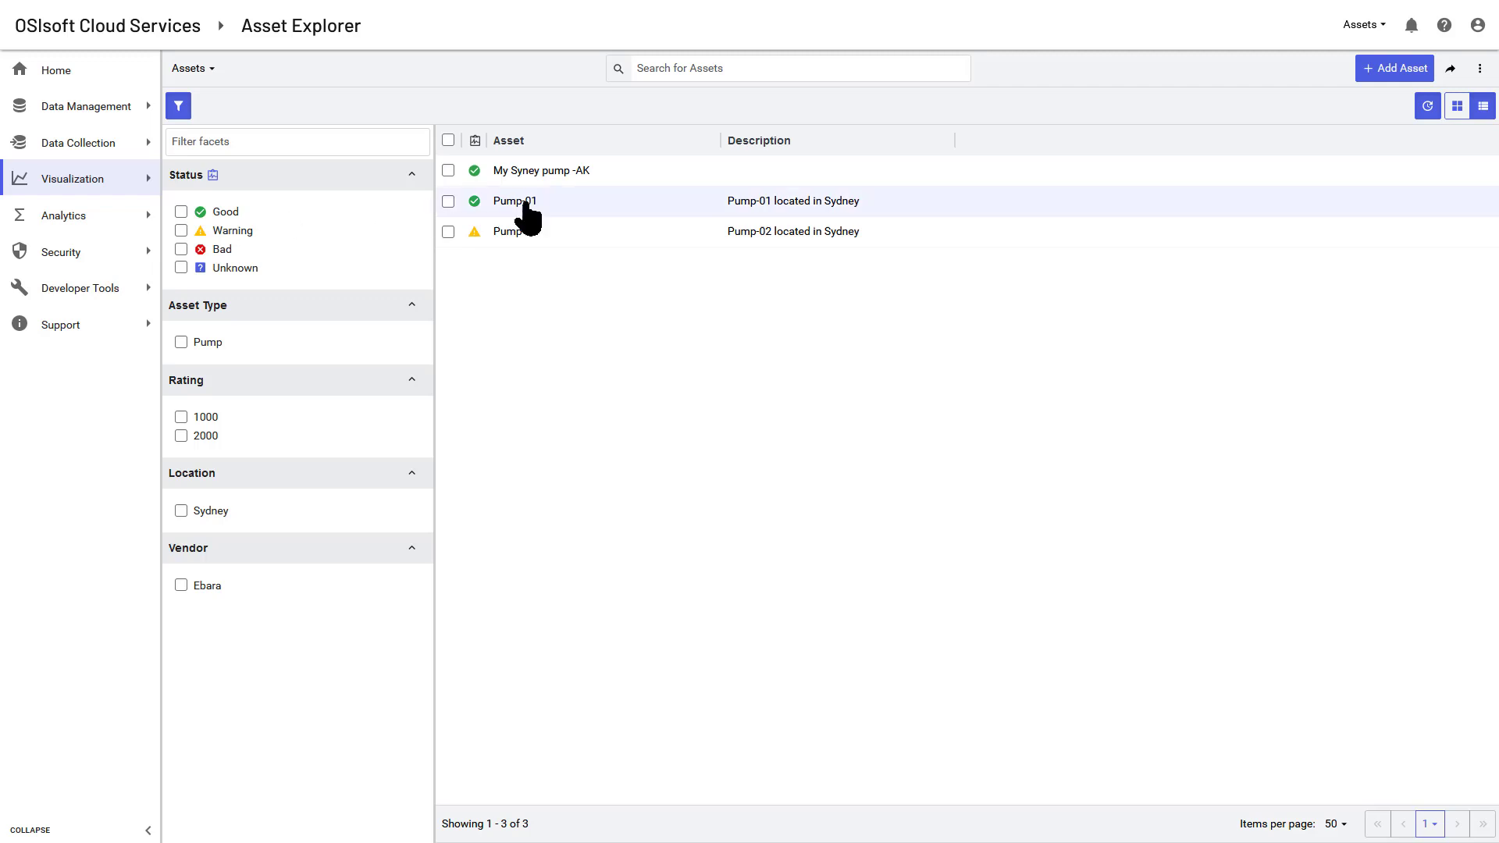
pyautogui.click(541, 170)
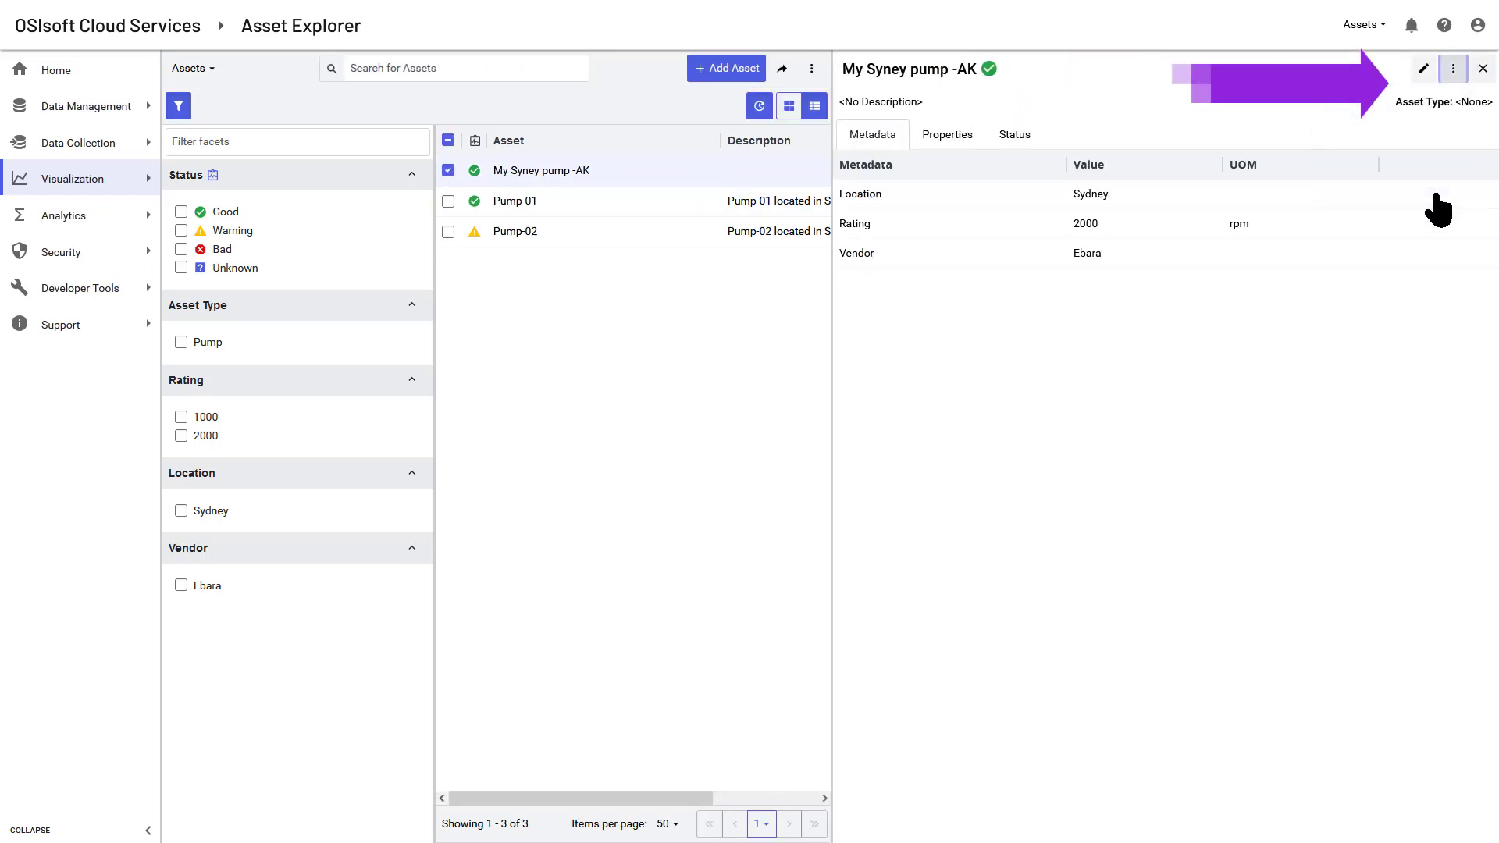
# Create asset type My Sydney pumps - asset type from the pump asset.
pyautogui.click(1452, 68)
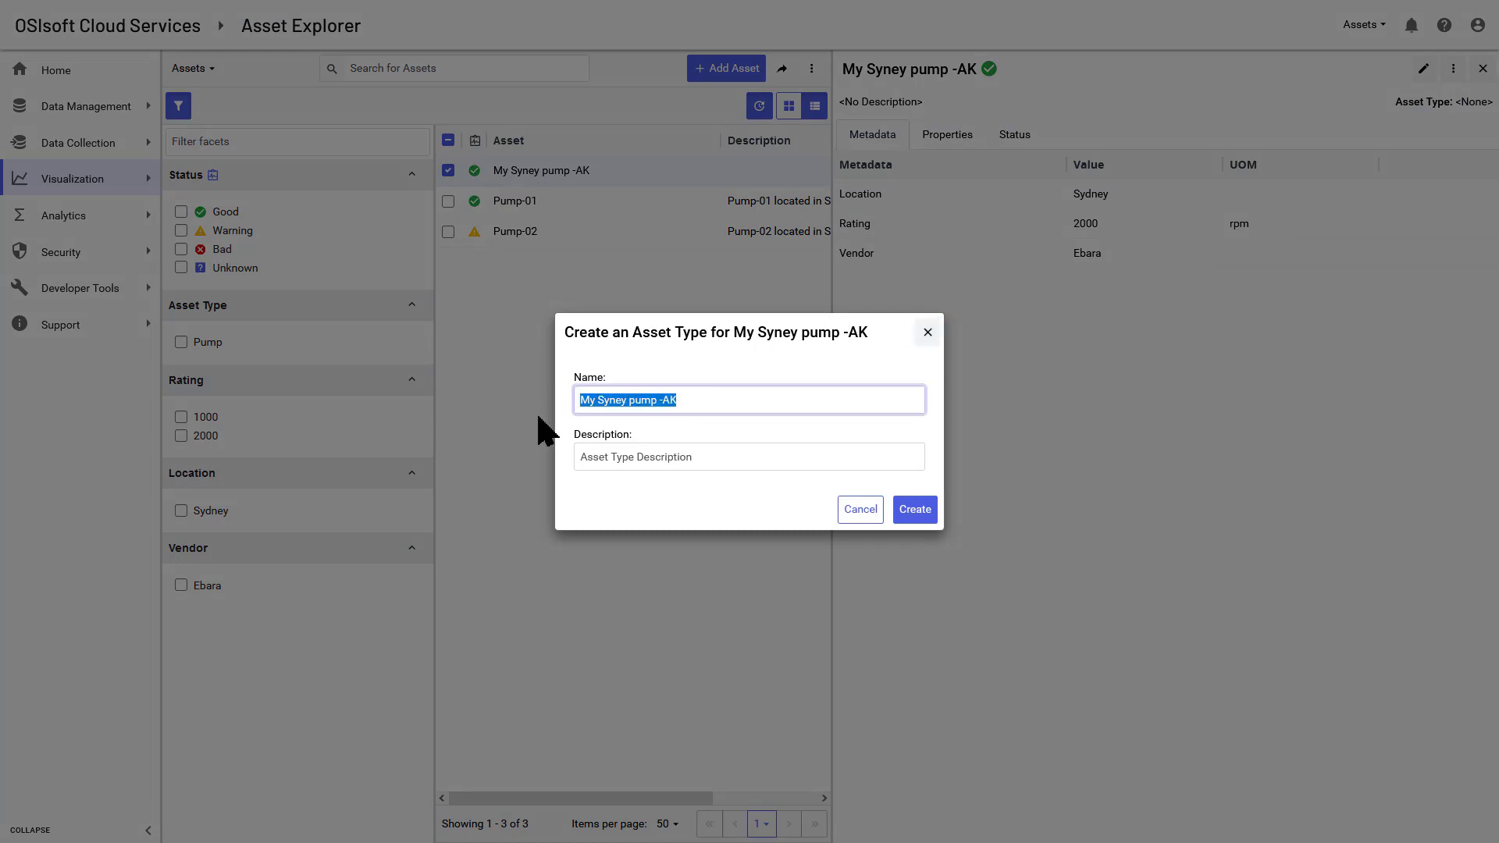
pyautogui.write('My Sydney pump')
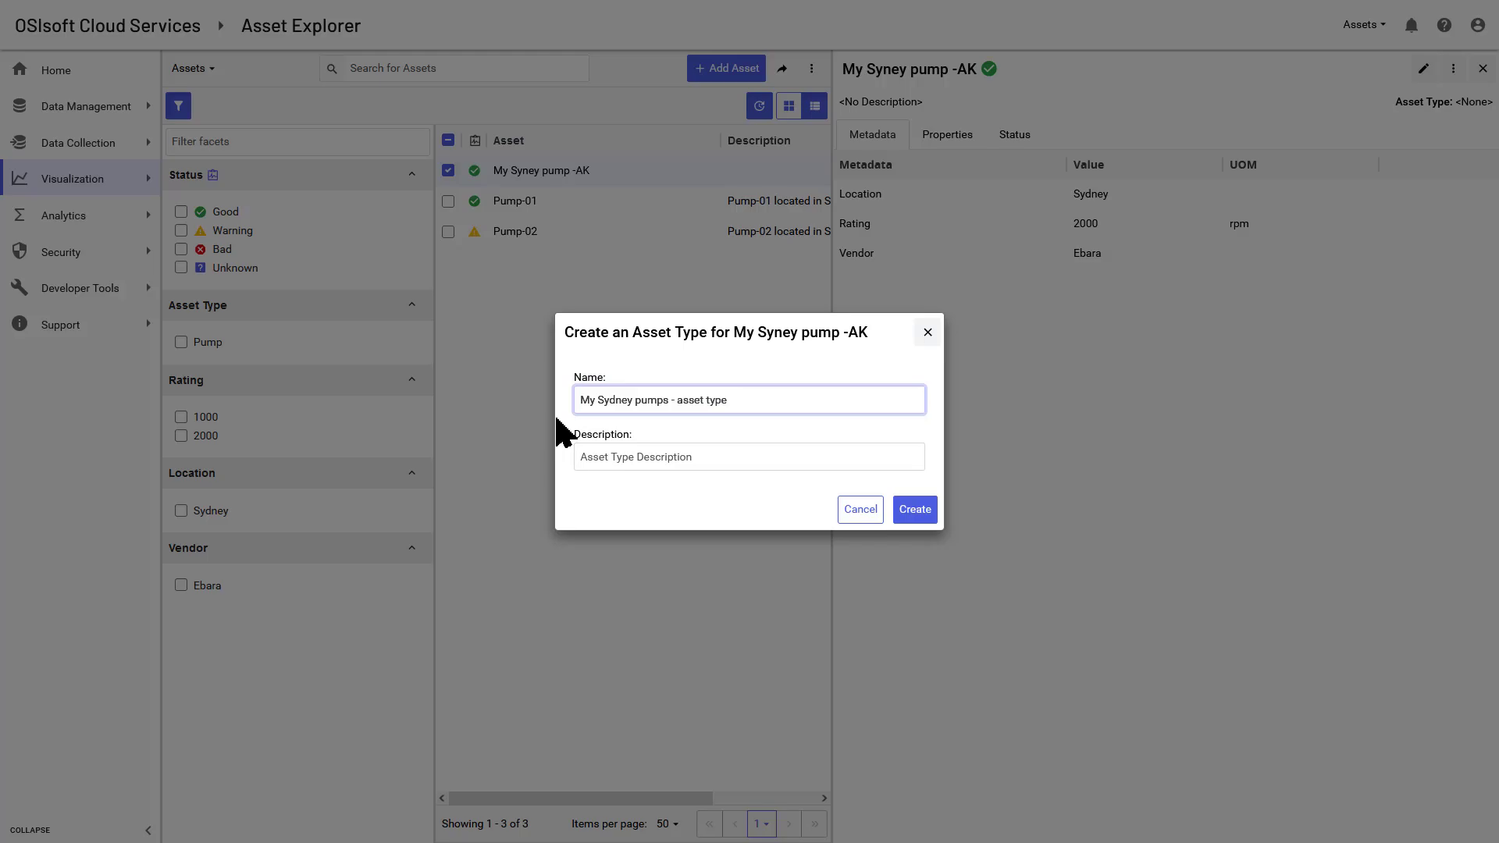
pyautogui.click(912, 509)
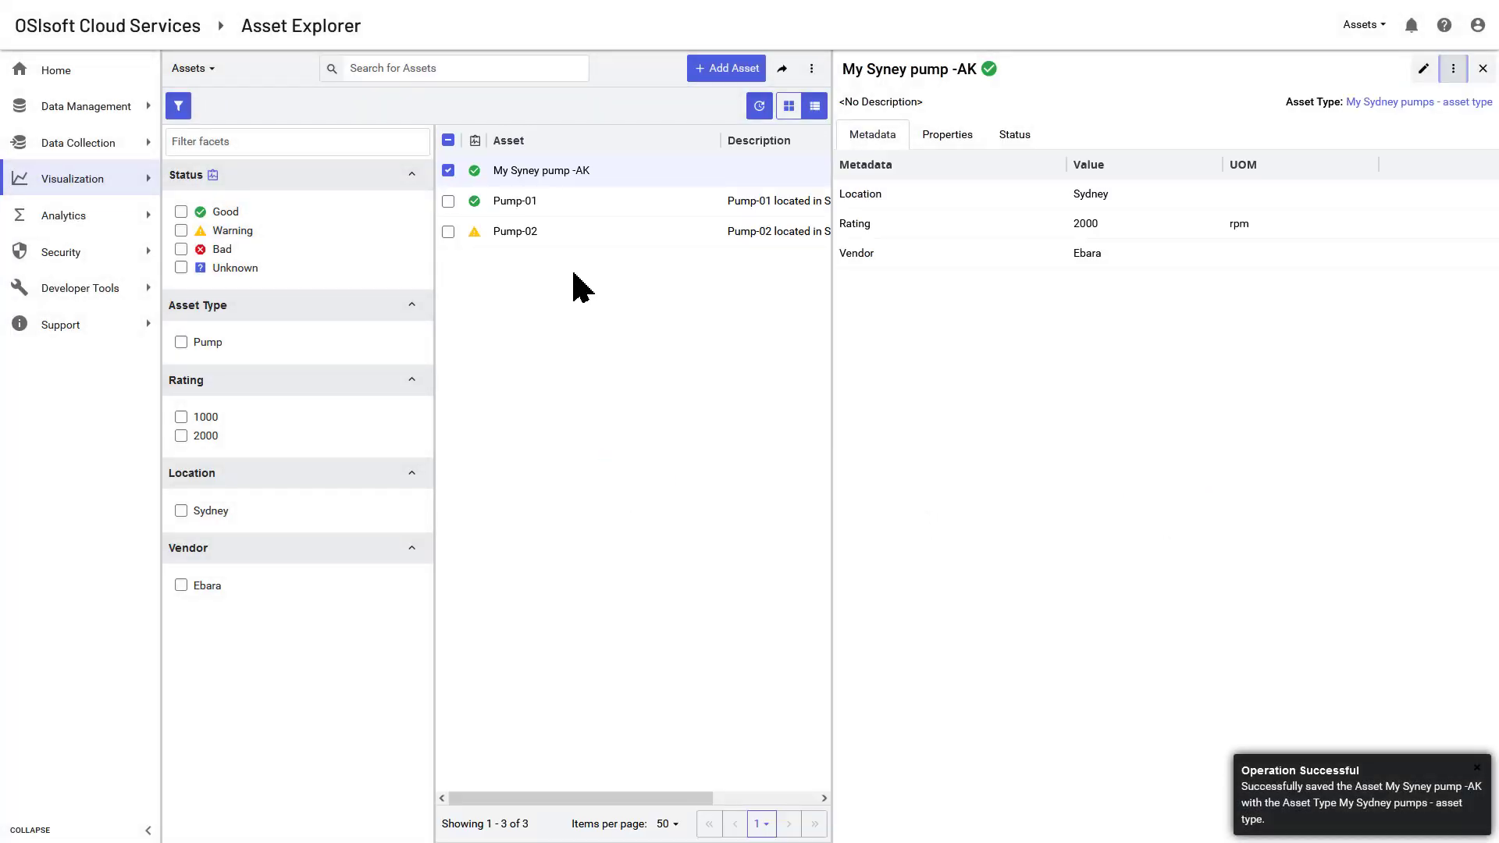
# List asset types, view My Sydney pumps - asset type, and edit its rating to 3000.
pyautogui.click(192, 67)
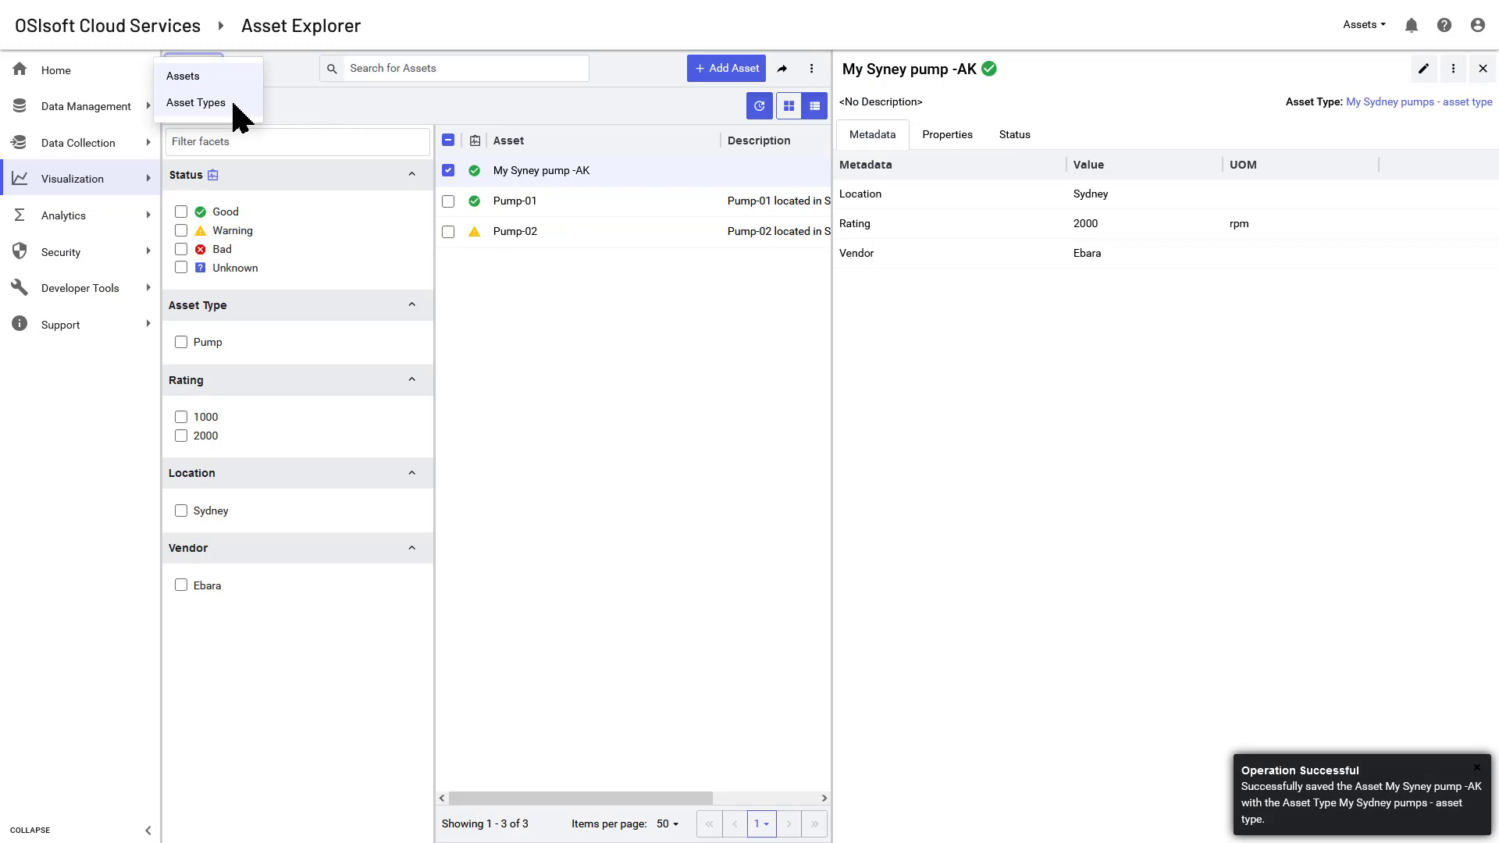
pyautogui.click(197, 103)
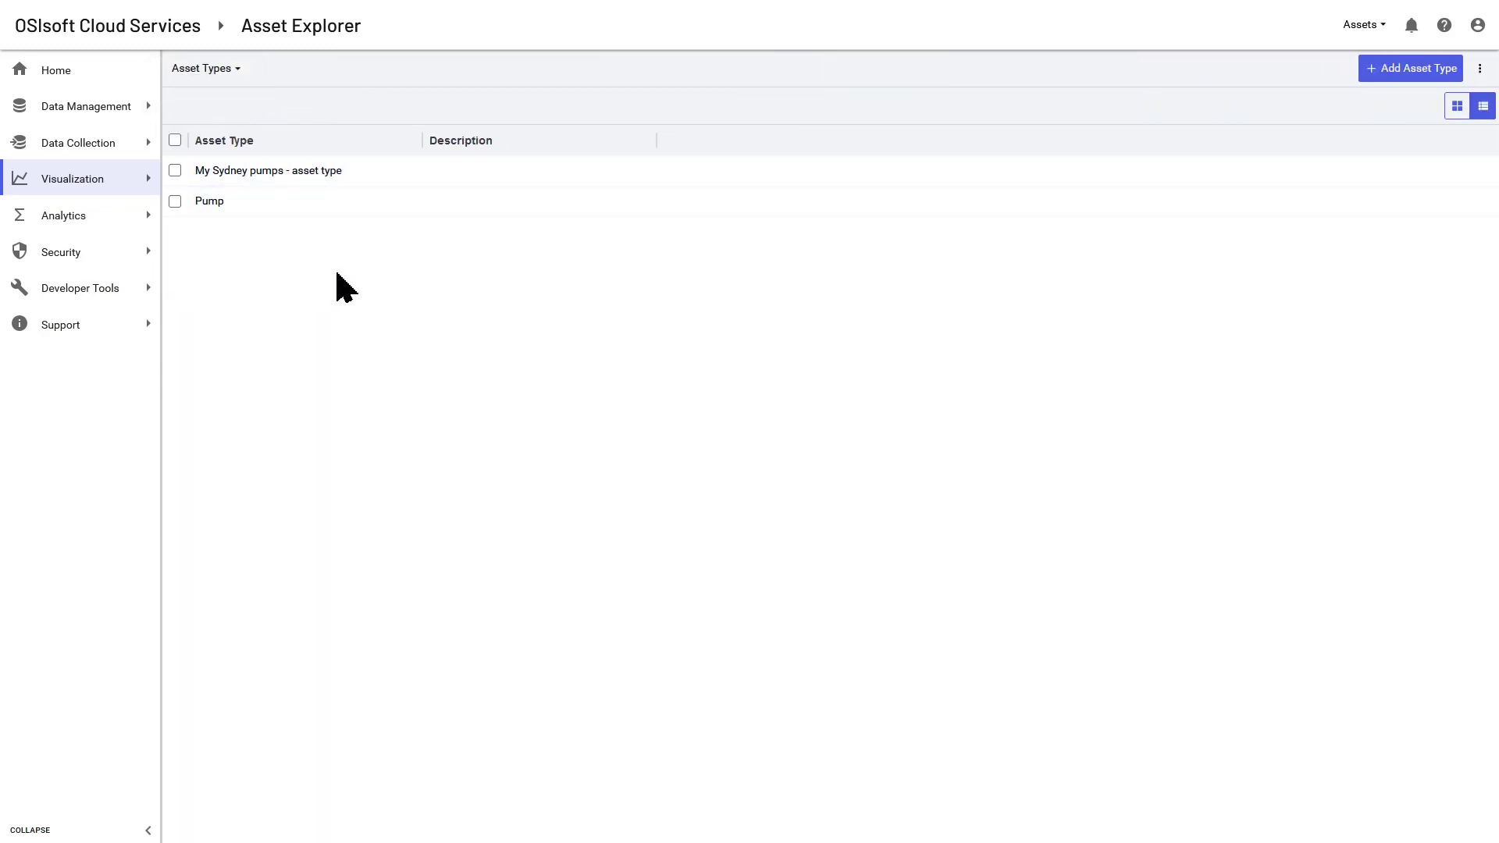
pyautogui.click(267, 171)
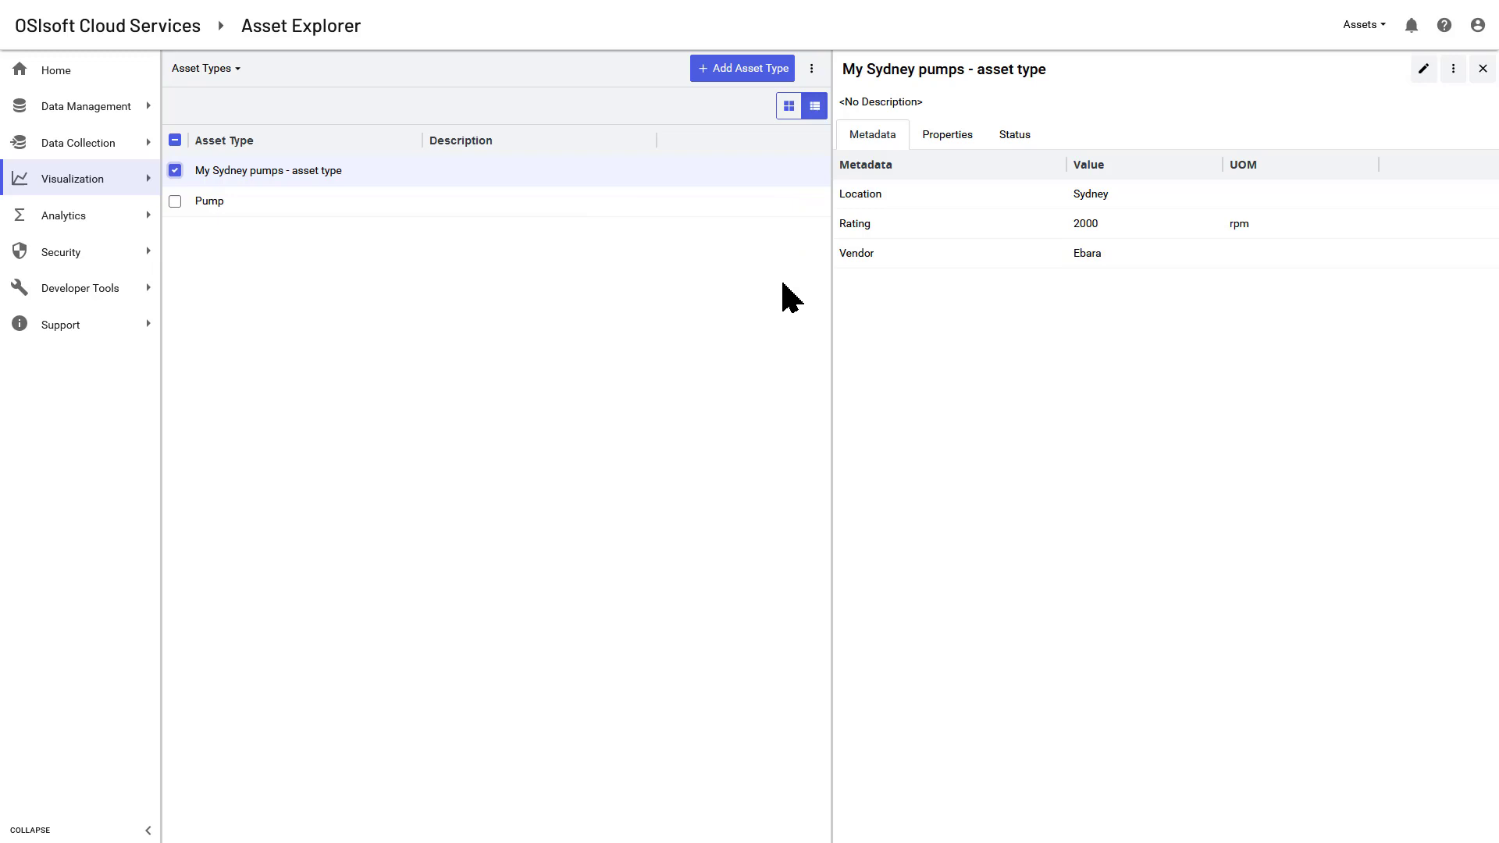
pyautogui.moveTo(1388, 104)
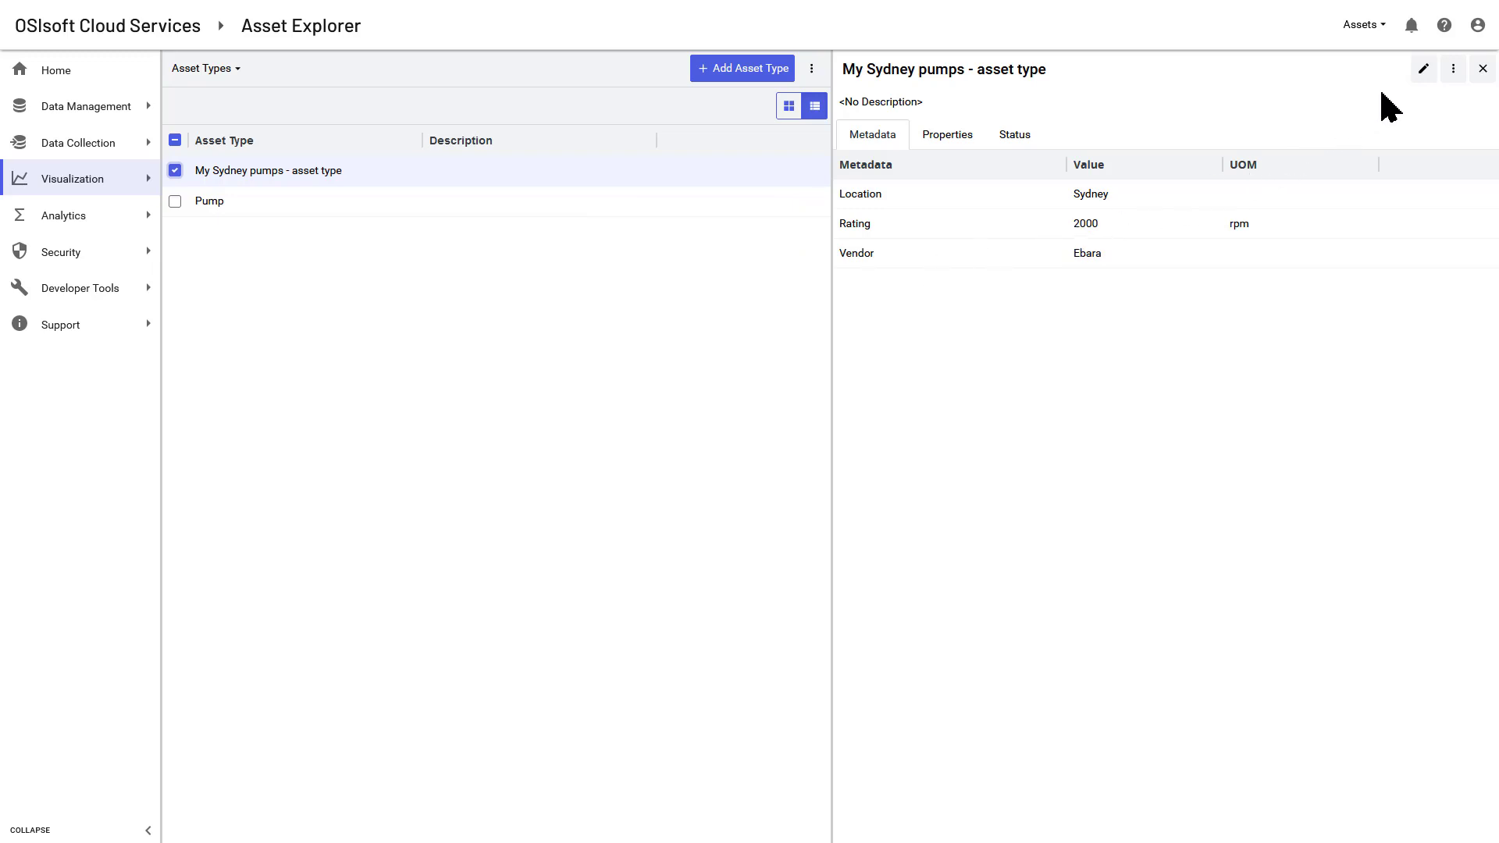
pyautogui.moveTo(1425, 69)
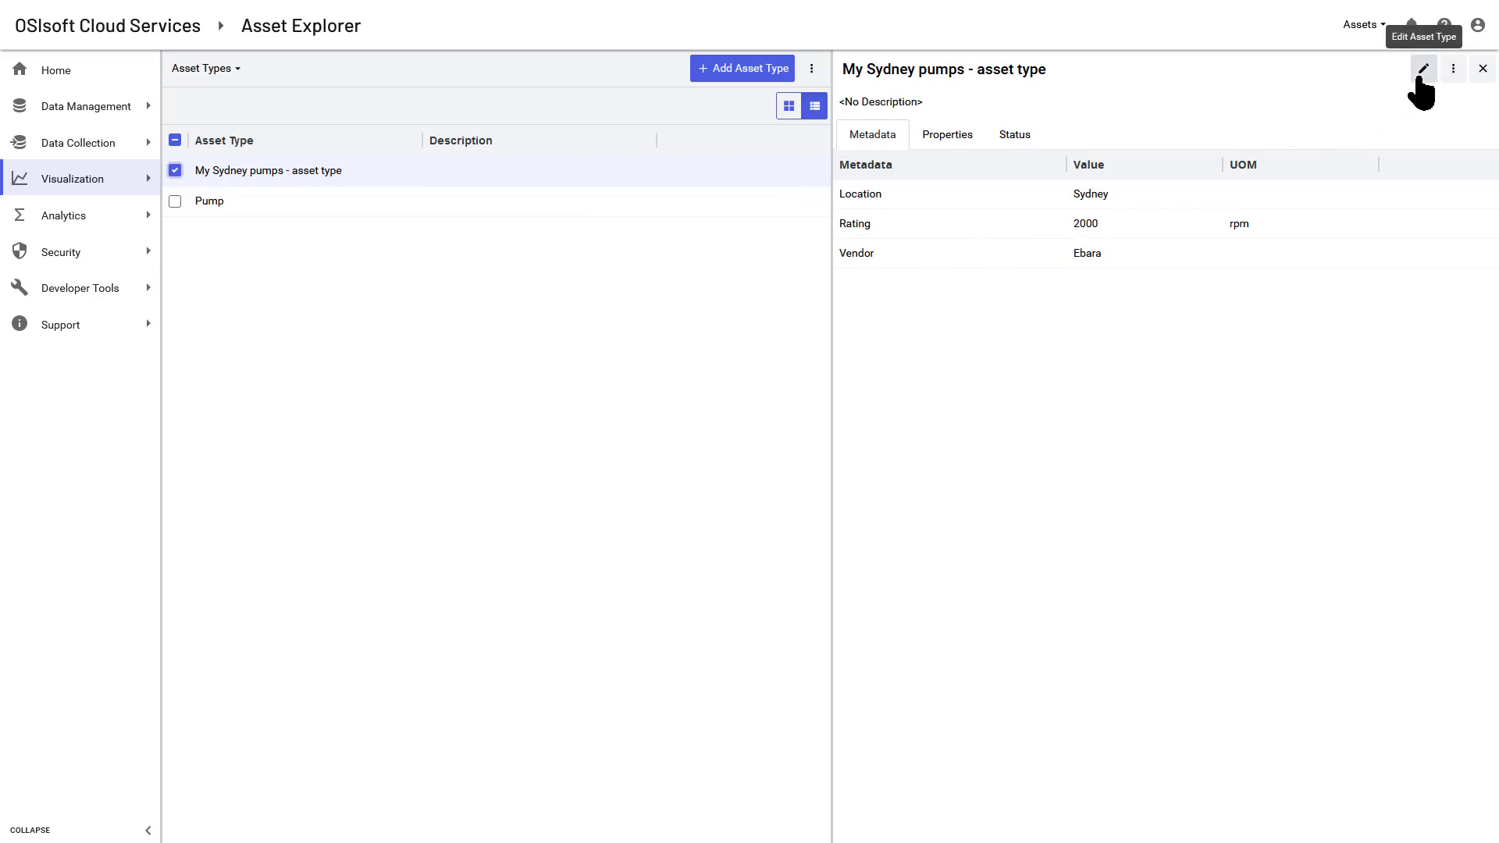
pyautogui.click(1425, 68)
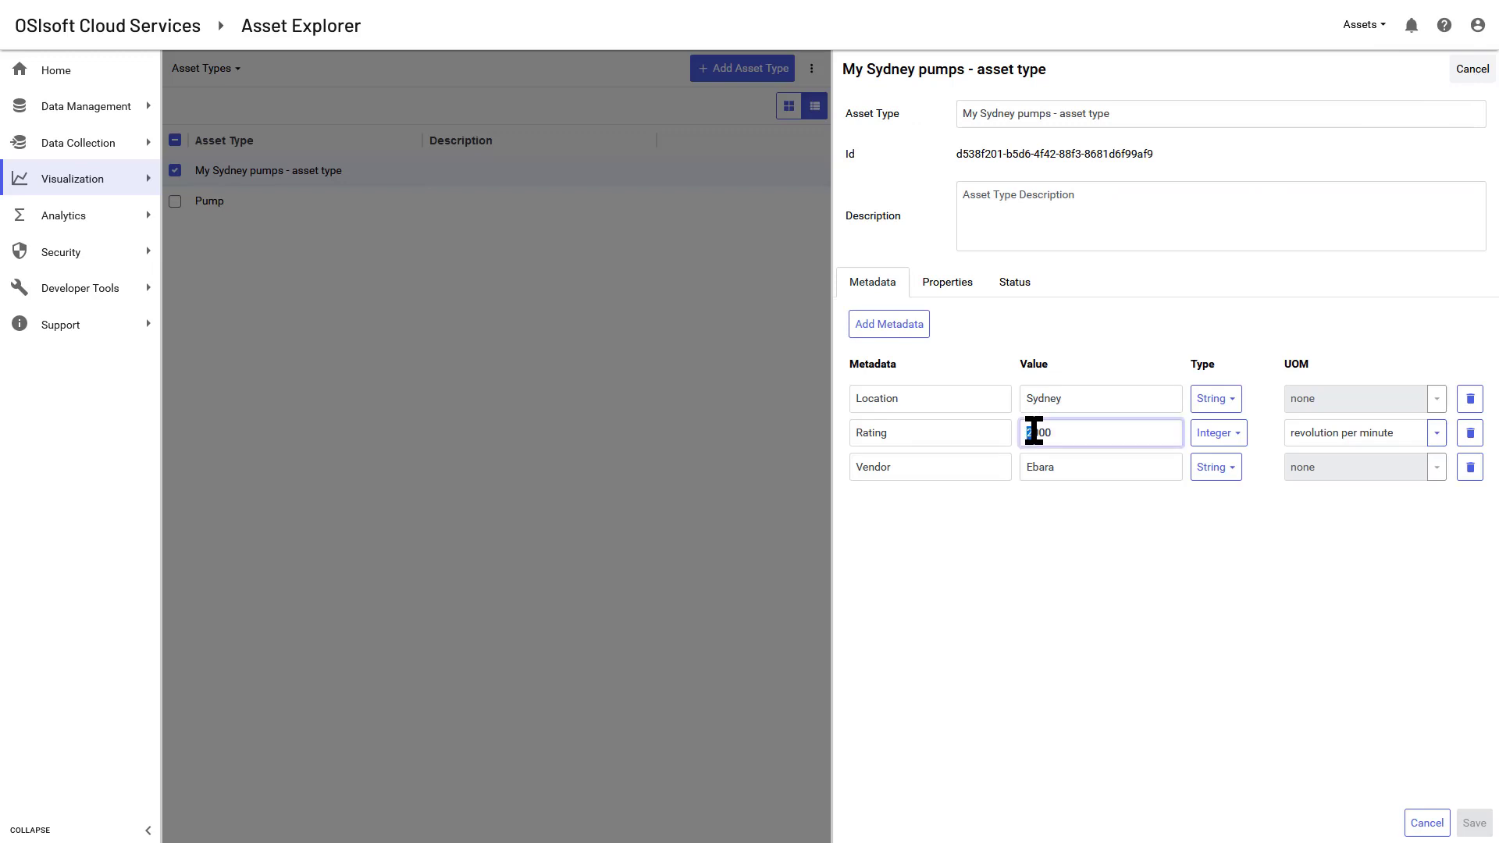
pyautogui.write('3000')
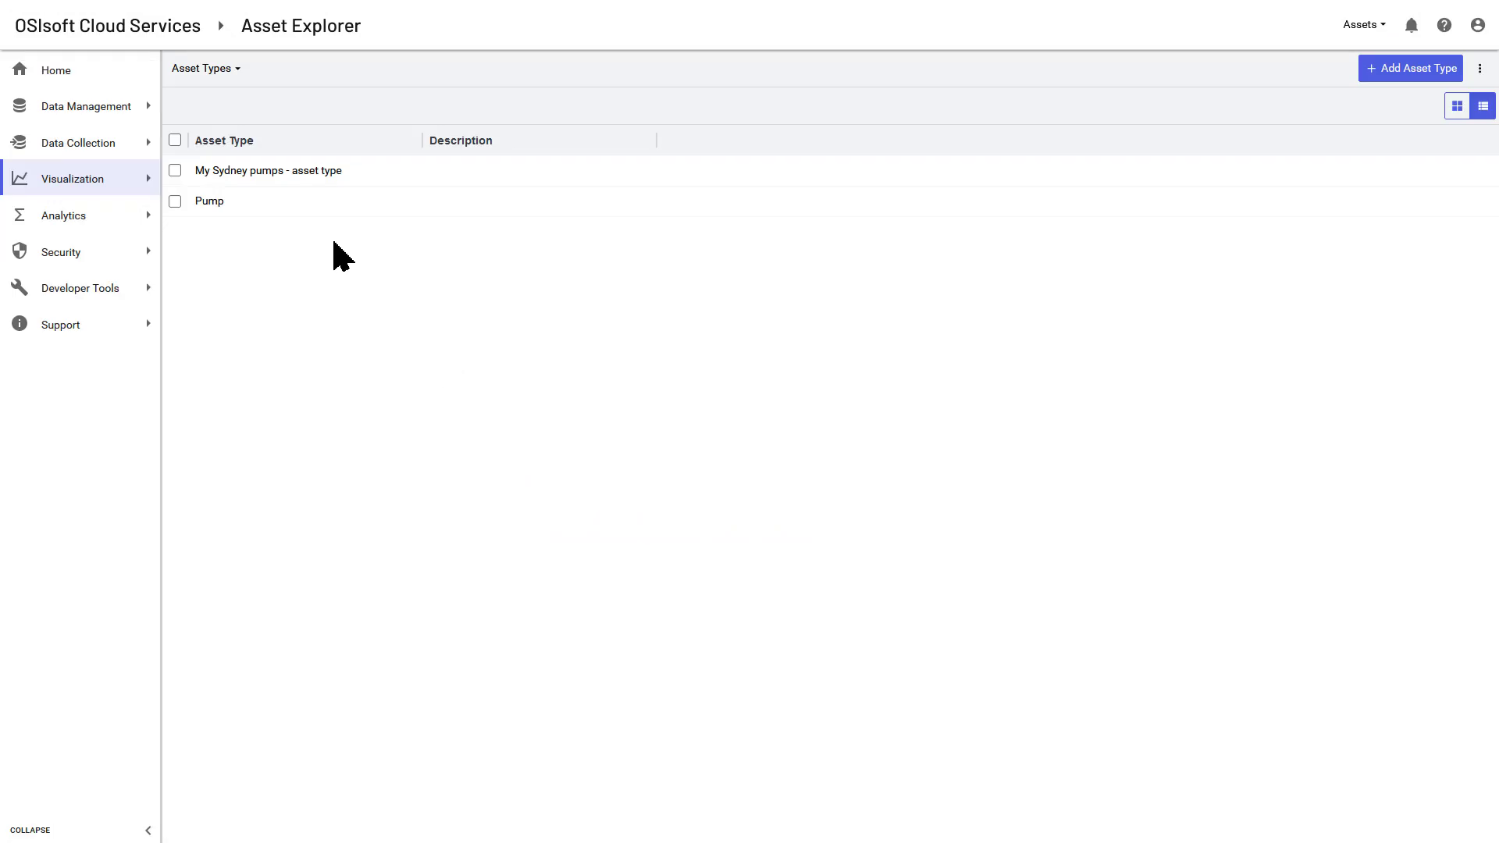
# Return to Assets, cancel an Add Asset form, and go to Data Management > Asset Rules.
pyautogui.click(198, 67)
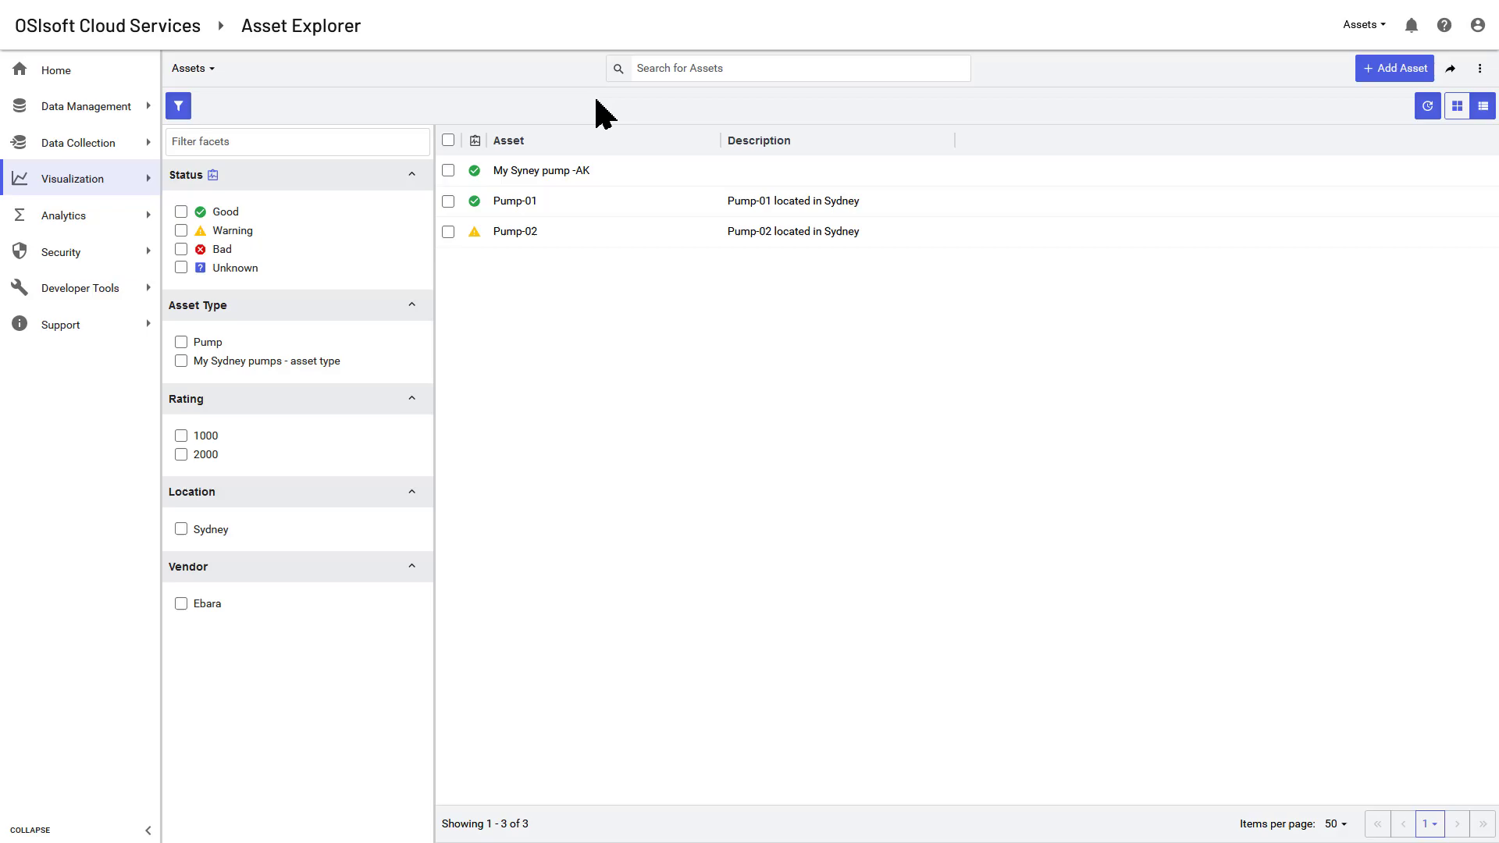
pyautogui.click(1394, 67)
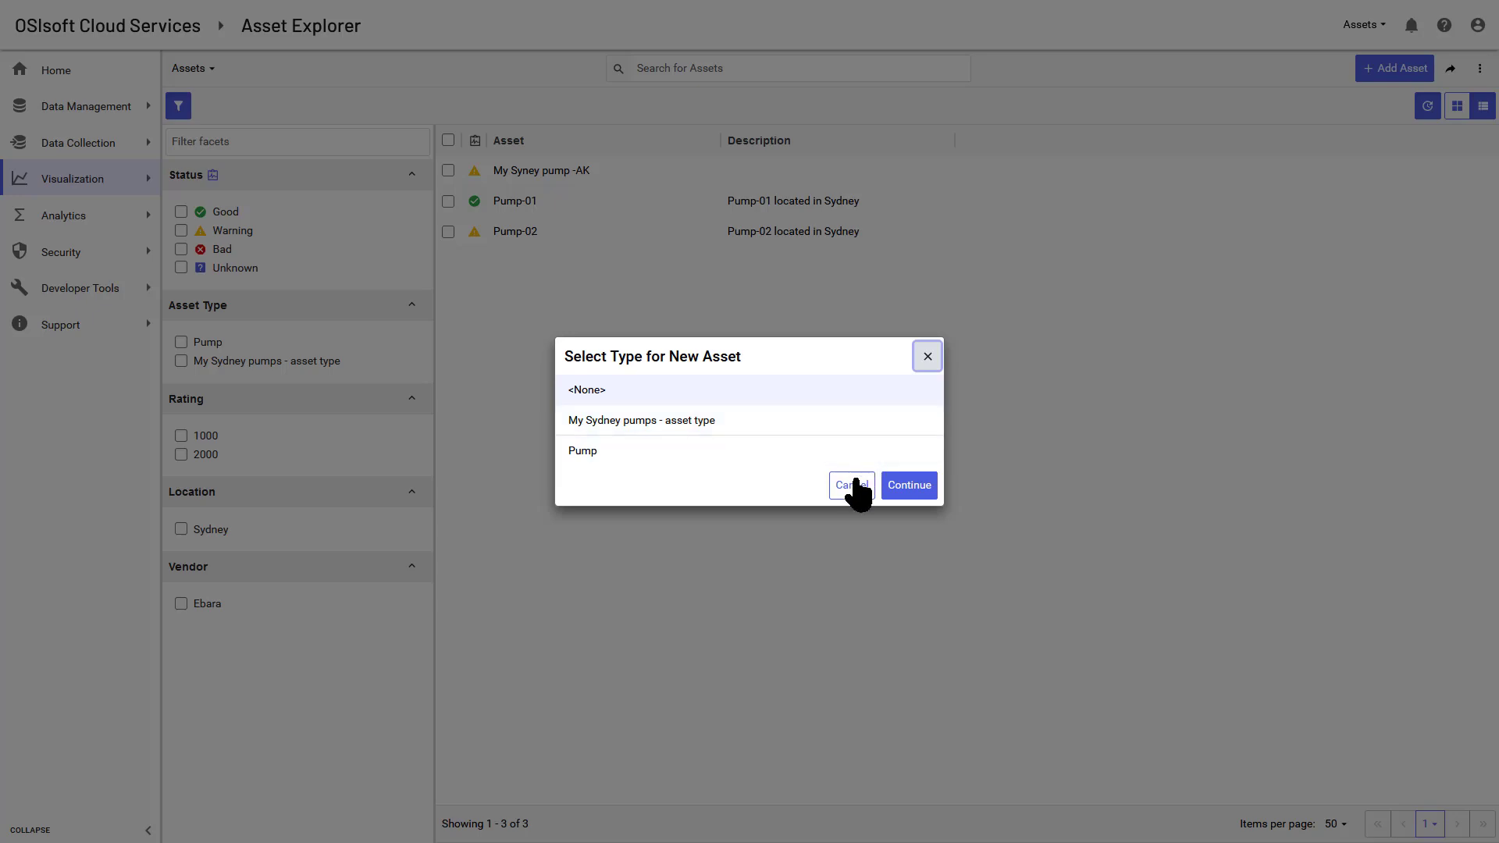
pyautogui.click(850, 484)
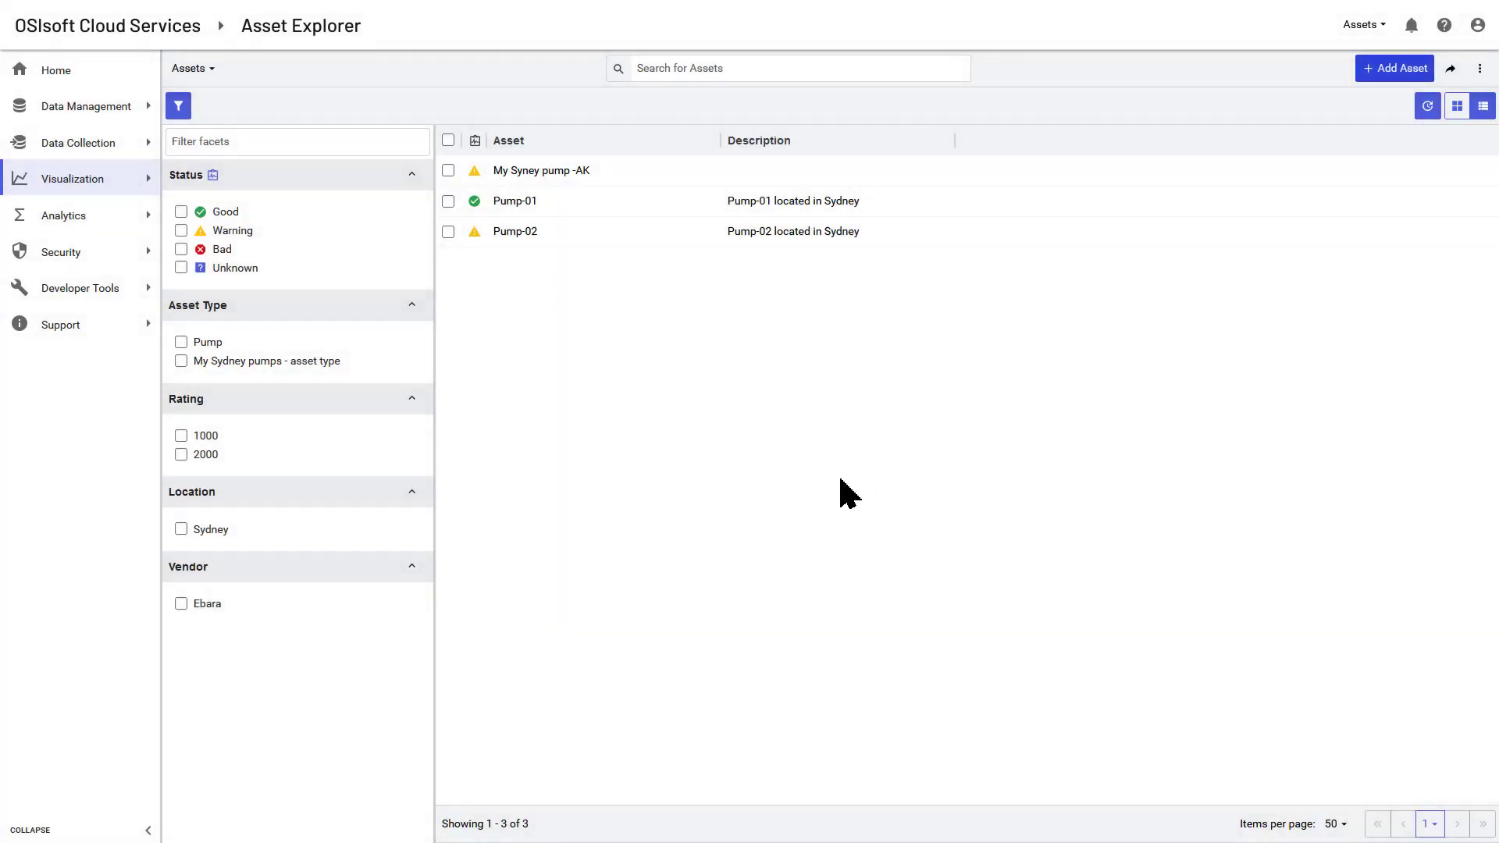
pyautogui.click(86, 106)
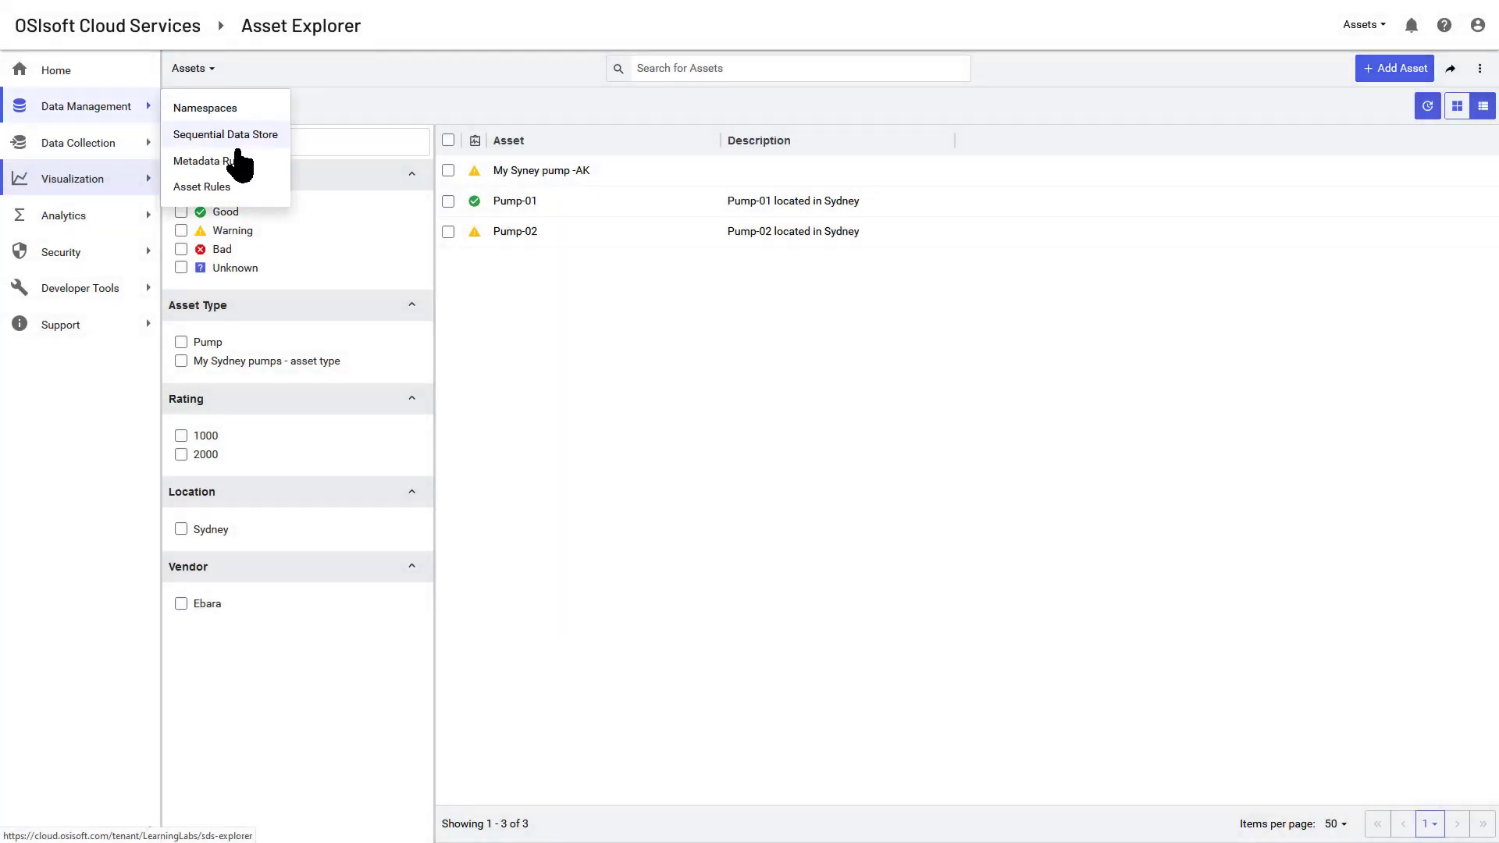
pyautogui.click(201, 186)
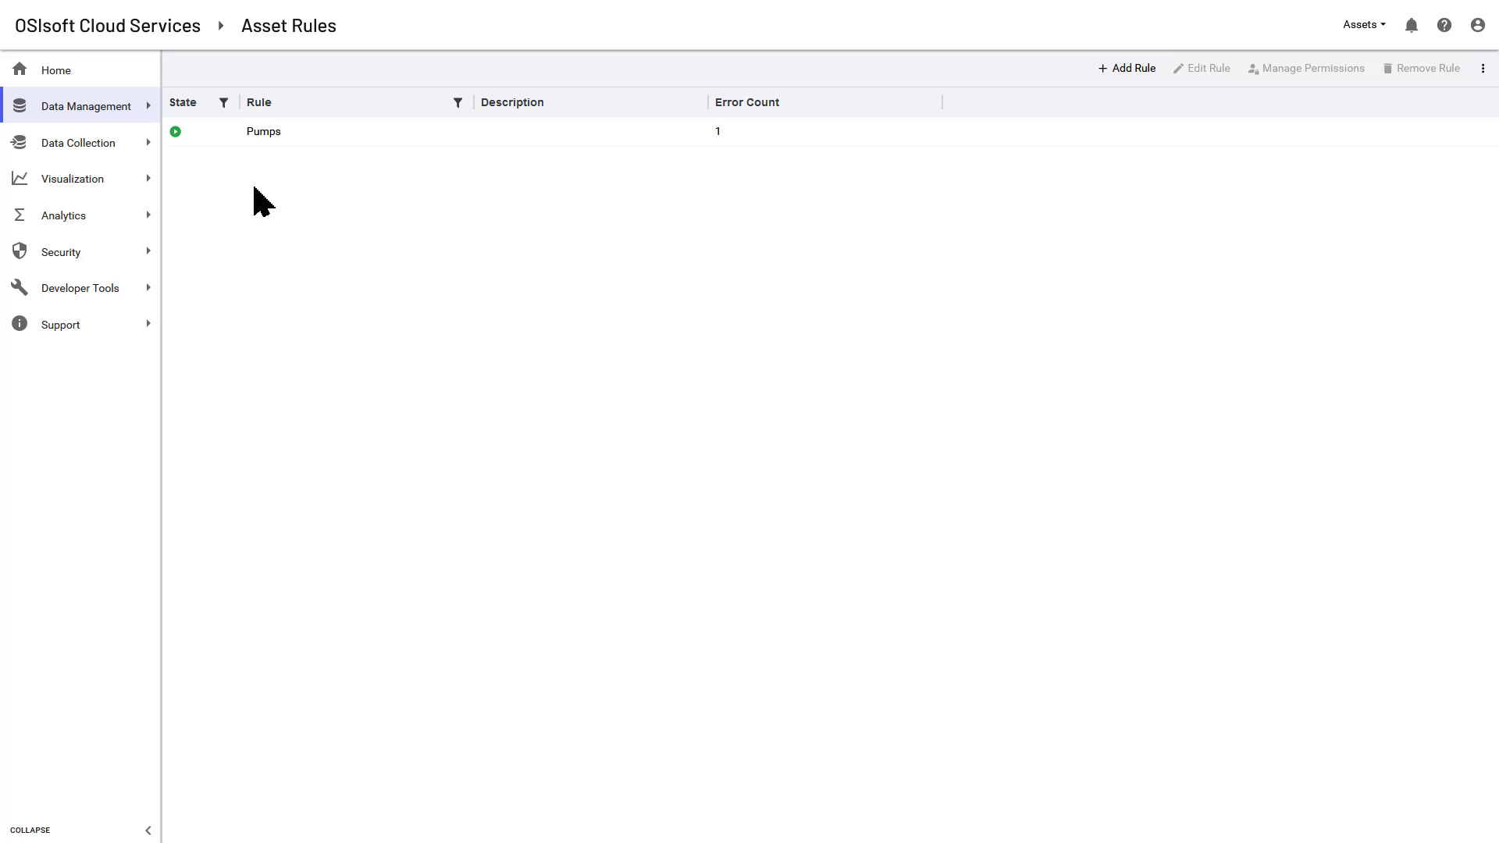
pyautogui.moveTo(1085, 85)
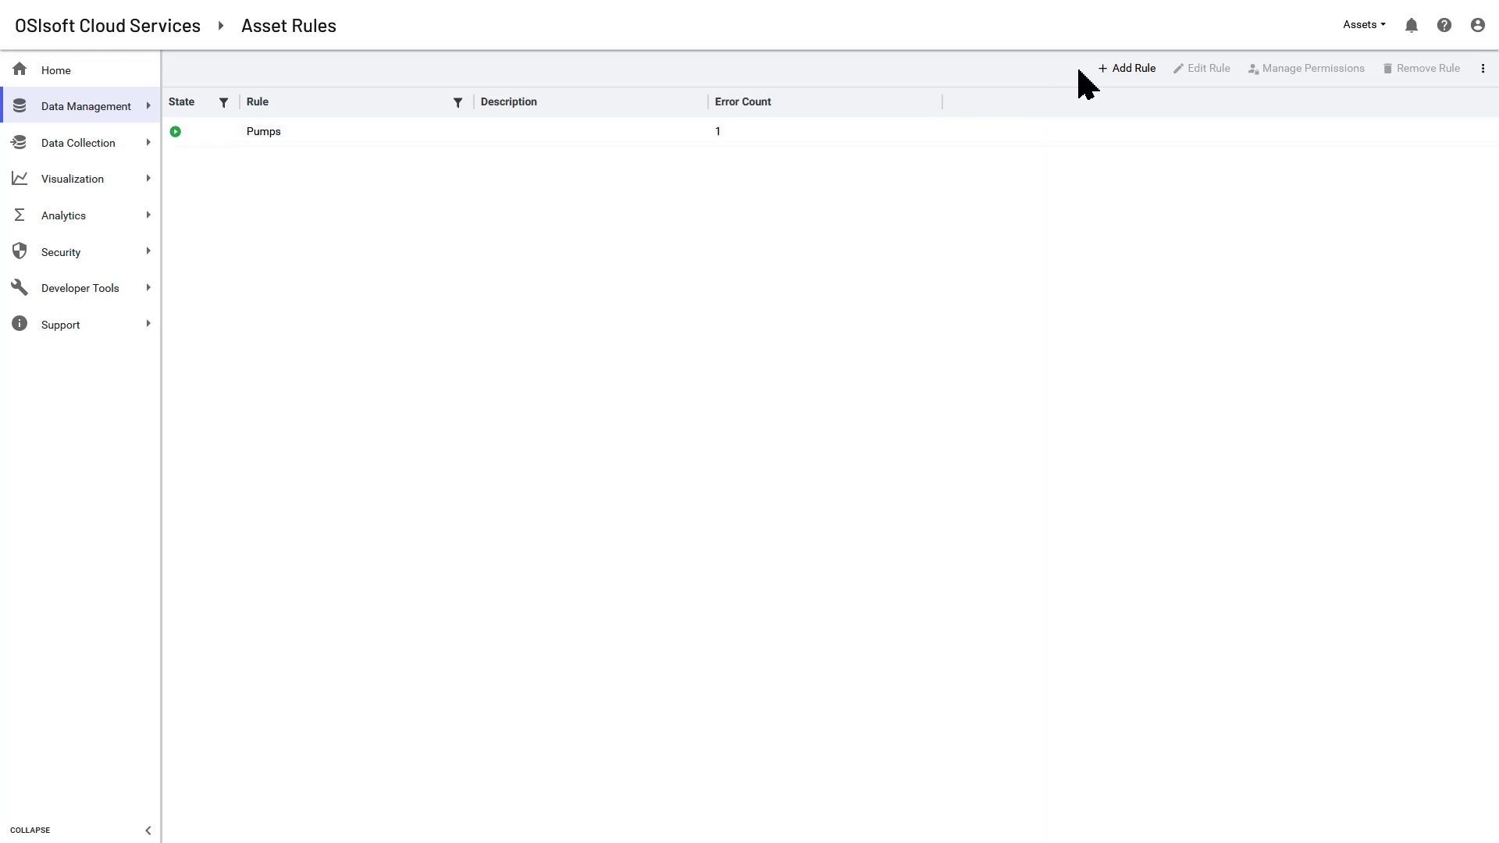
# Create rule AK - Asset Rule for My Sydney pumps - asset type with sample stream Prosys.PERTH.P-01.FV.
pyautogui.click(1126, 68)
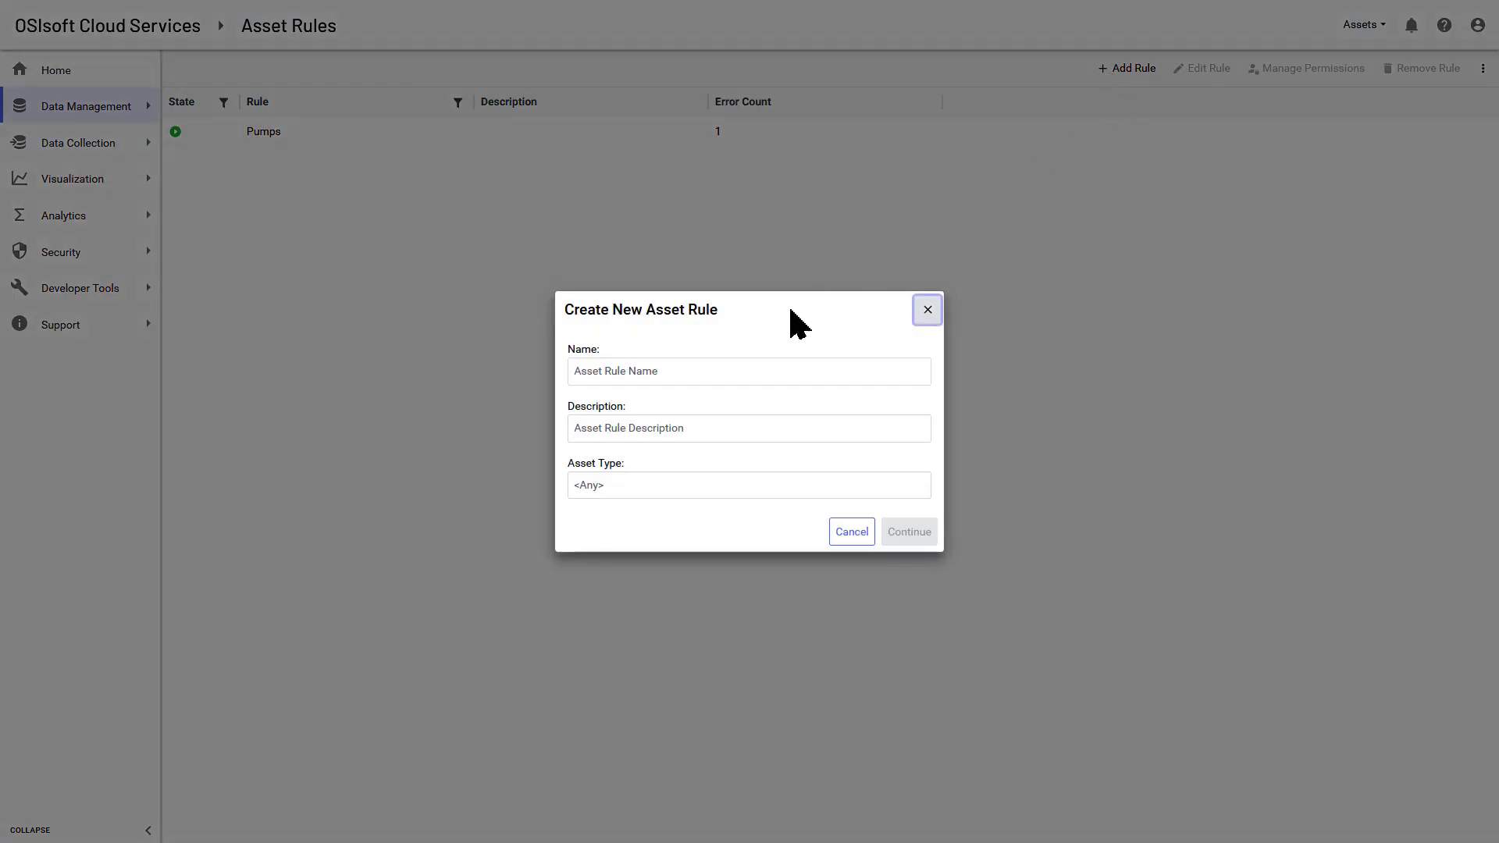
pyautogui.write('AK - Asset Rule')
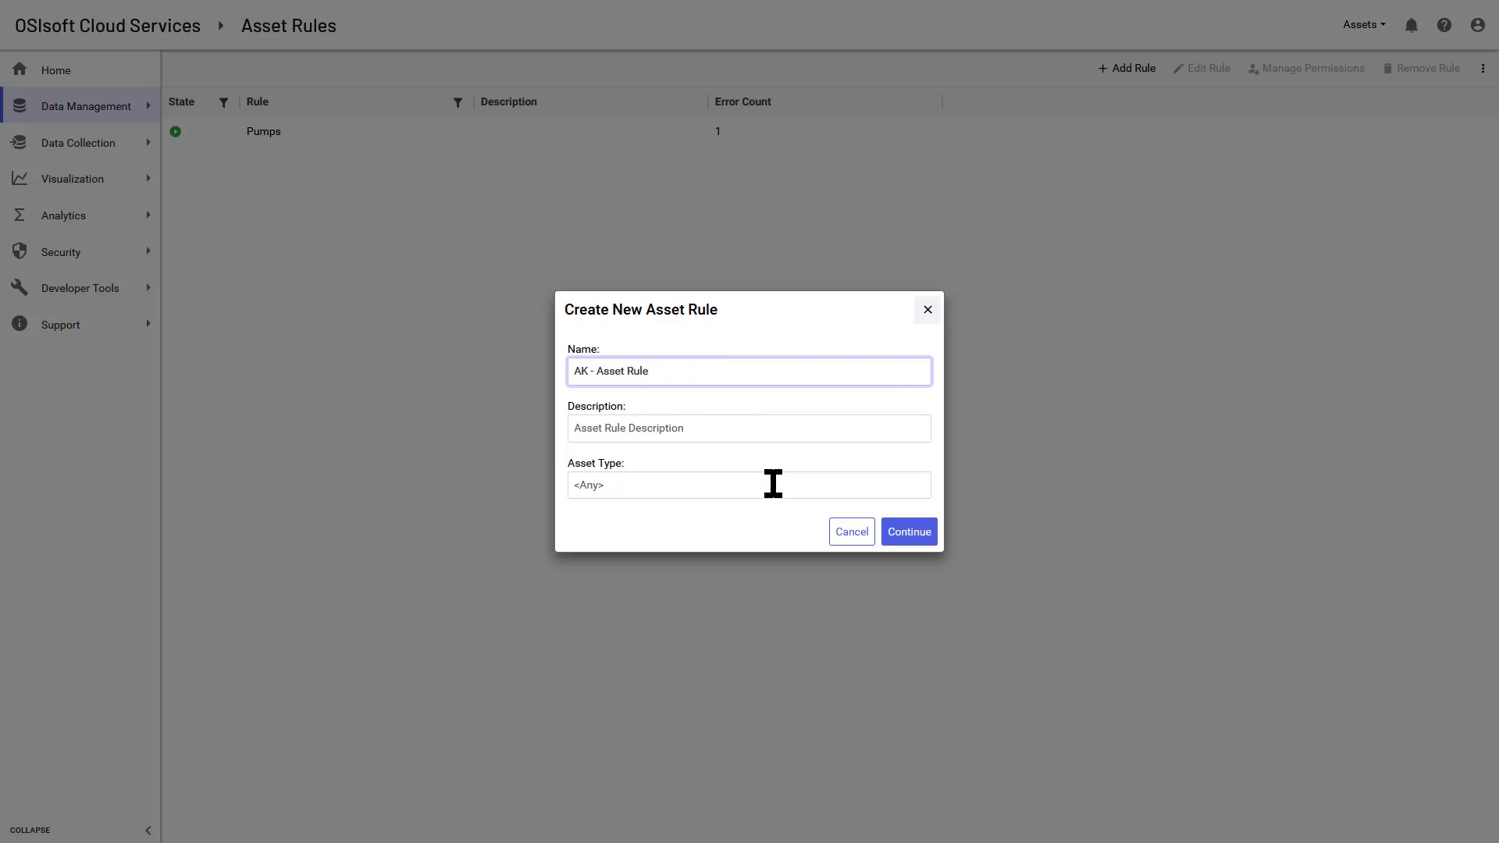
pyautogui.click(748, 484)
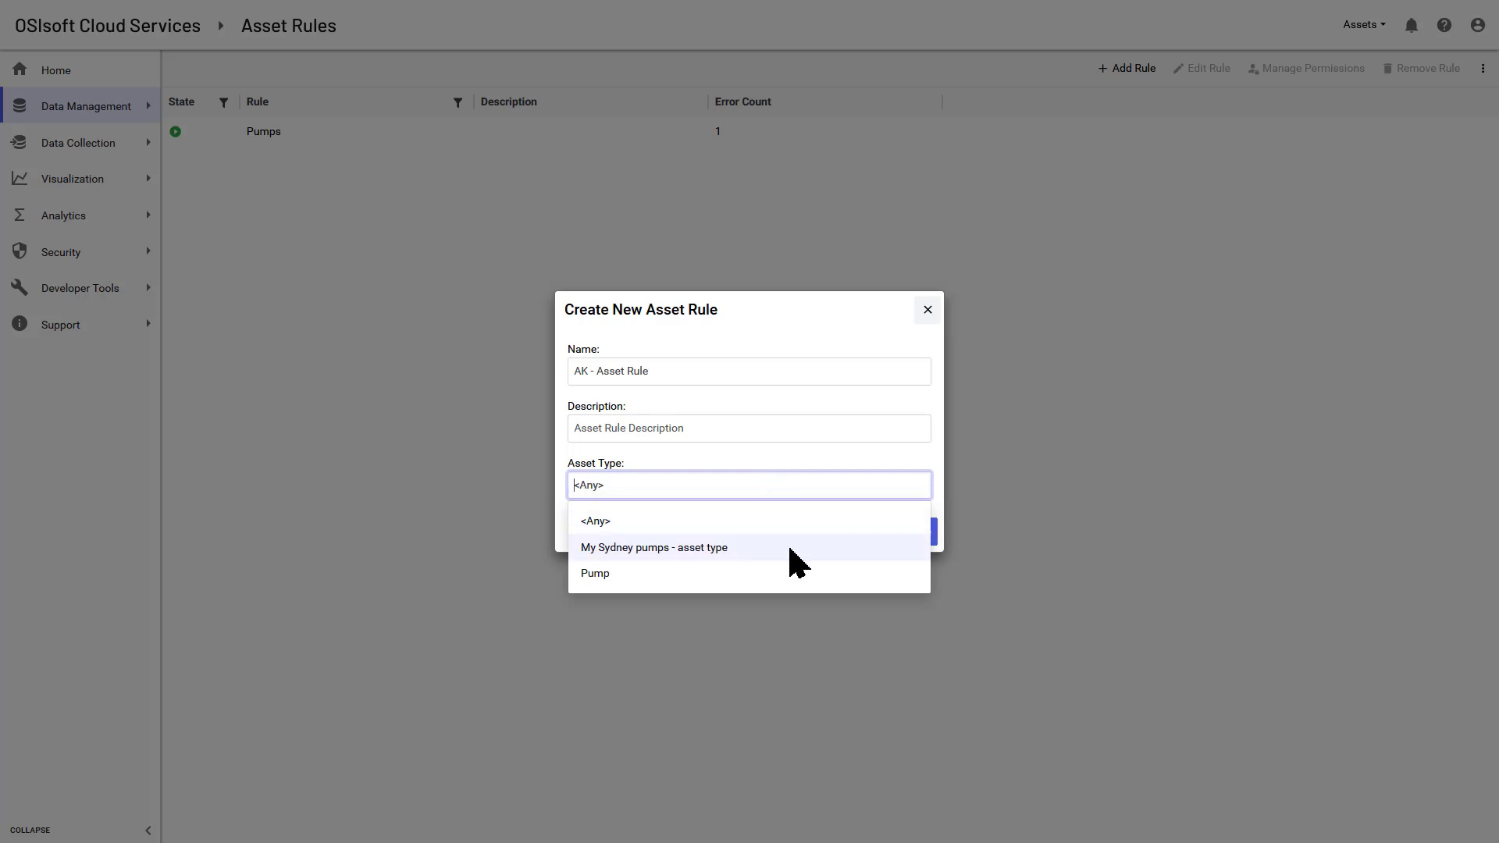
pyautogui.click(926, 309)
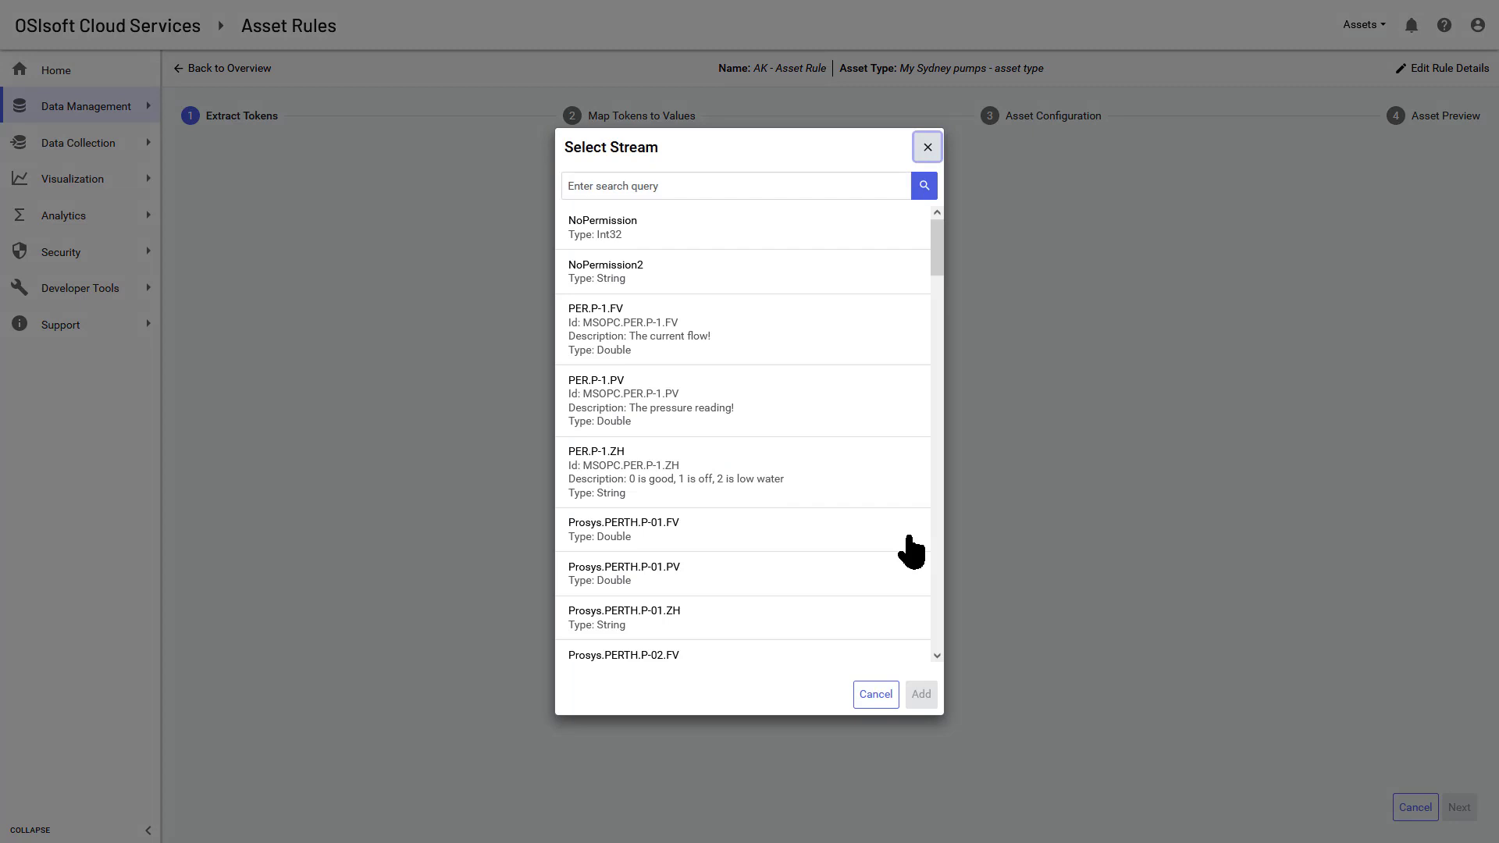
pyautogui.moveTo(845, 542)
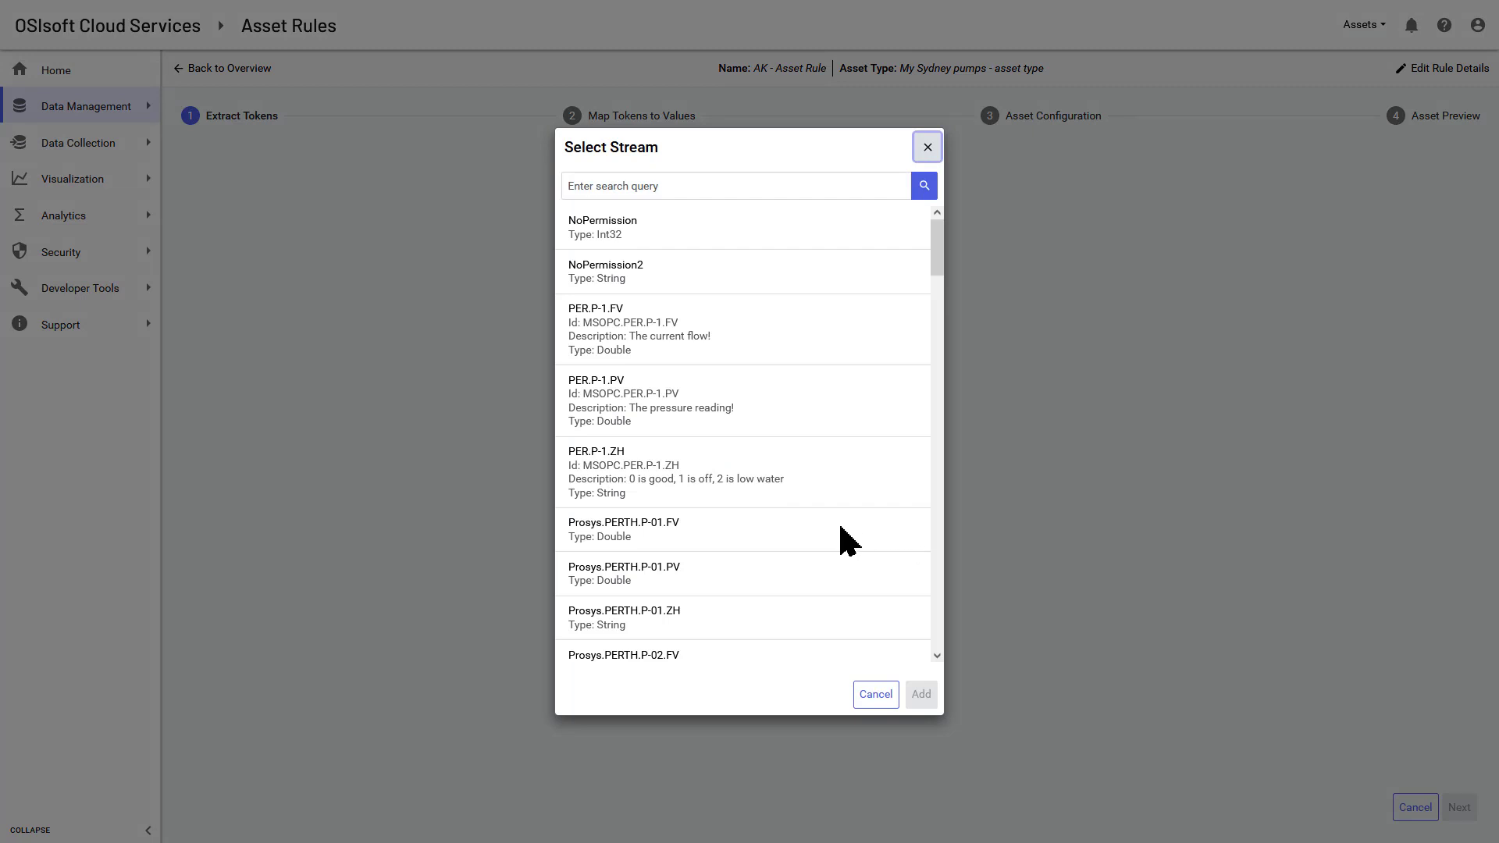
pyautogui.click(623, 530)
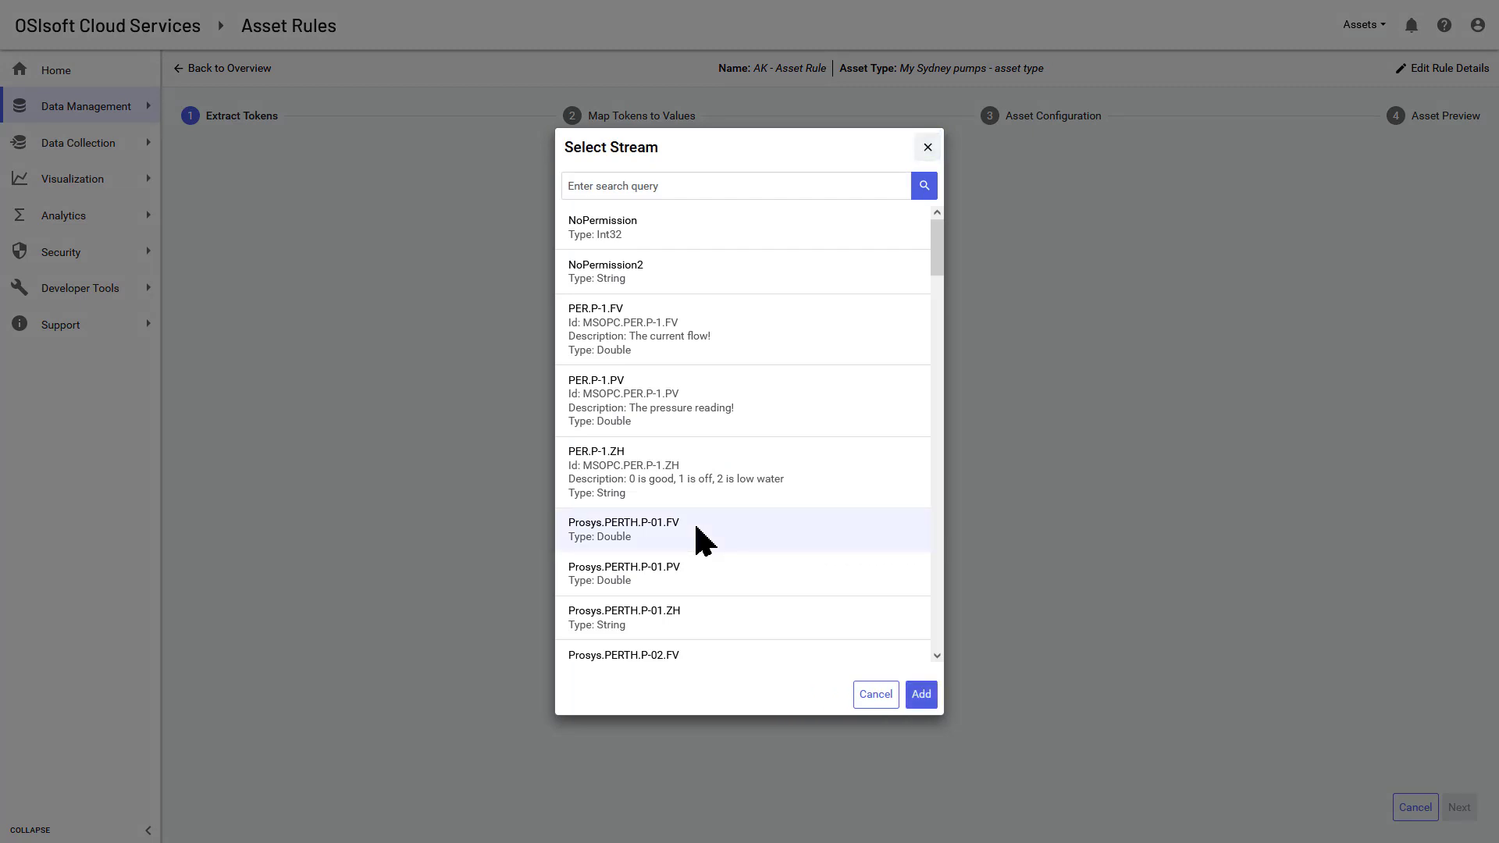
pyautogui.click(920, 693)
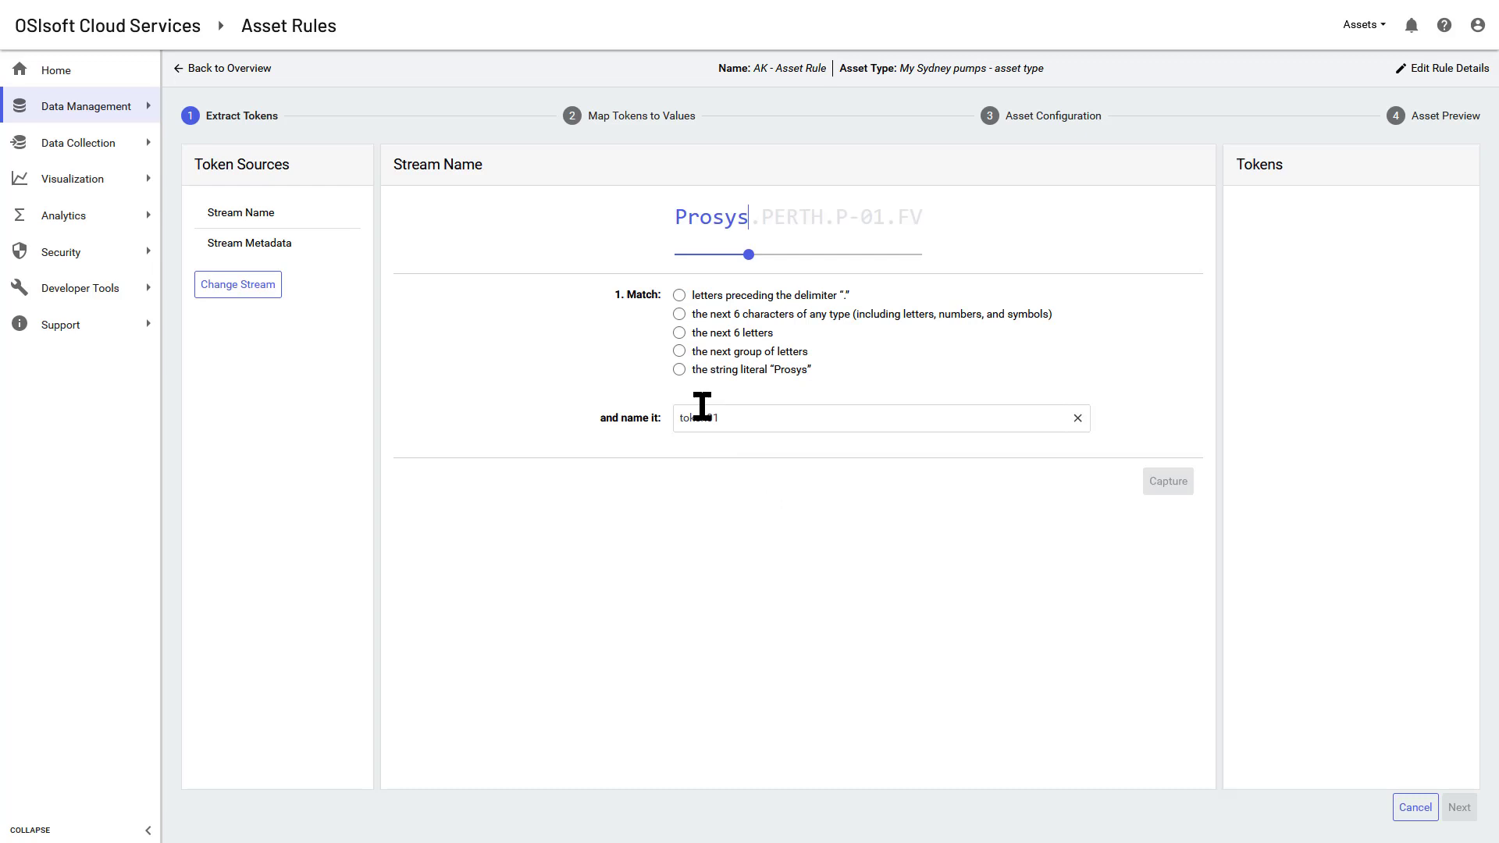
pyautogui.moveTo(679, 368)
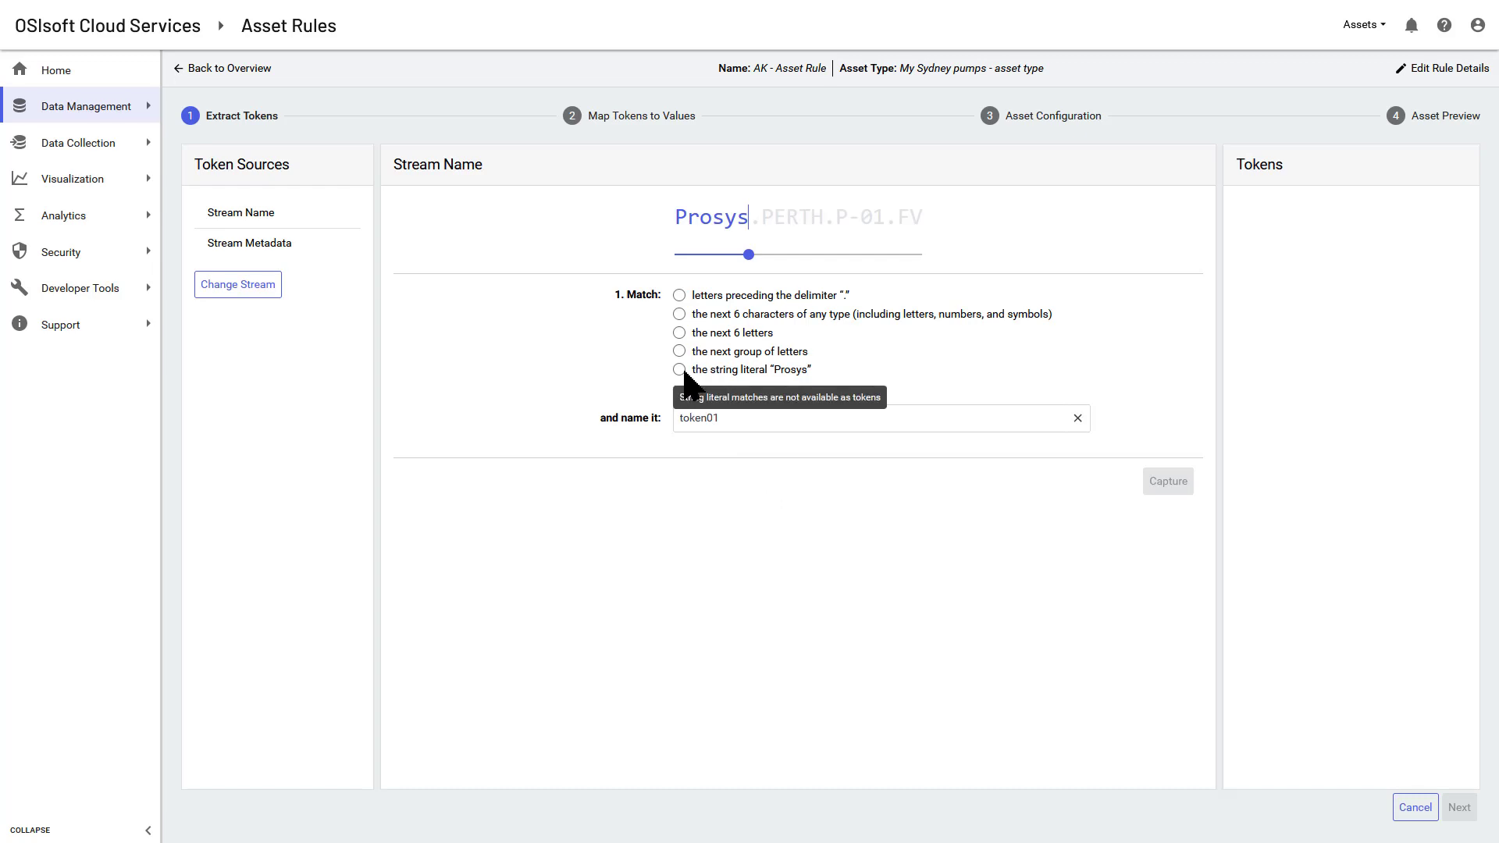
# Capture the literal Prosys prefix and dot, then PERTH as the location token.
pyautogui.click(680, 370)
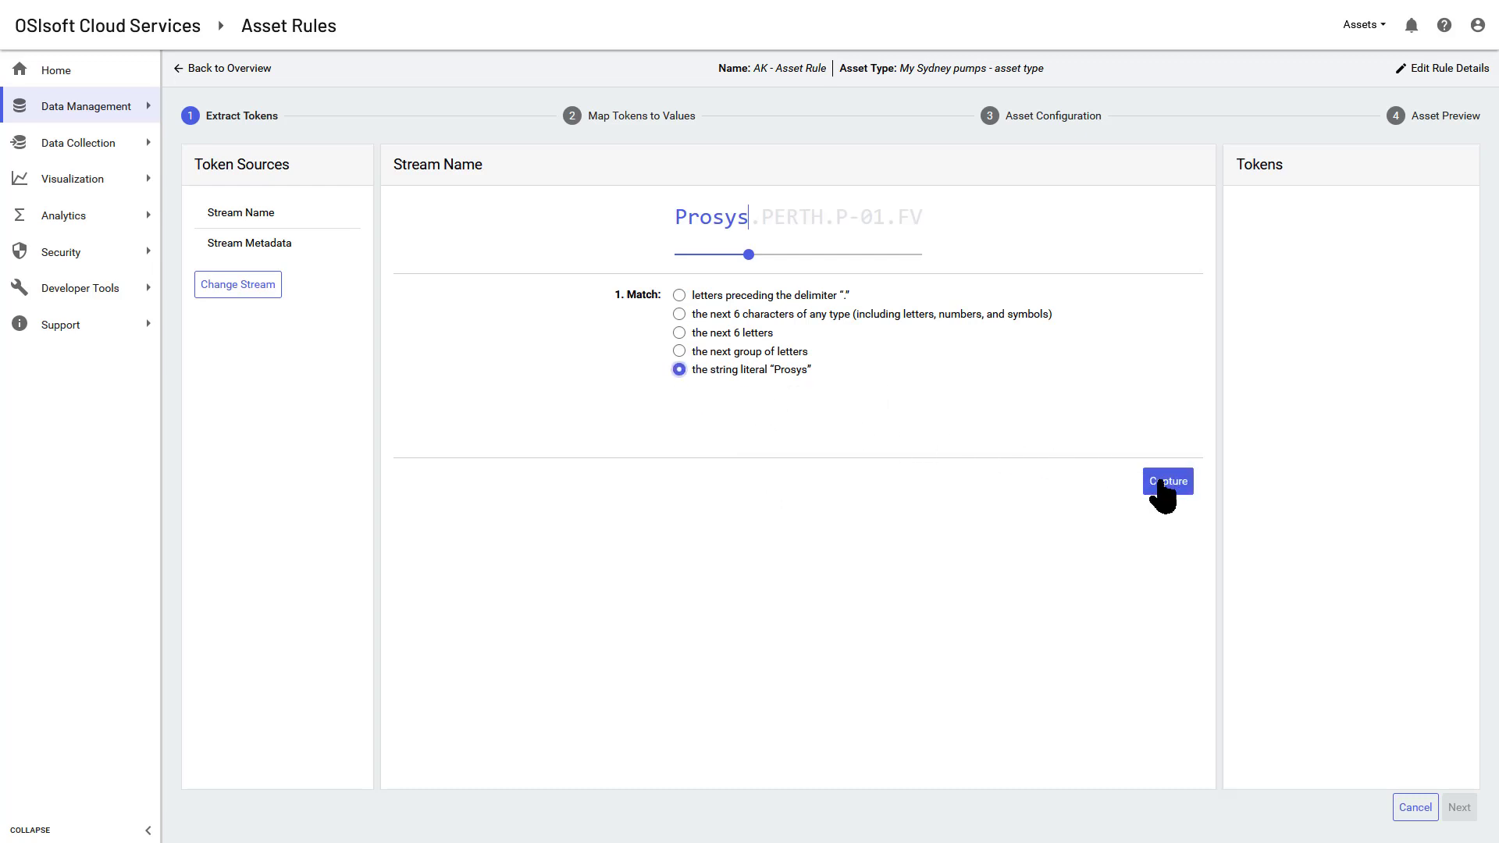
pyautogui.click(1166, 481)
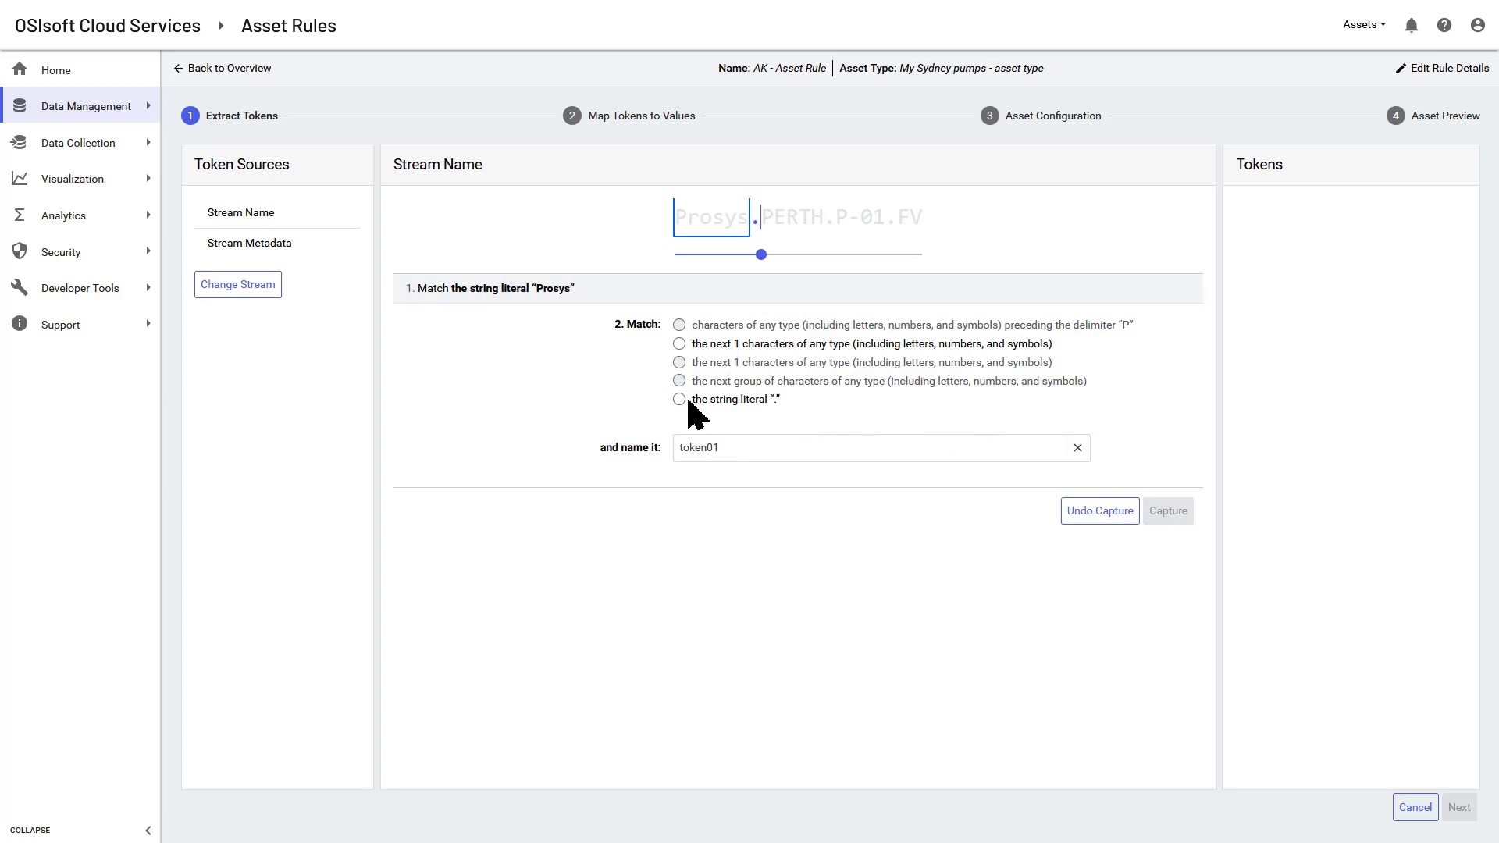
pyautogui.click(679, 398)
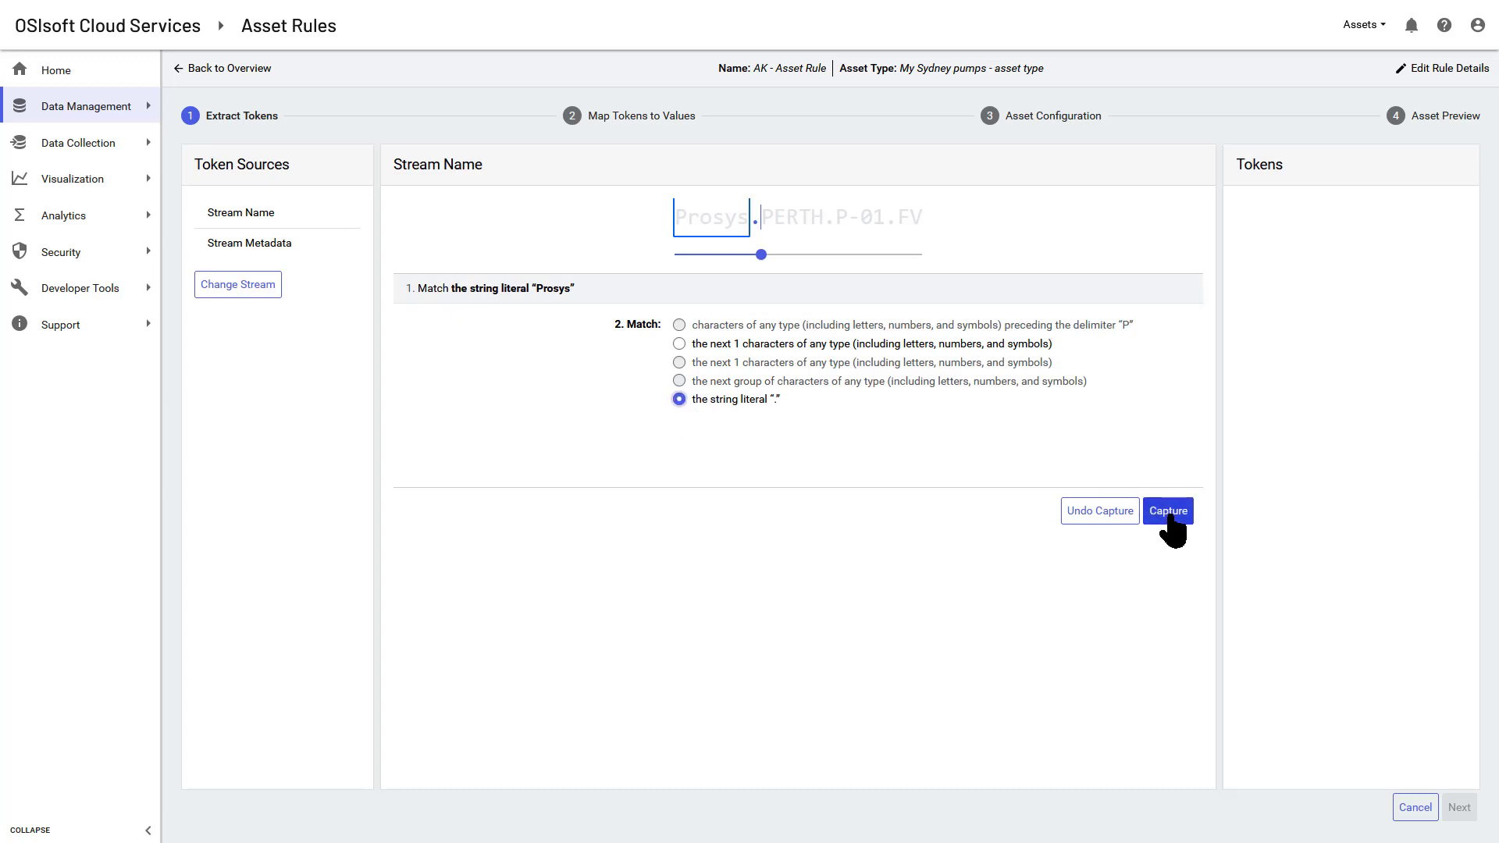
pyautogui.click(1168, 509)
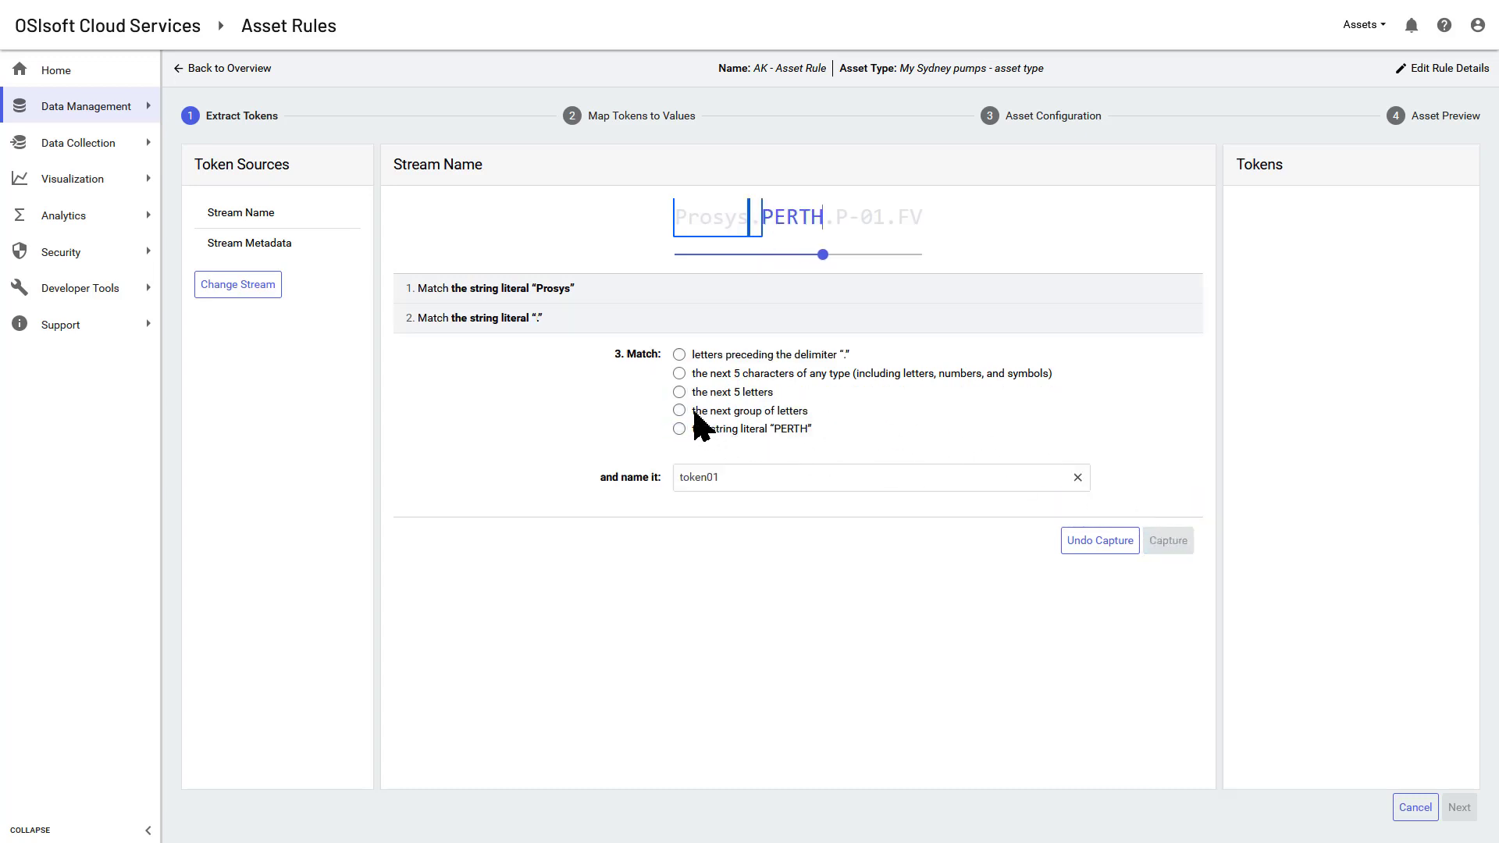
pyautogui.click(680, 411)
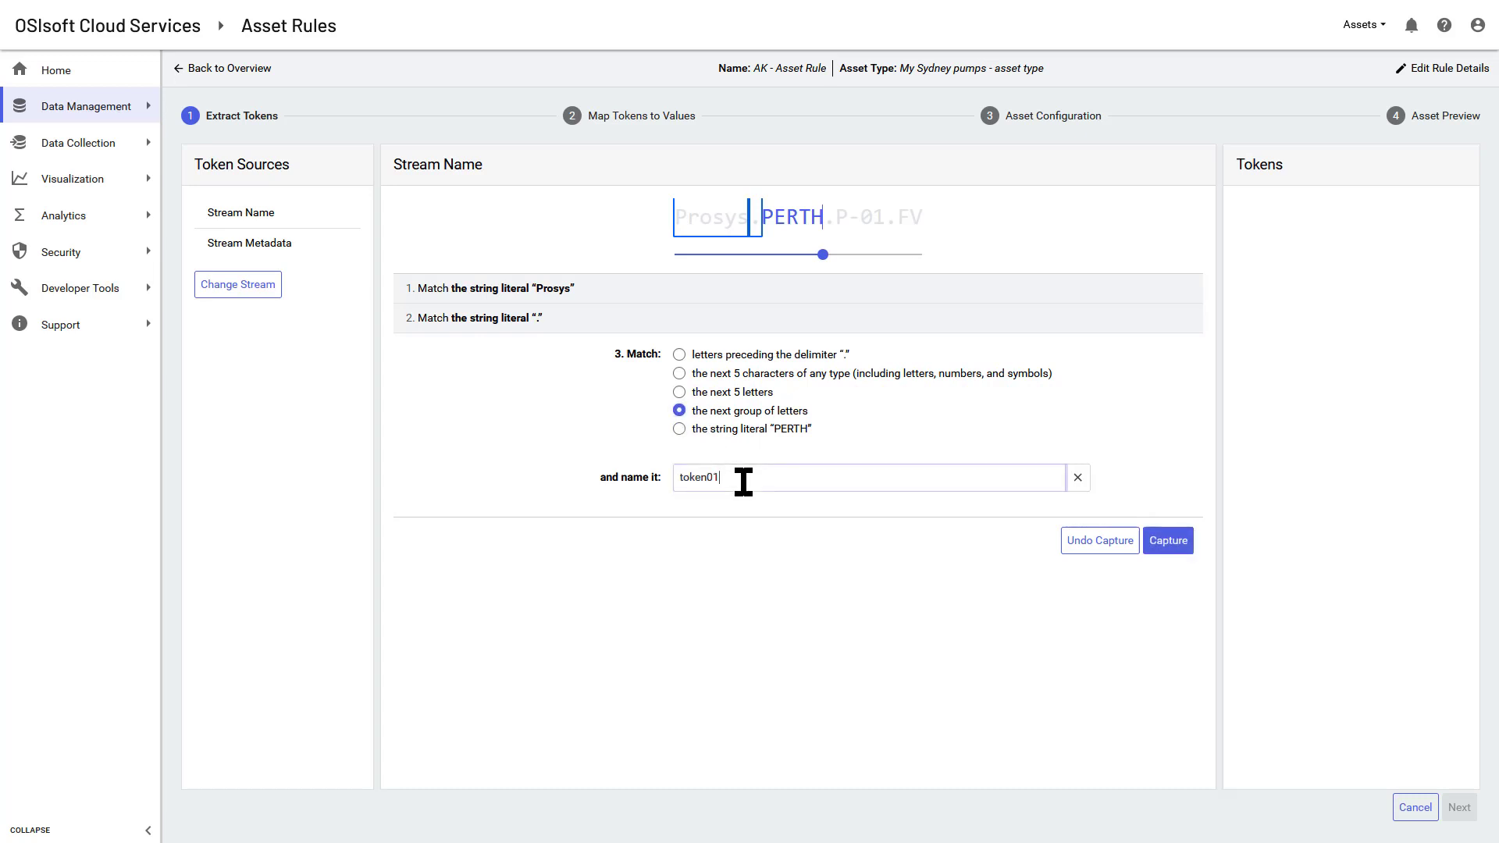
pyautogui.write('location')
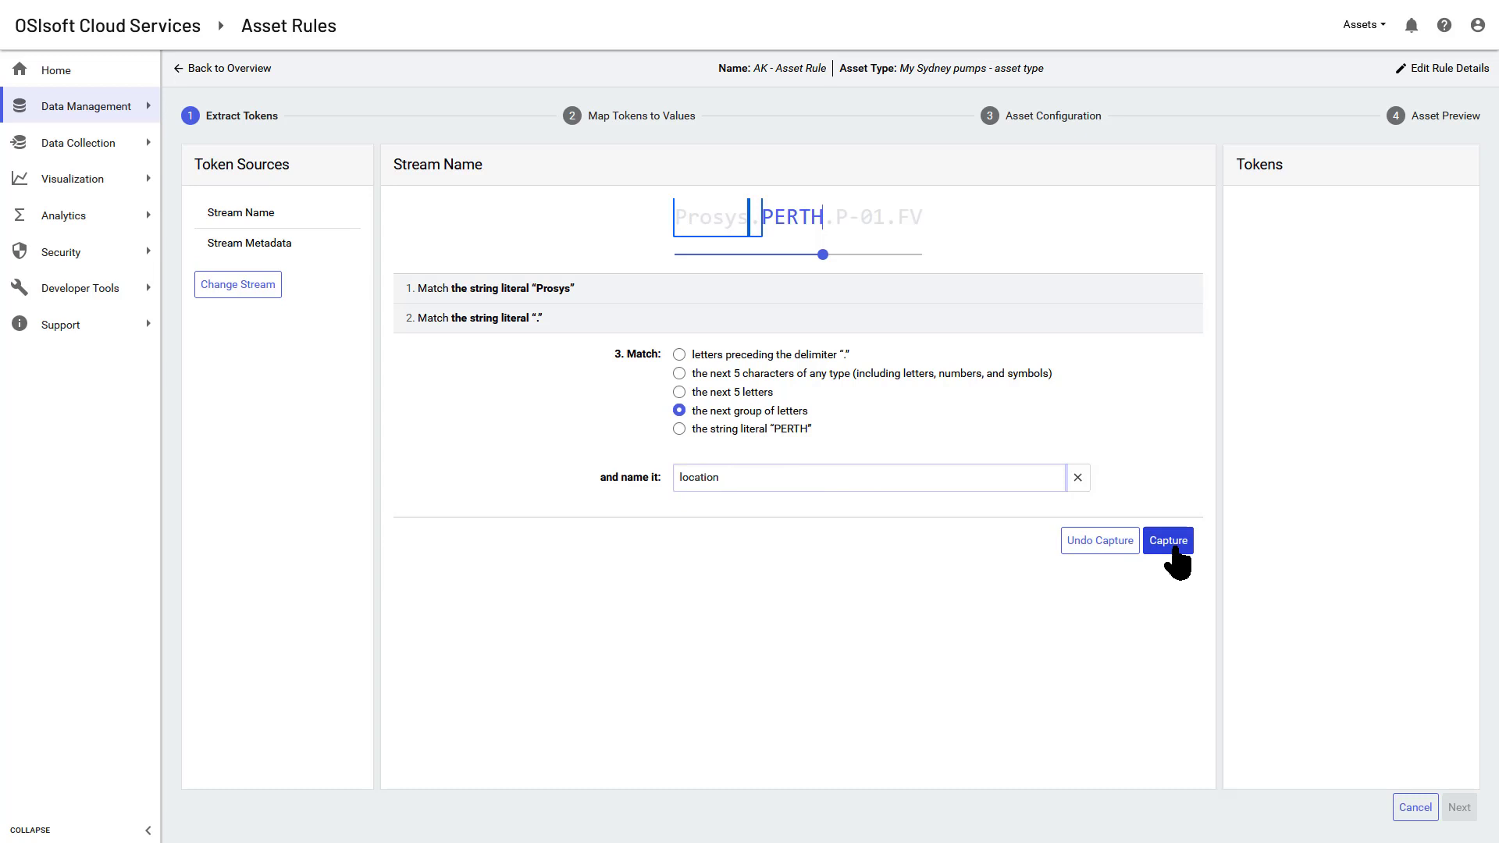
pyautogui.click(1168, 540)
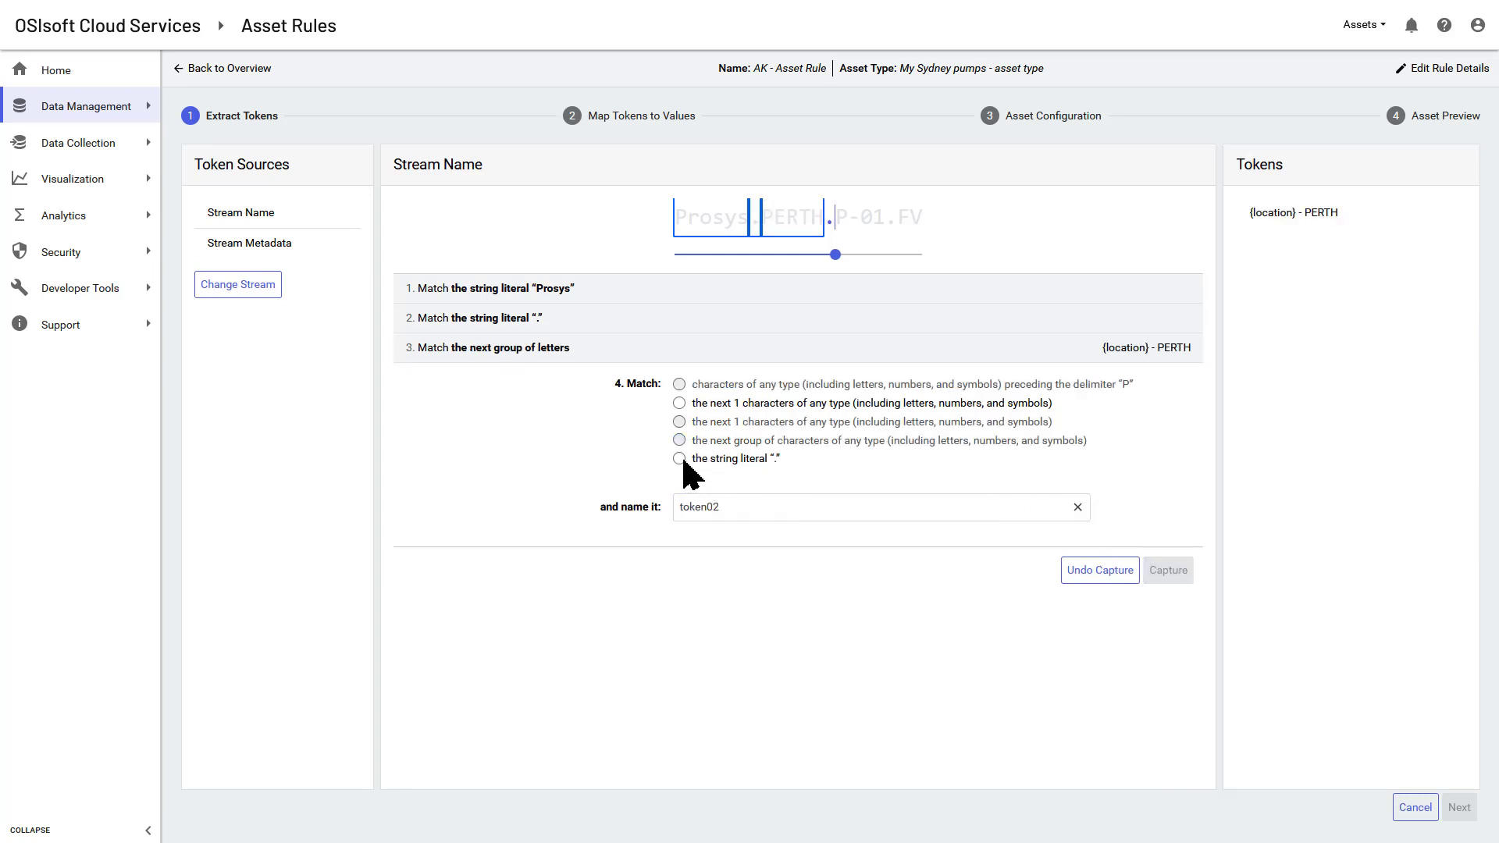
# Capture the dot, P as the asset token, and the following hyphen.
pyautogui.click(1168, 570)
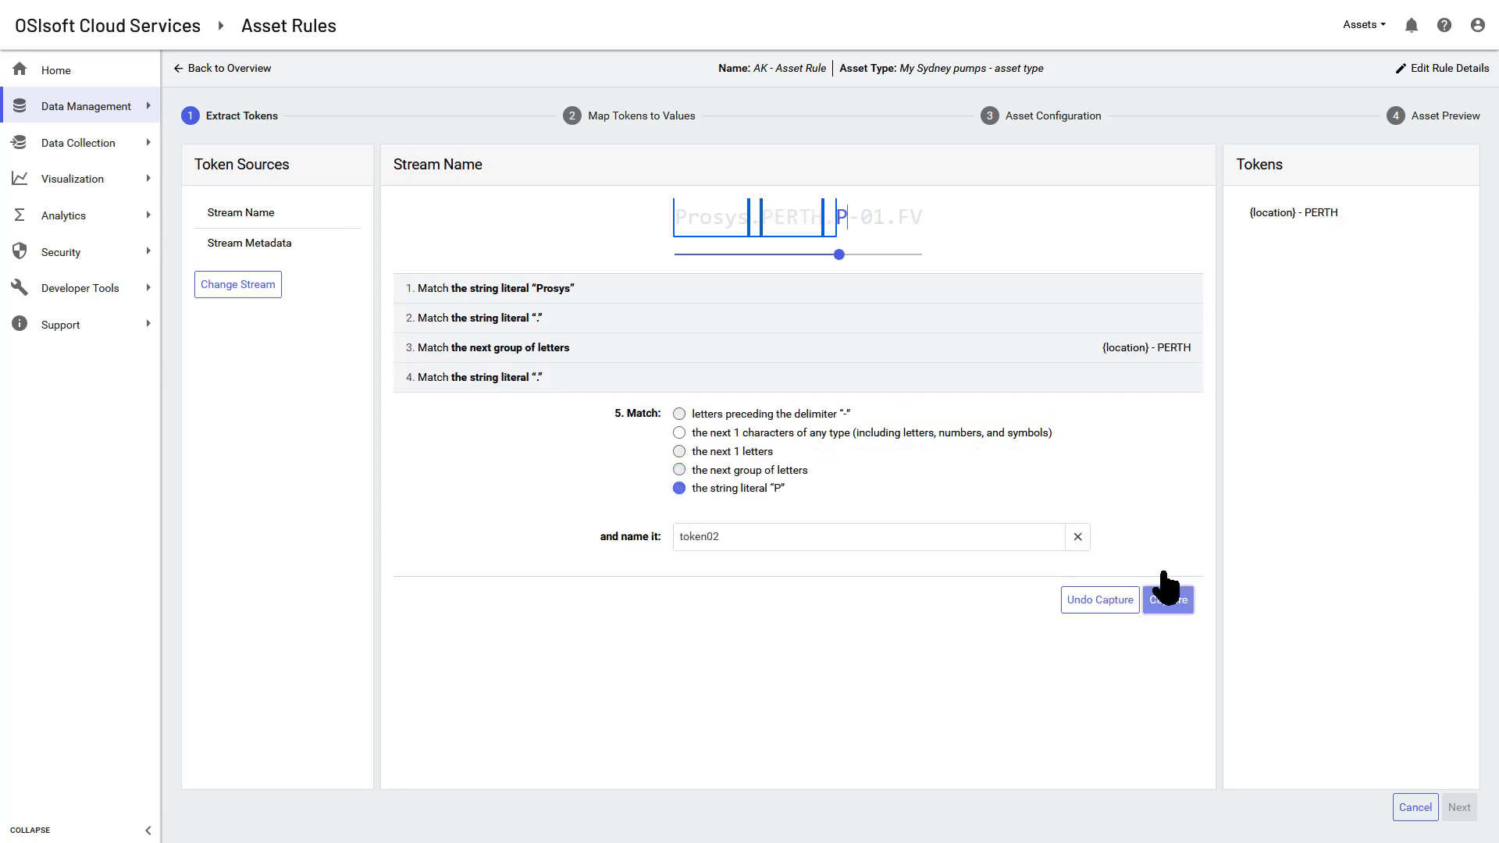
pyautogui.click(680, 470)
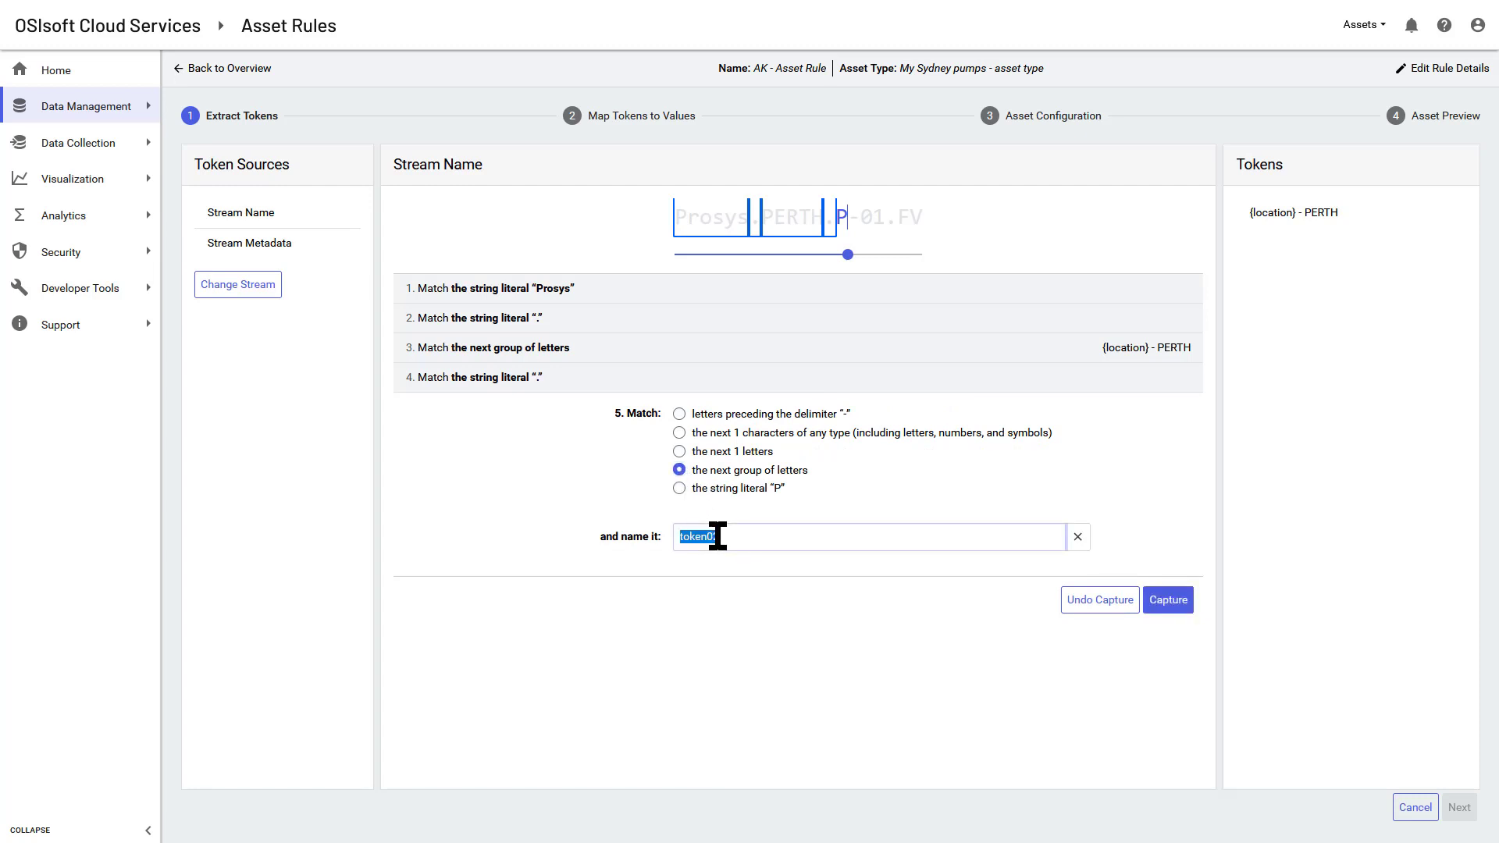
pyautogui.write('asset')
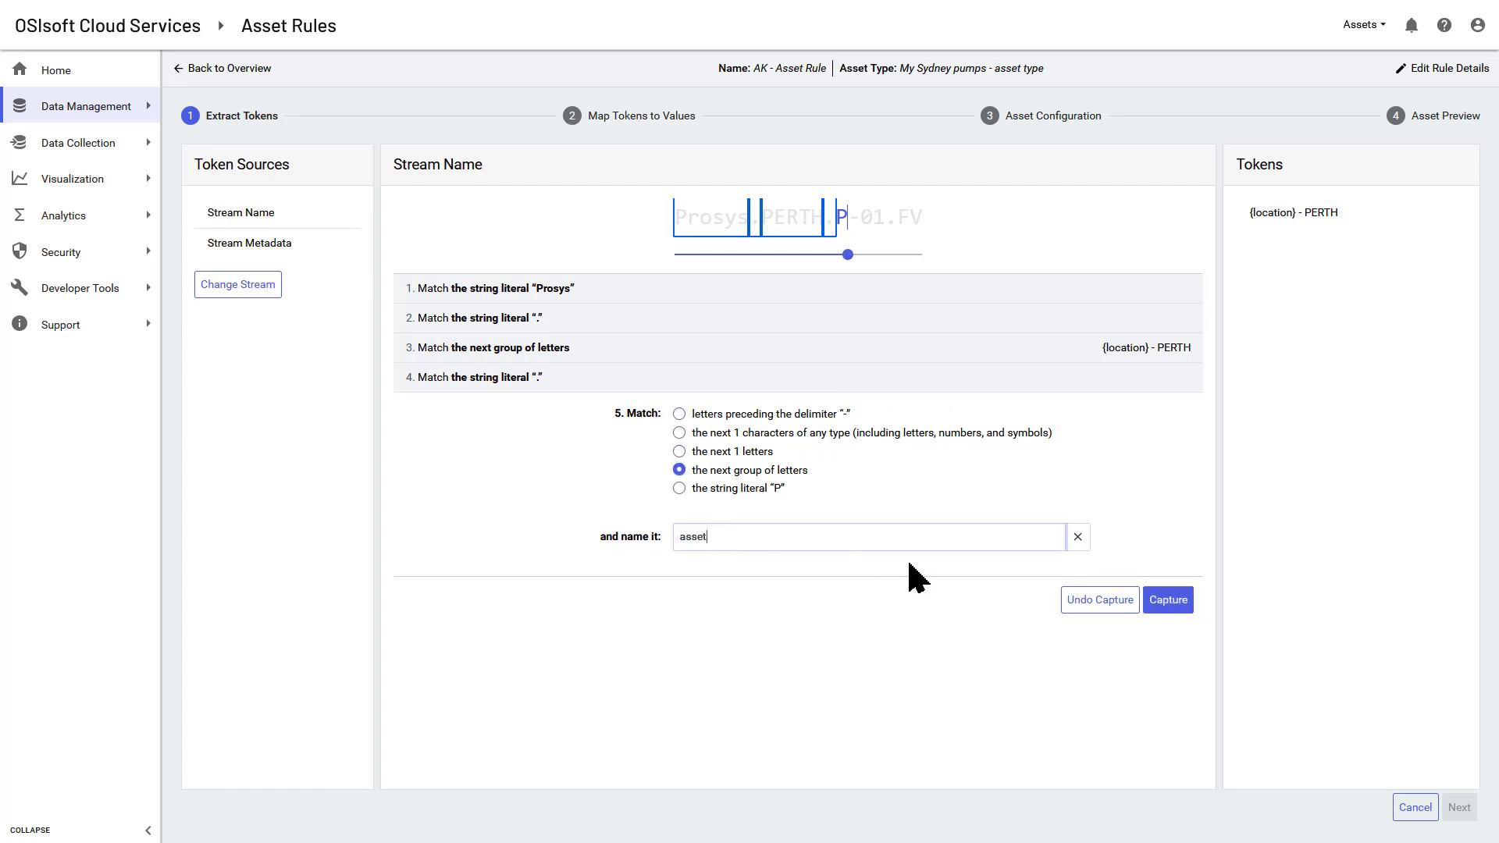
pyautogui.click(1167, 600)
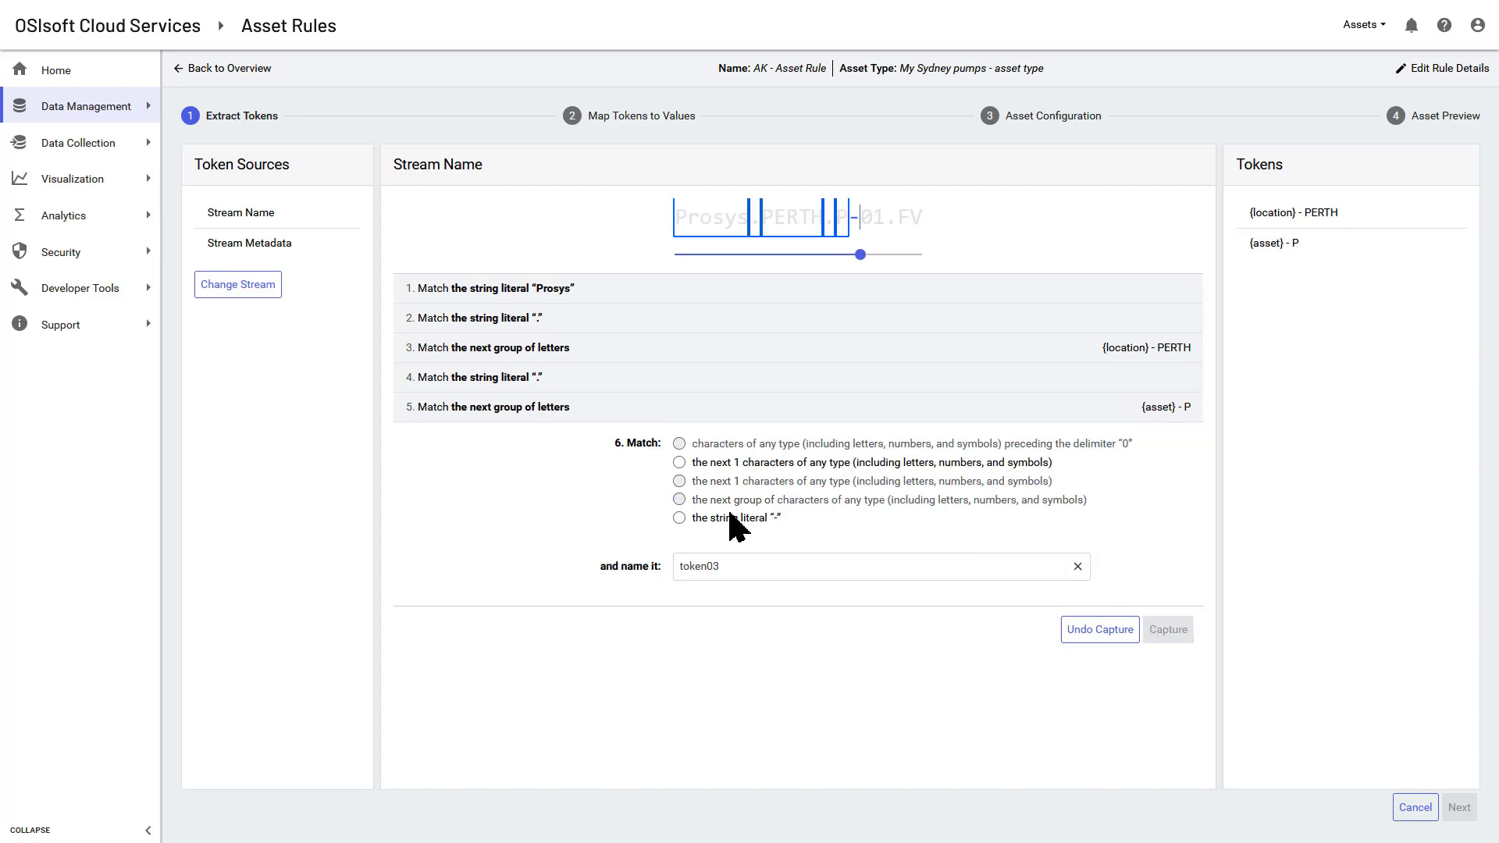
pyautogui.click(680, 517)
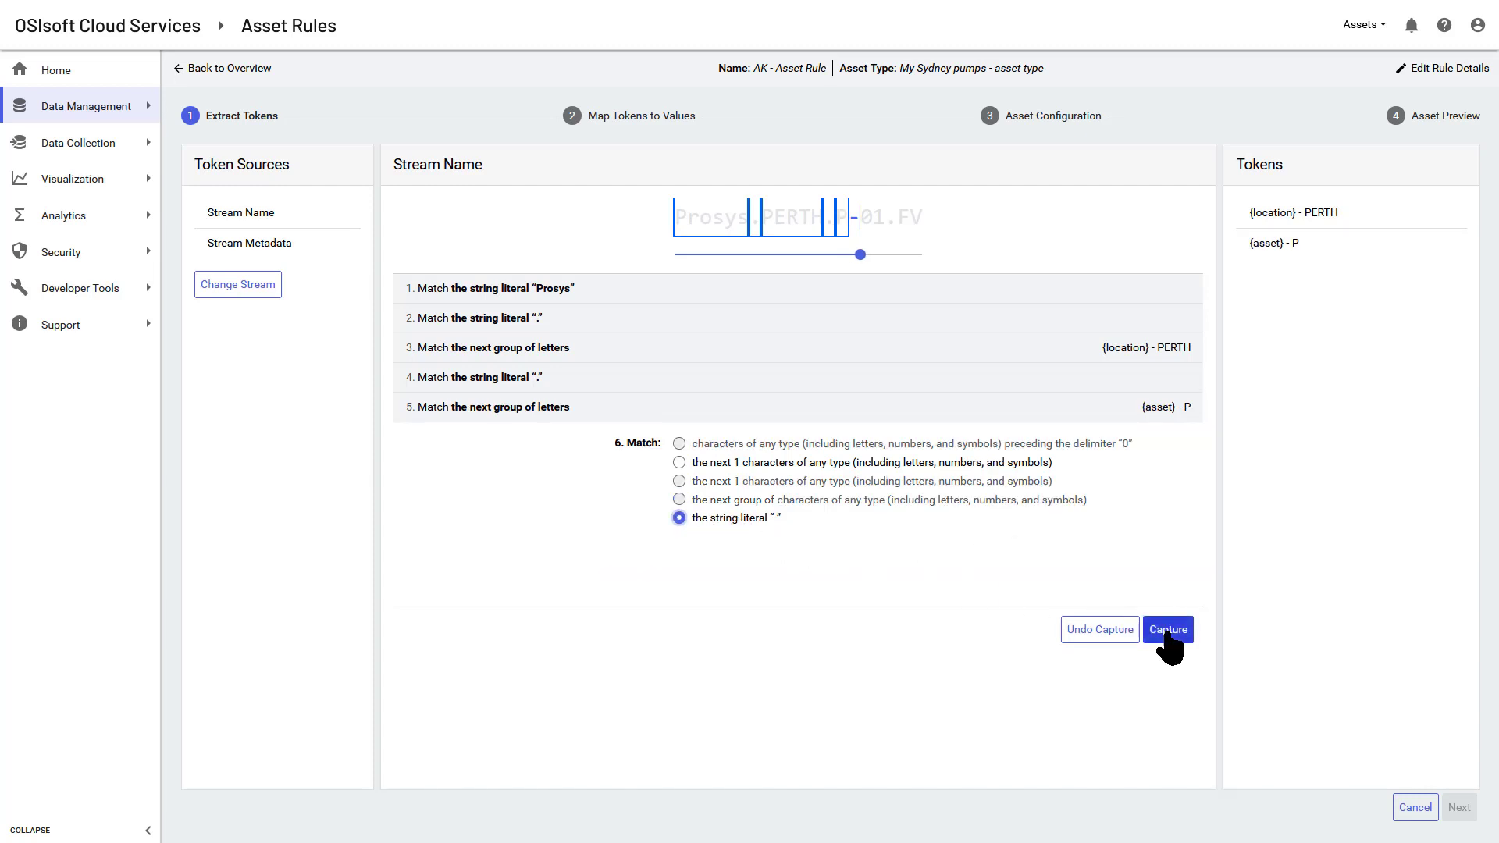
pyautogui.click(1166, 629)
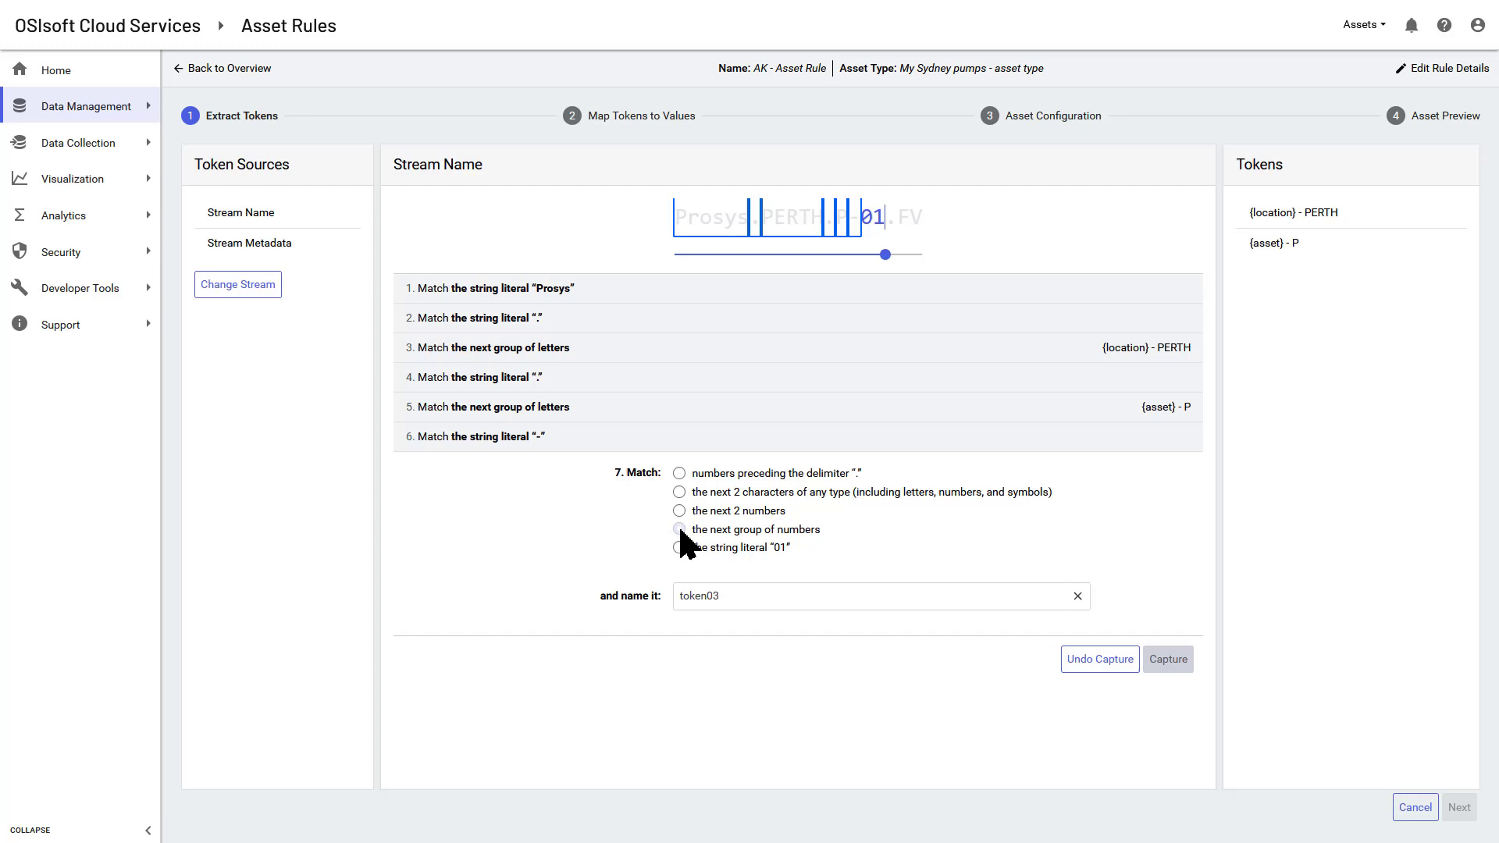
# Capture 01 as the id token, the dot, and FV as the measurement token.
pyautogui.click(679, 530)
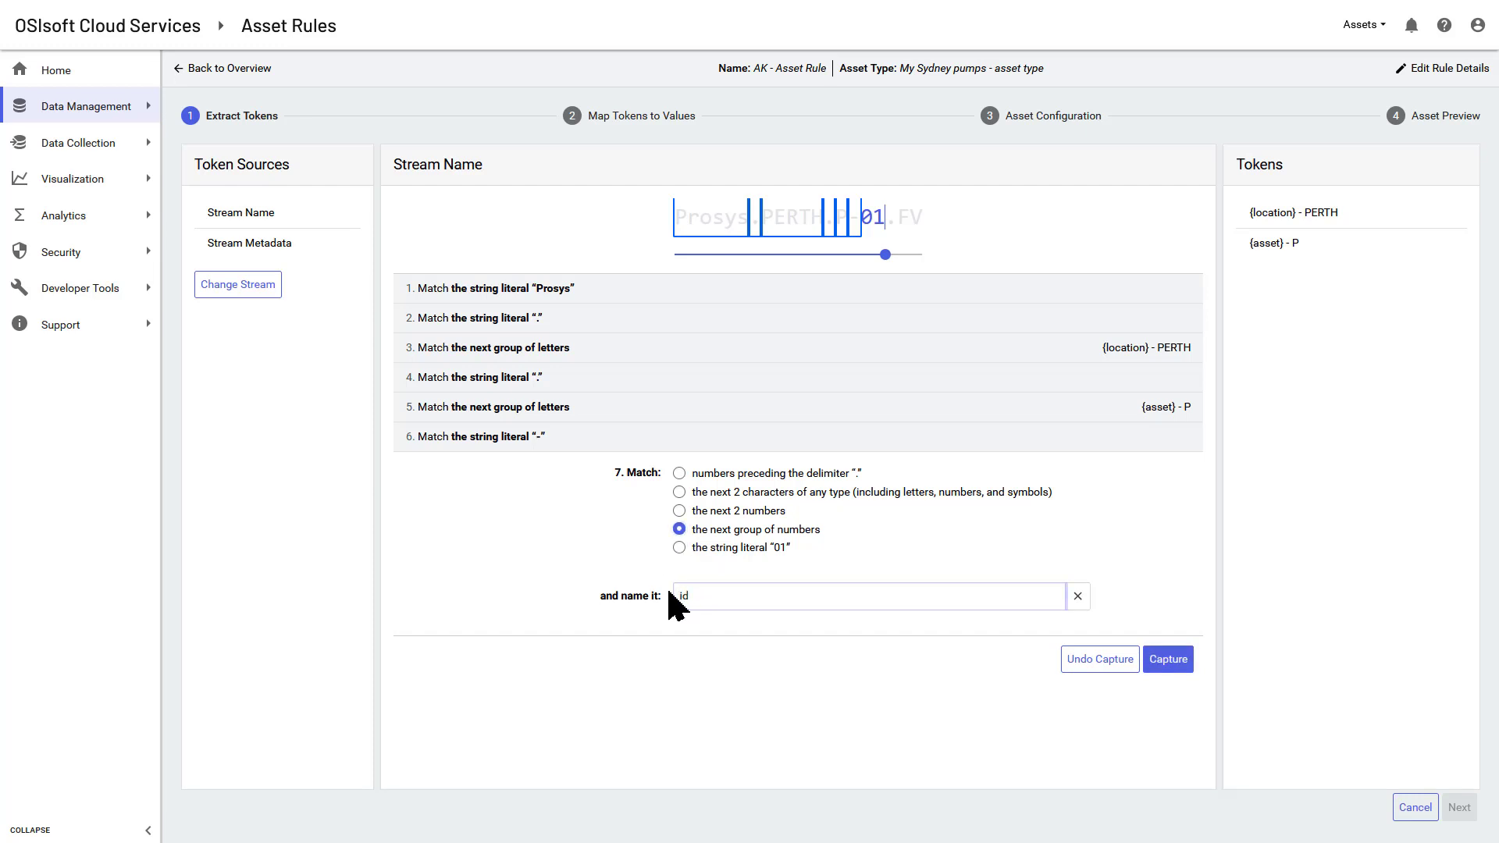
pyautogui.click(1169, 659)
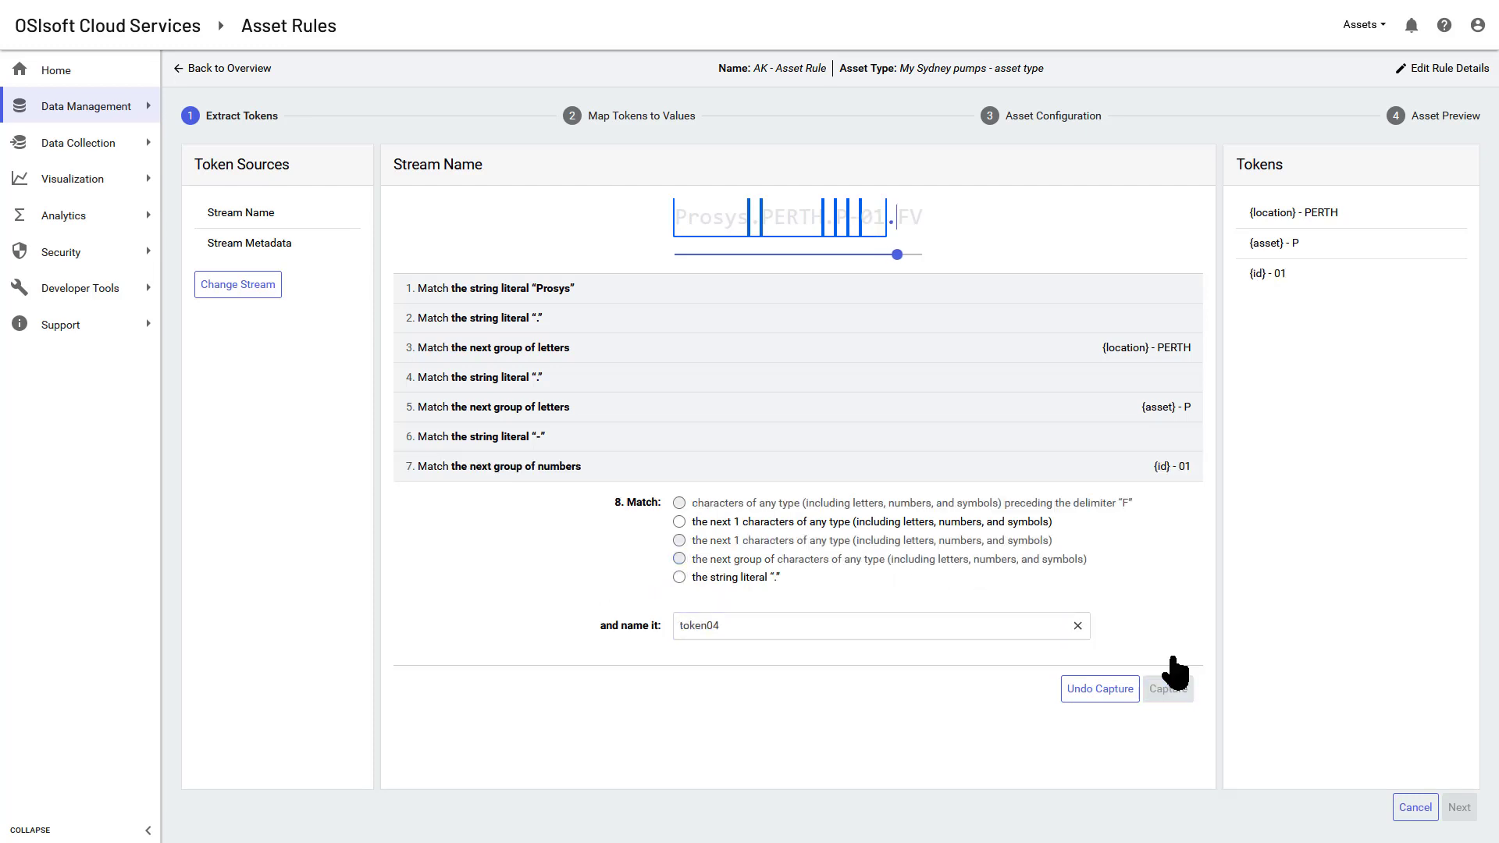
pyautogui.click(679, 576)
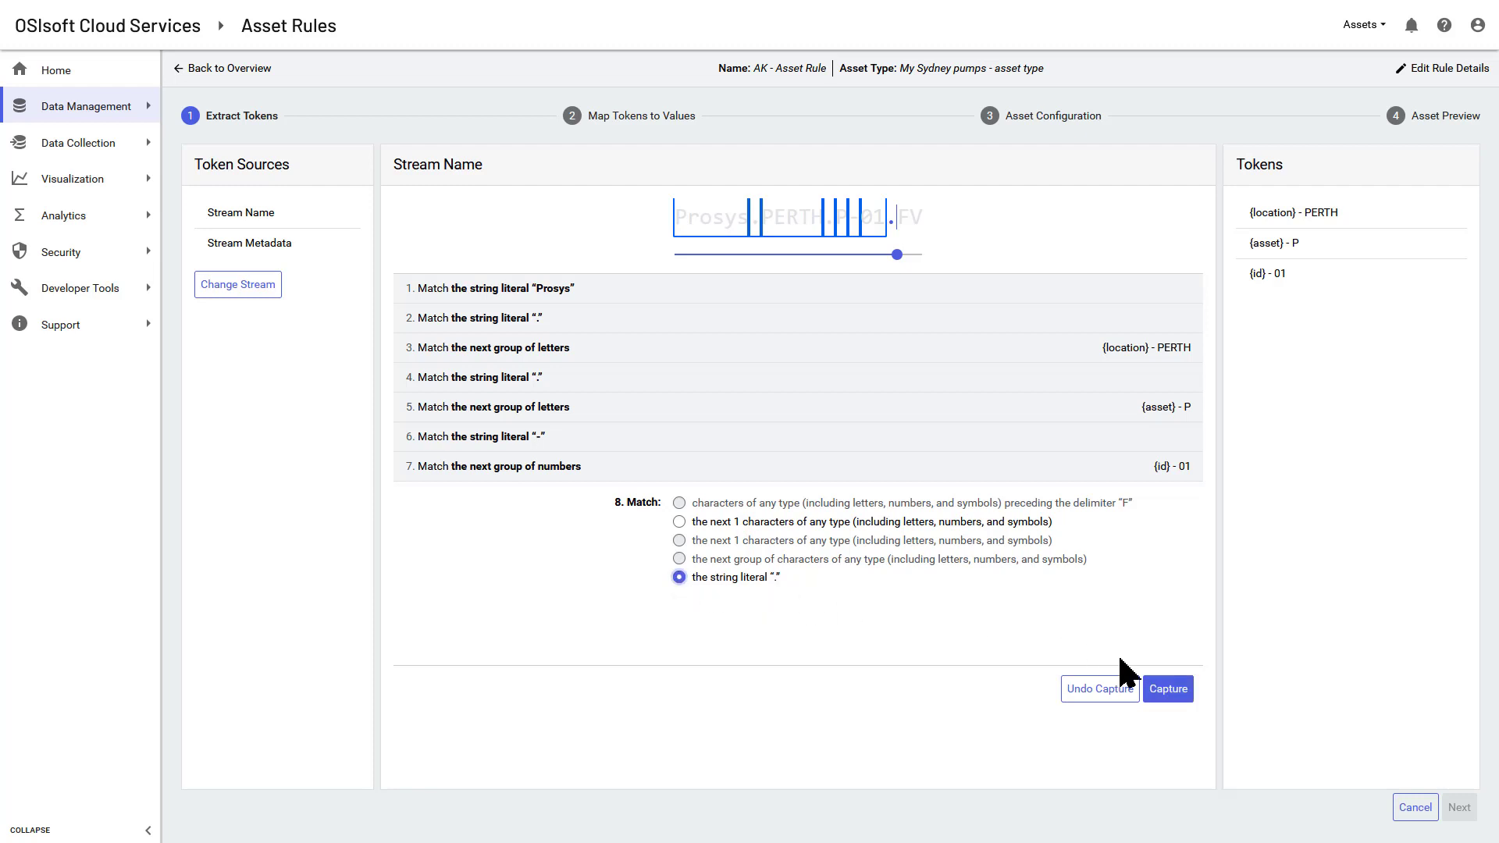
pyautogui.click(1168, 689)
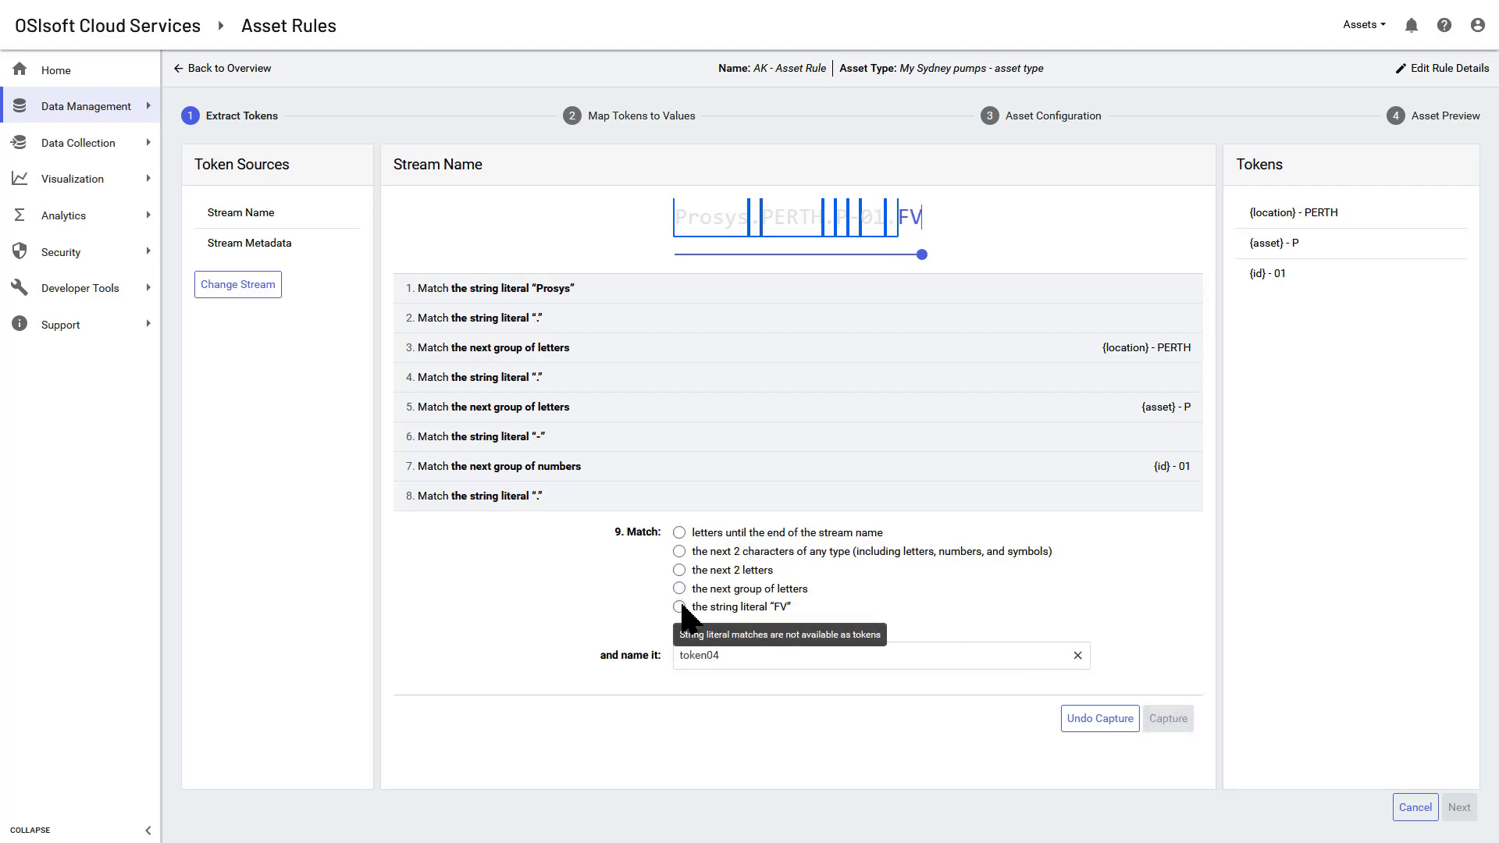
pyautogui.click(679, 589)
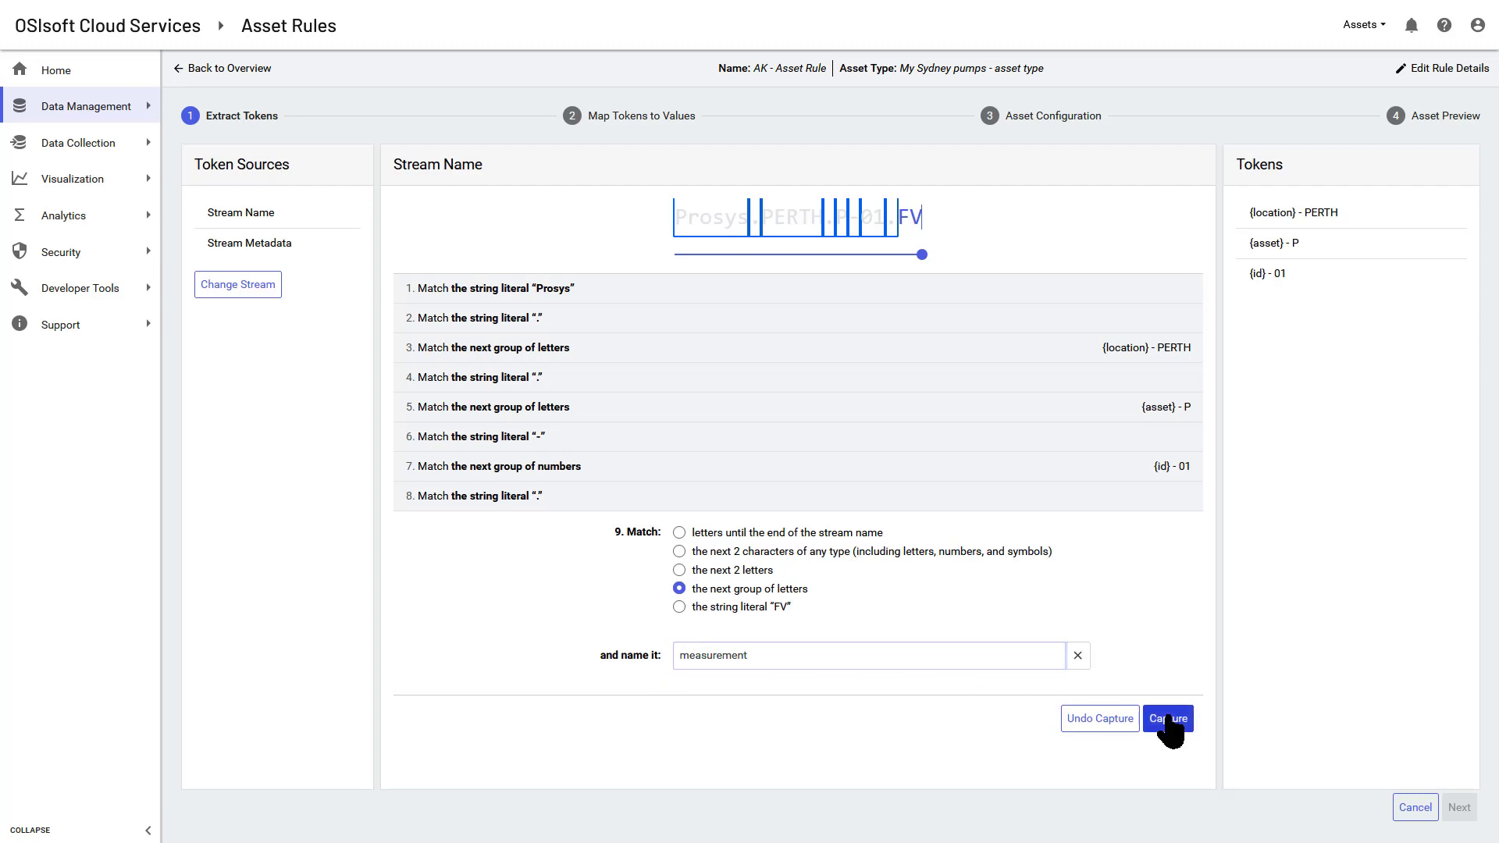
pyautogui.click(1458, 807)
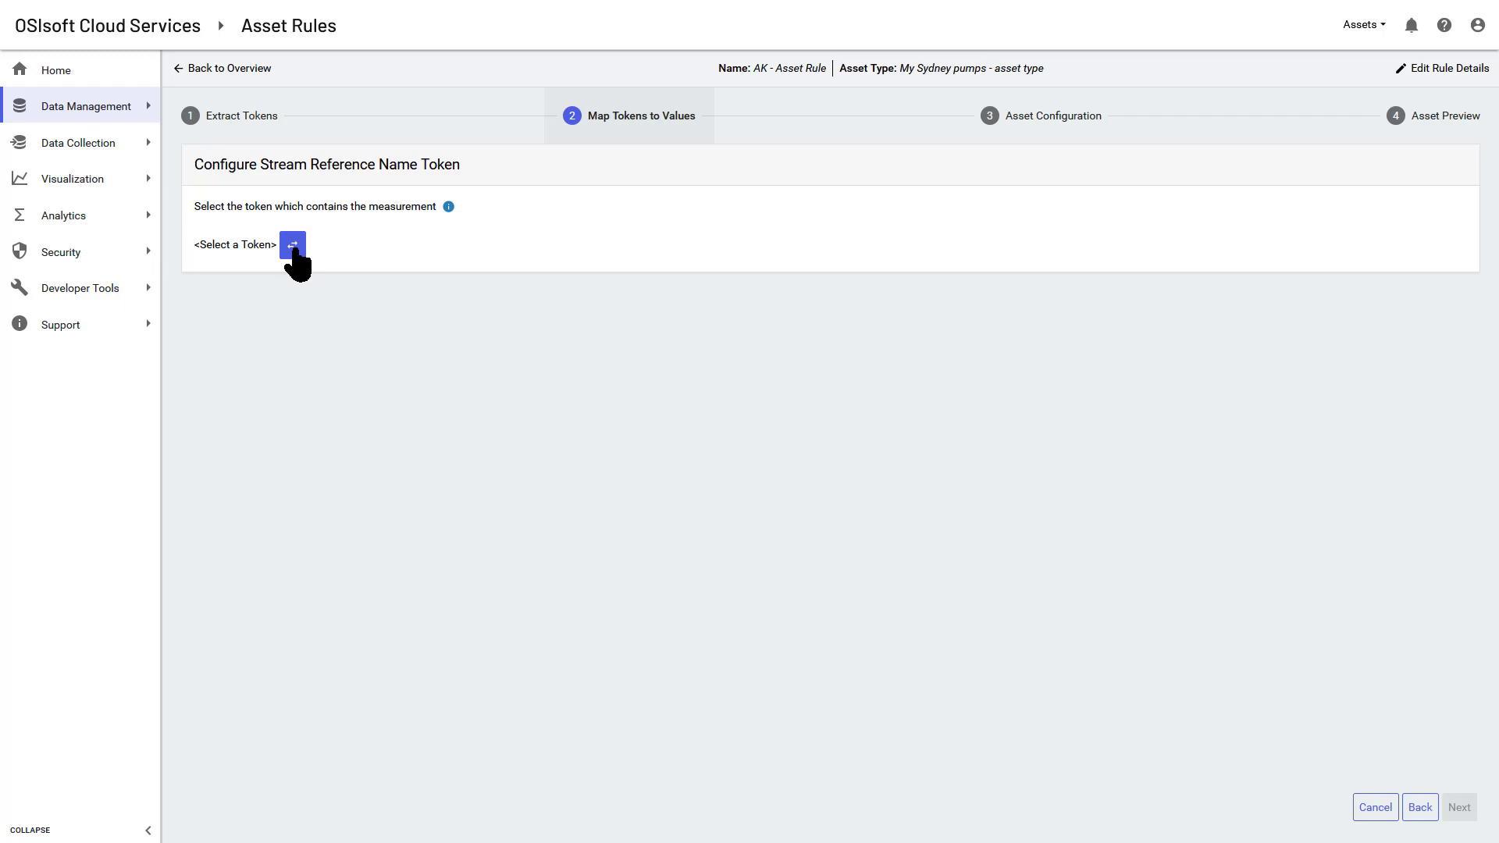
# Use measurement as the stream reference and rename the asset value P to pump.
pyautogui.click(292, 246)
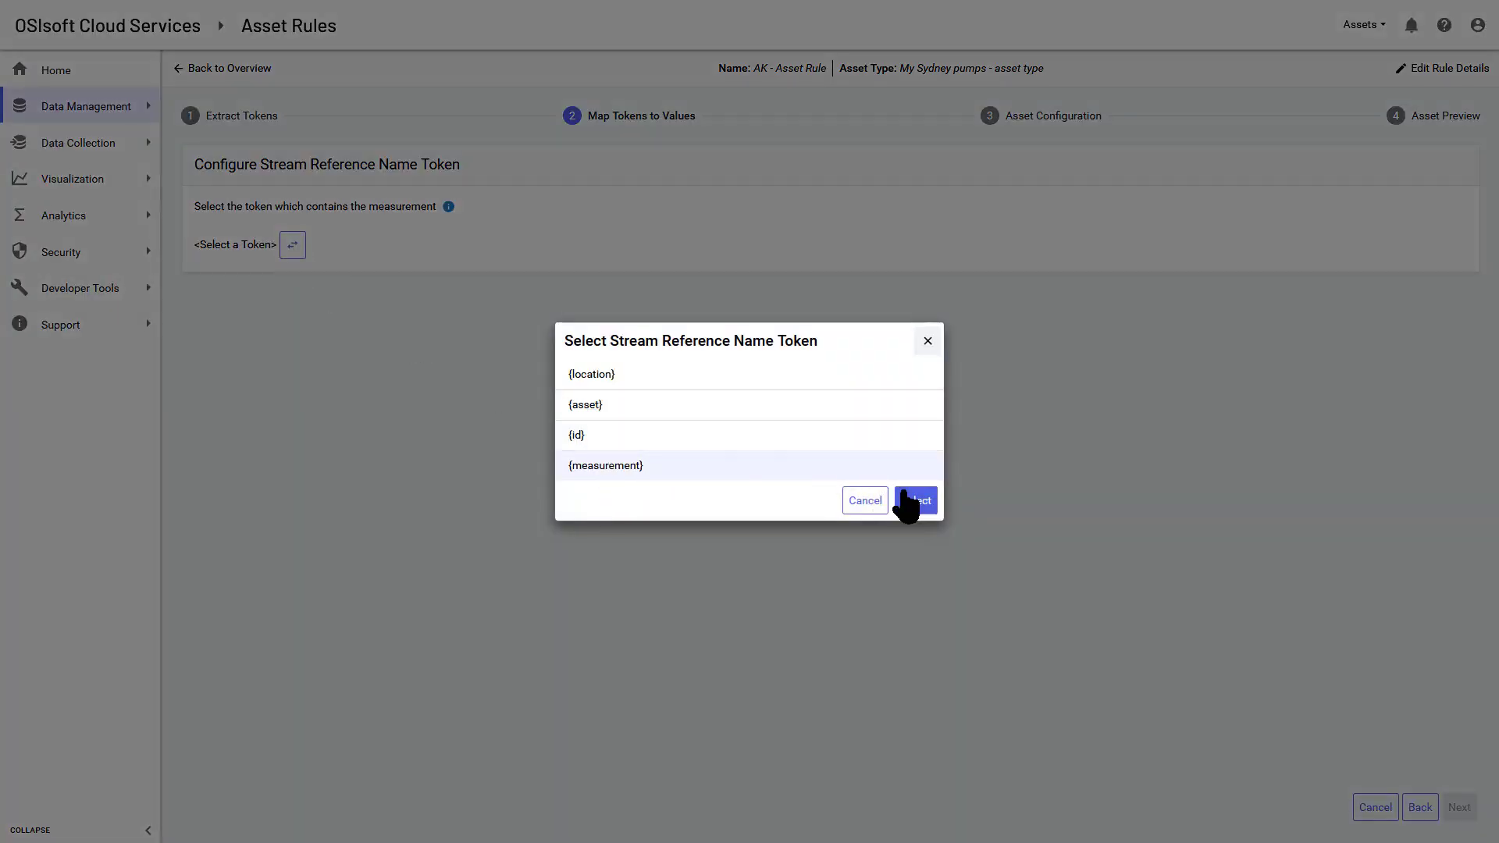
pyautogui.click(914, 500)
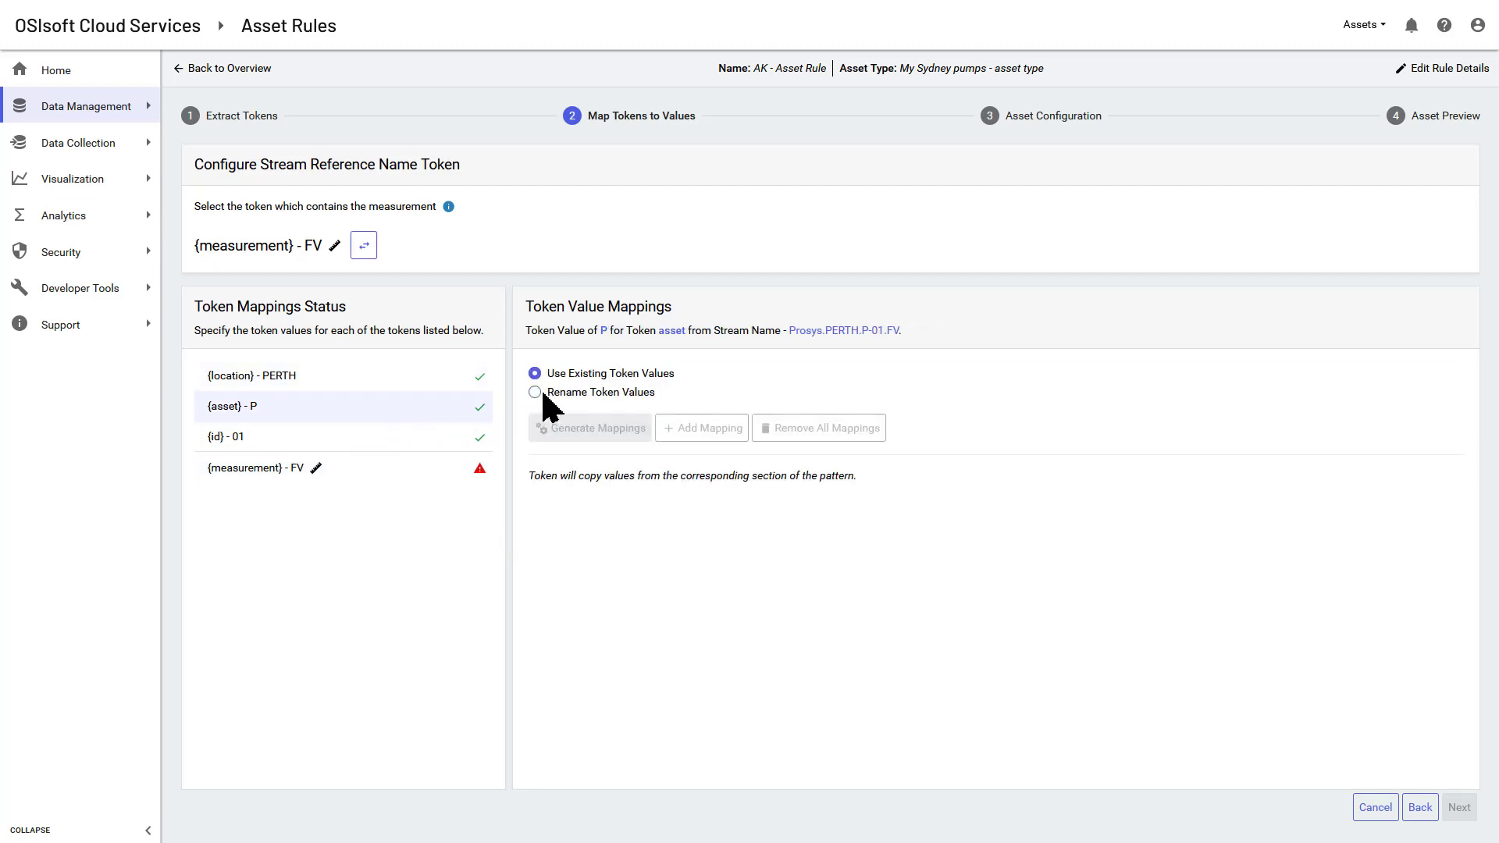
pyautogui.click(534, 393)
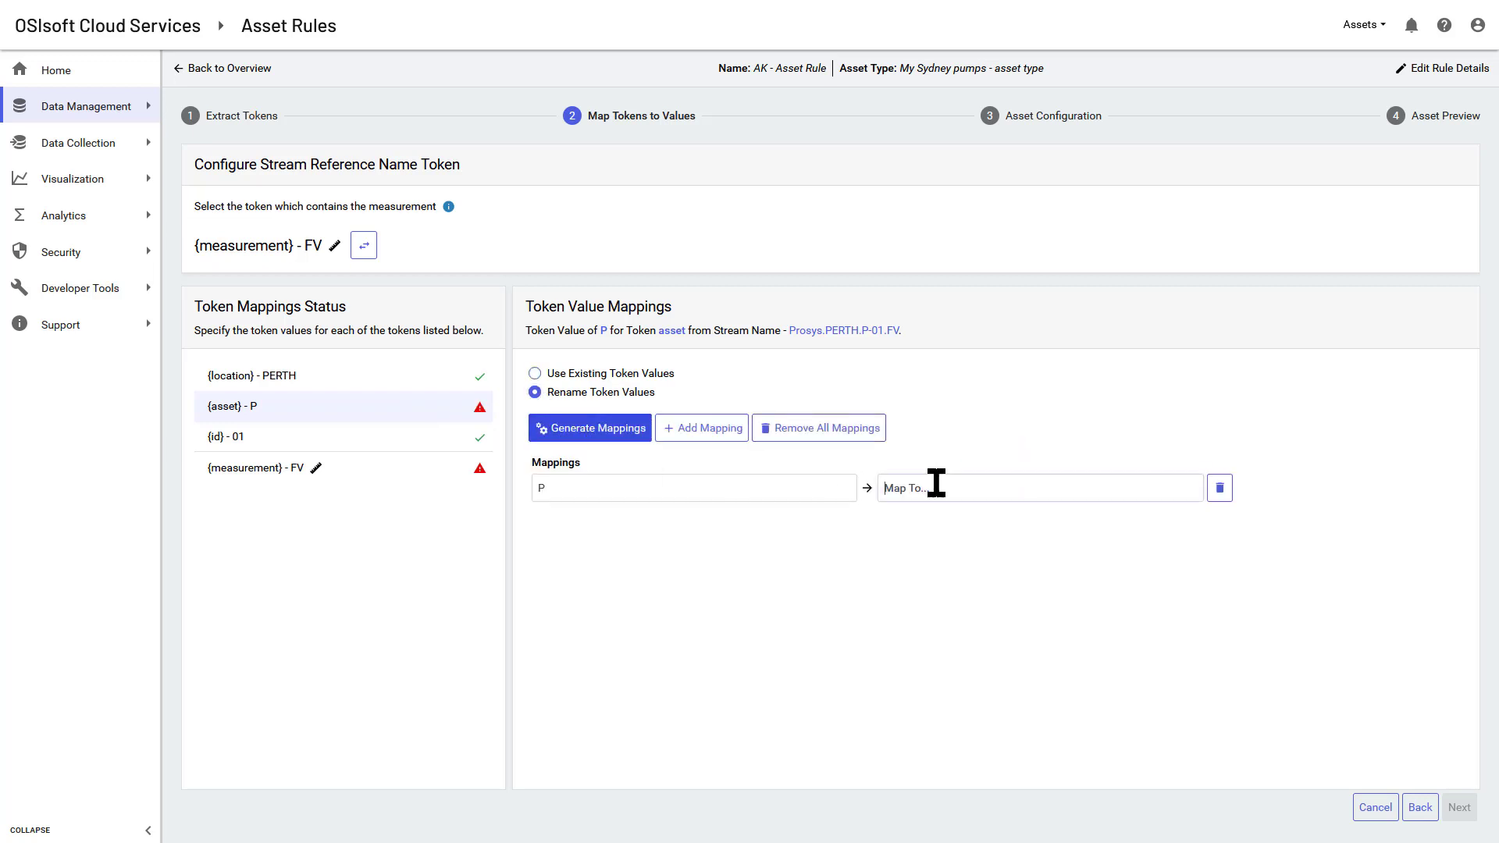
pyautogui.write('pump')
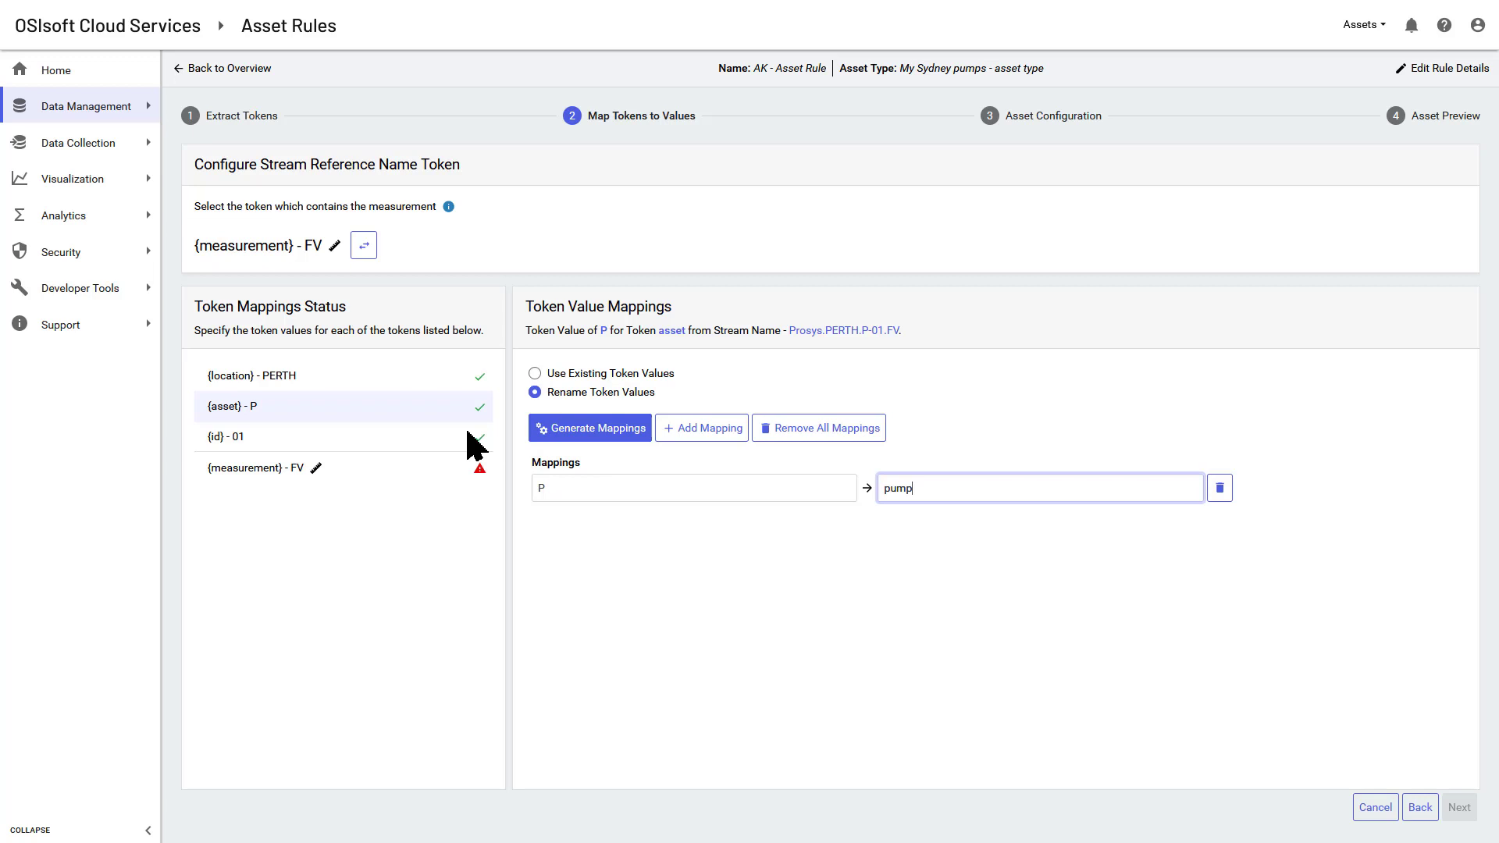
pyautogui.moveTo(412, 448)
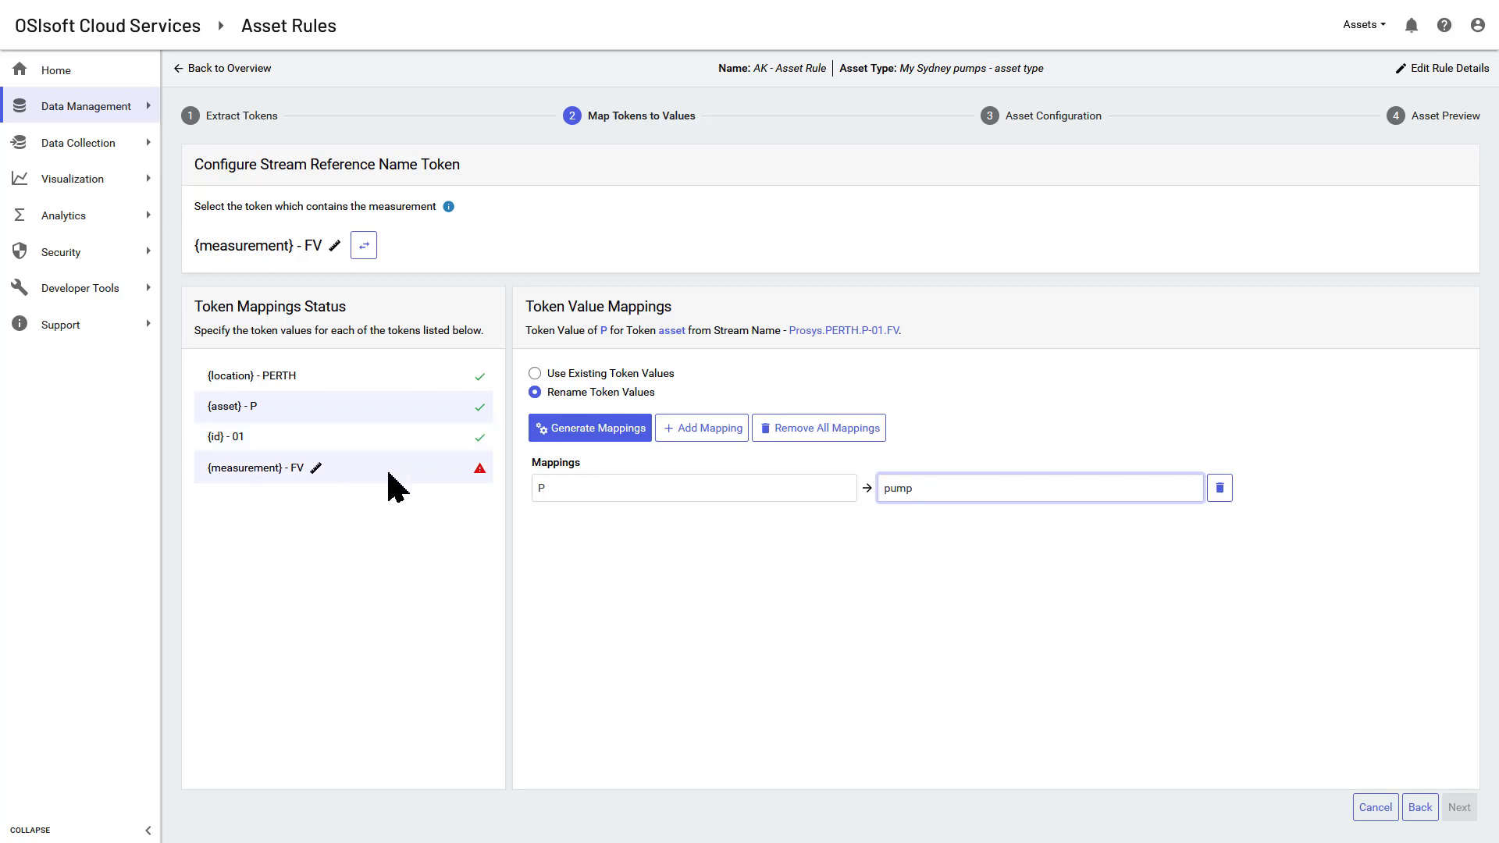
# Map measurement values FV to Flow and PV to Pressure, then continue to asset configuration.
pyautogui.click(263, 466)
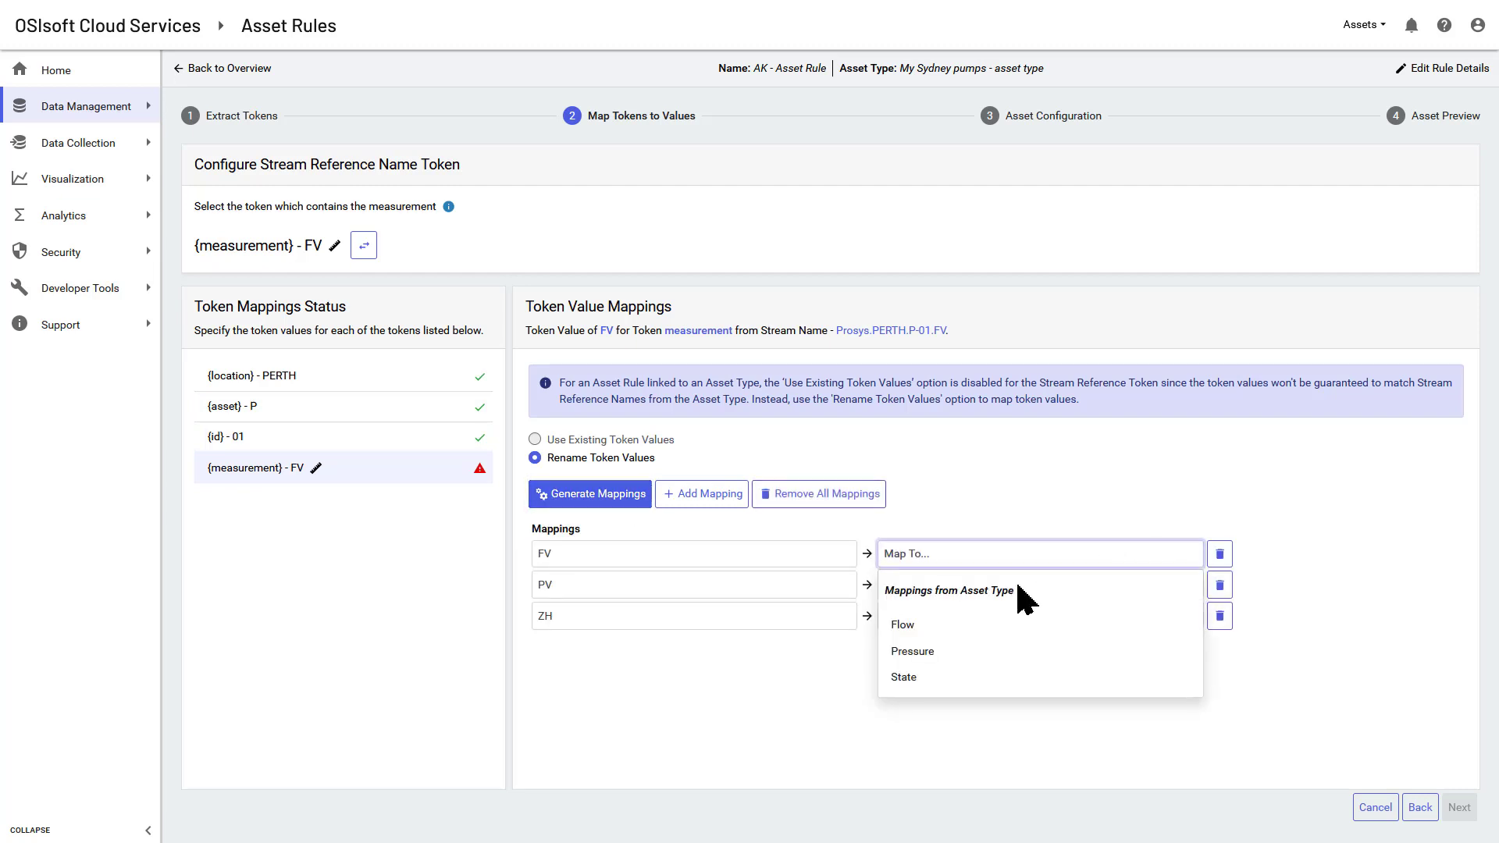
pyautogui.click(901, 624)
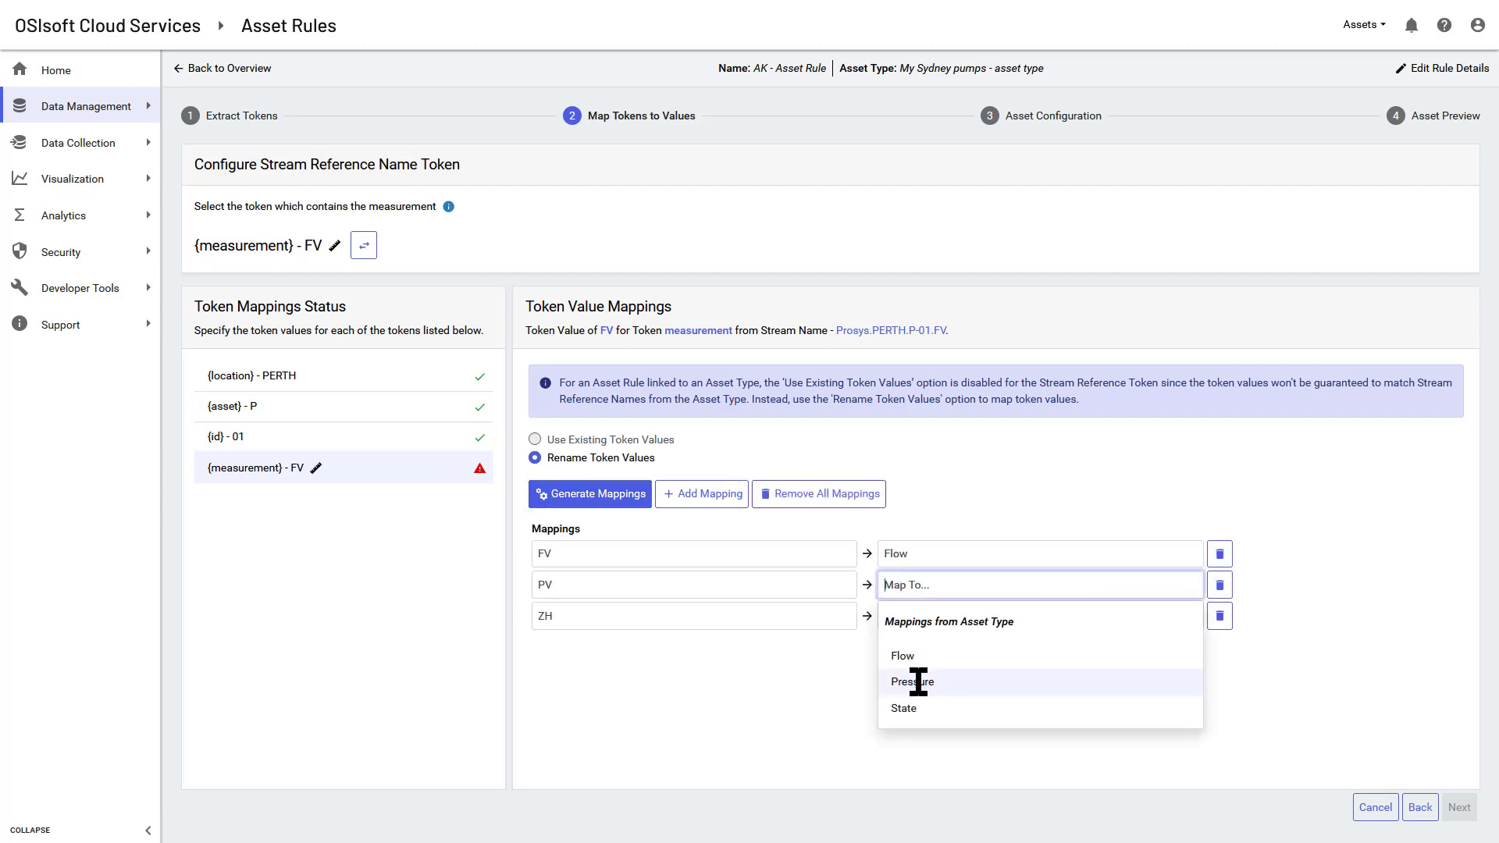
pyautogui.click(911, 681)
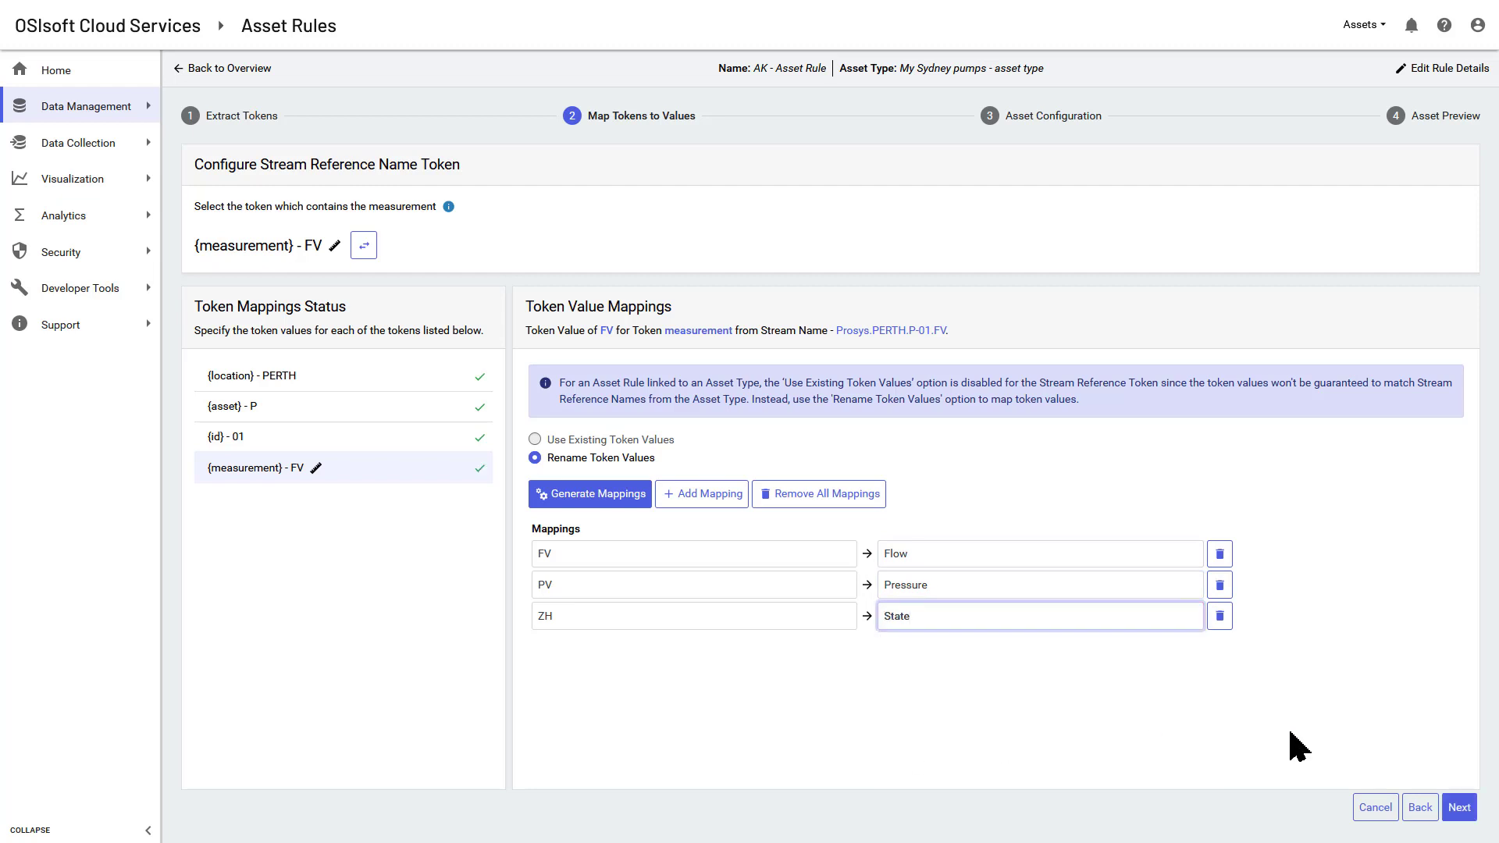
pyautogui.click(1458, 808)
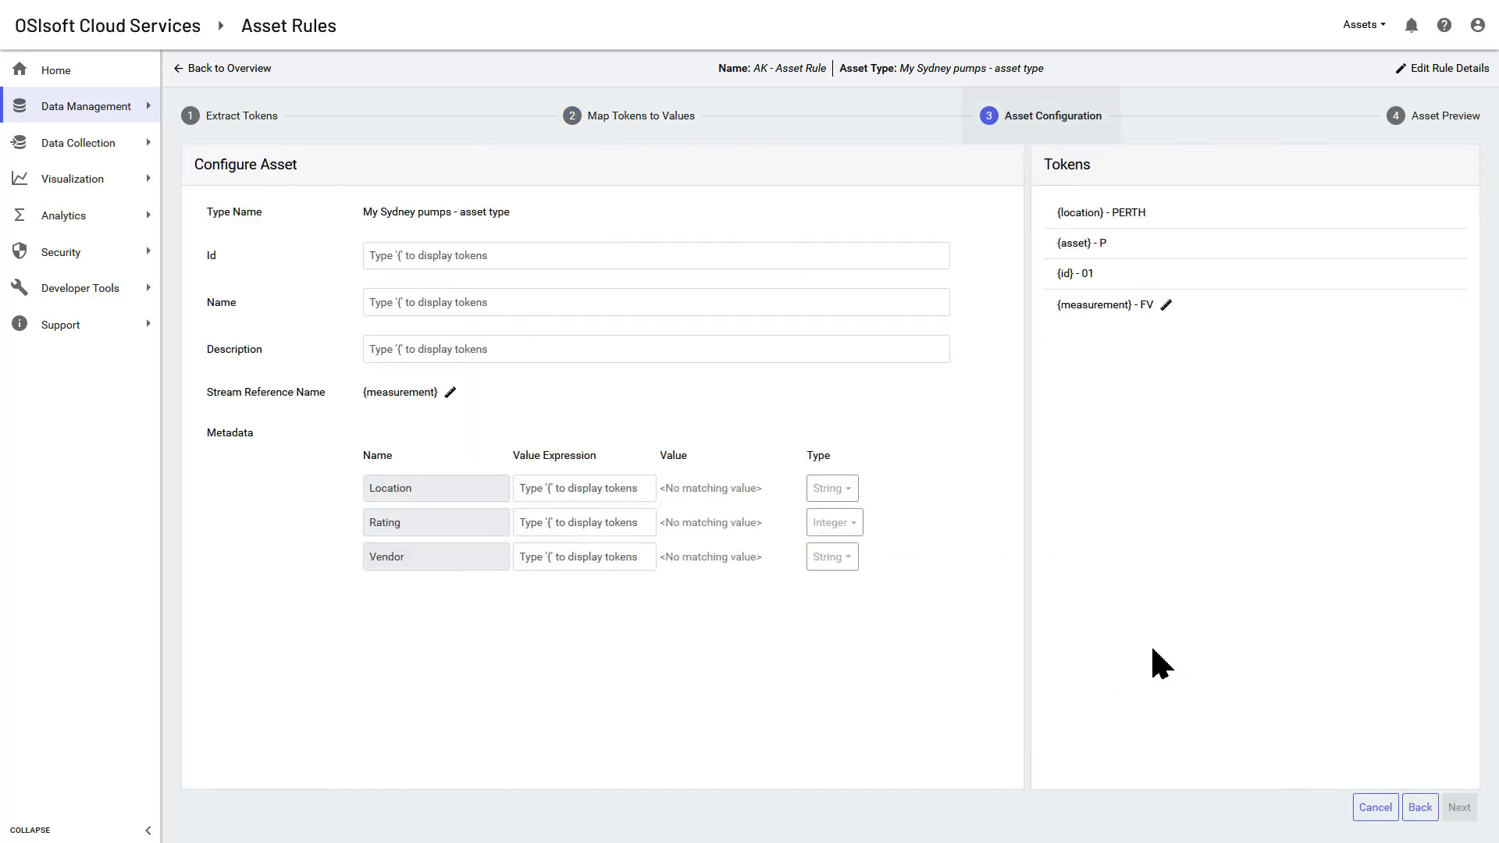
# Set the asset Id expression to AK {location}{id} and continue to the preview.
pyautogui.click(656, 255)
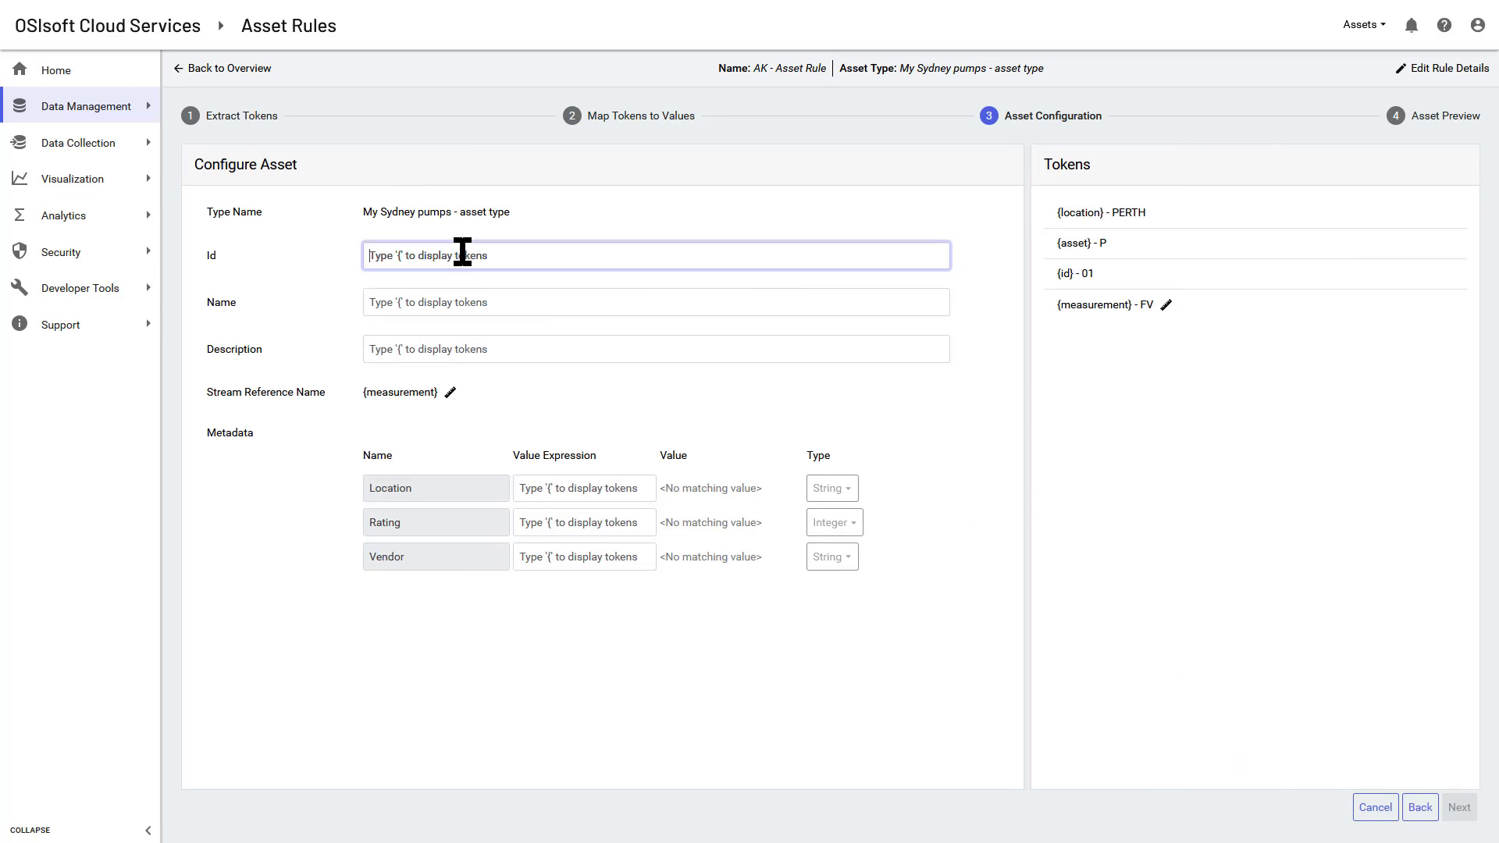
pyautogui.write('AK {location}')
pyautogui.click(656, 301)
pyautogui.write('{location}{asset')
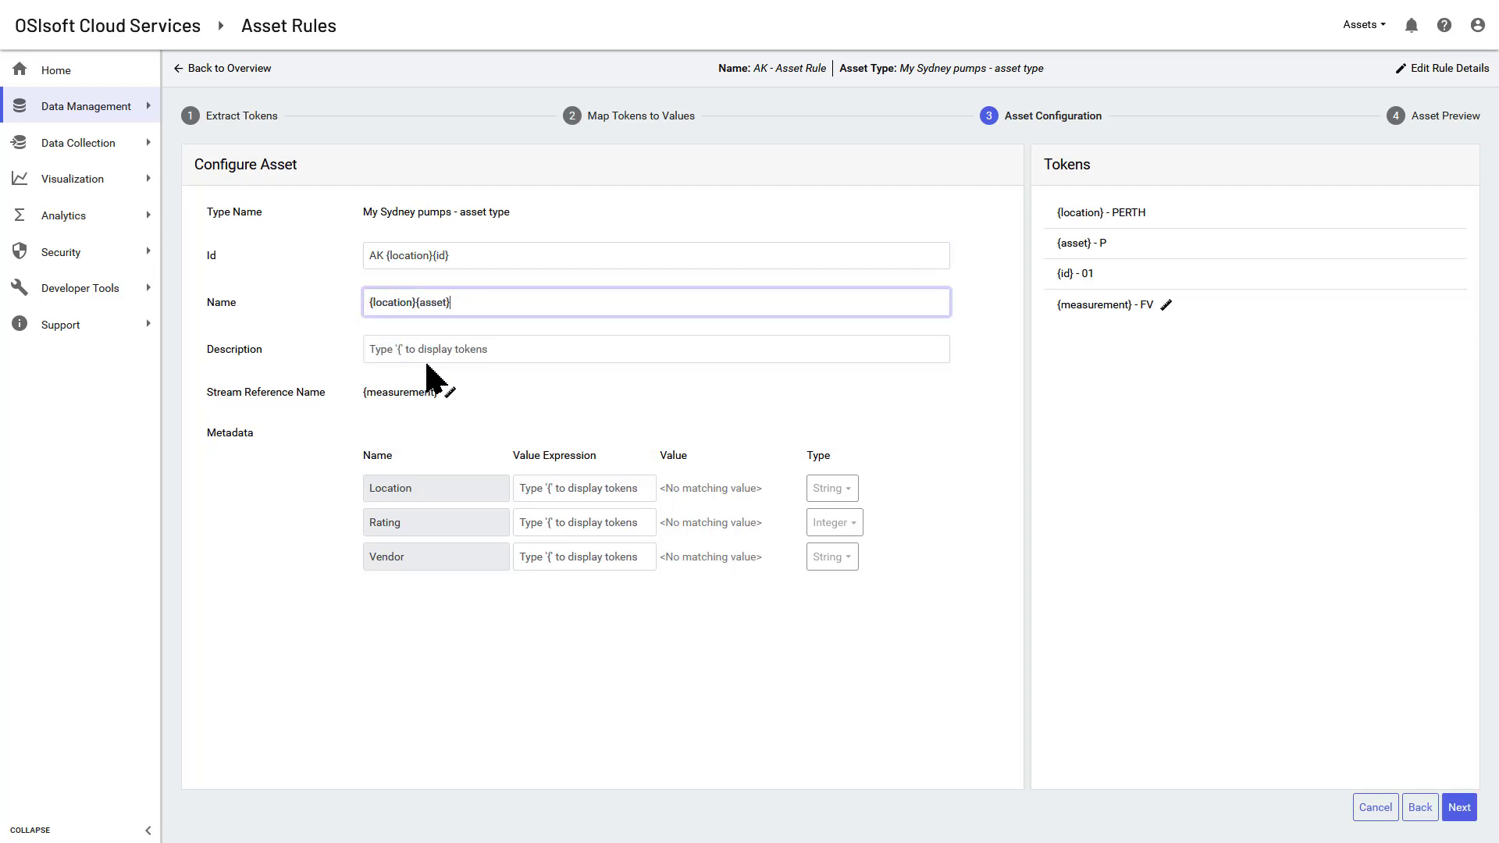
pyautogui.write('{id}')
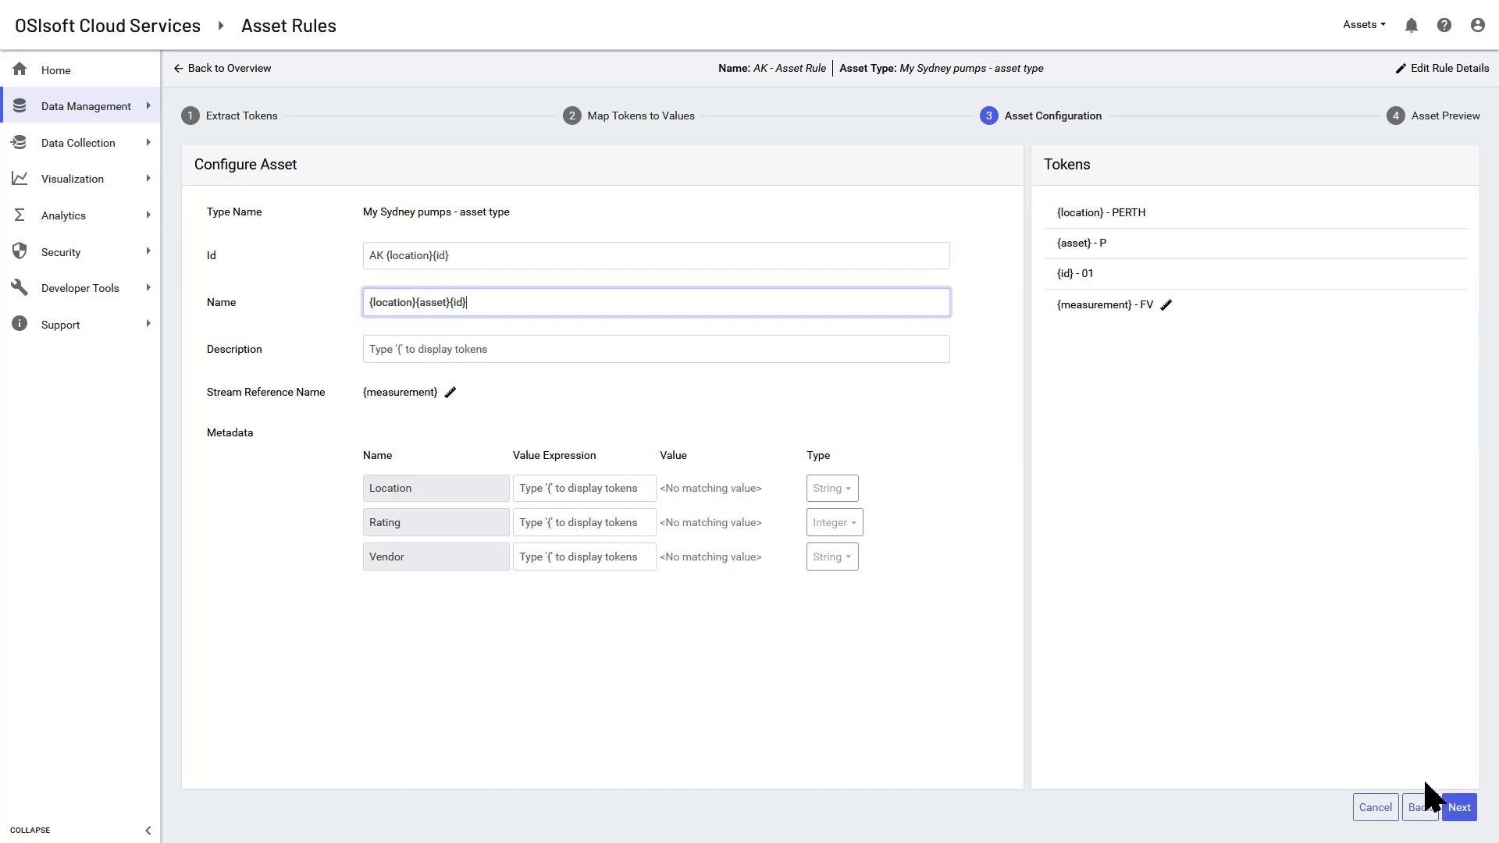
pyautogui.click(1458, 808)
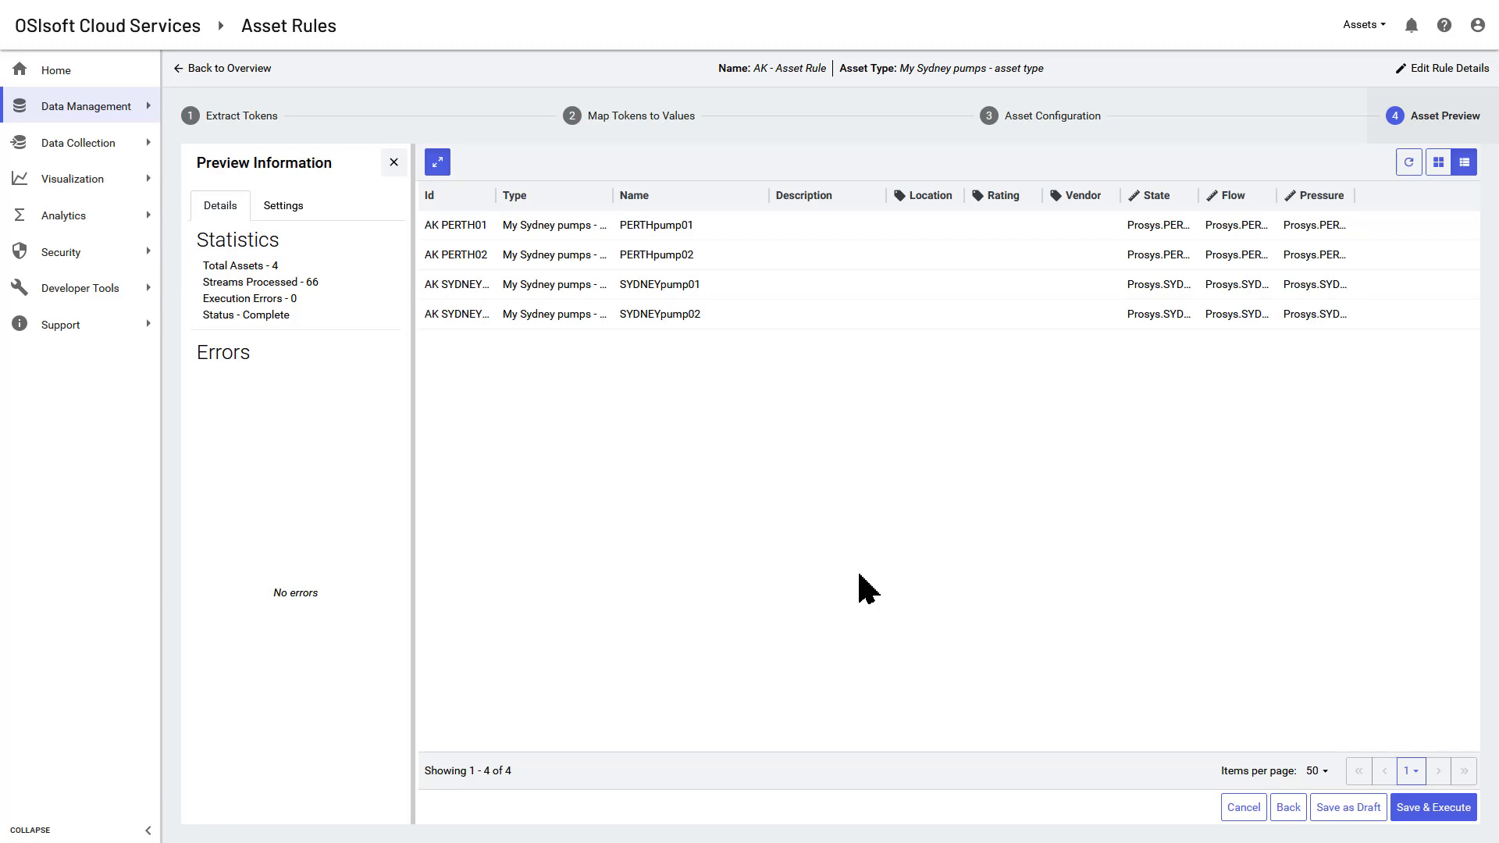
# Save and execute the rule, inspect PERTHpump01 in Asset Explorer, and return Home.
pyautogui.click(1432, 808)
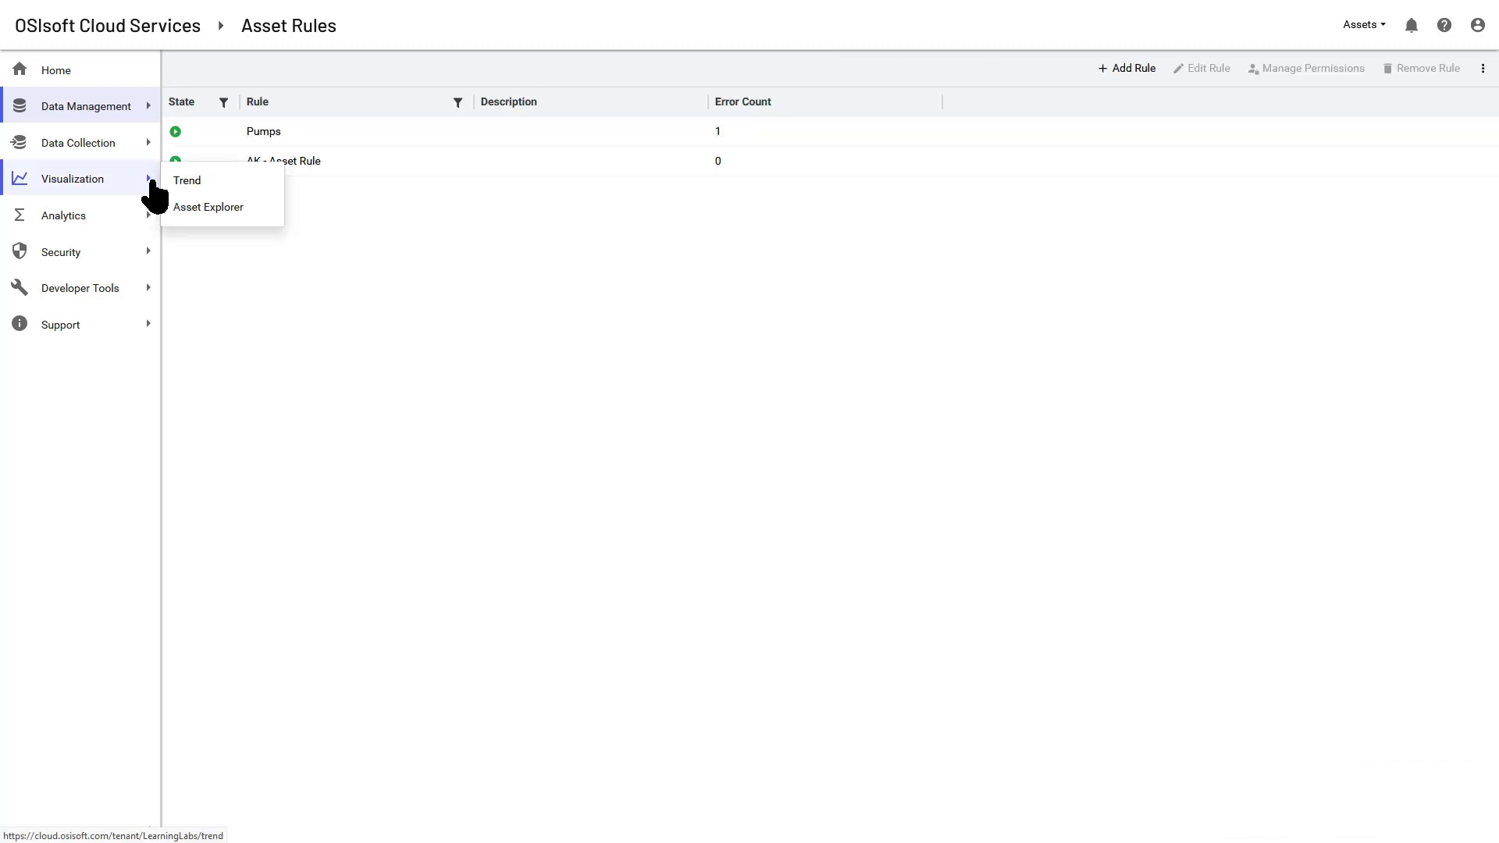
pyautogui.click(207, 208)
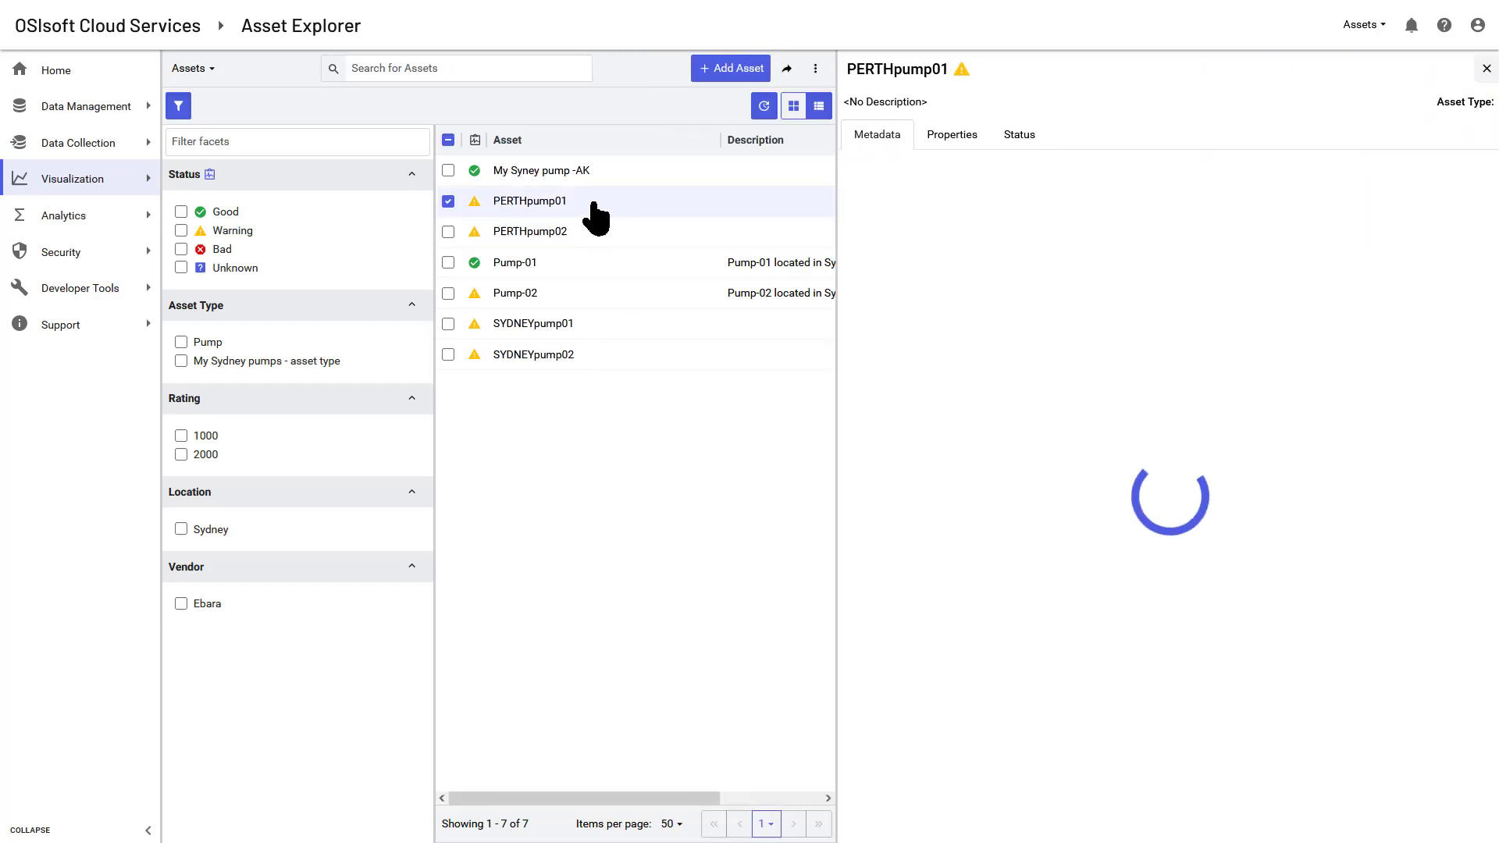
pyautogui.click(951, 134)
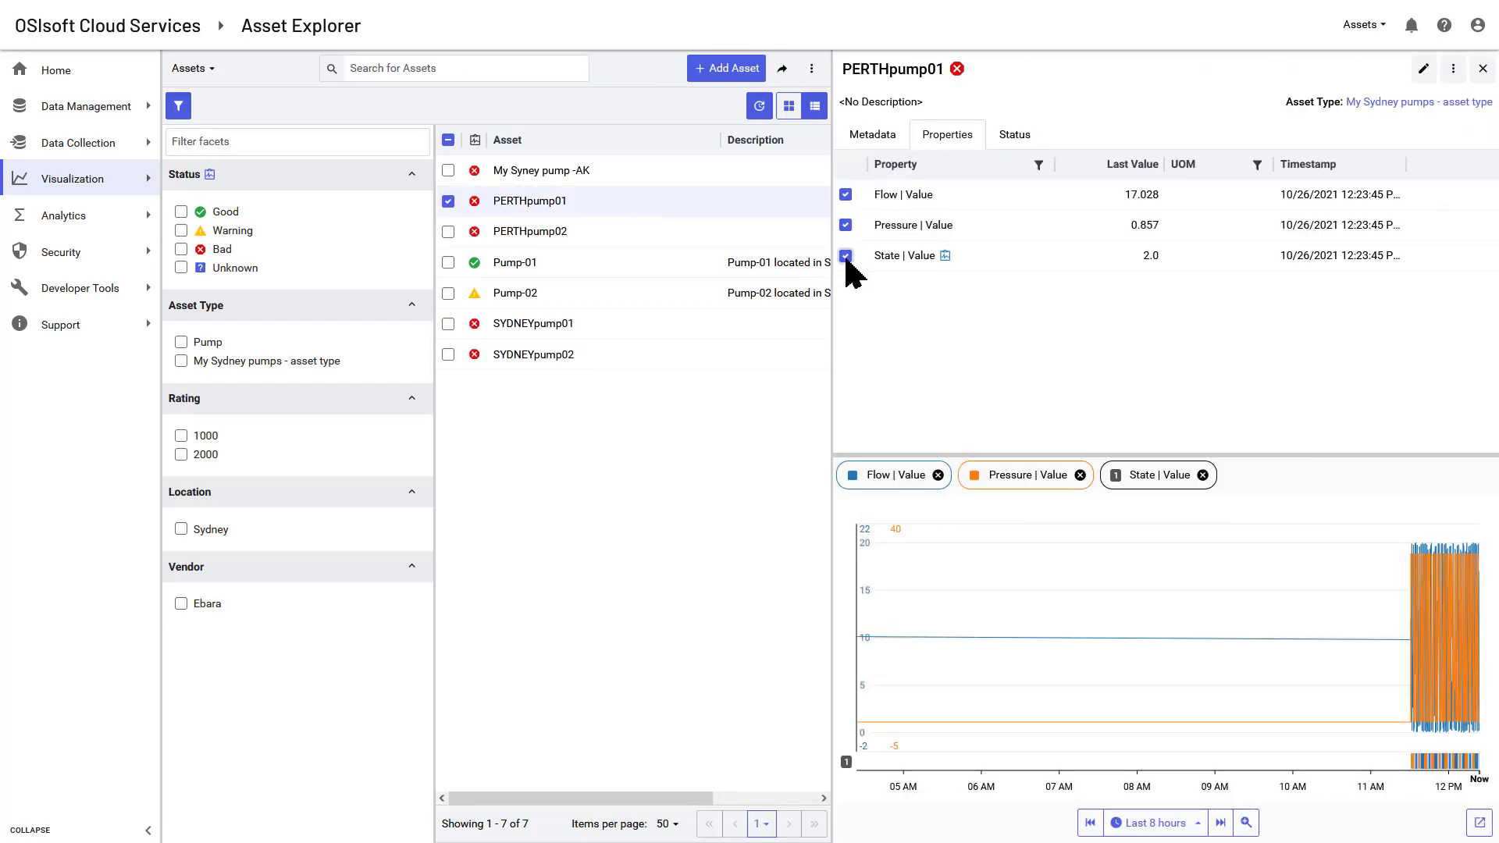
pyautogui.click(1012, 134)
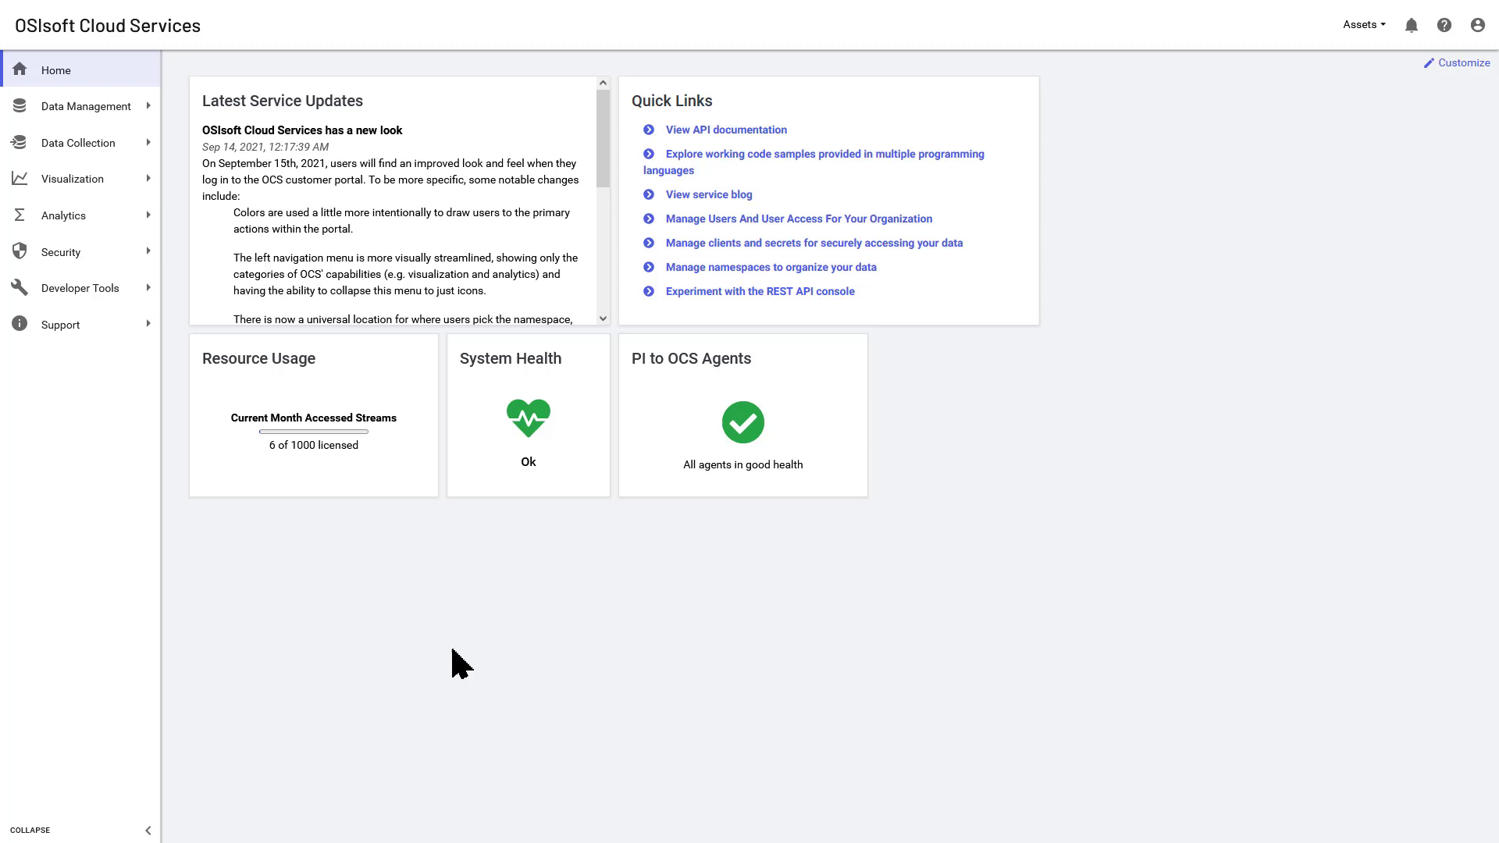
pyautogui.moveTo(64, 216)
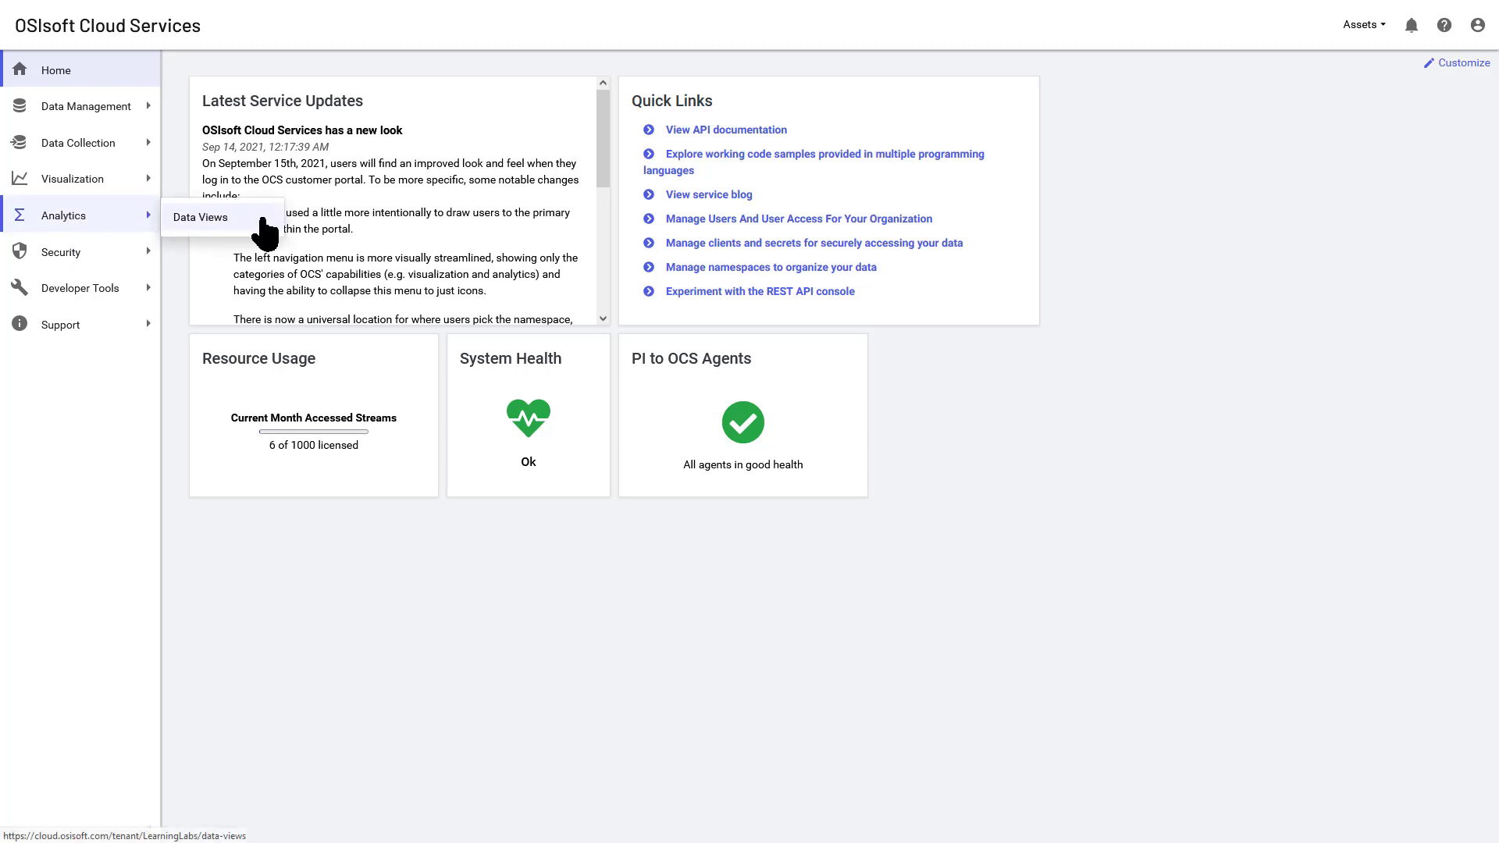
# Create data view MySydneyPumps with an Assets query location:Sydney and continue to fields.
pyautogui.click(201, 217)
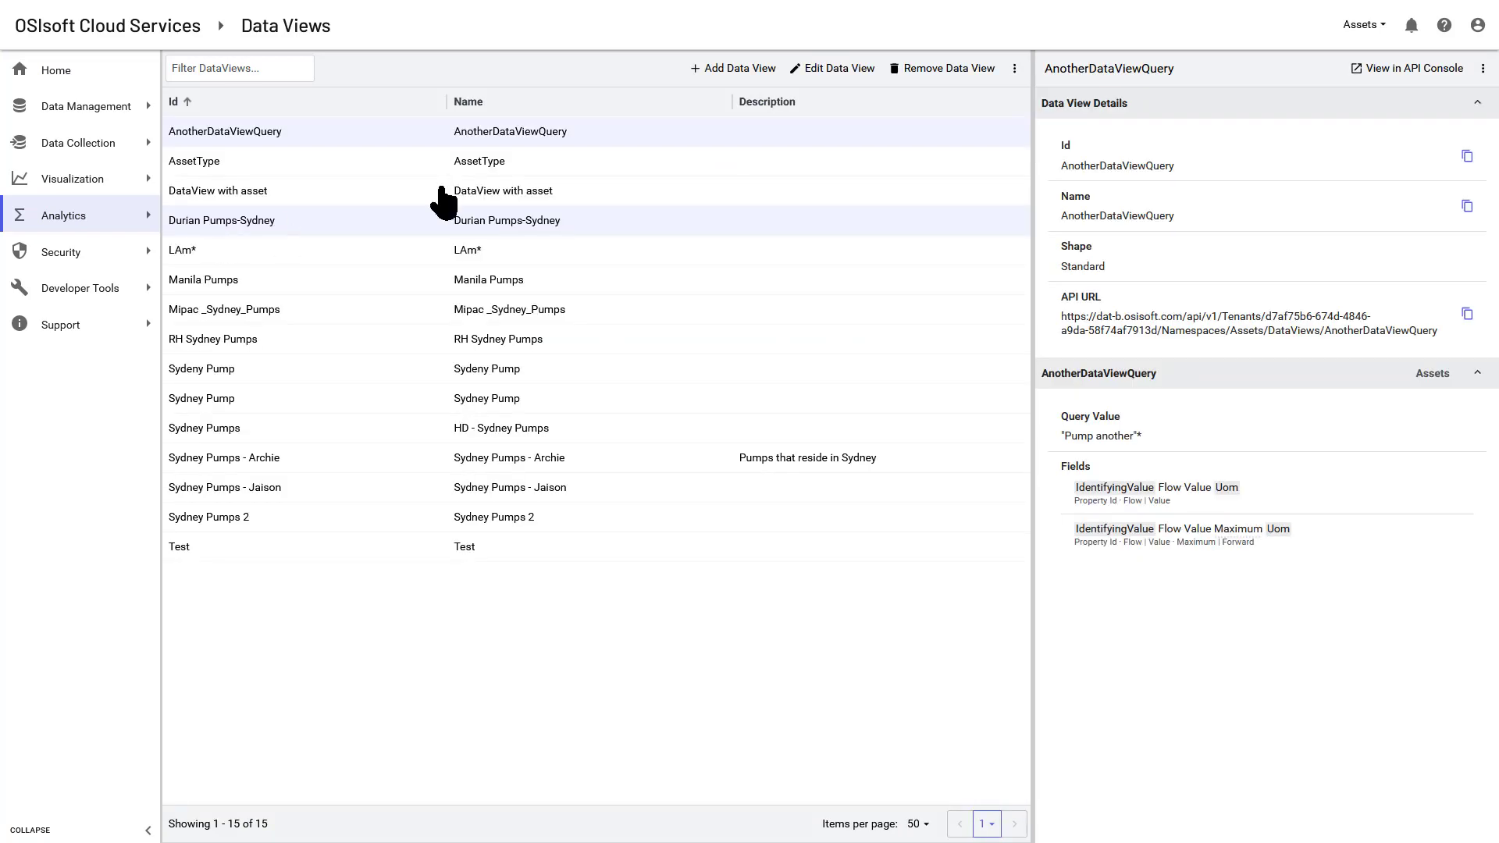
pyautogui.moveTo(734, 67)
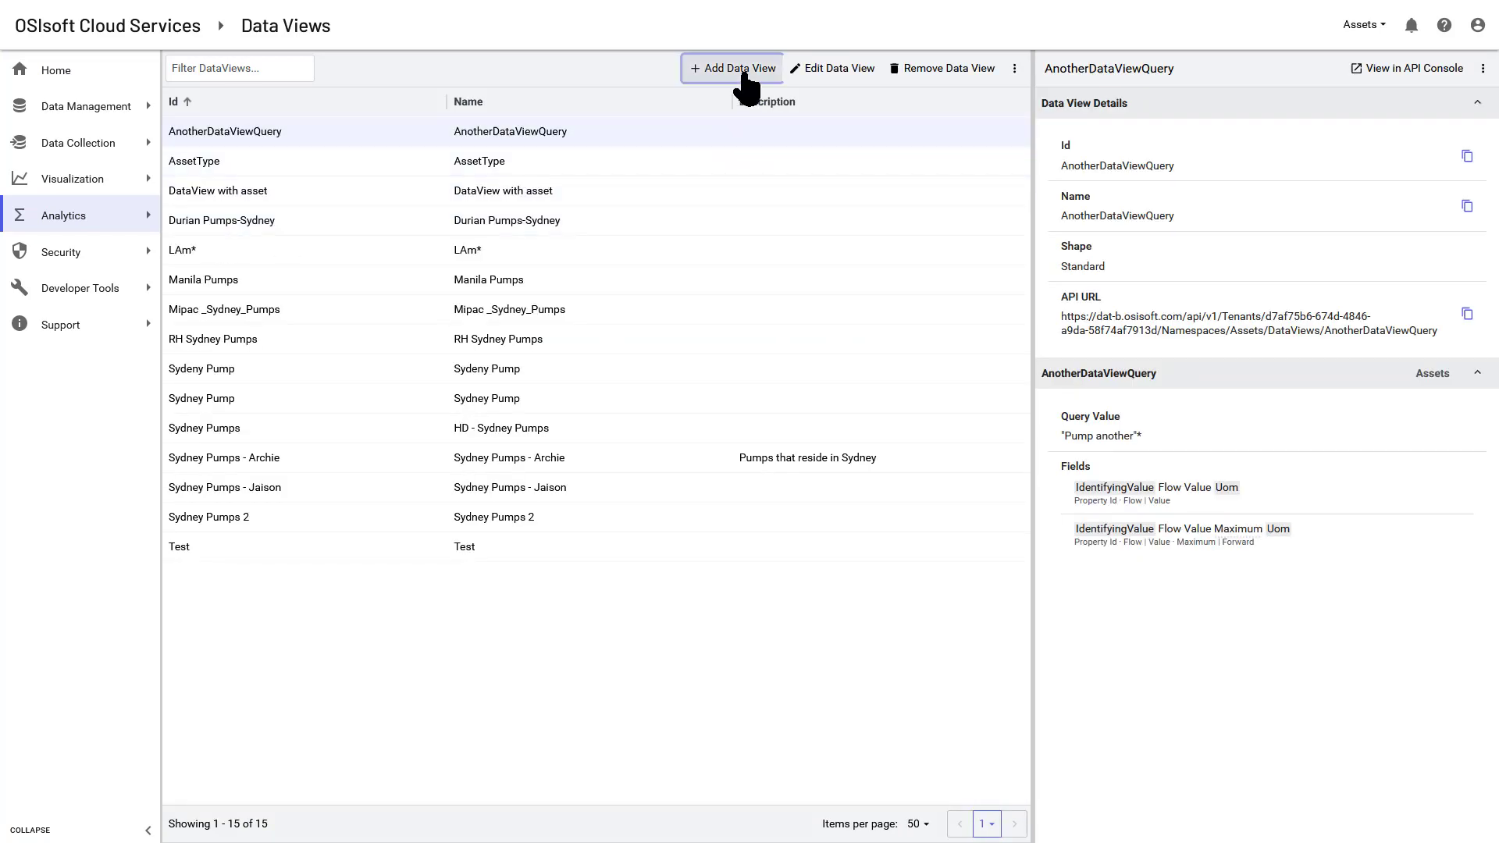
pyautogui.click(731, 67)
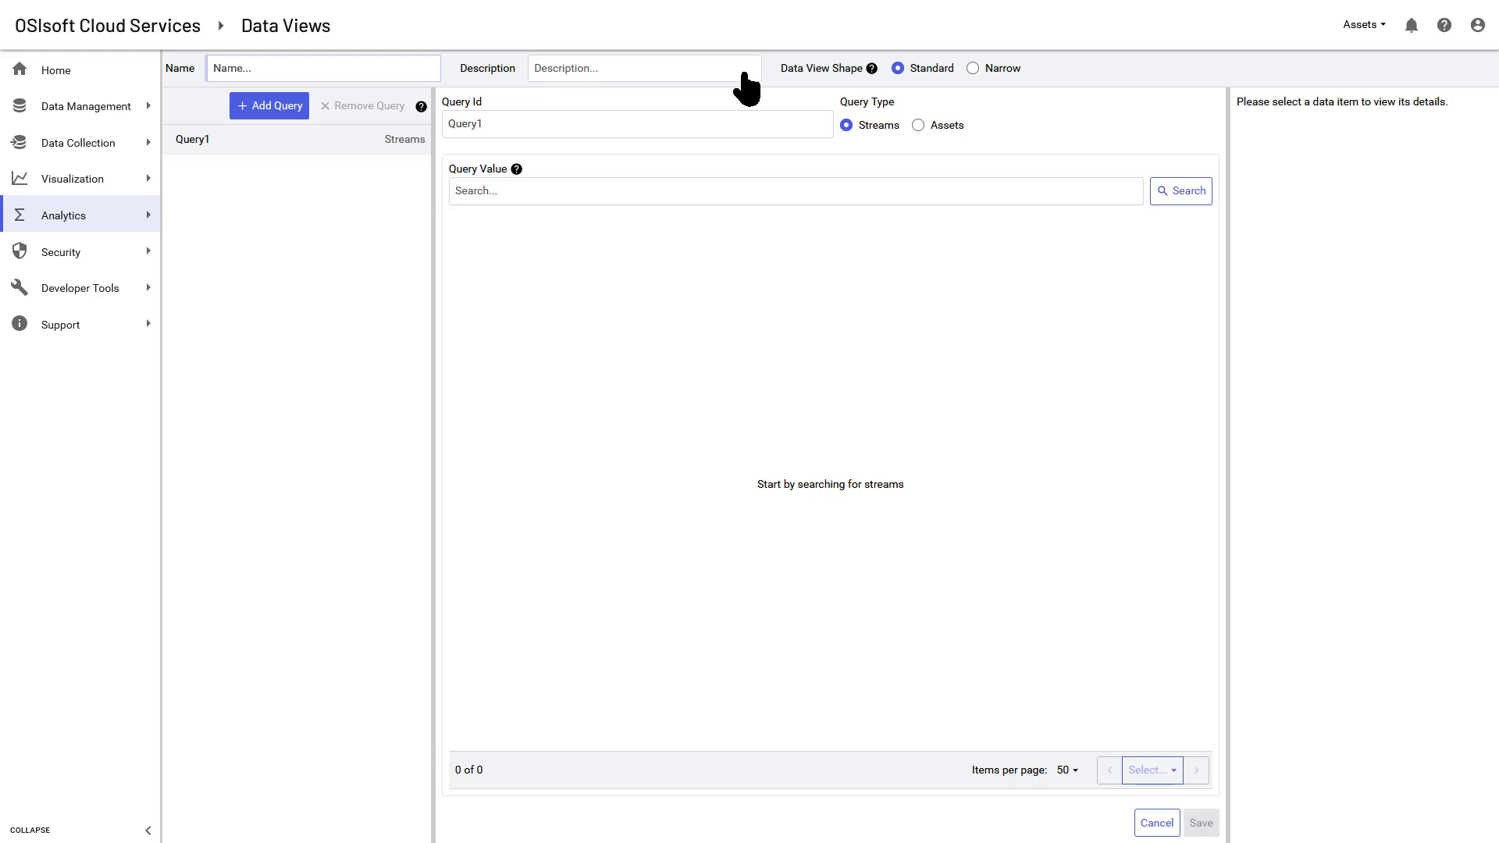
pyautogui.moveTo(918, 134)
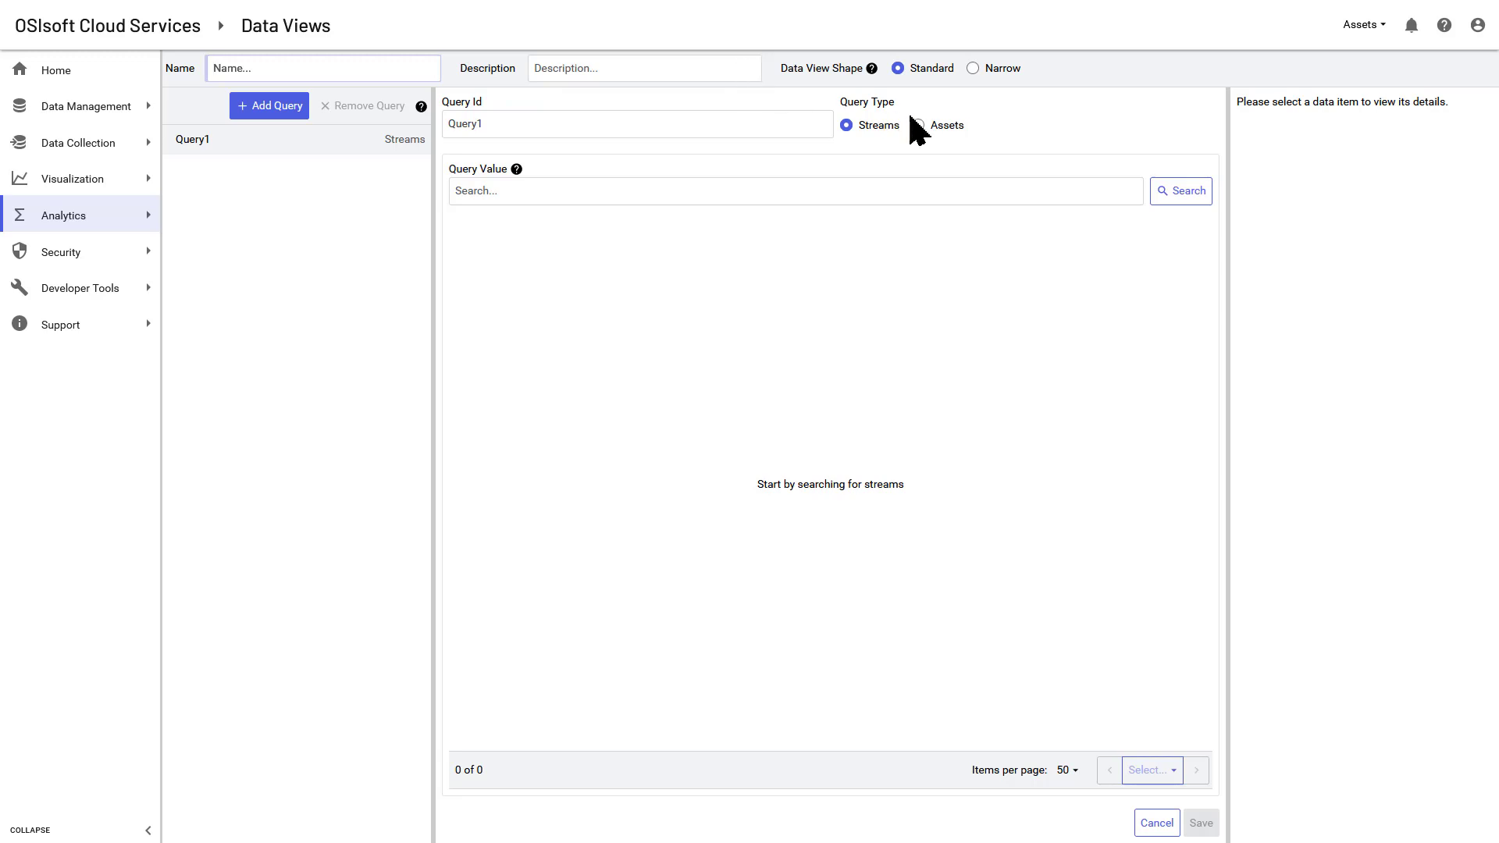
pyautogui.write('location:Sydney')
pyautogui.write('MySydneyPumps')
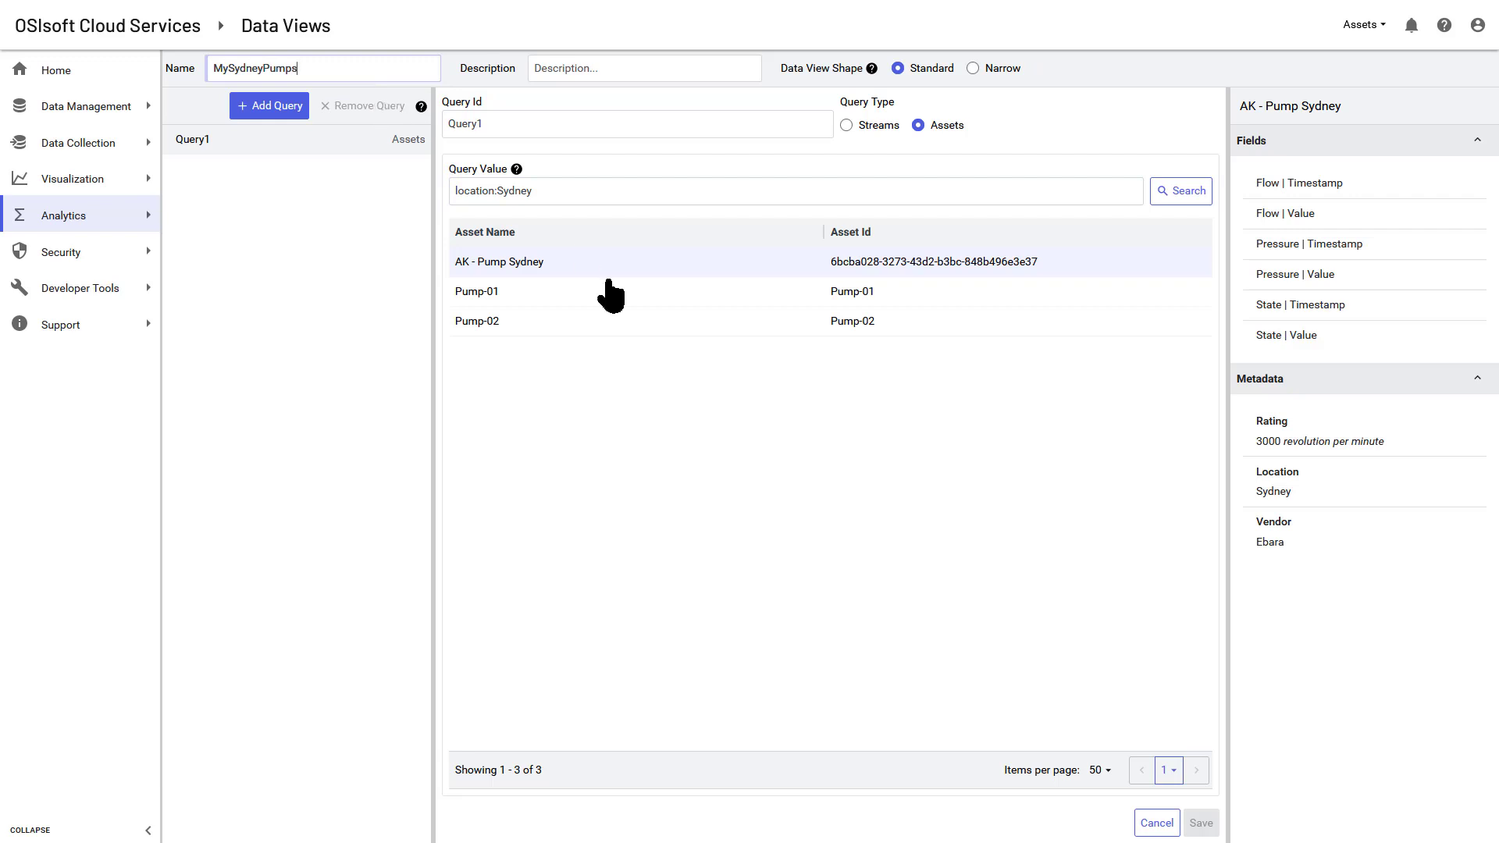
pyautogui.click(1201, 823)
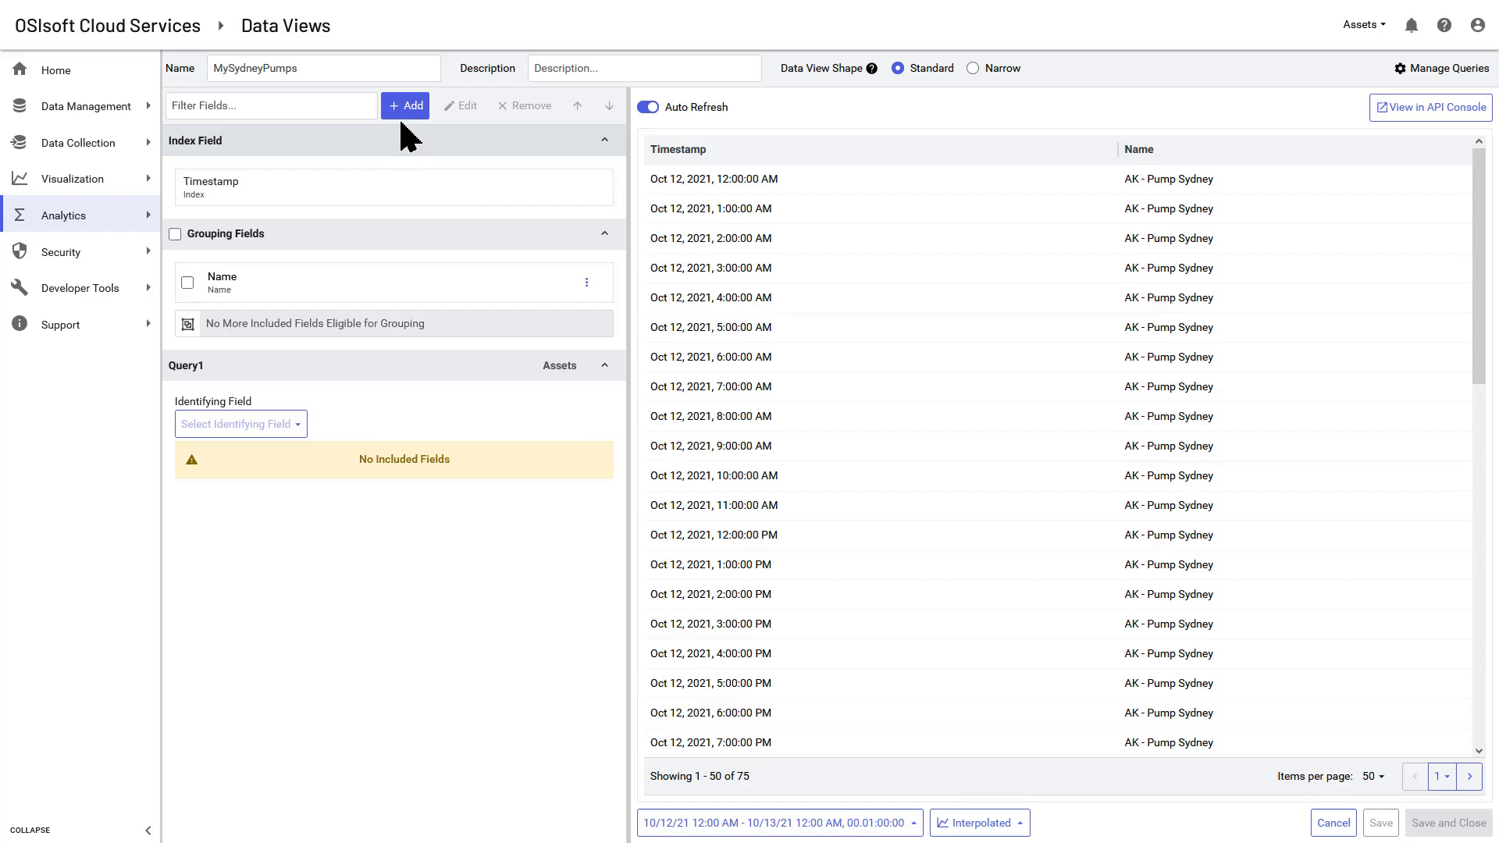
# Add the Flow | Value and Flow | Value | Maximum fields to the data view.
pyautogui.click(404, 105)
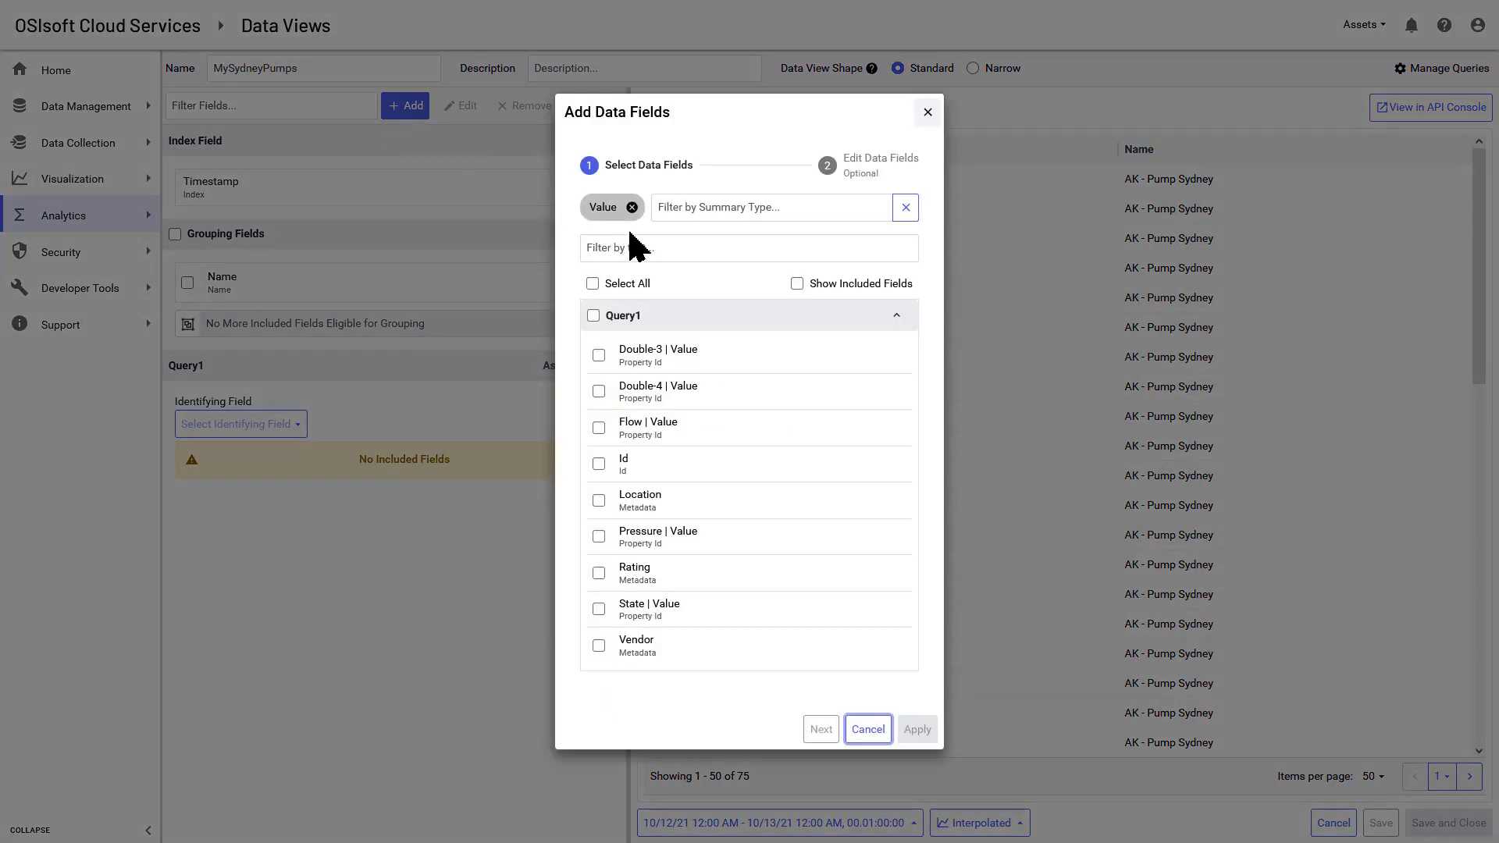
pyautogui.write('flow')
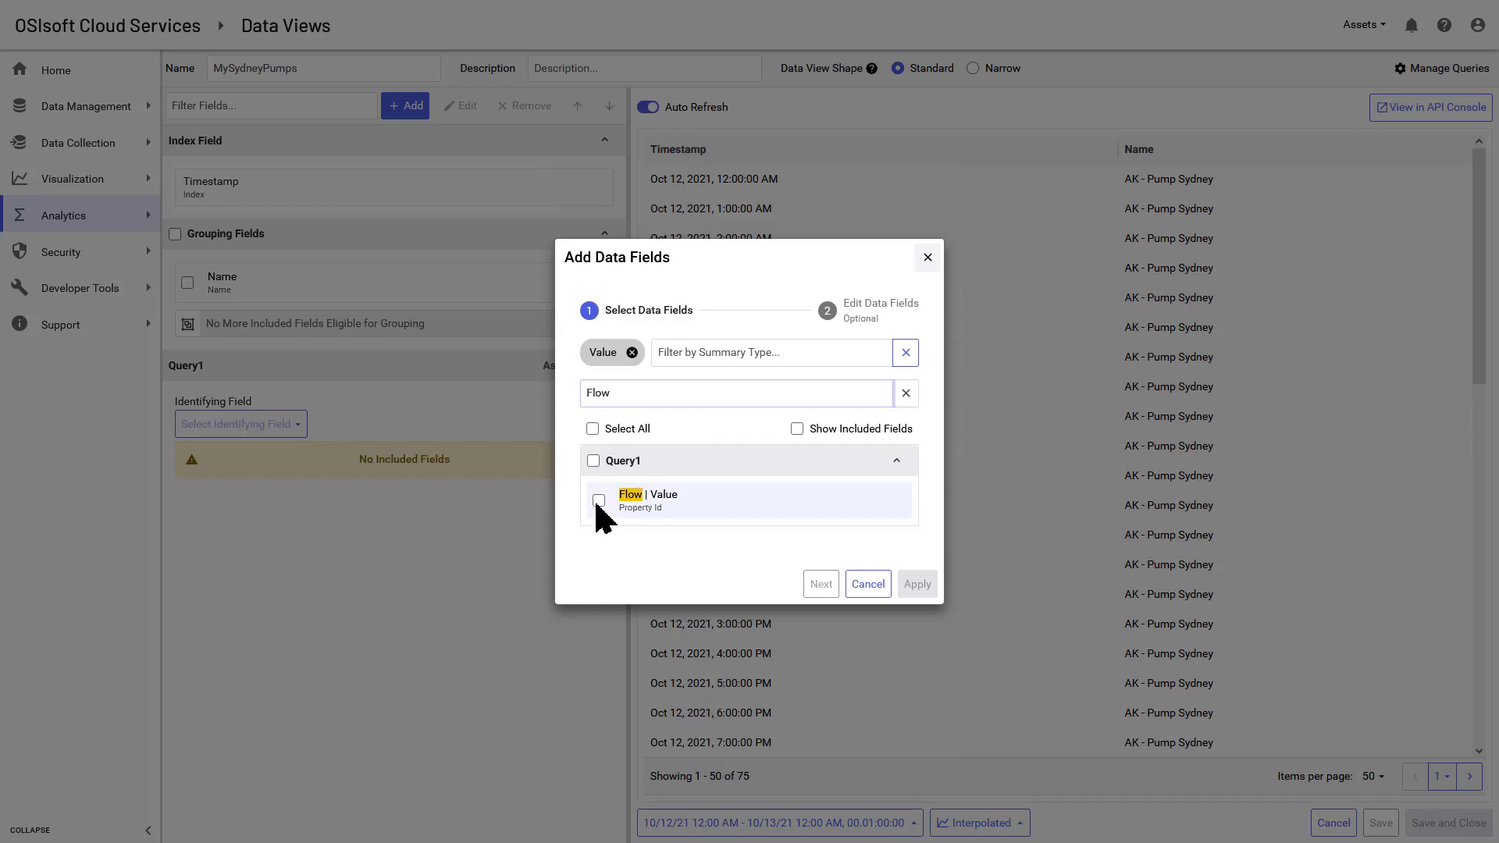
pyautogui.click(915, 584)
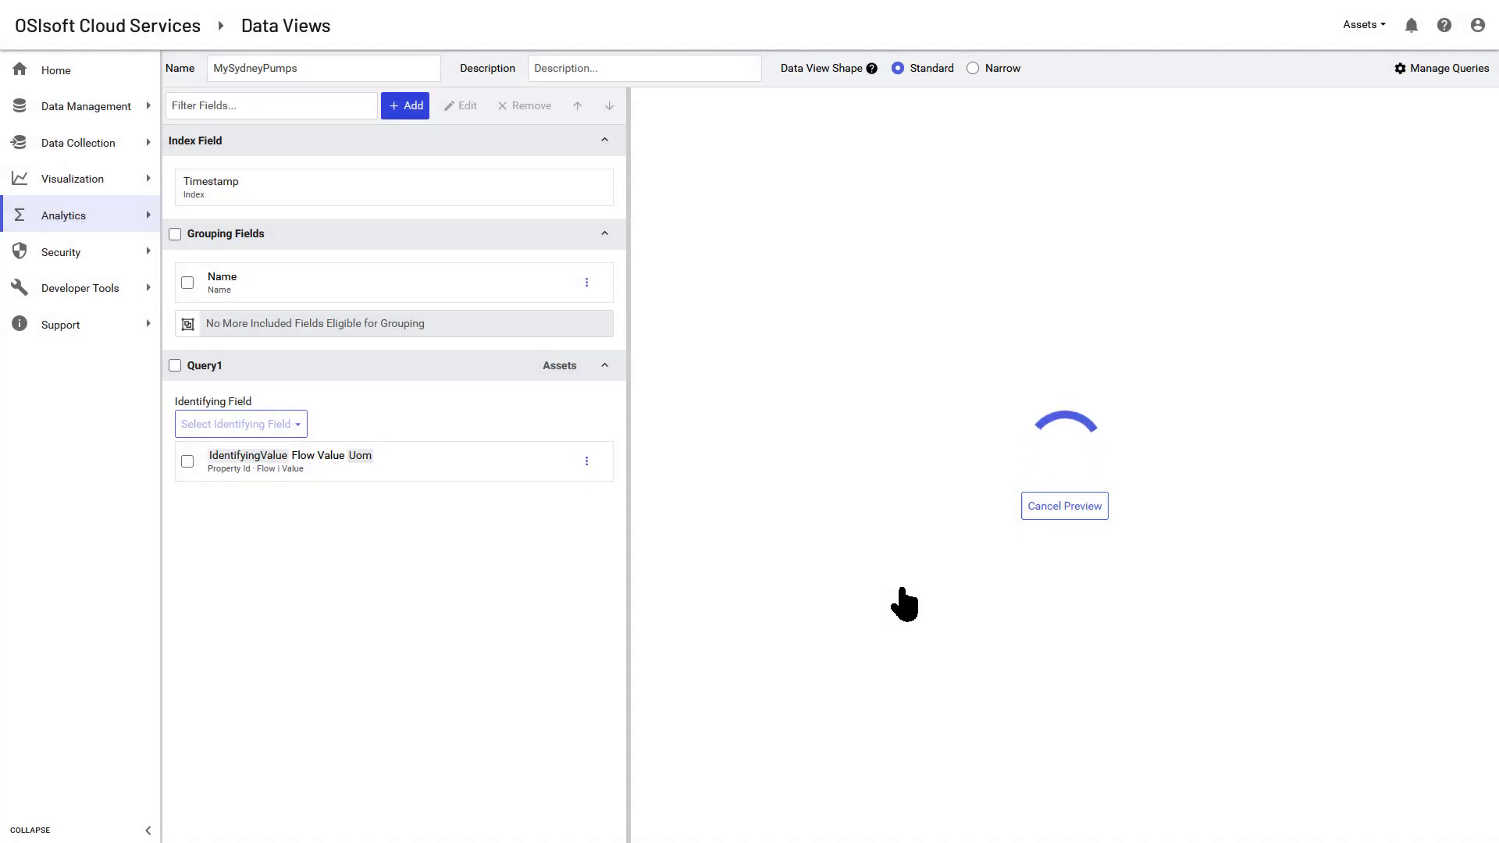
pyautogui.click(404, 105)
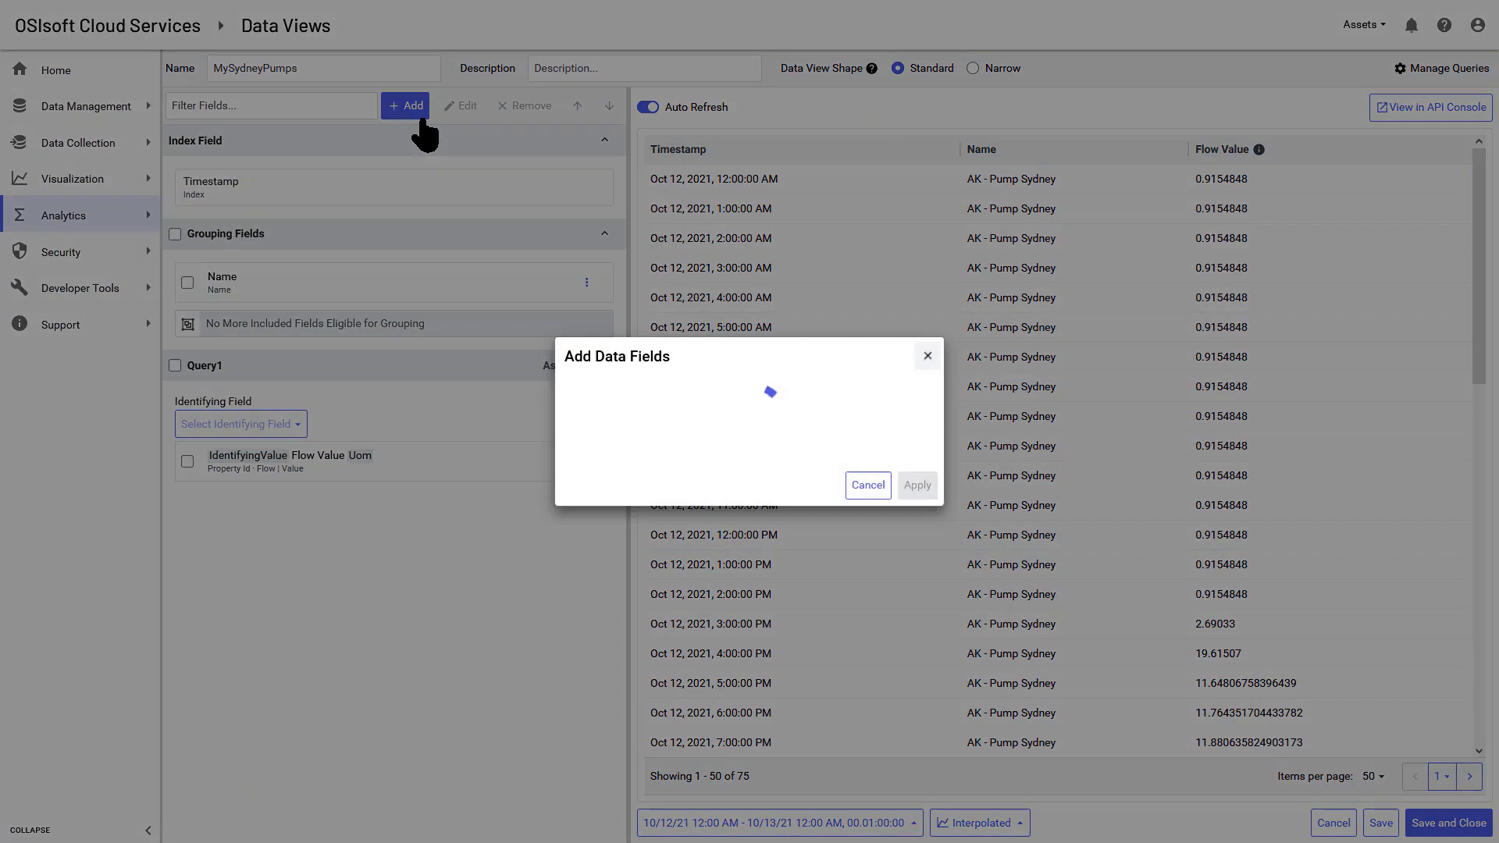
pyautogui.click(770, 225)
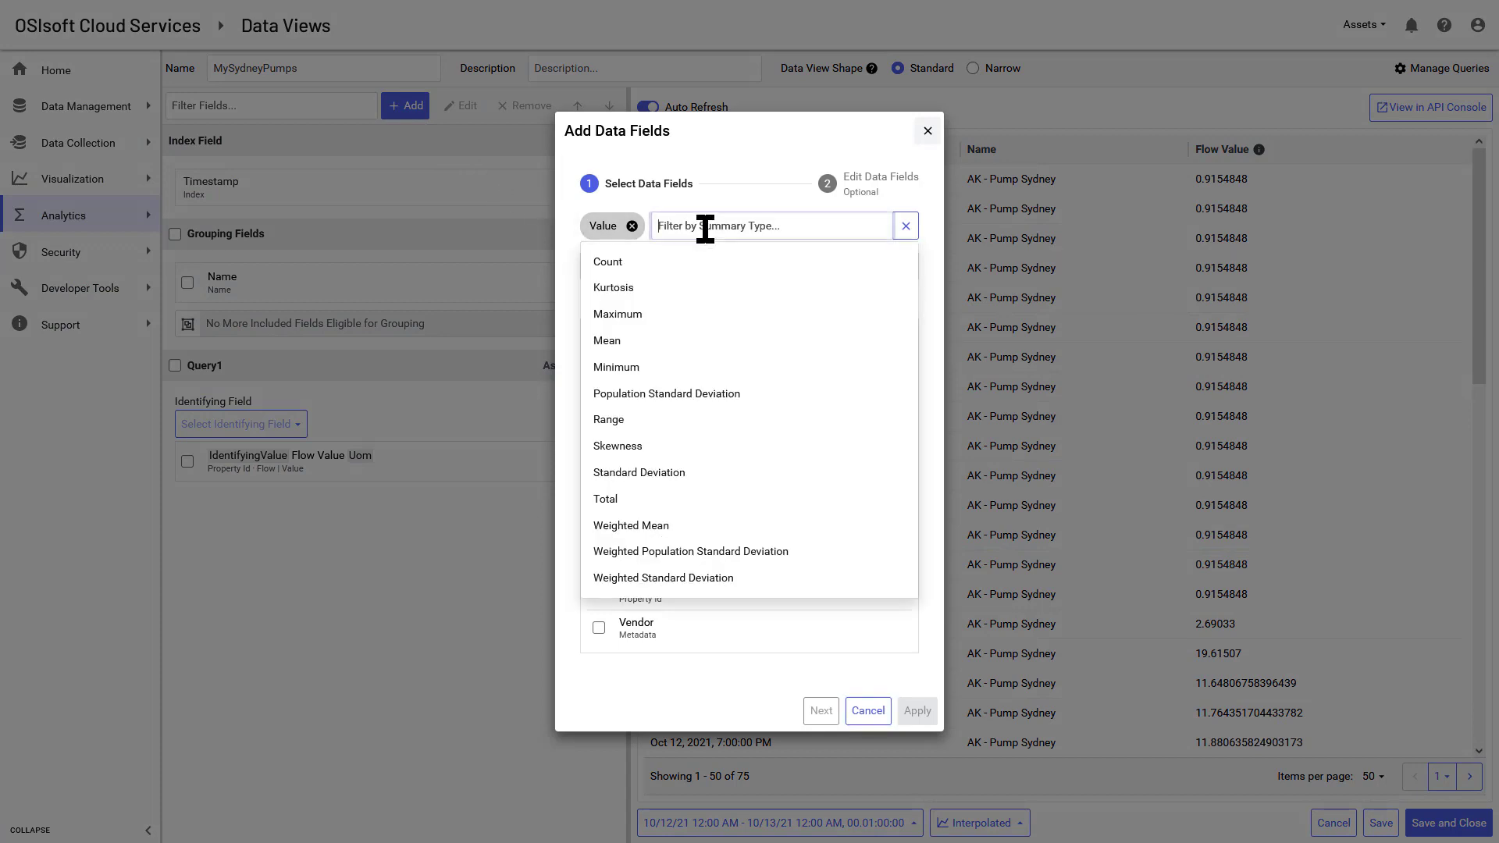
pyautogui.write('maximum')
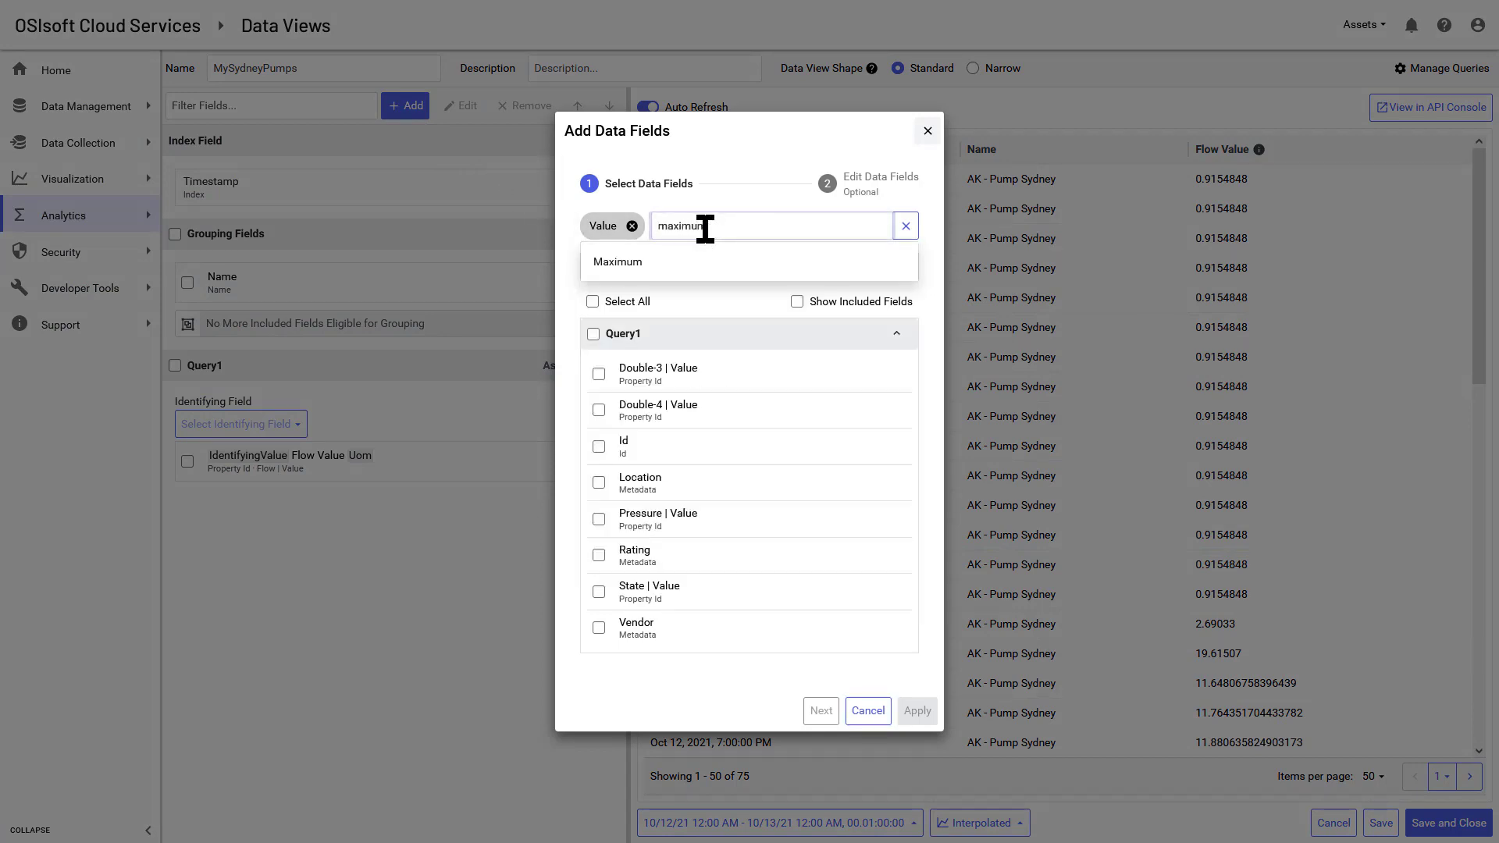
pyautogui.write('fl')
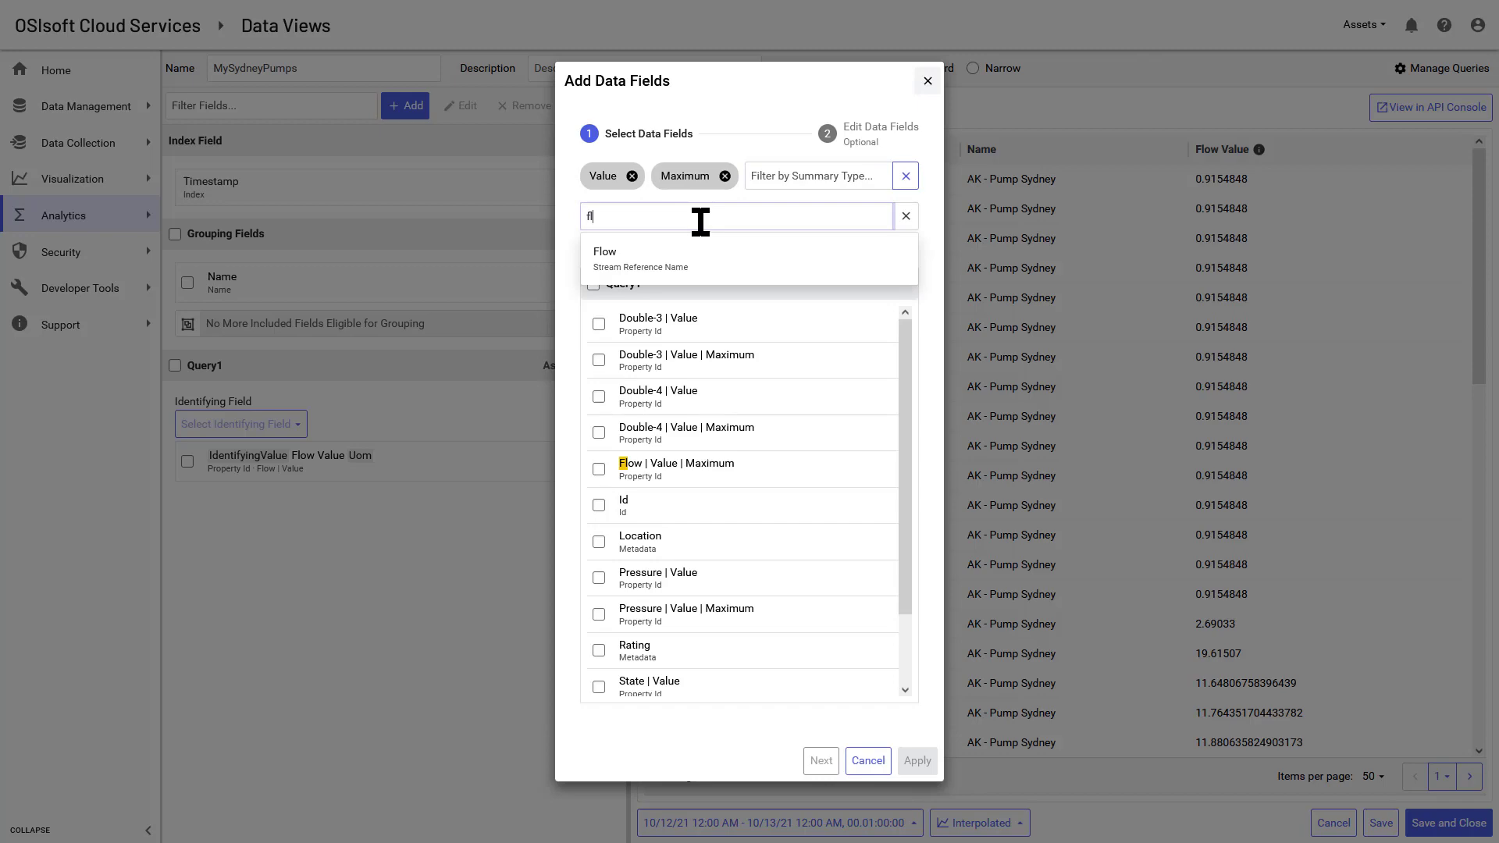
pyautogui.click(865, 761)
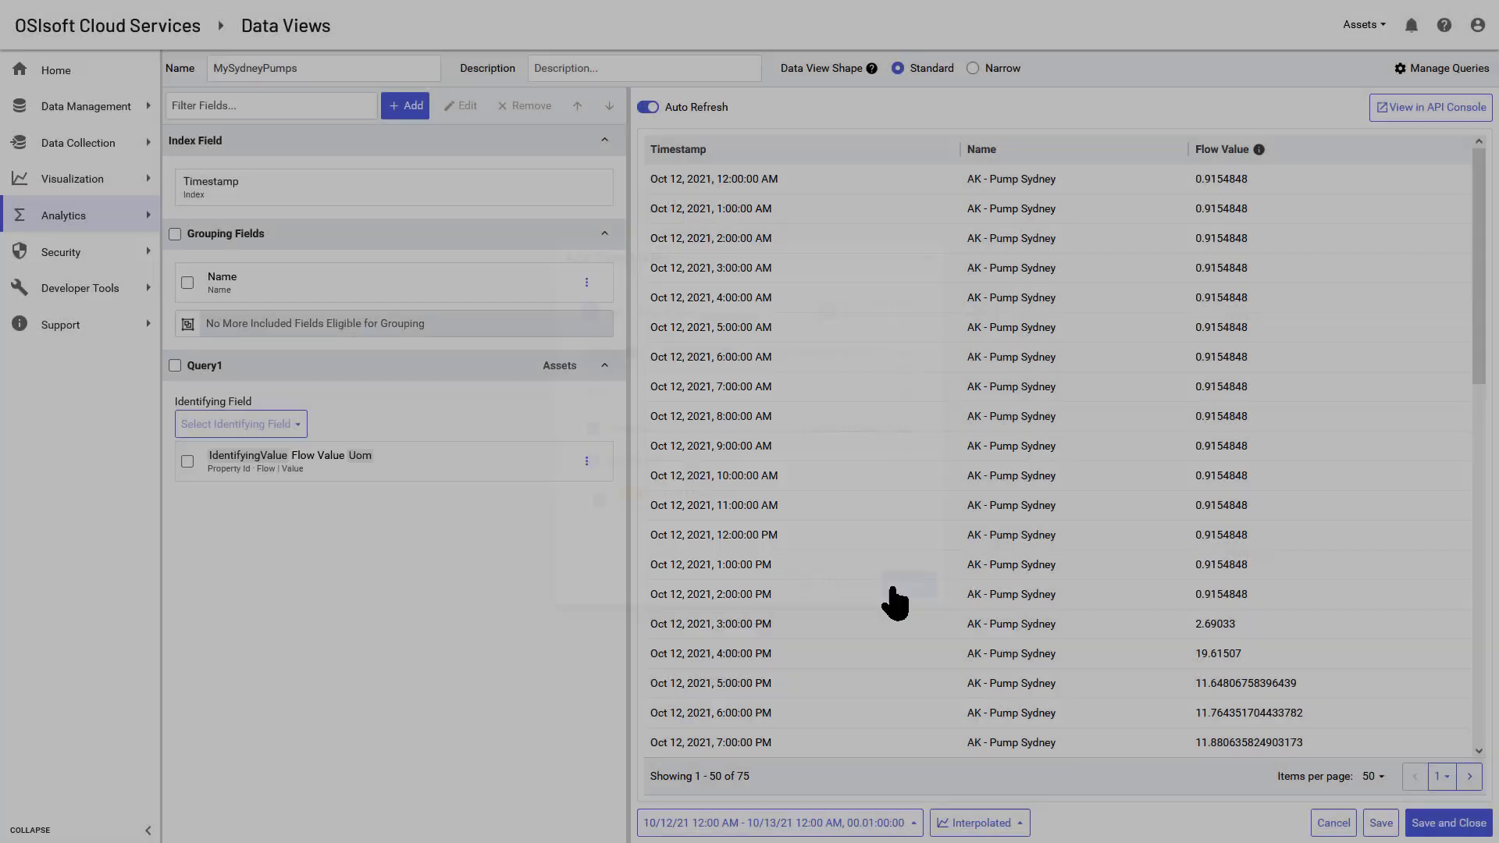
# Add the Location field, group the view by Location, refresh the preview and save.
pyautogui.click(404, 105)
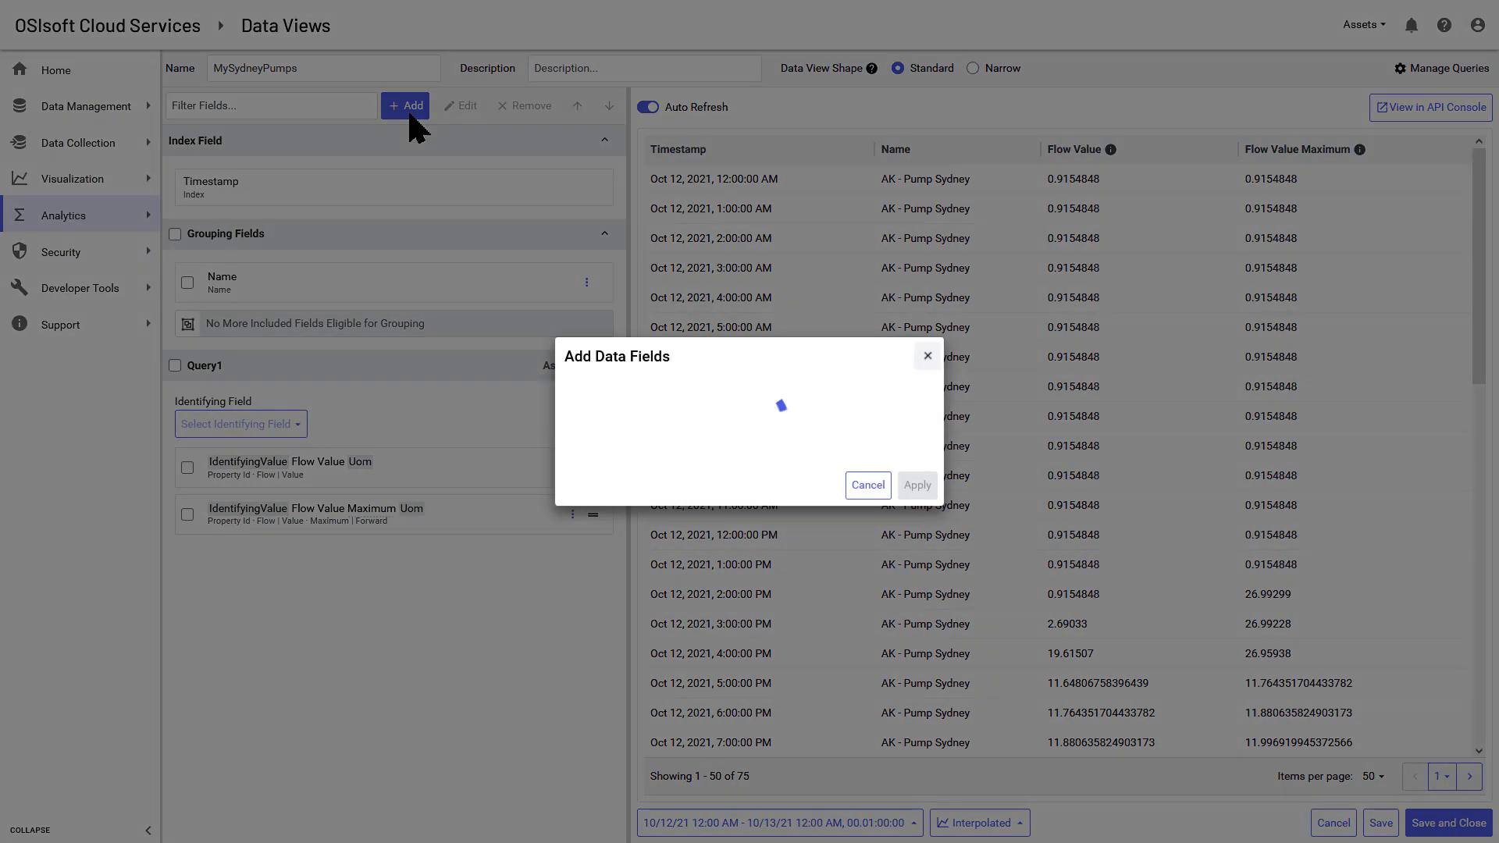
pyautogui.write('loca')
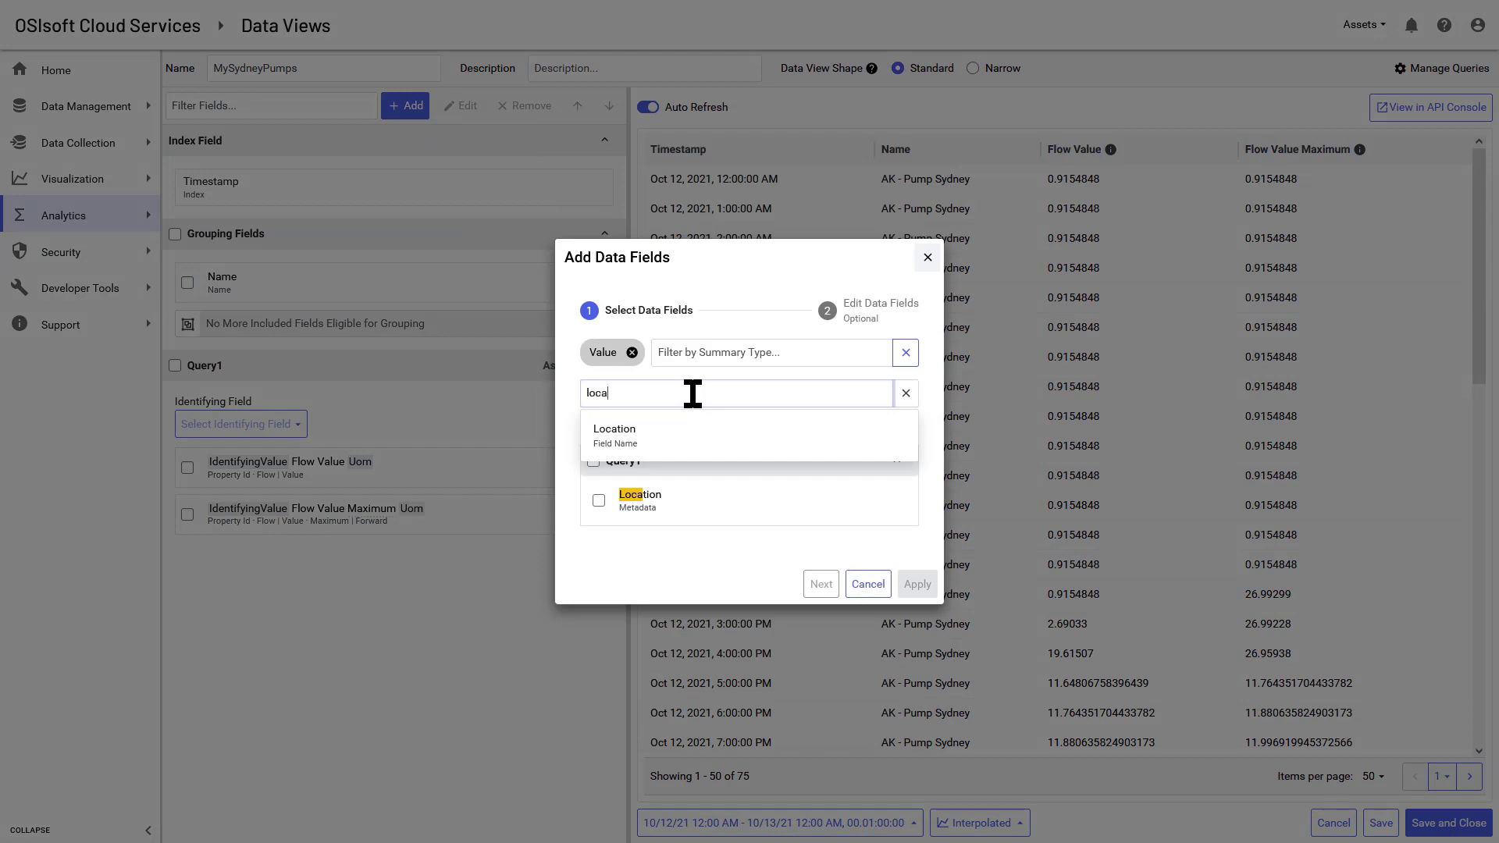
pyautogui.moveTo(638, 500)
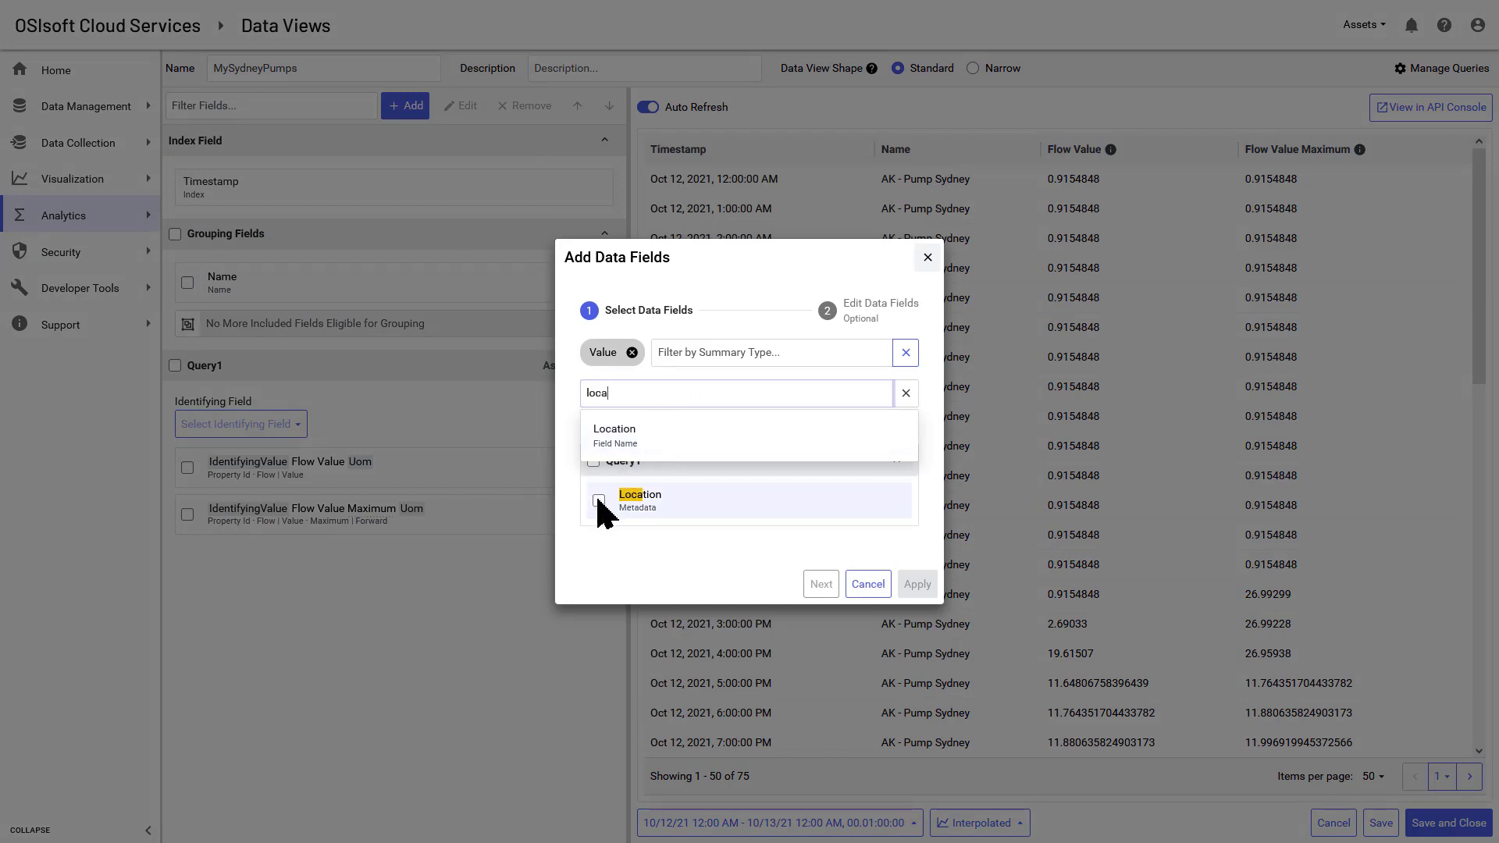
pyautogui.click(915, 584)
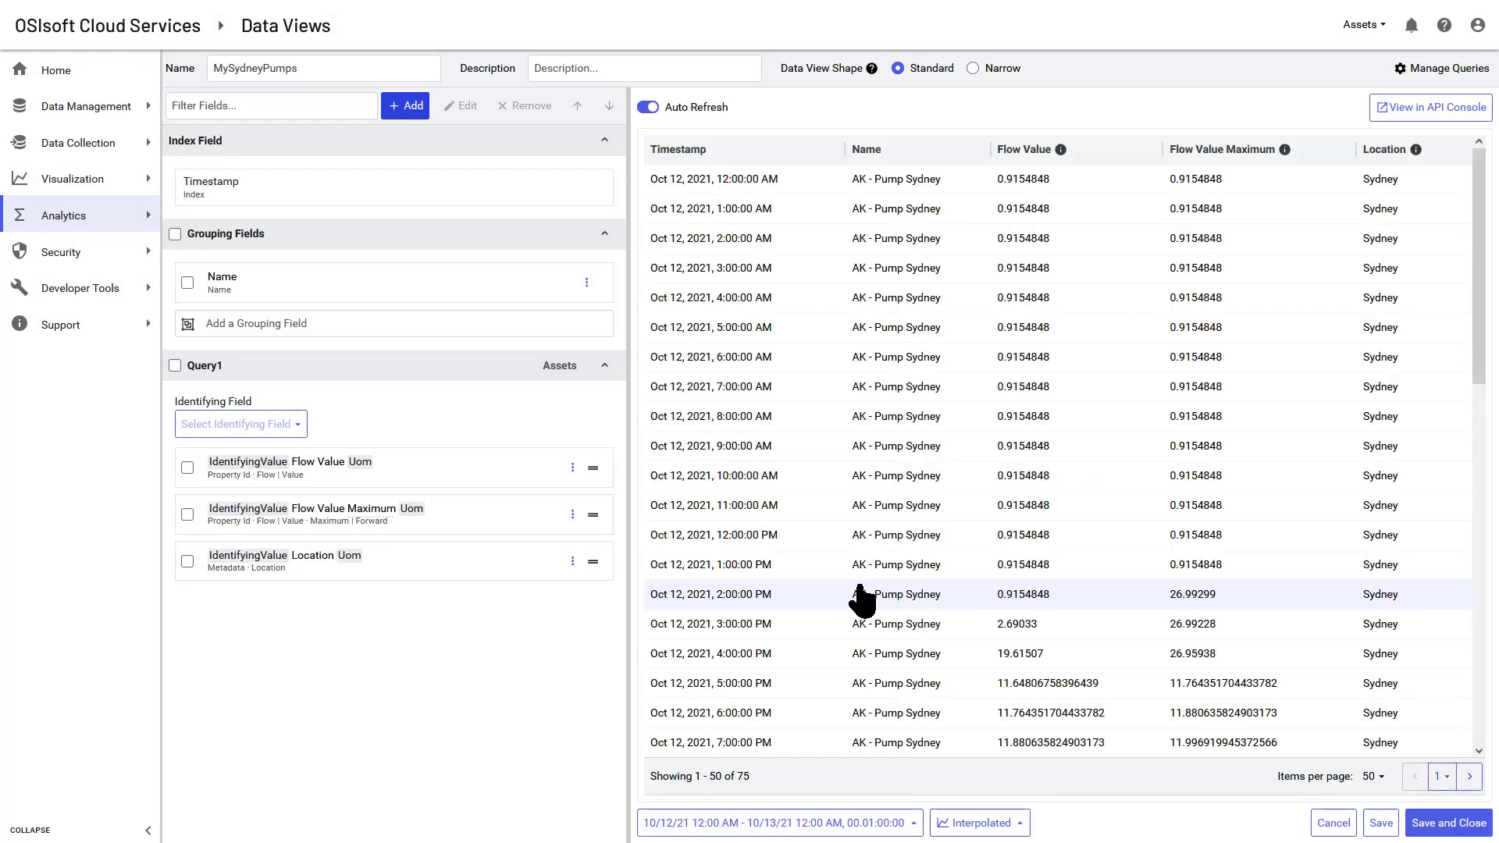
pyautogui.click(571, 560)
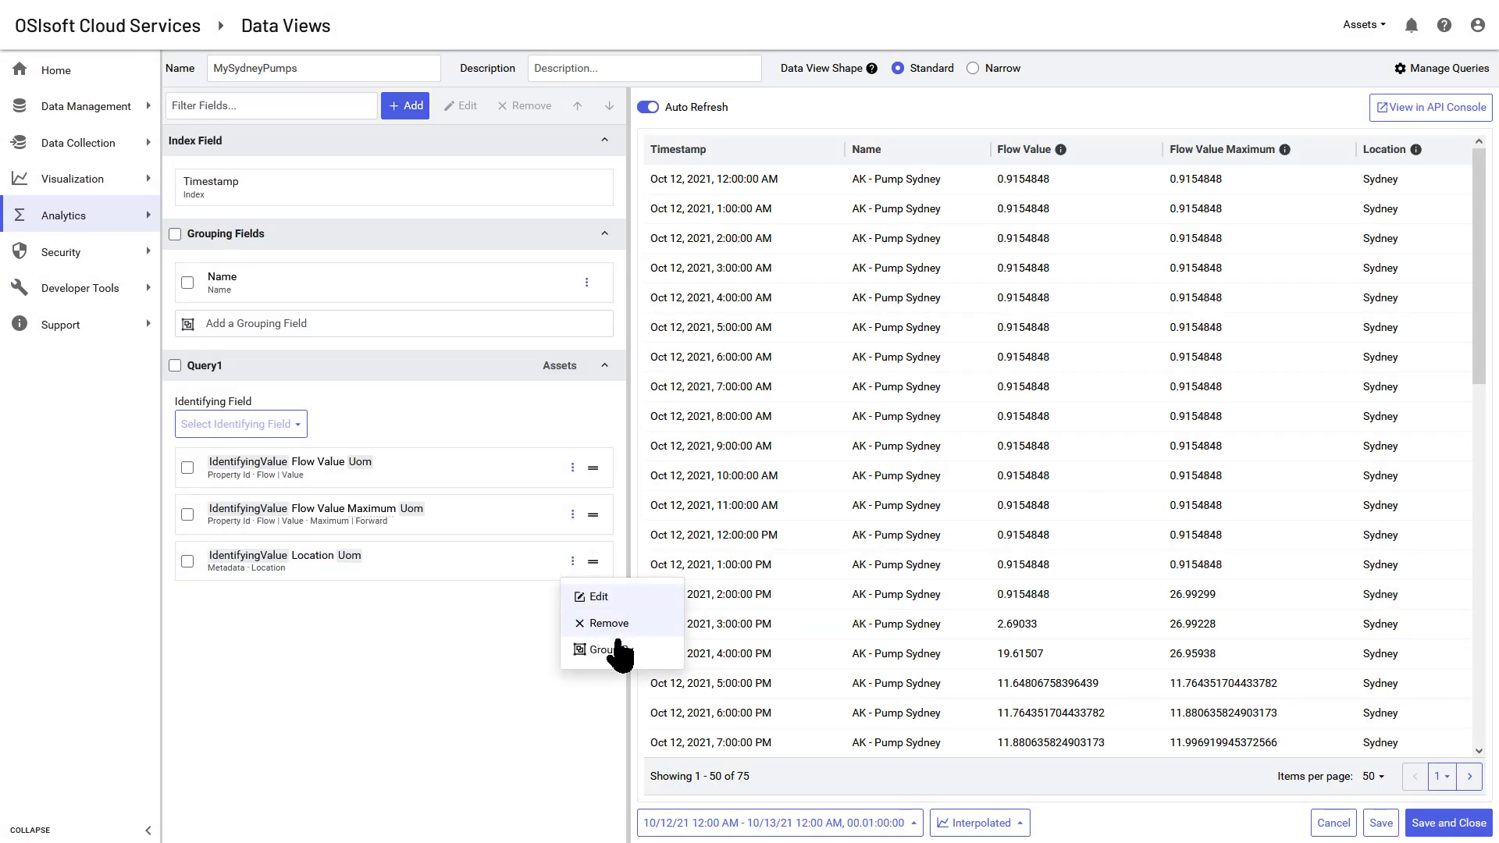
pyautogui.click(605, 650)
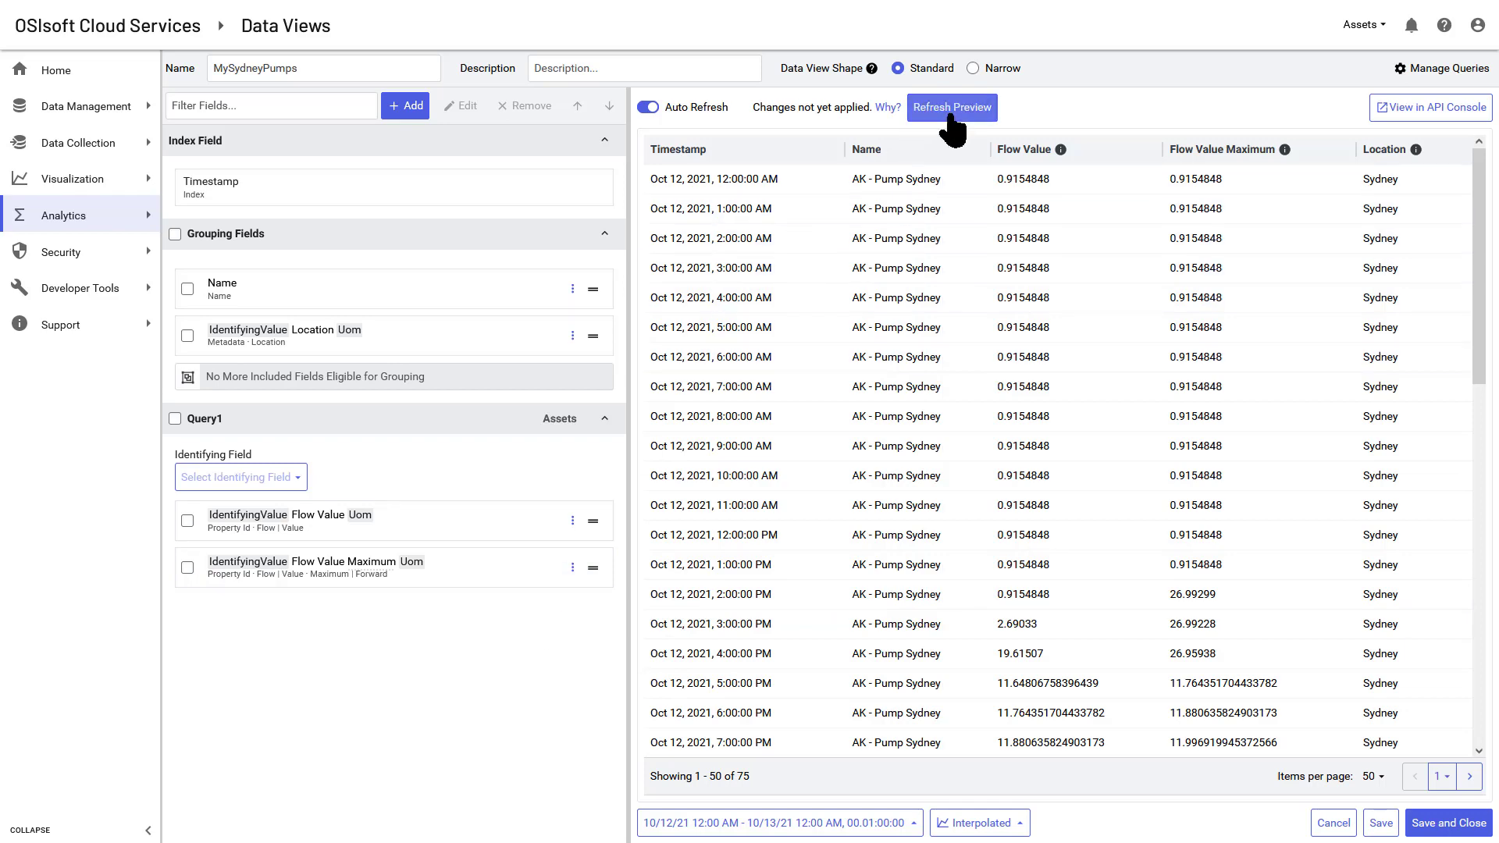
pyautogui.click(951, 108)
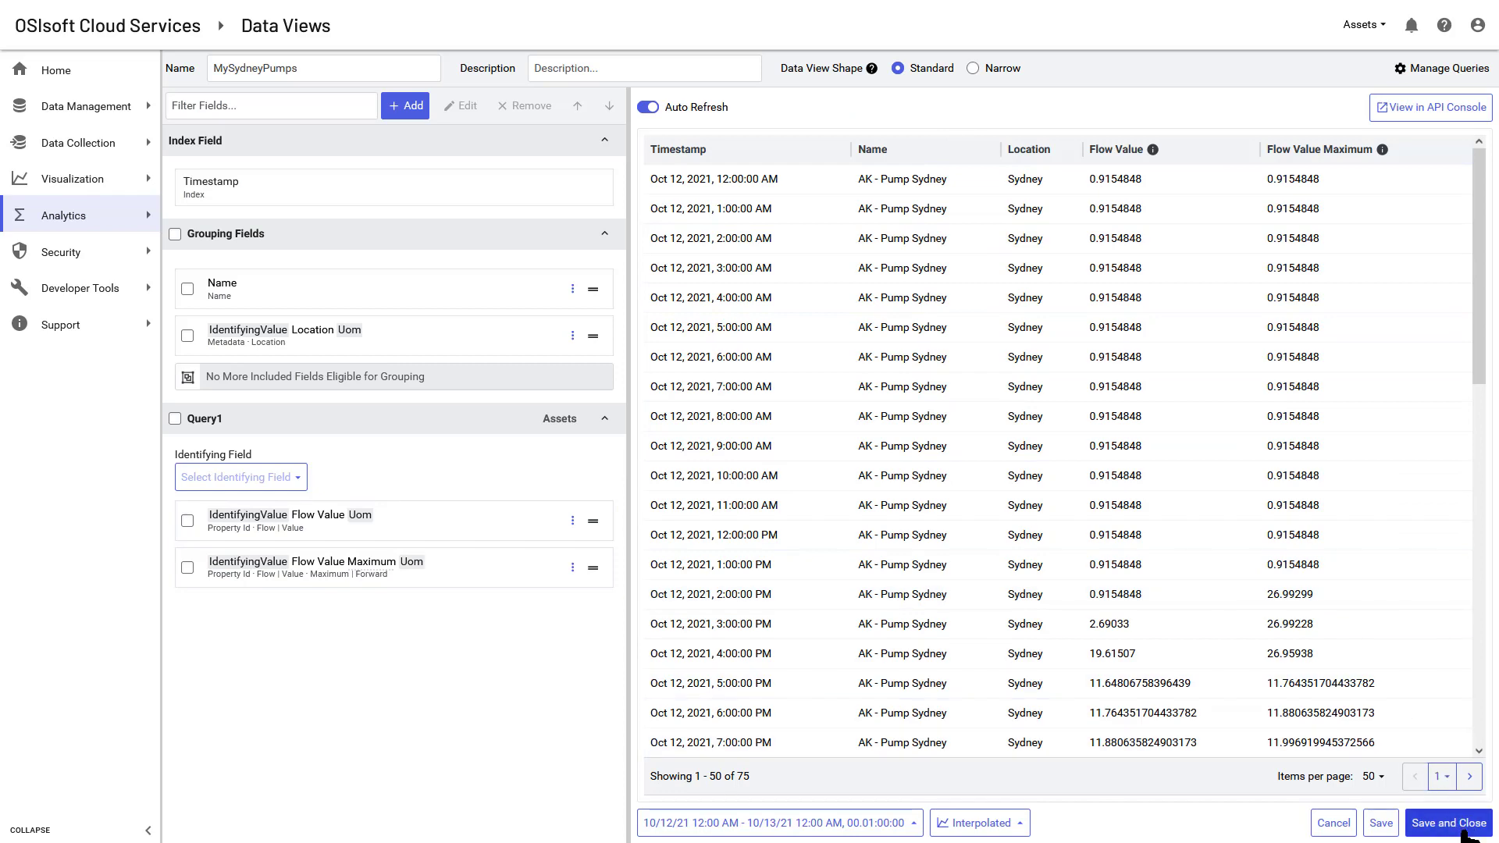
pyautogui.click(1448, 823)
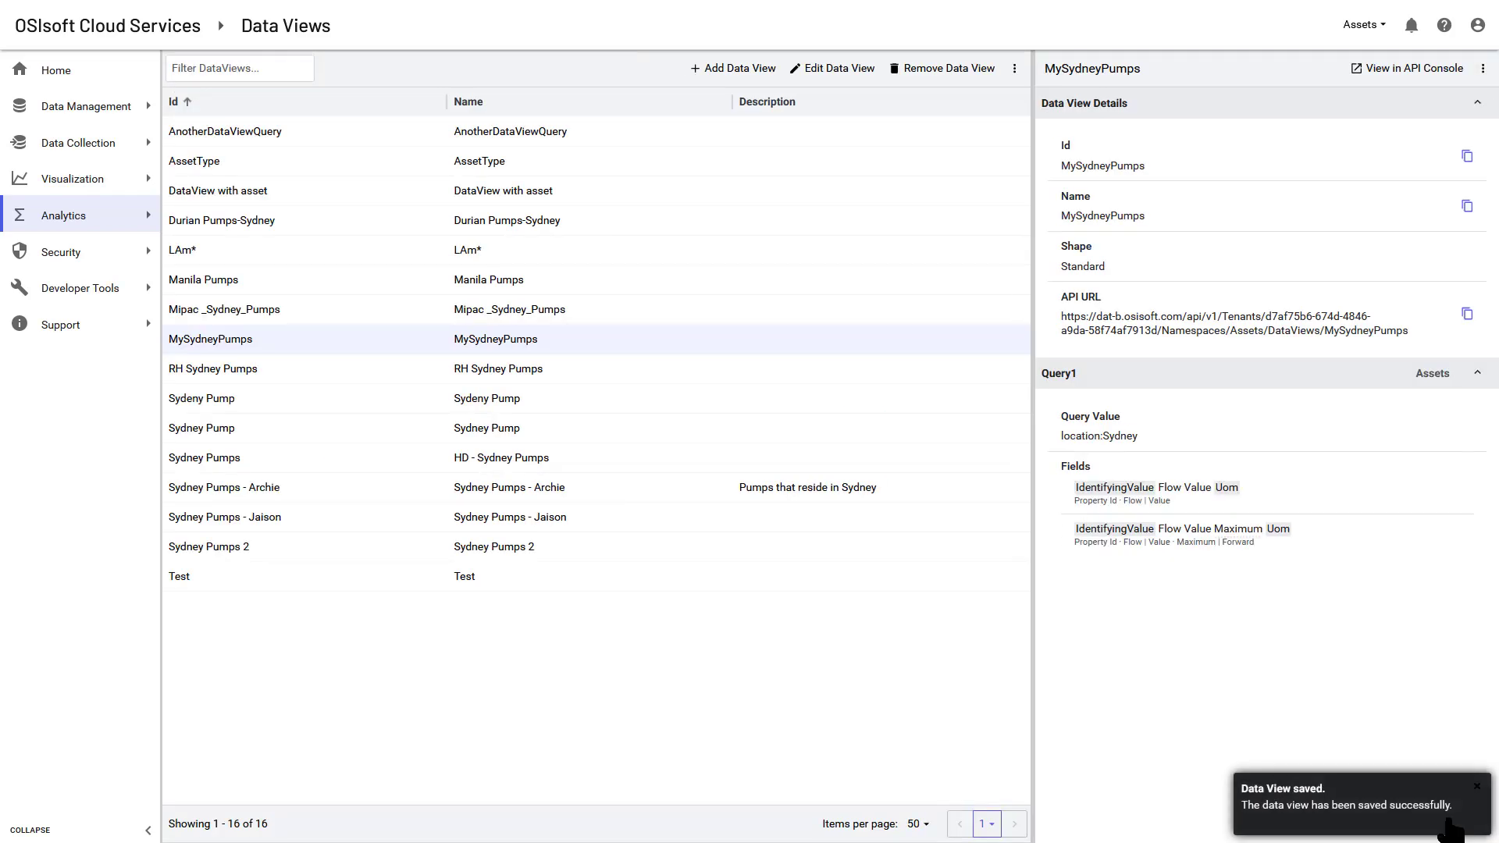
pyautogui.moveTo(555, 339)
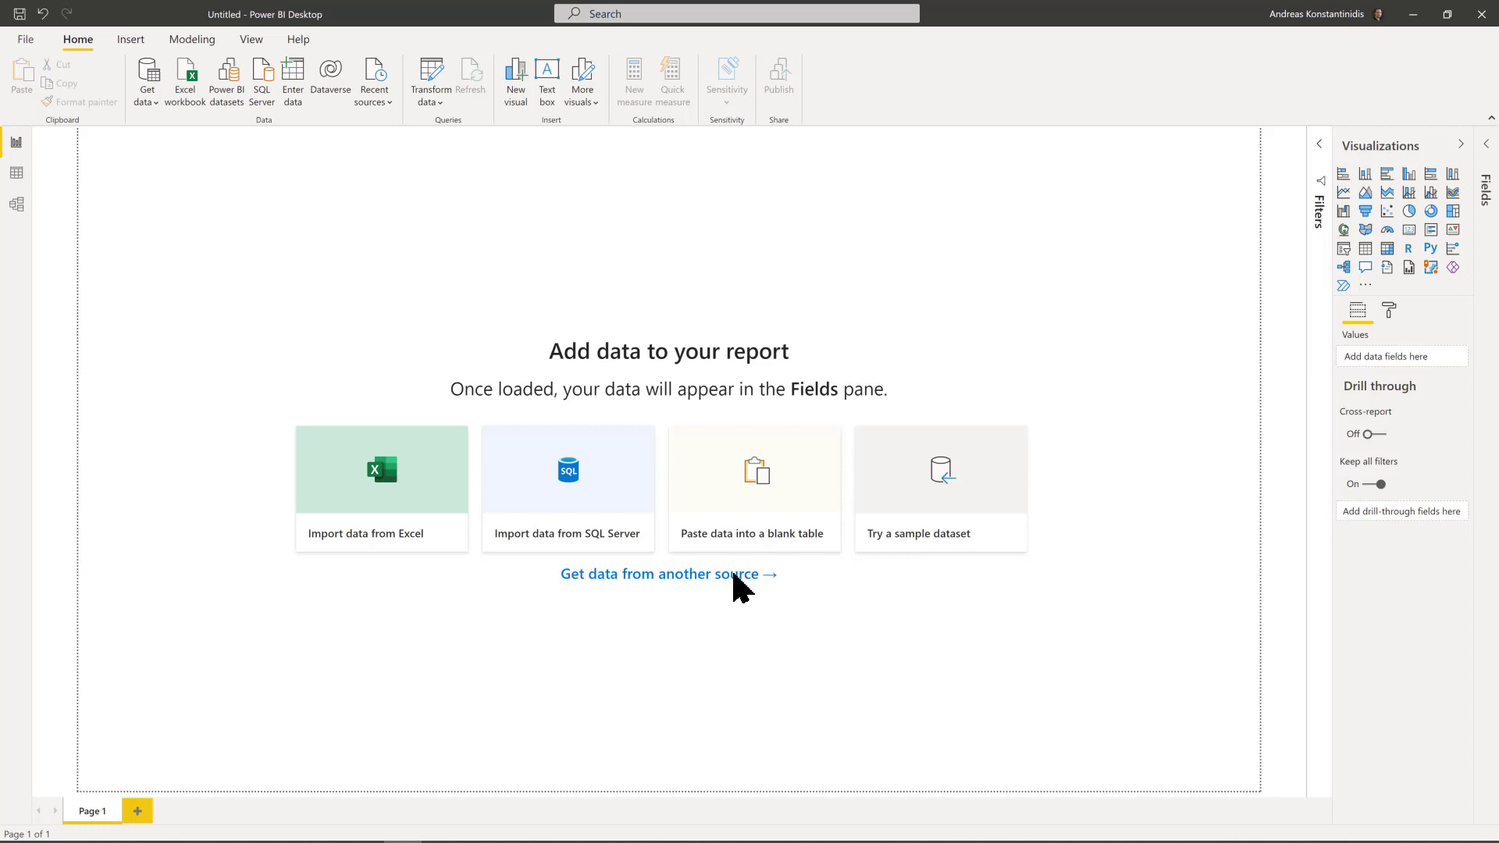
# Connect to OCS Data Views, tick Sydney Pumps and apply index range 2021-10-18T23:00:00.000Z.
pyautogui.click(662, 573)
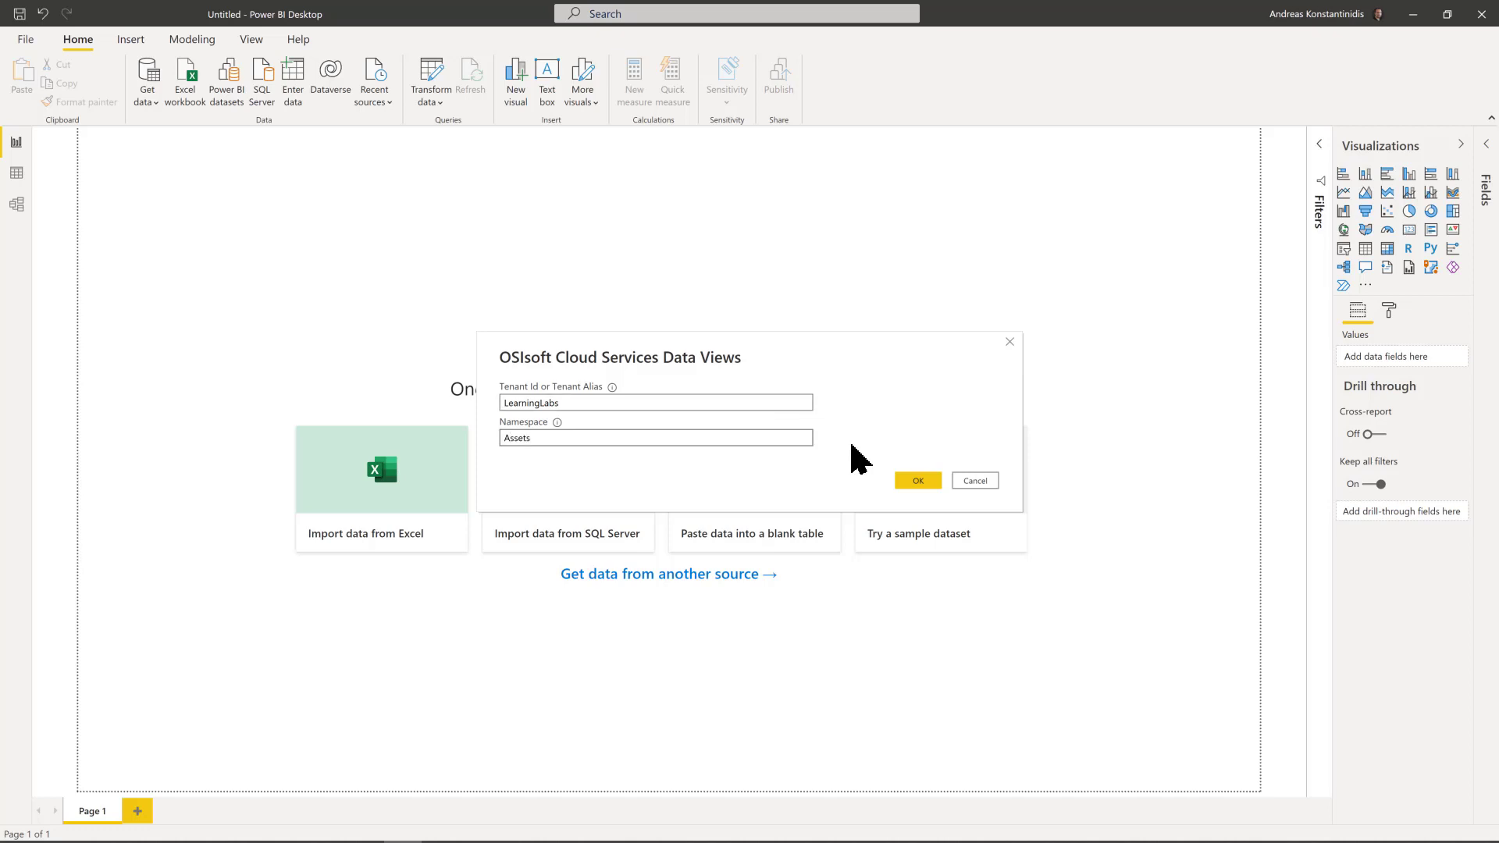
pyautogui.click(916, 479)
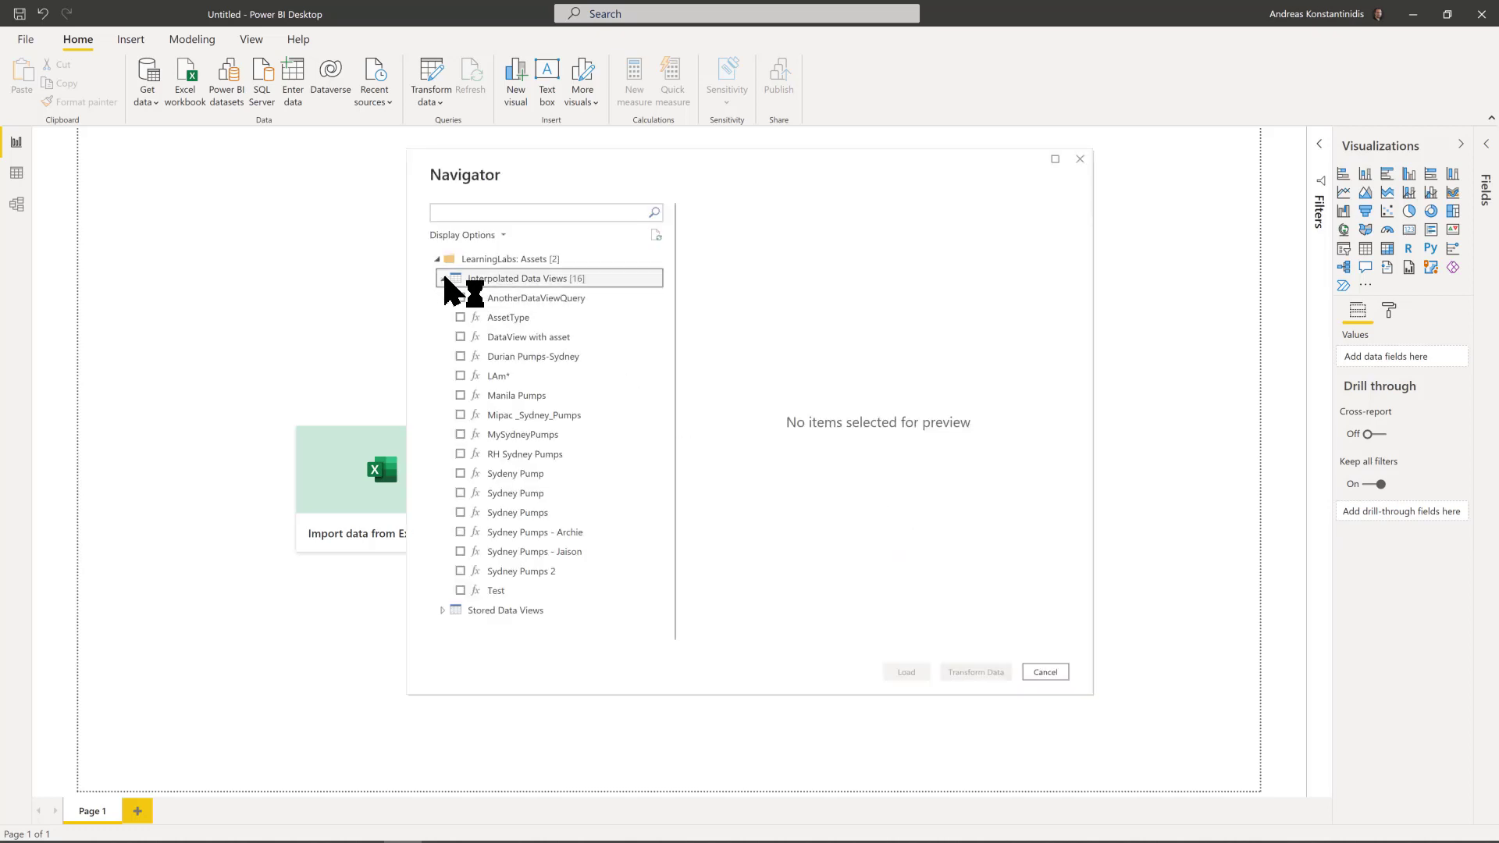
pyautogui.click(459, 512)
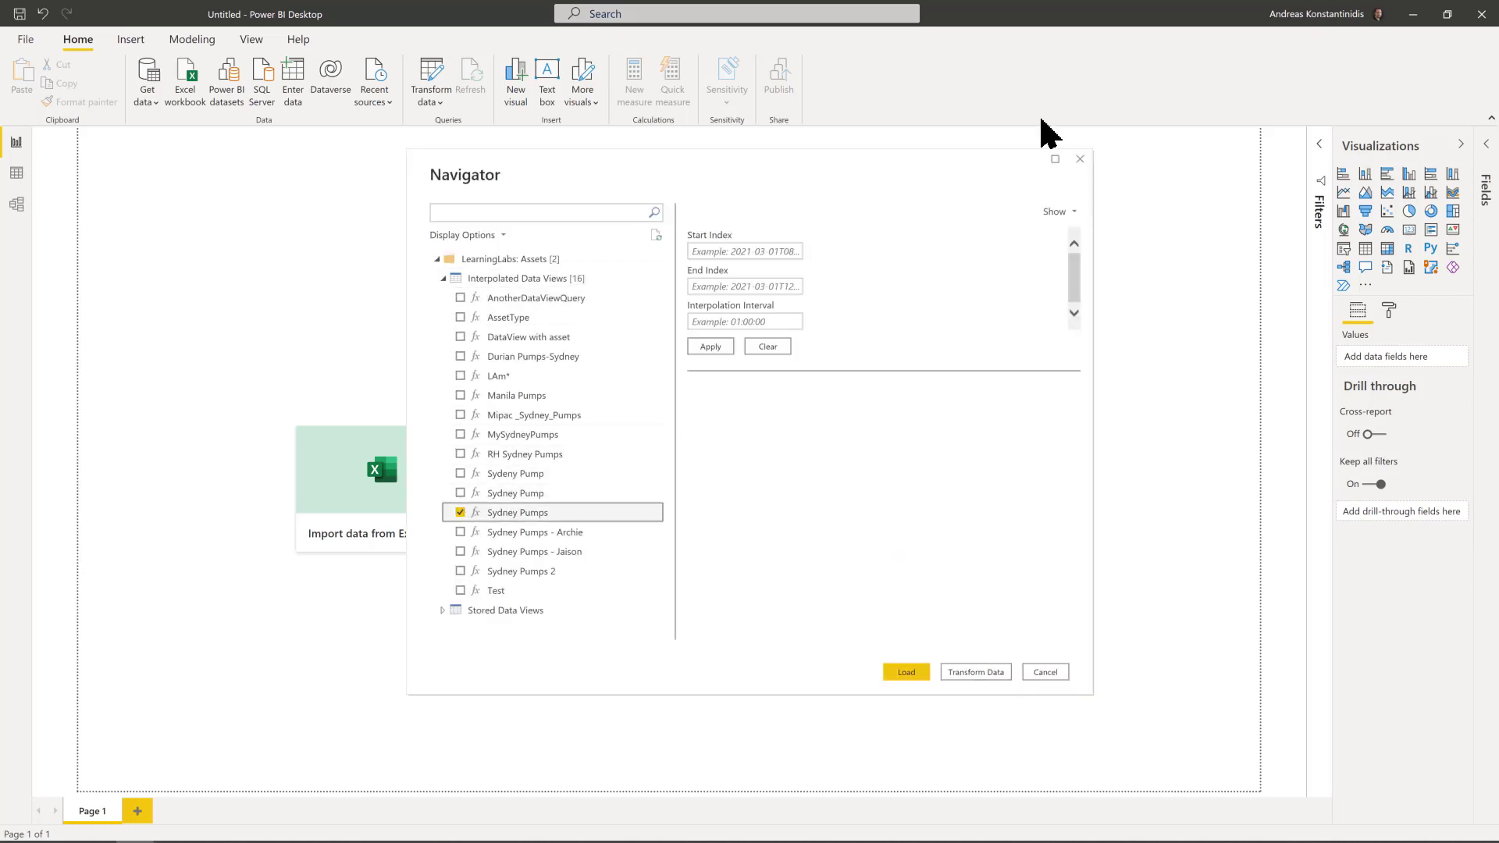
pyautogui.write('2021-10-18T23:00:00.000Z')
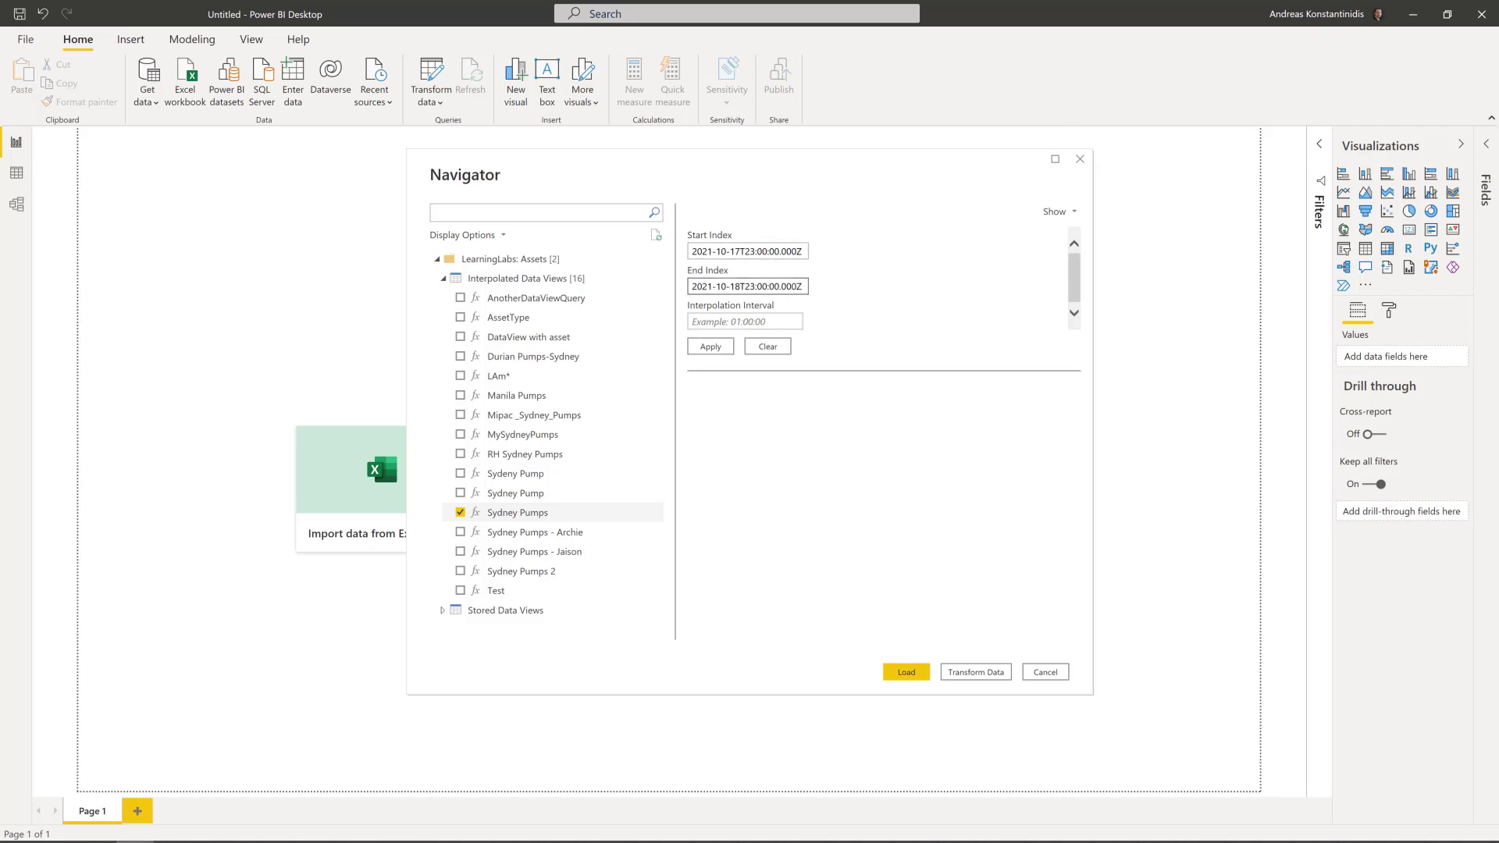
pyautogui.click(709, 346)
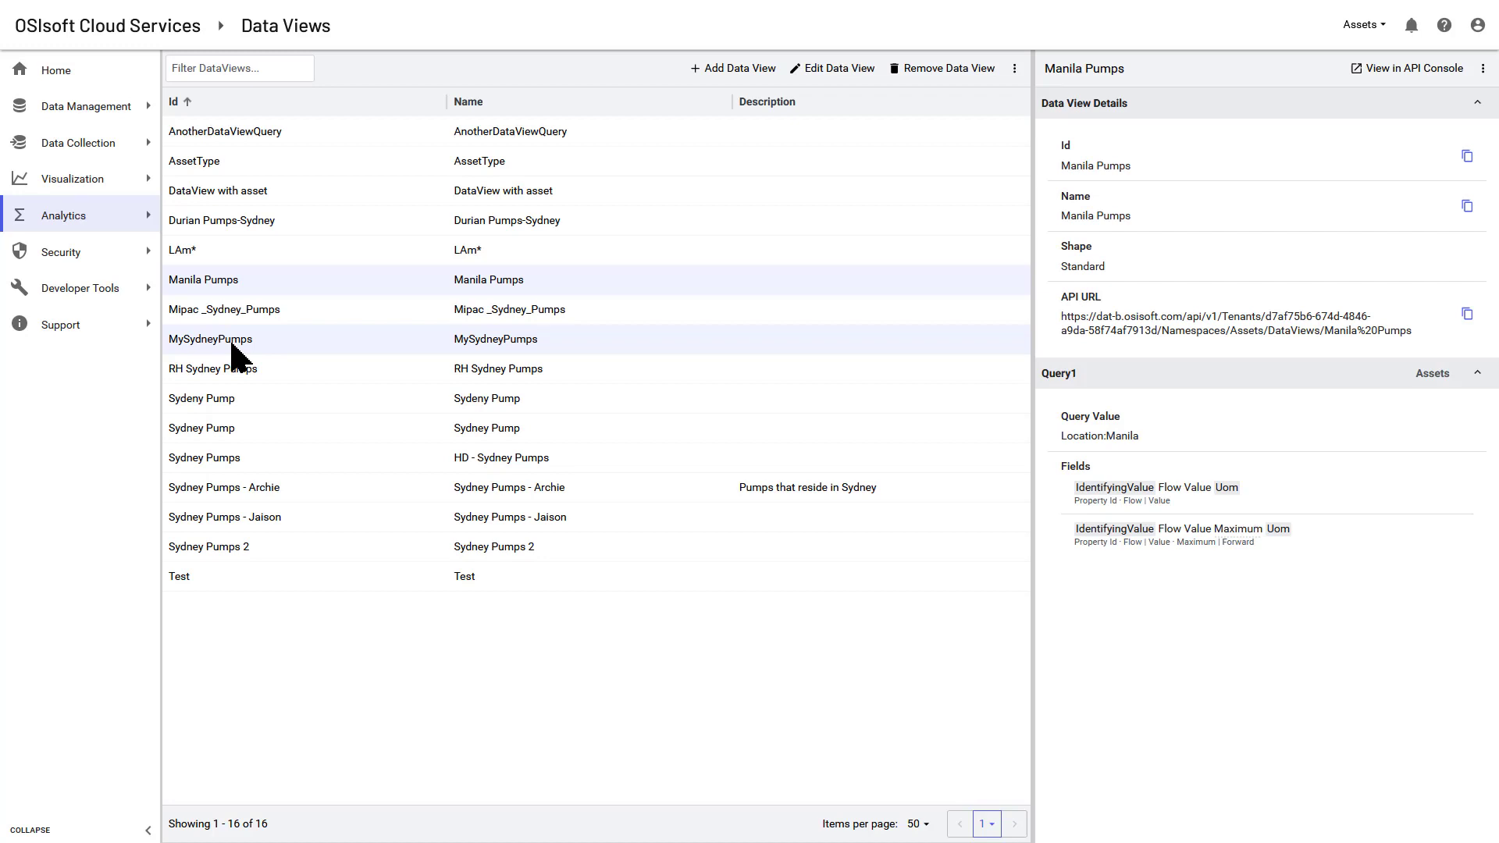
# Open the OCS Power BI Connector documentation from the data view options.
pyautogui.click(1014, 67)
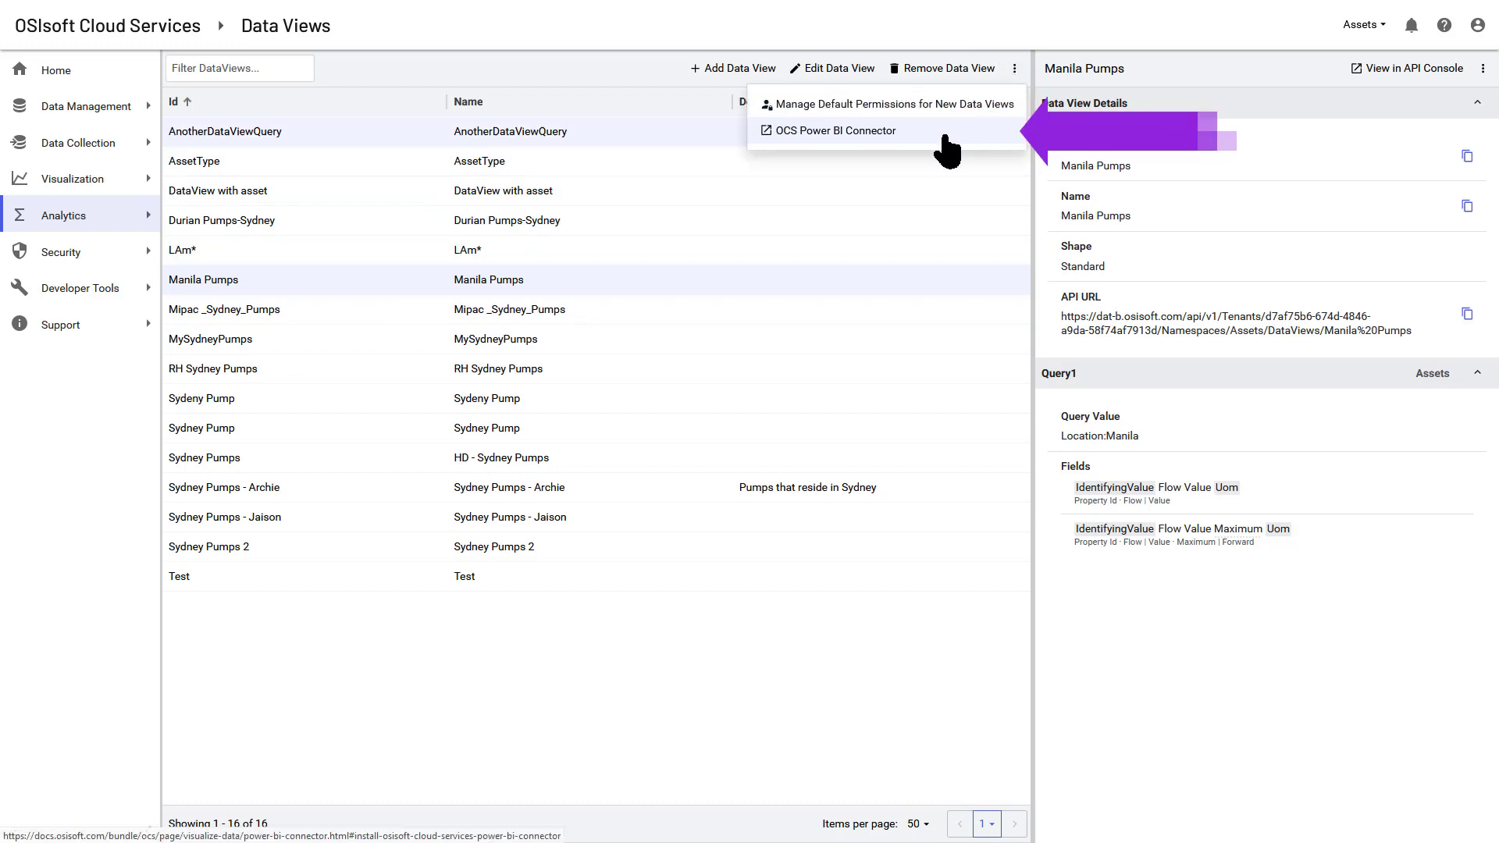
pyautogui.click(837, 130)
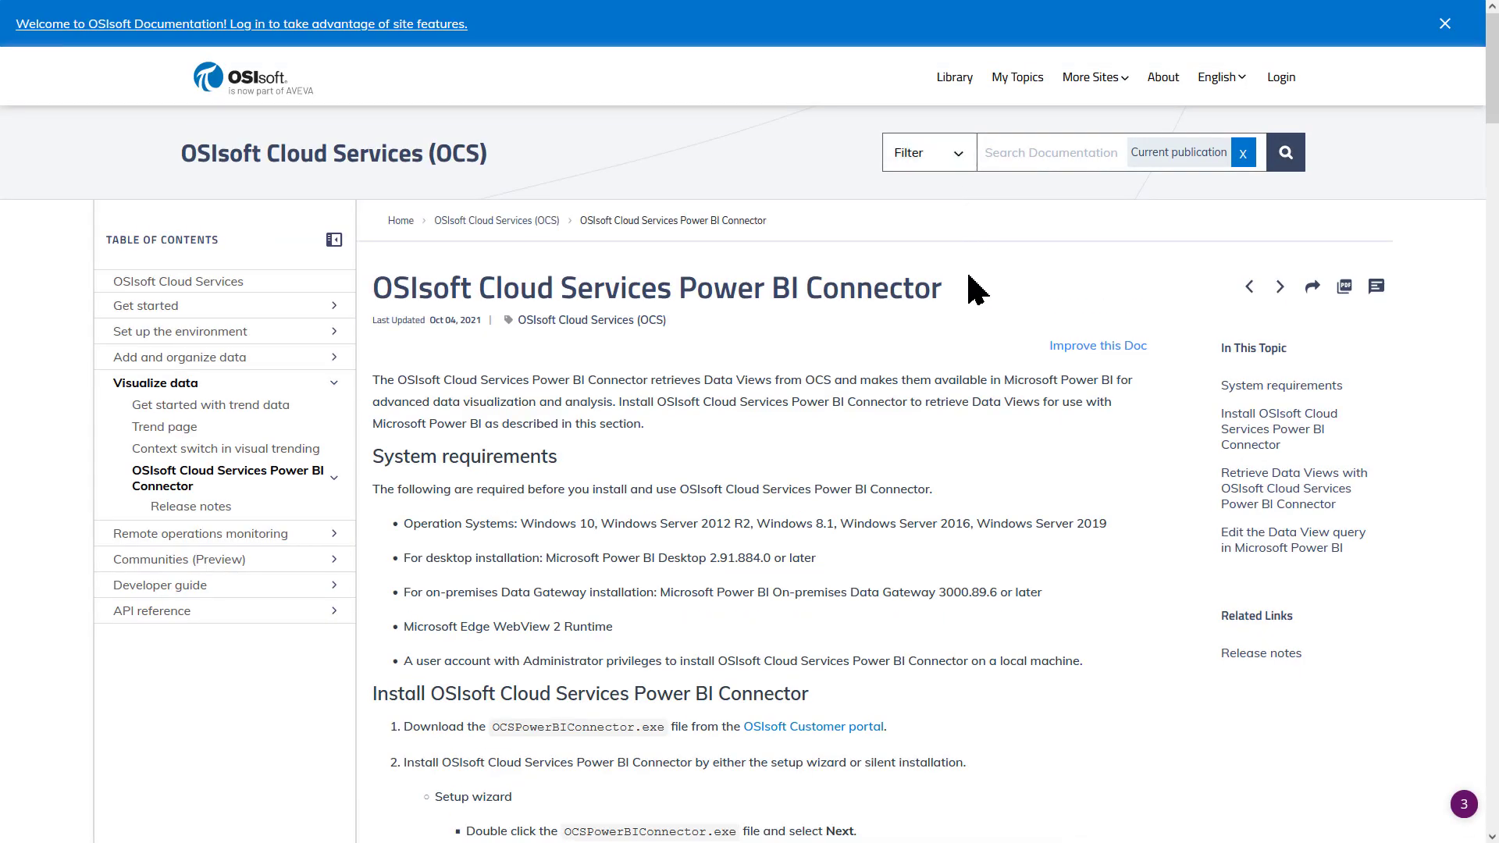
# Scroll down the Power BI Connector documentation page.
pyautogui.scroll(-3)
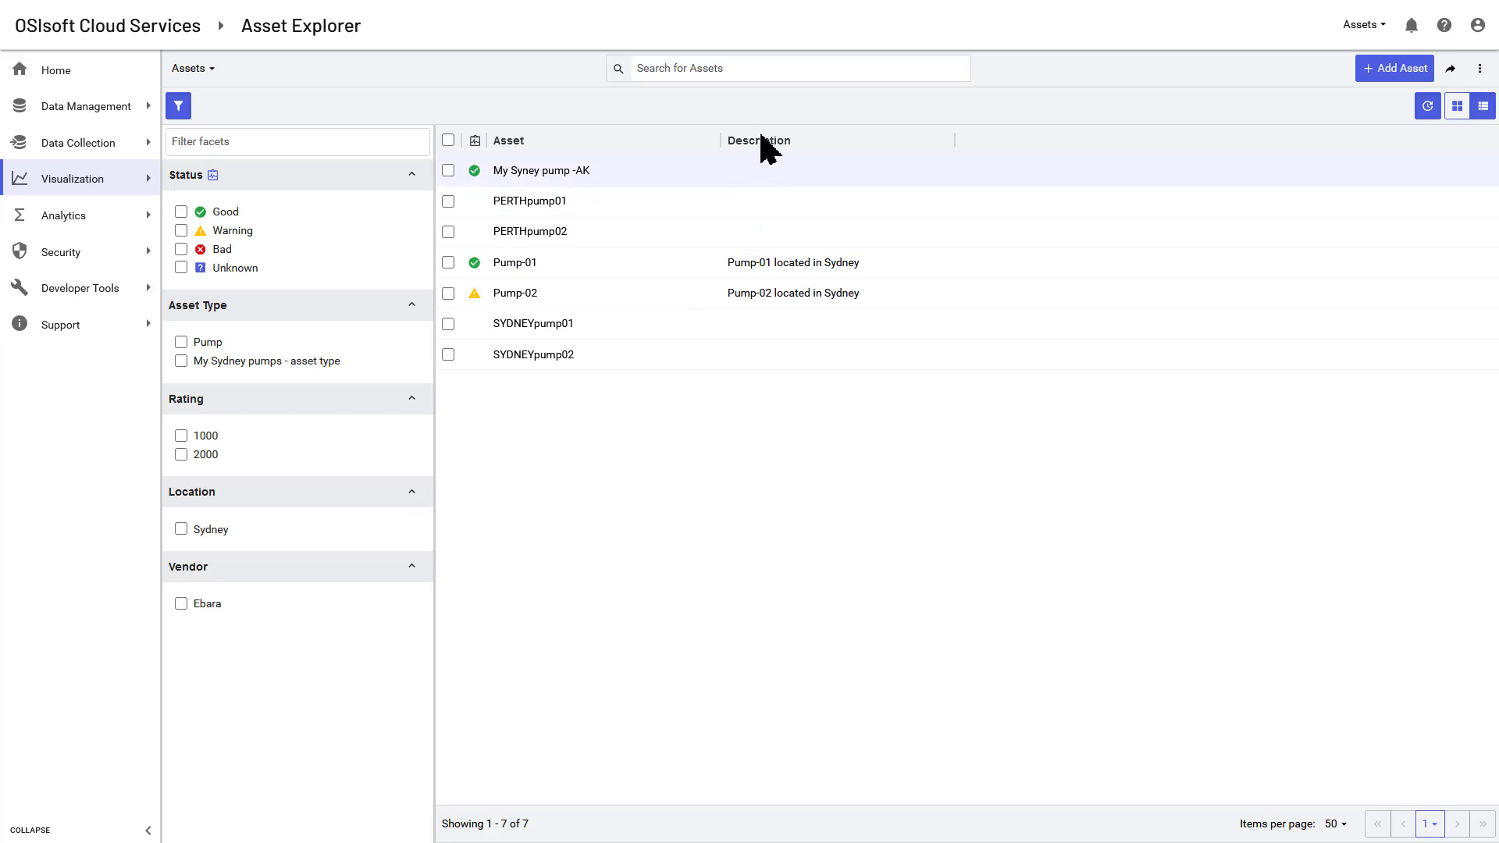
# Search the Asset Explorer assets and open PERTHpump01 in Trend.
pyautogui.click(798, 67)
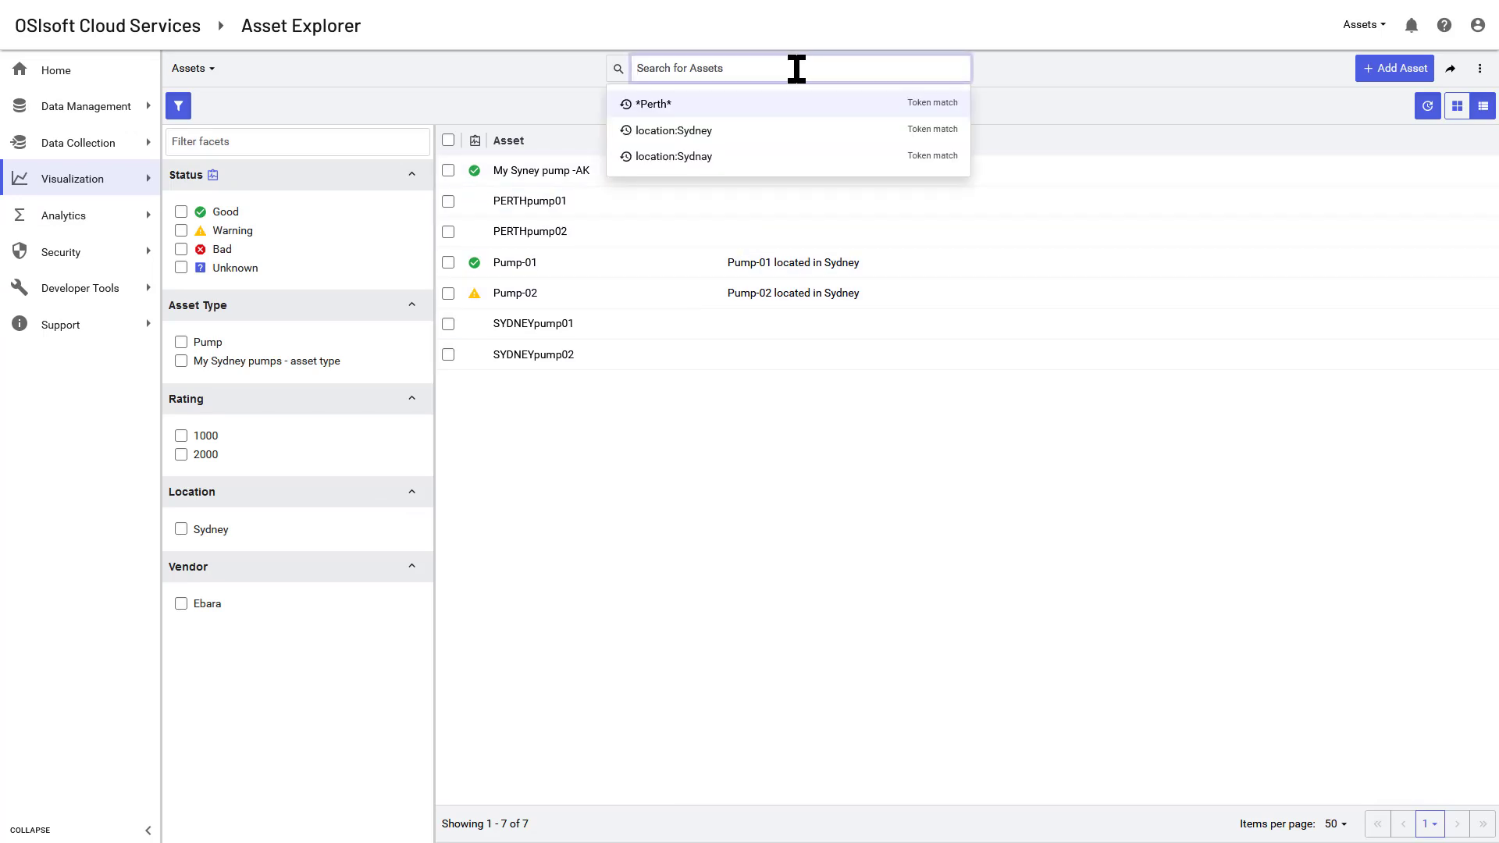
pyautogui.click(654, 103)
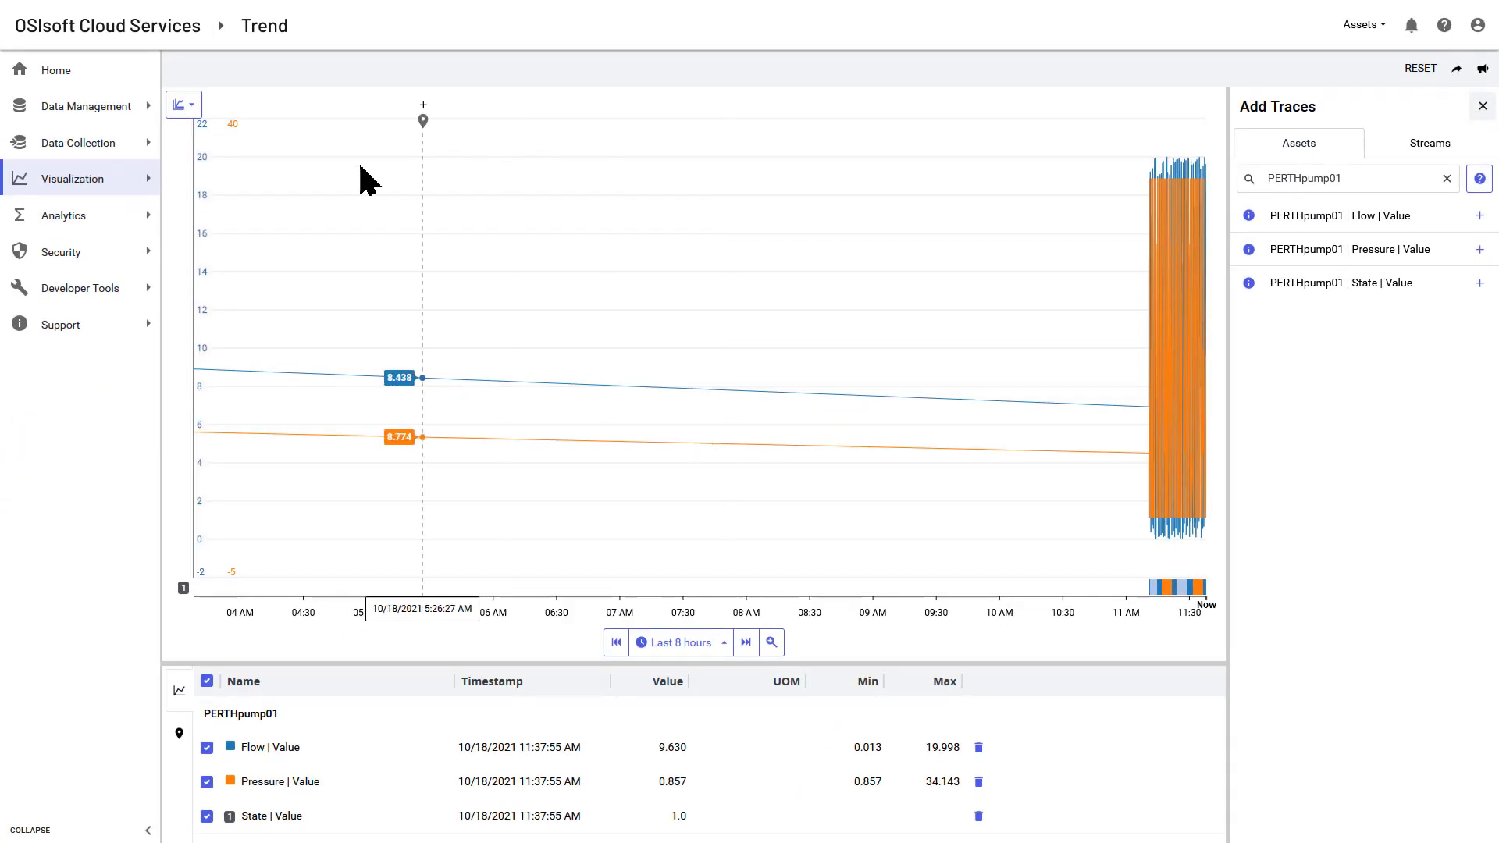
pyautogui.moveTo(190, 230)
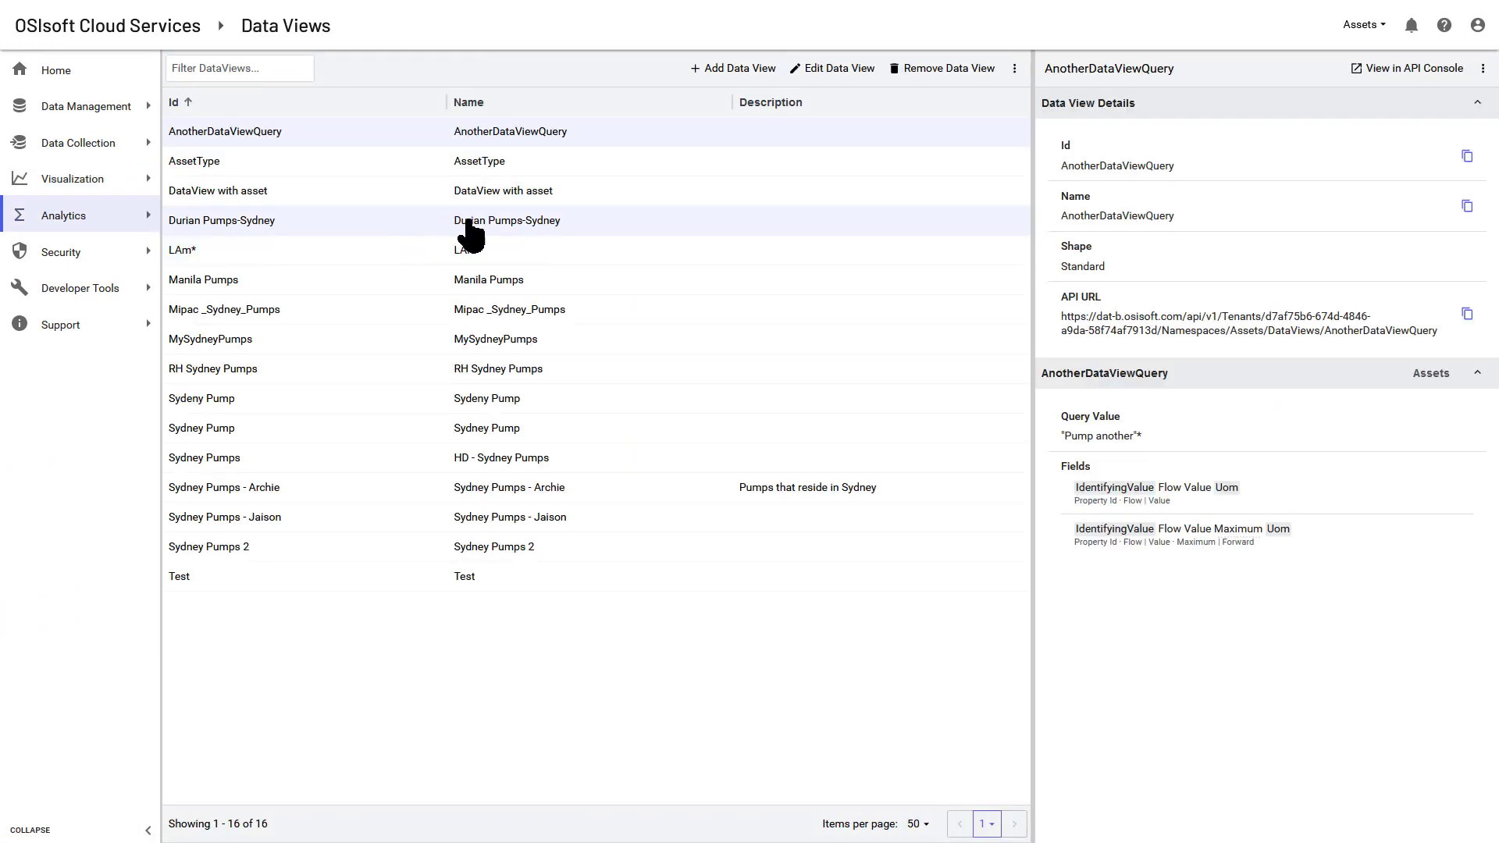
pyautogui.moveTo(1212, 330)
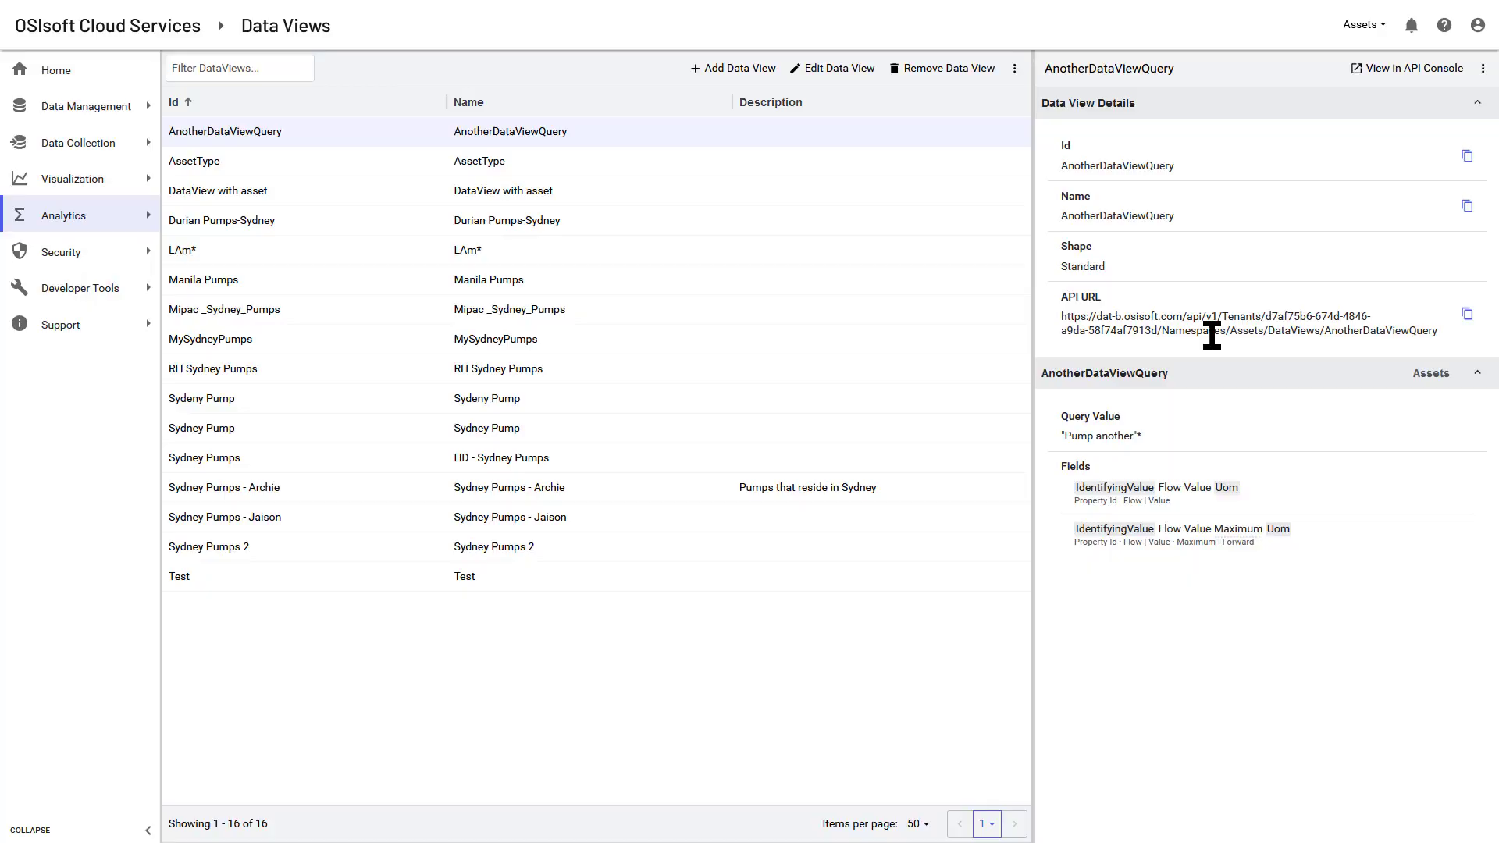